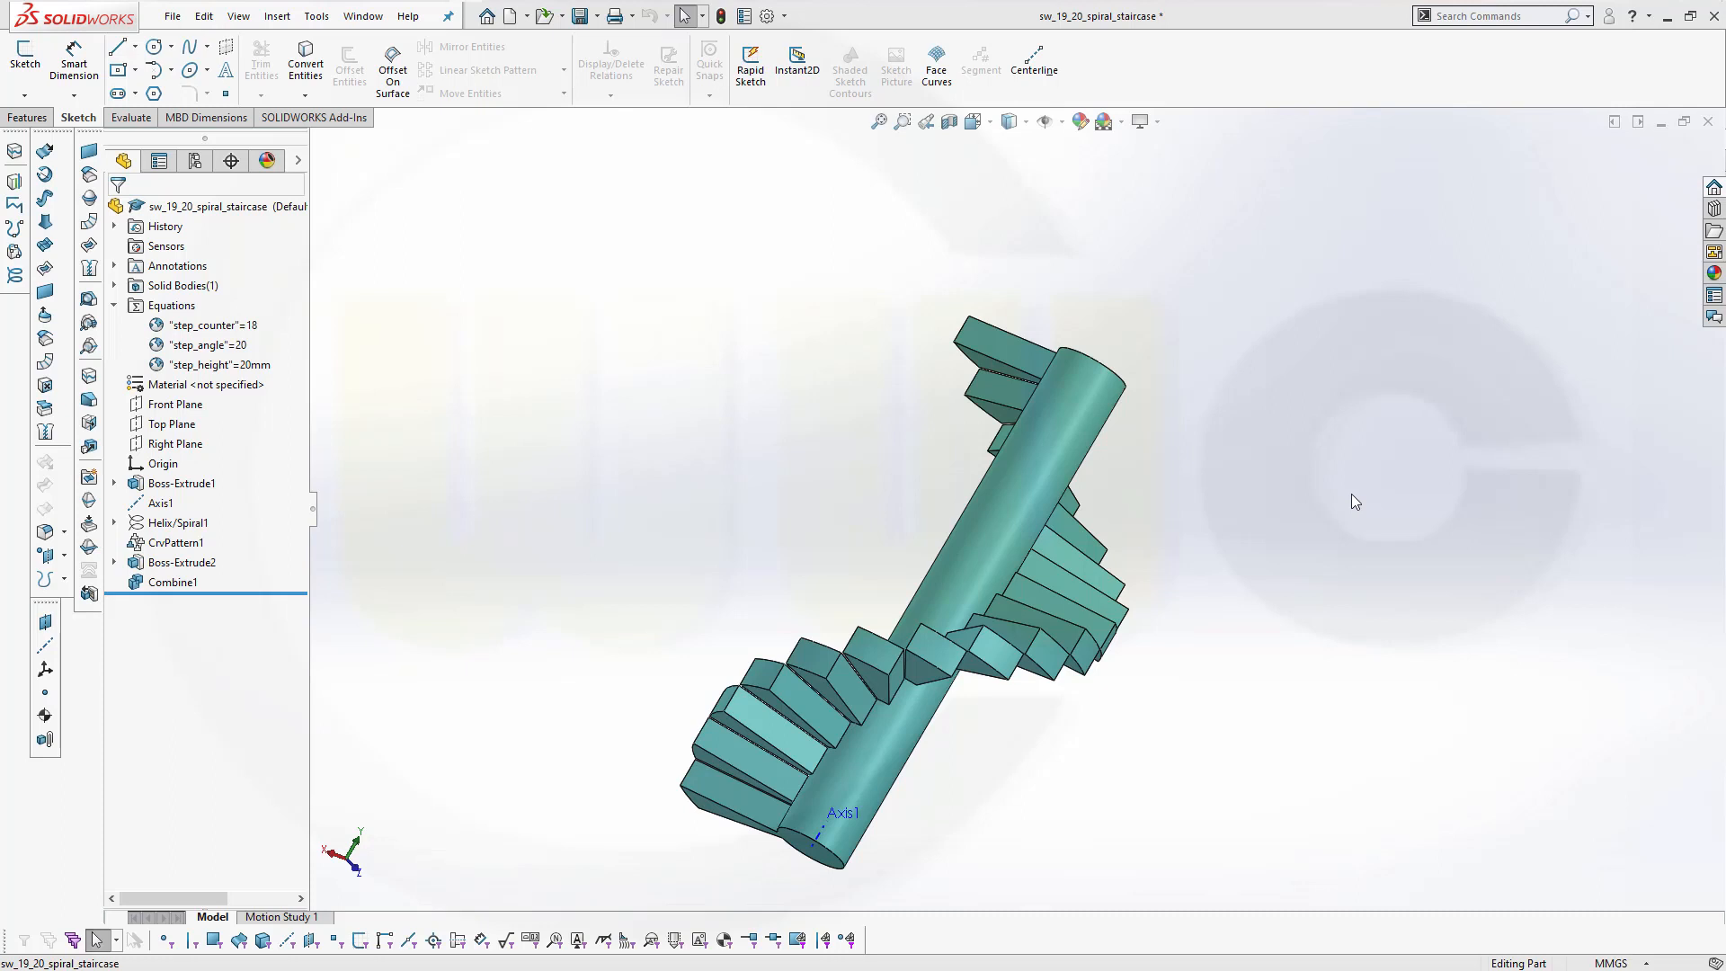
{"action": "mouse_move", "coordinate": [1255, 549]}
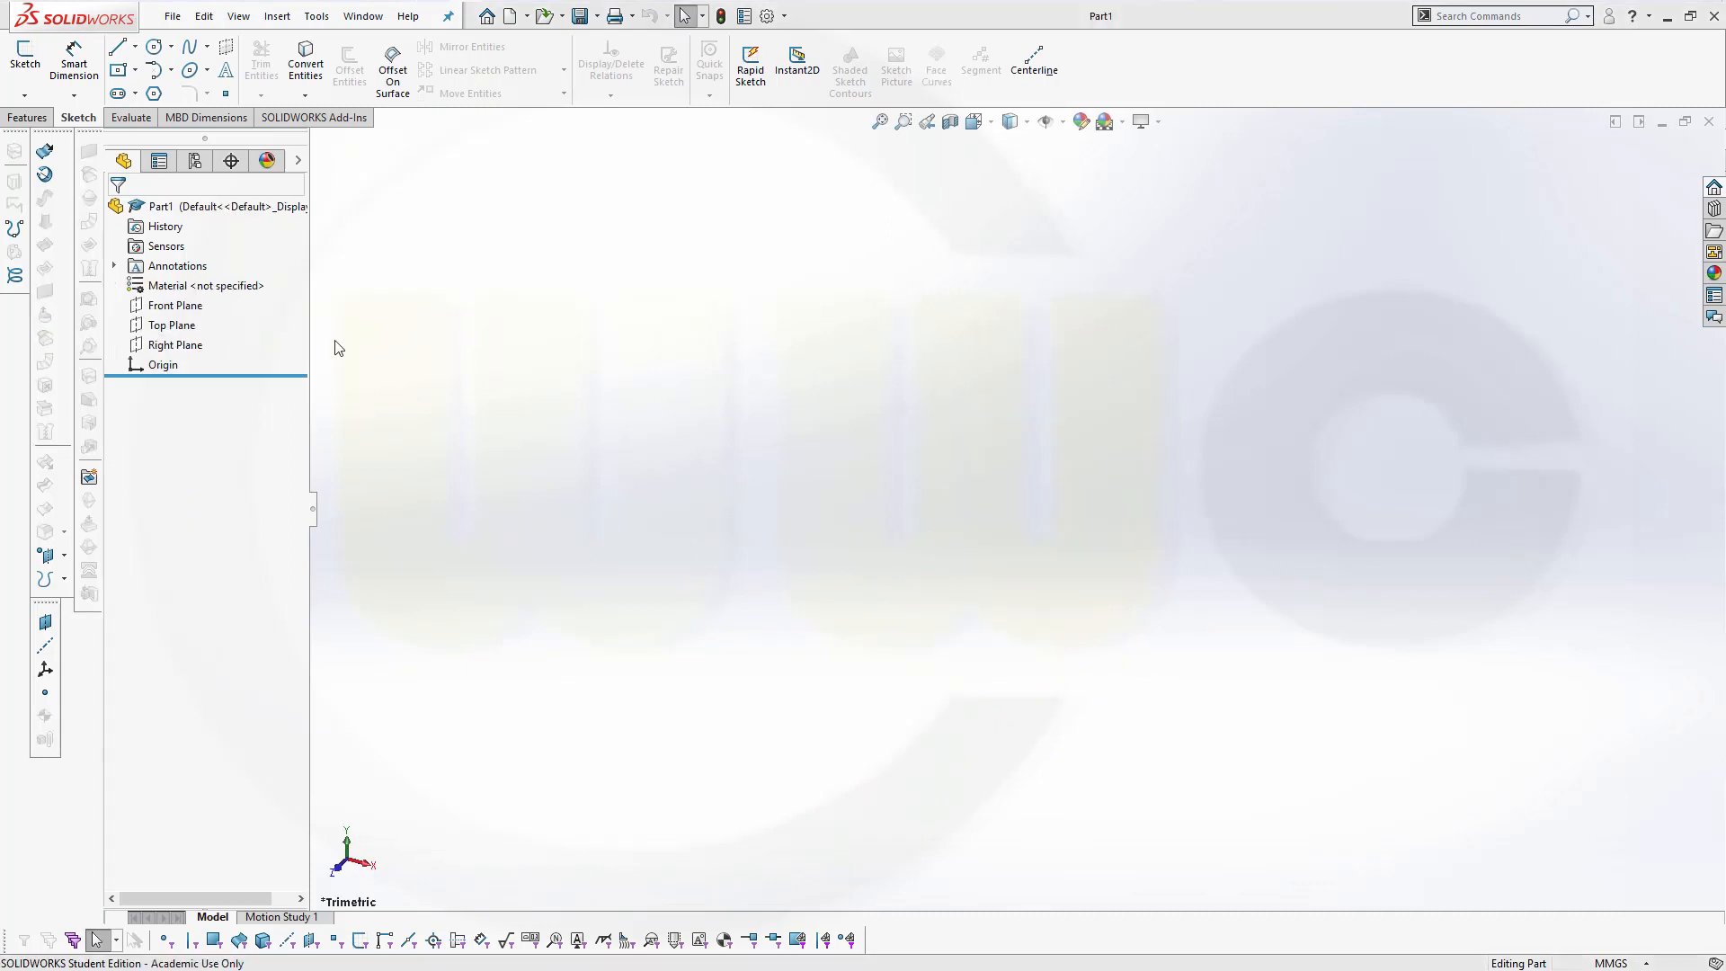
Sketch on the Top Plane an origin-centred circle dimensioned to 200 mm diameter.
{"action": "left_click", "coordinate": [172, 323]}
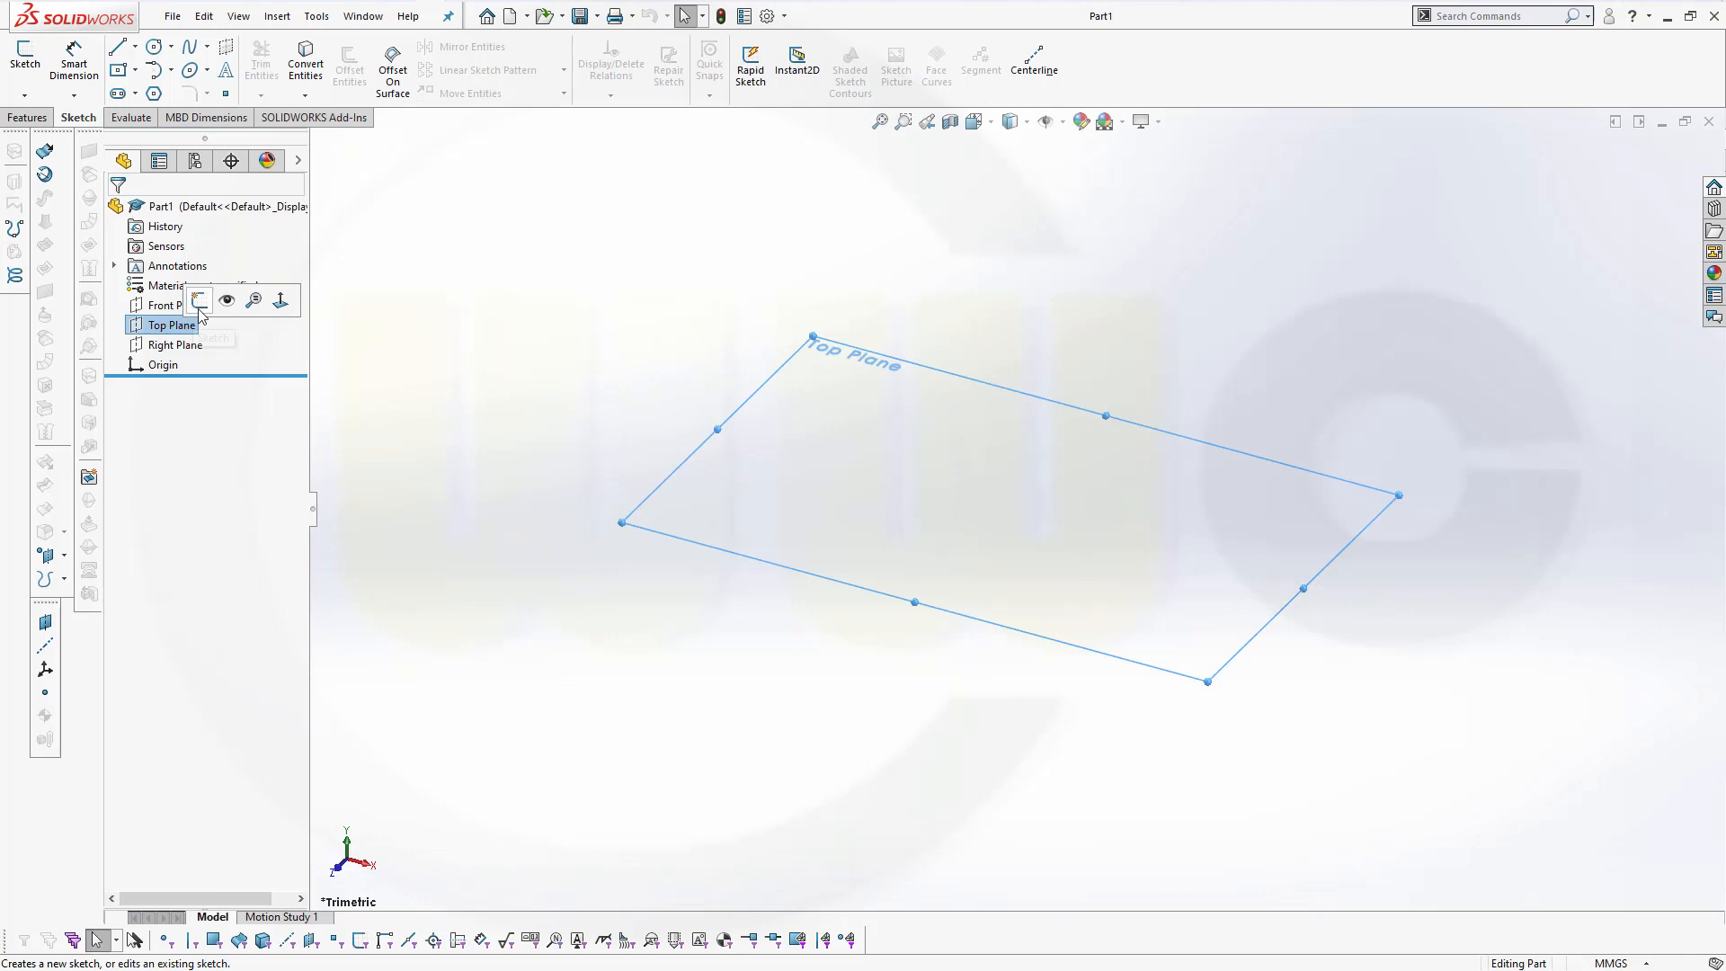
{"action": "left_click", "coordinate": [198, 299]}
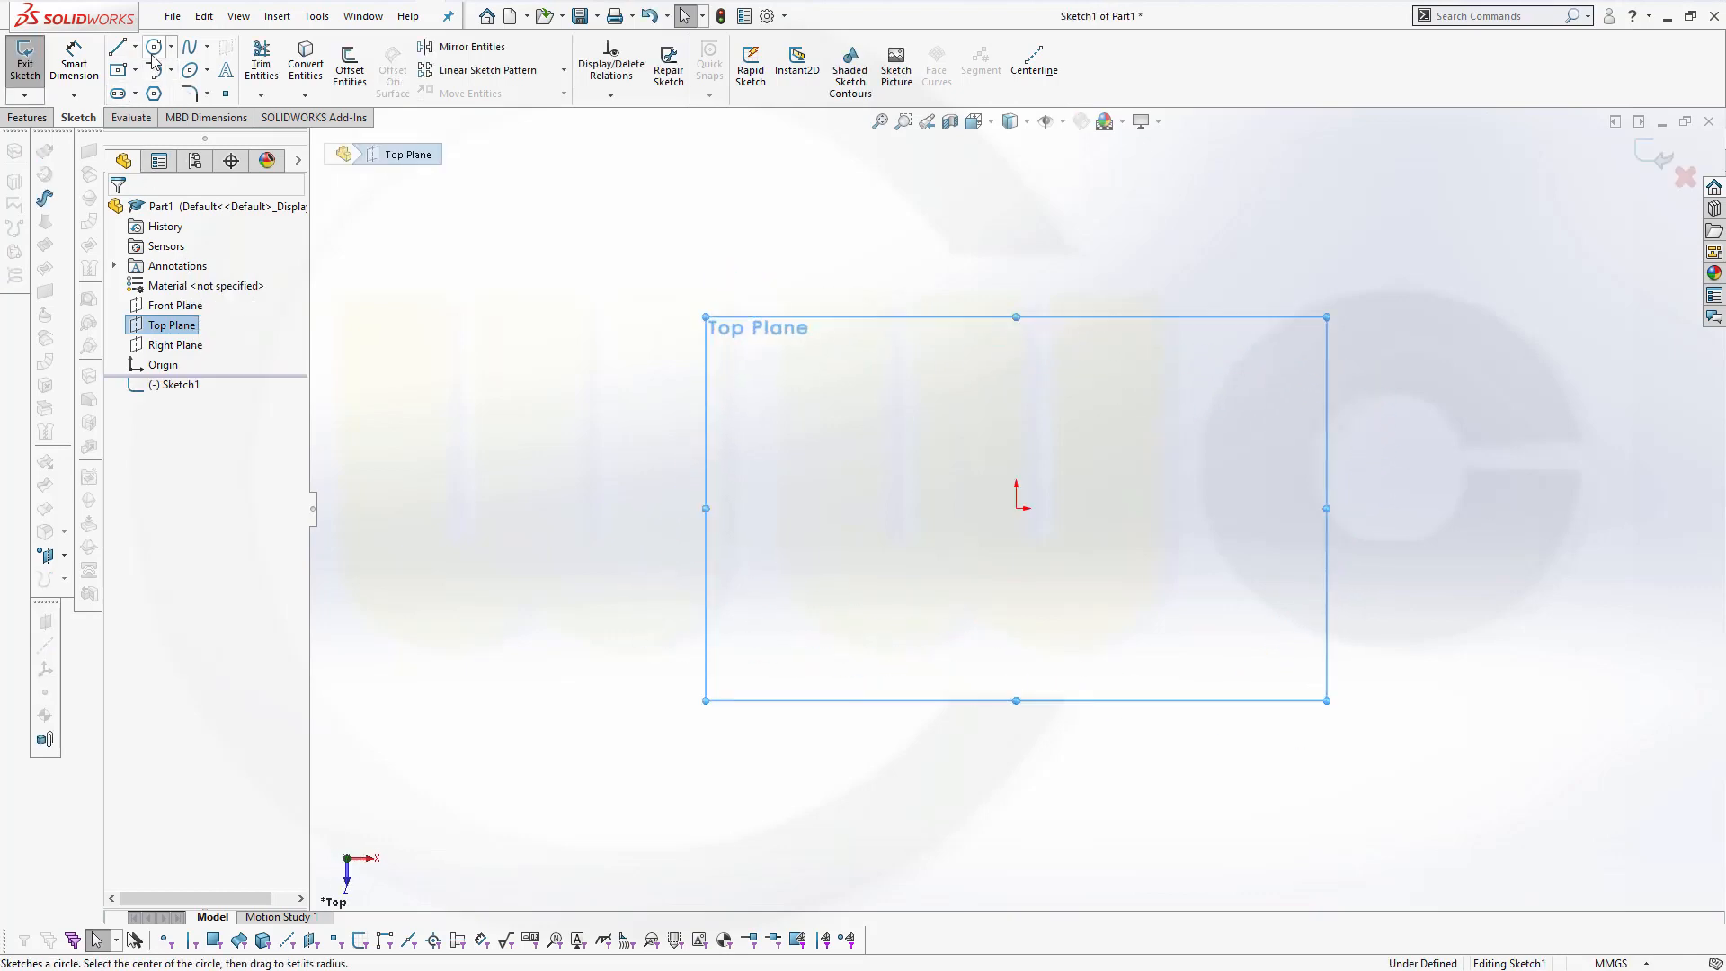
{"action": "left_click", "coordinate": [153, 44]}
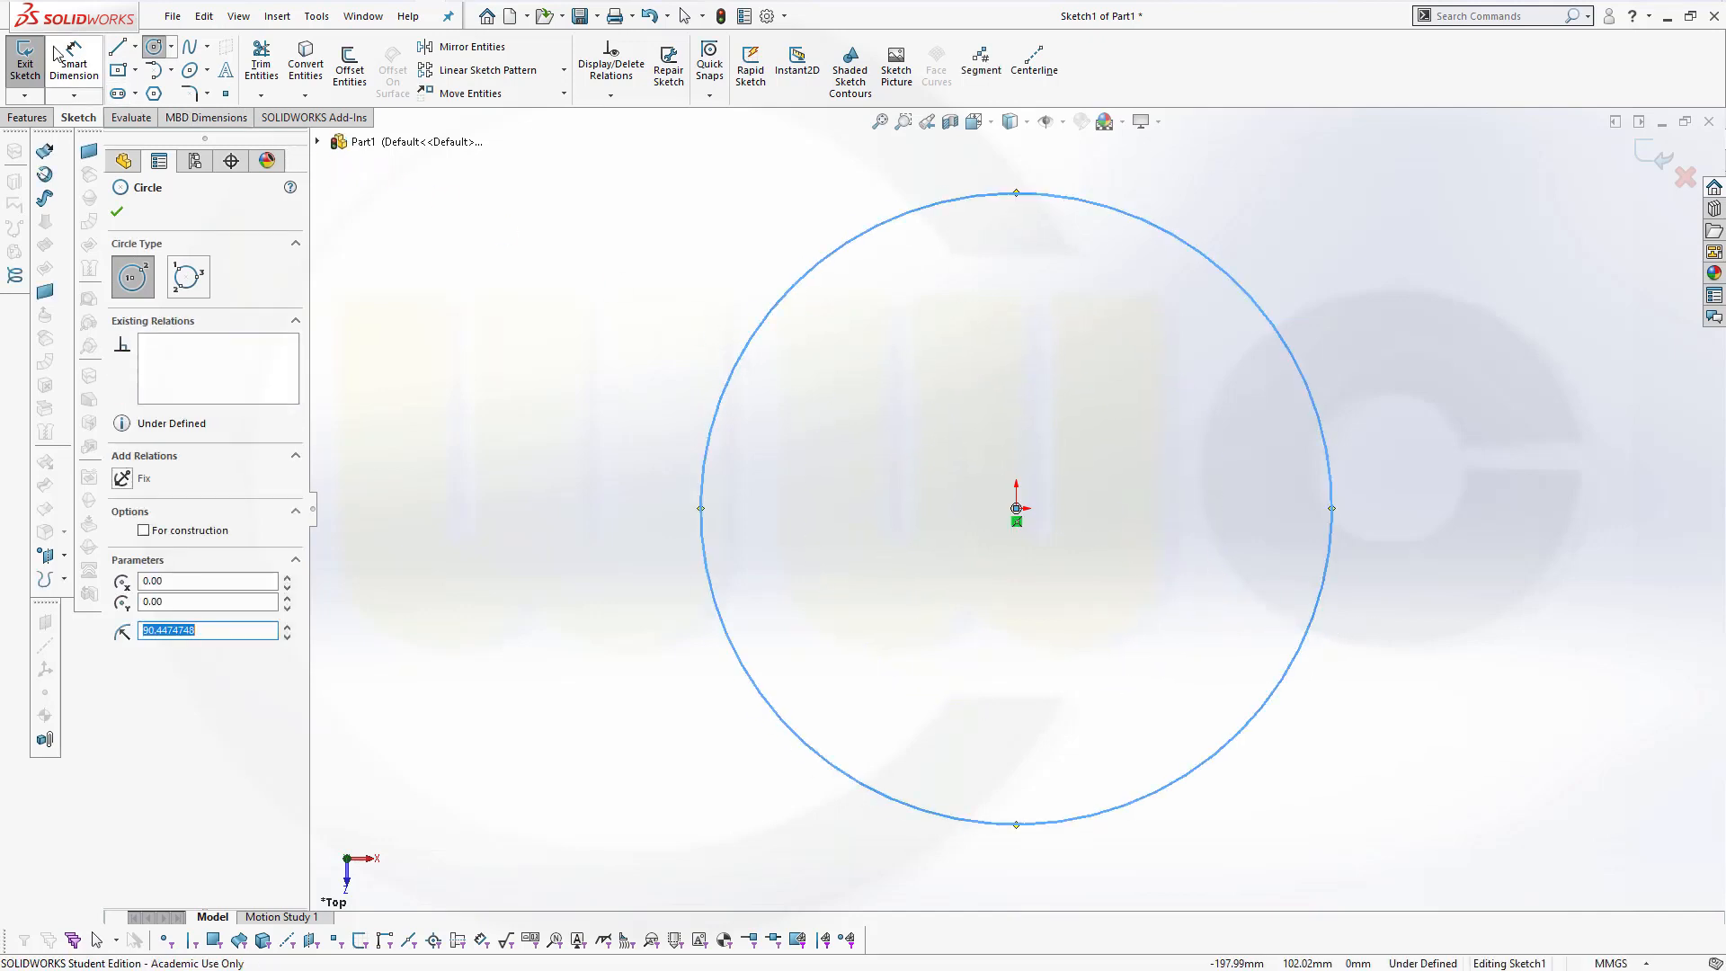
{"action": "left_click", "coordinate": [117, 210]}
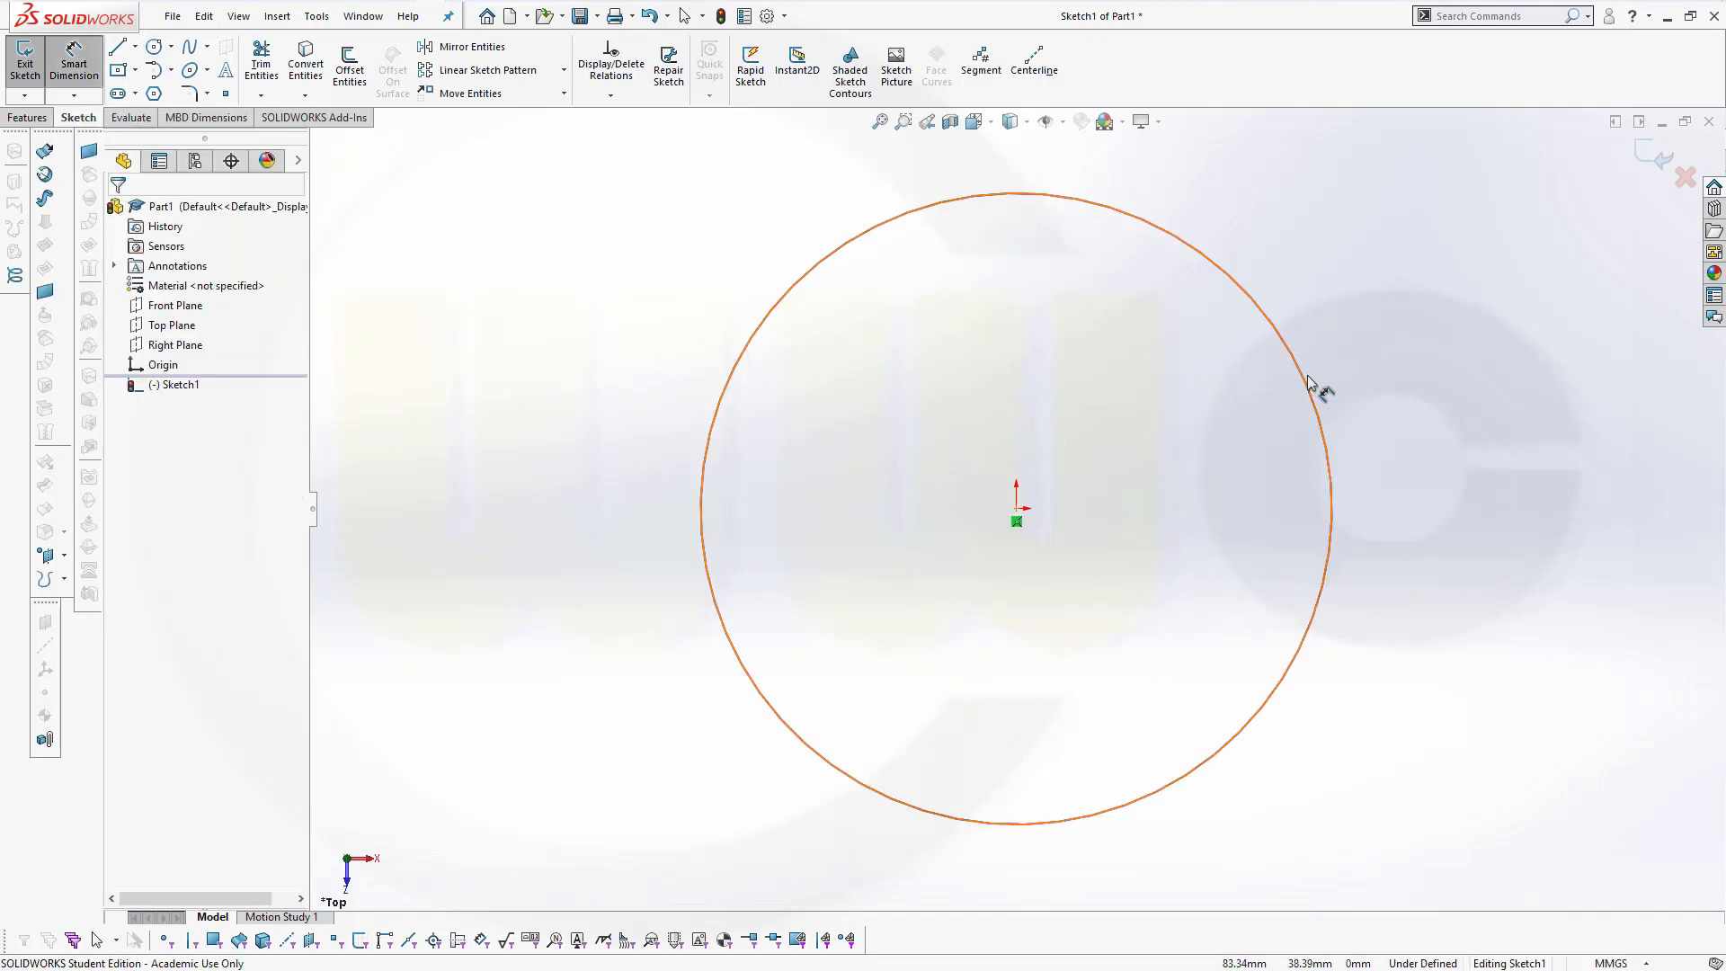
{"action": "left_click", "coordinate": [1310, 391]}
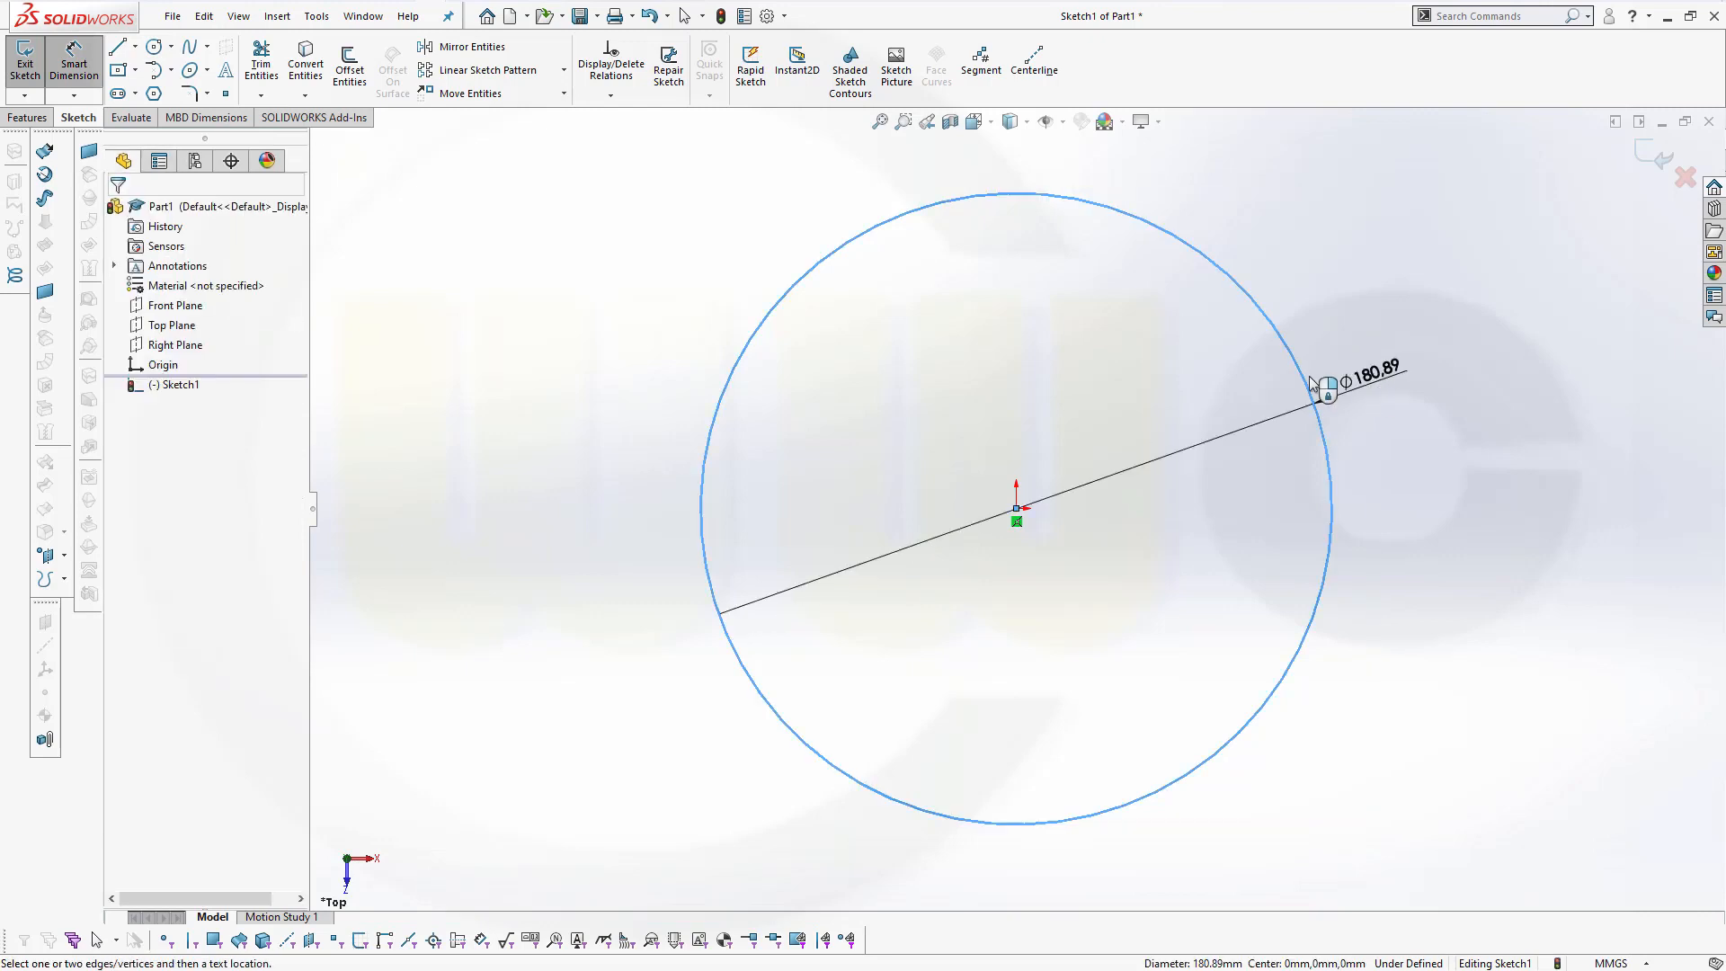
{"action": "left_click", "coordinate": [1320, 385]}
{"action": "type", "text": "200"}
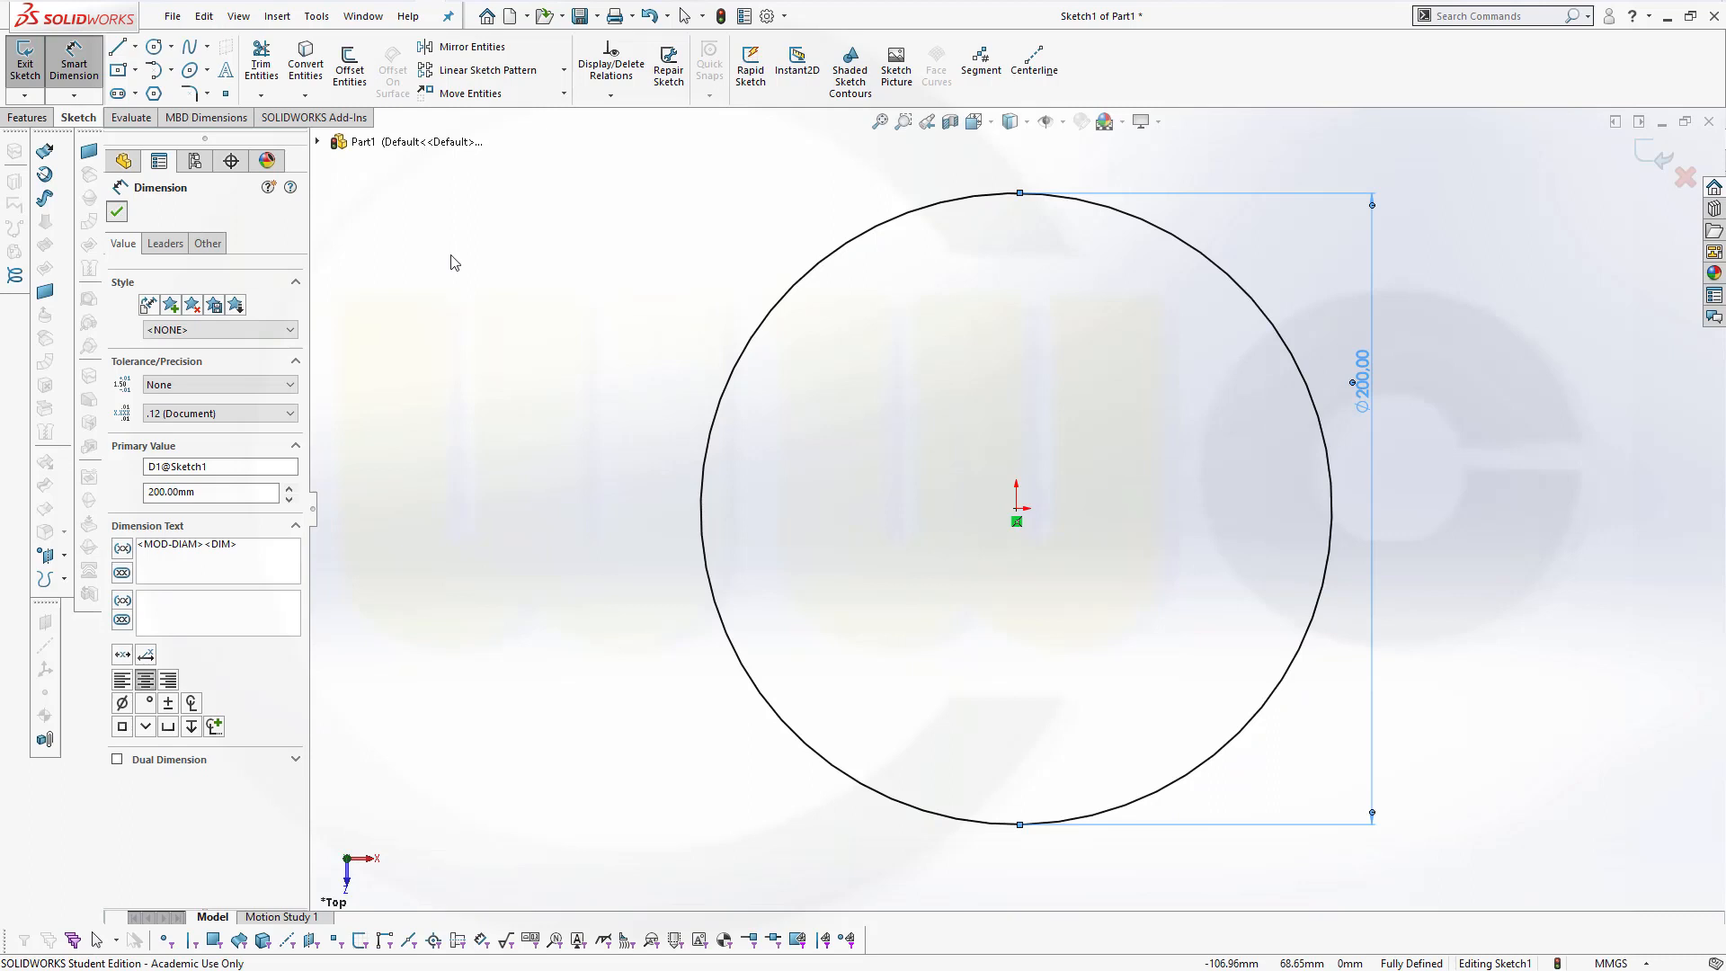
Dimension the two origin lines to 20°, trim the excess arc and exit Sketch1.
{"action": "left_click", "coordinate": [117, 211]}
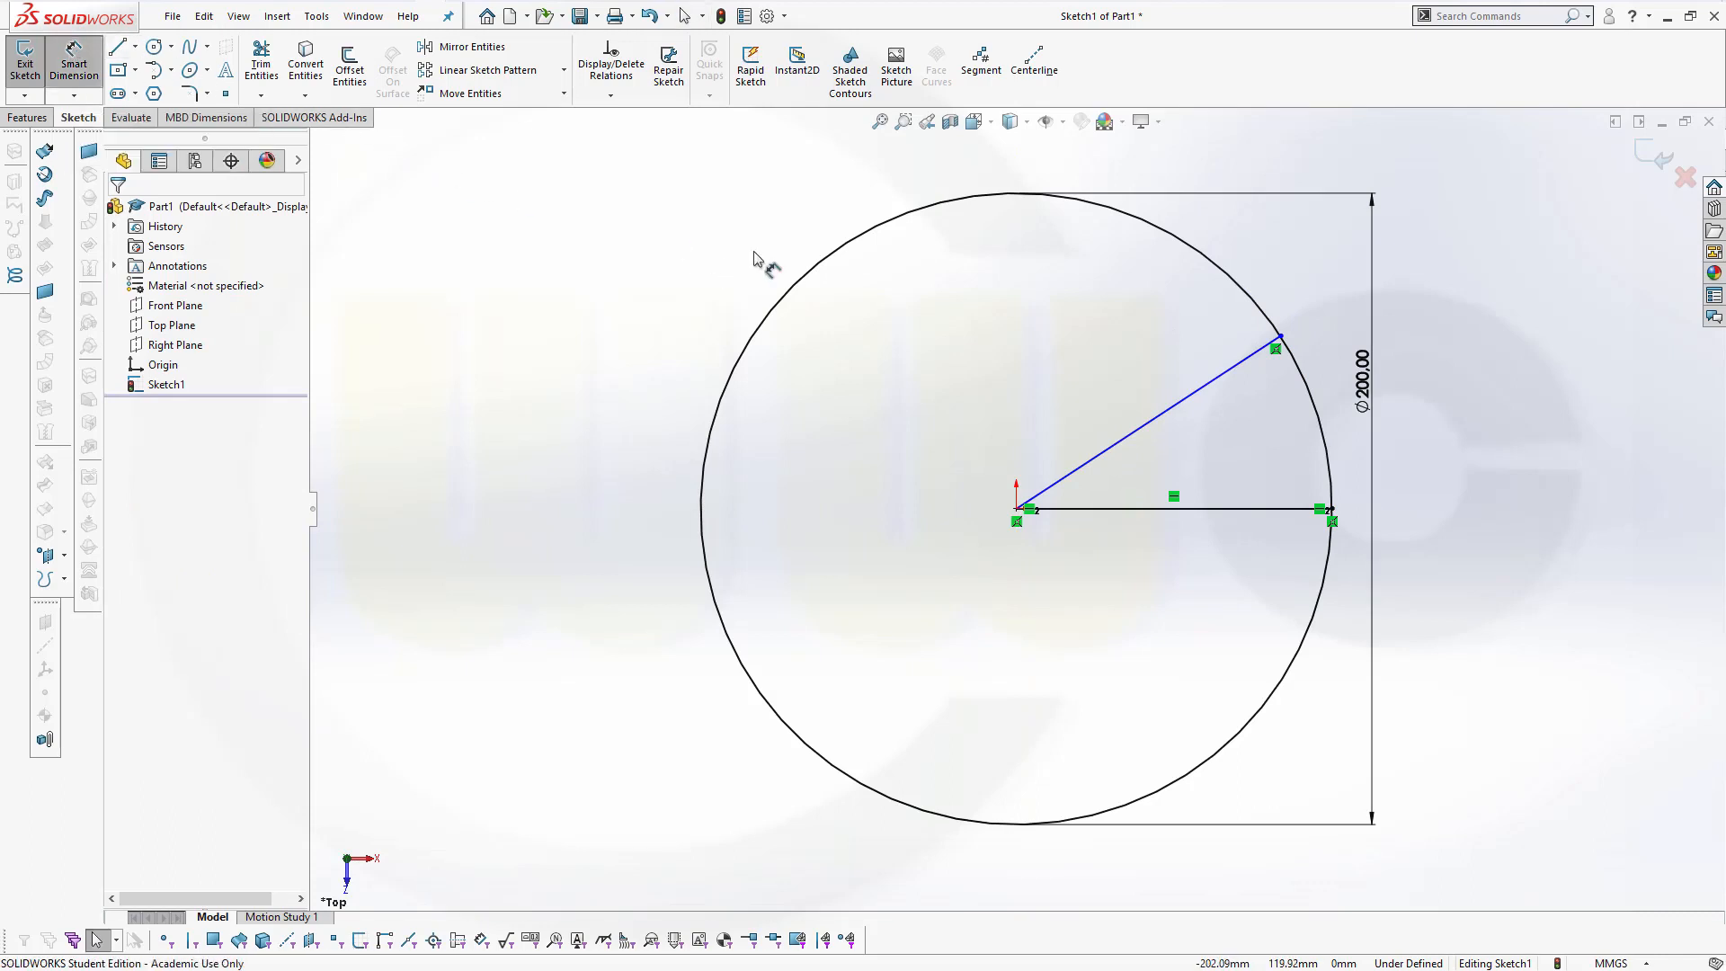
{"action": "left_click", "coordinate": [1144, 511]}
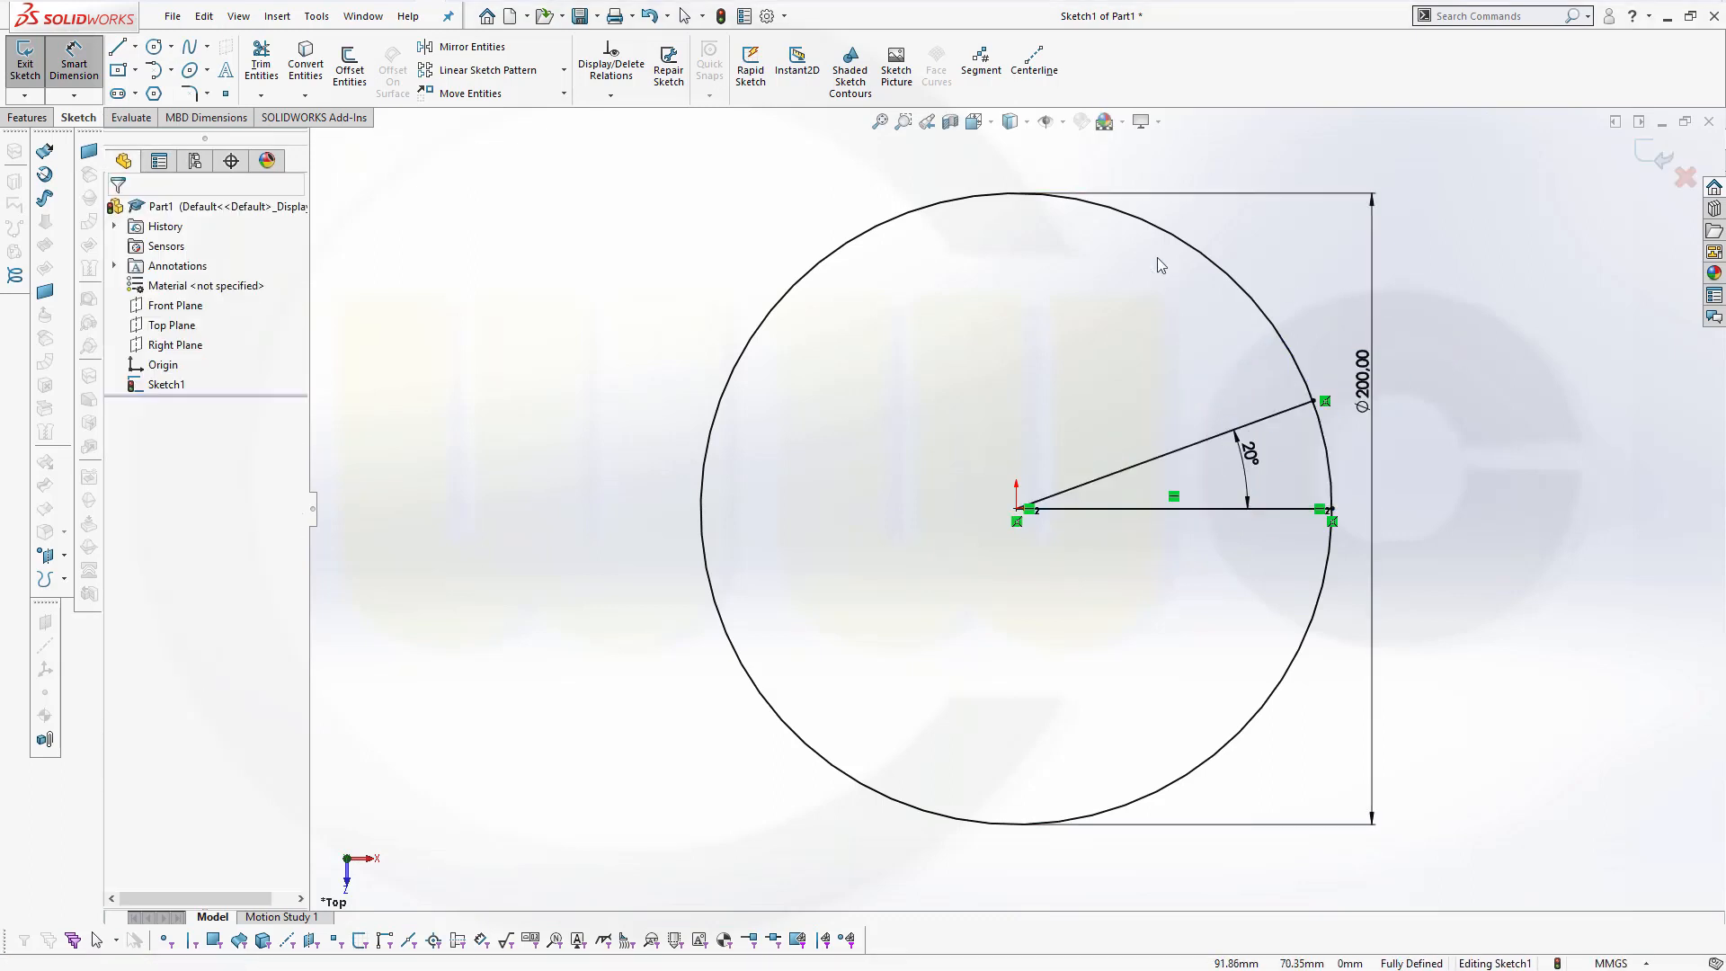
{"action": "left_click", "coordinate": [261, 61]}
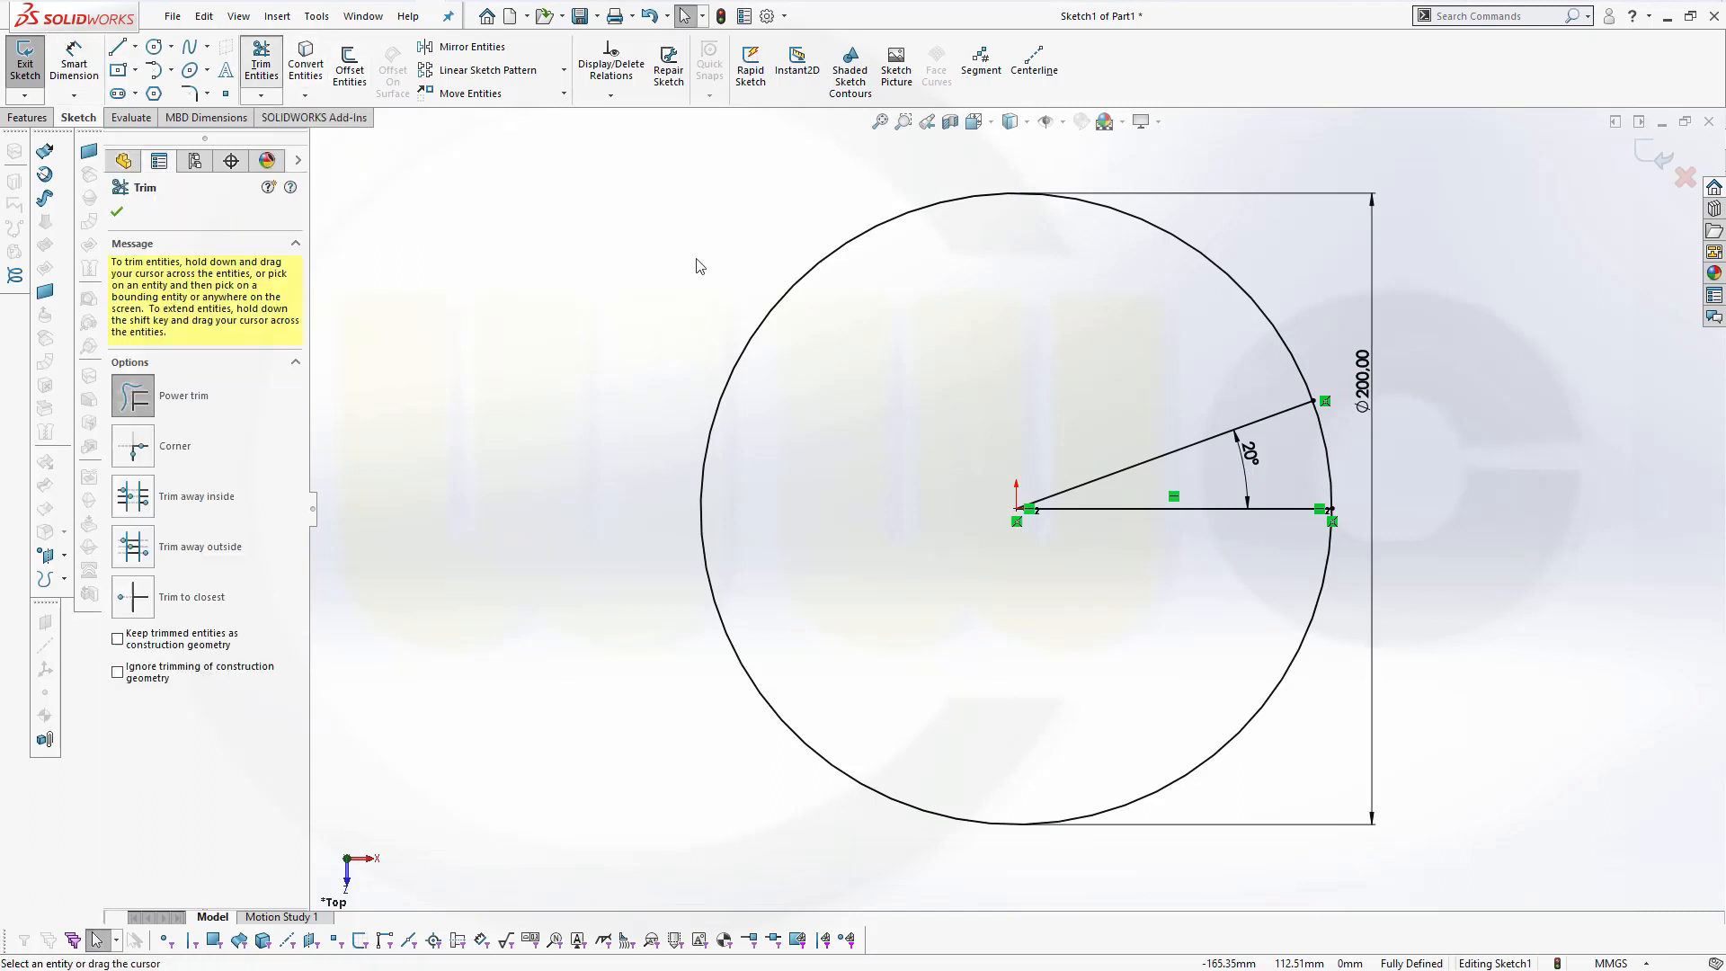
{"action": "mouse_move", "coordinate": [800, 297]}
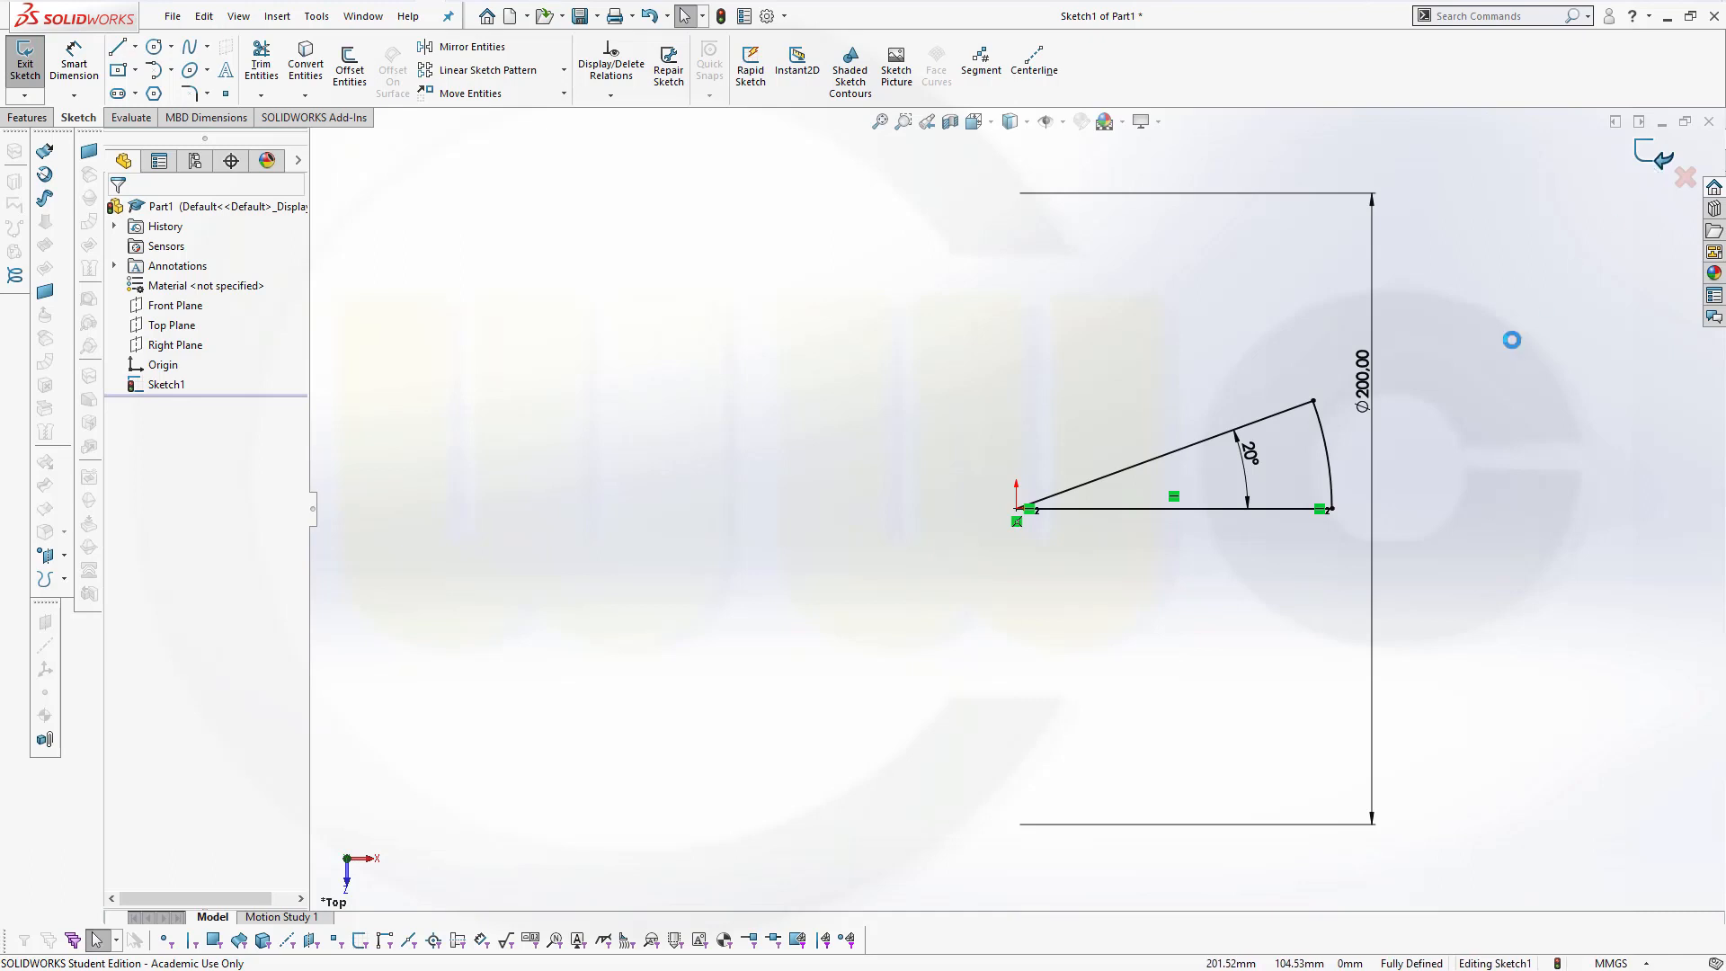
{"action": "left_click", "coordinate": [24, 61]}
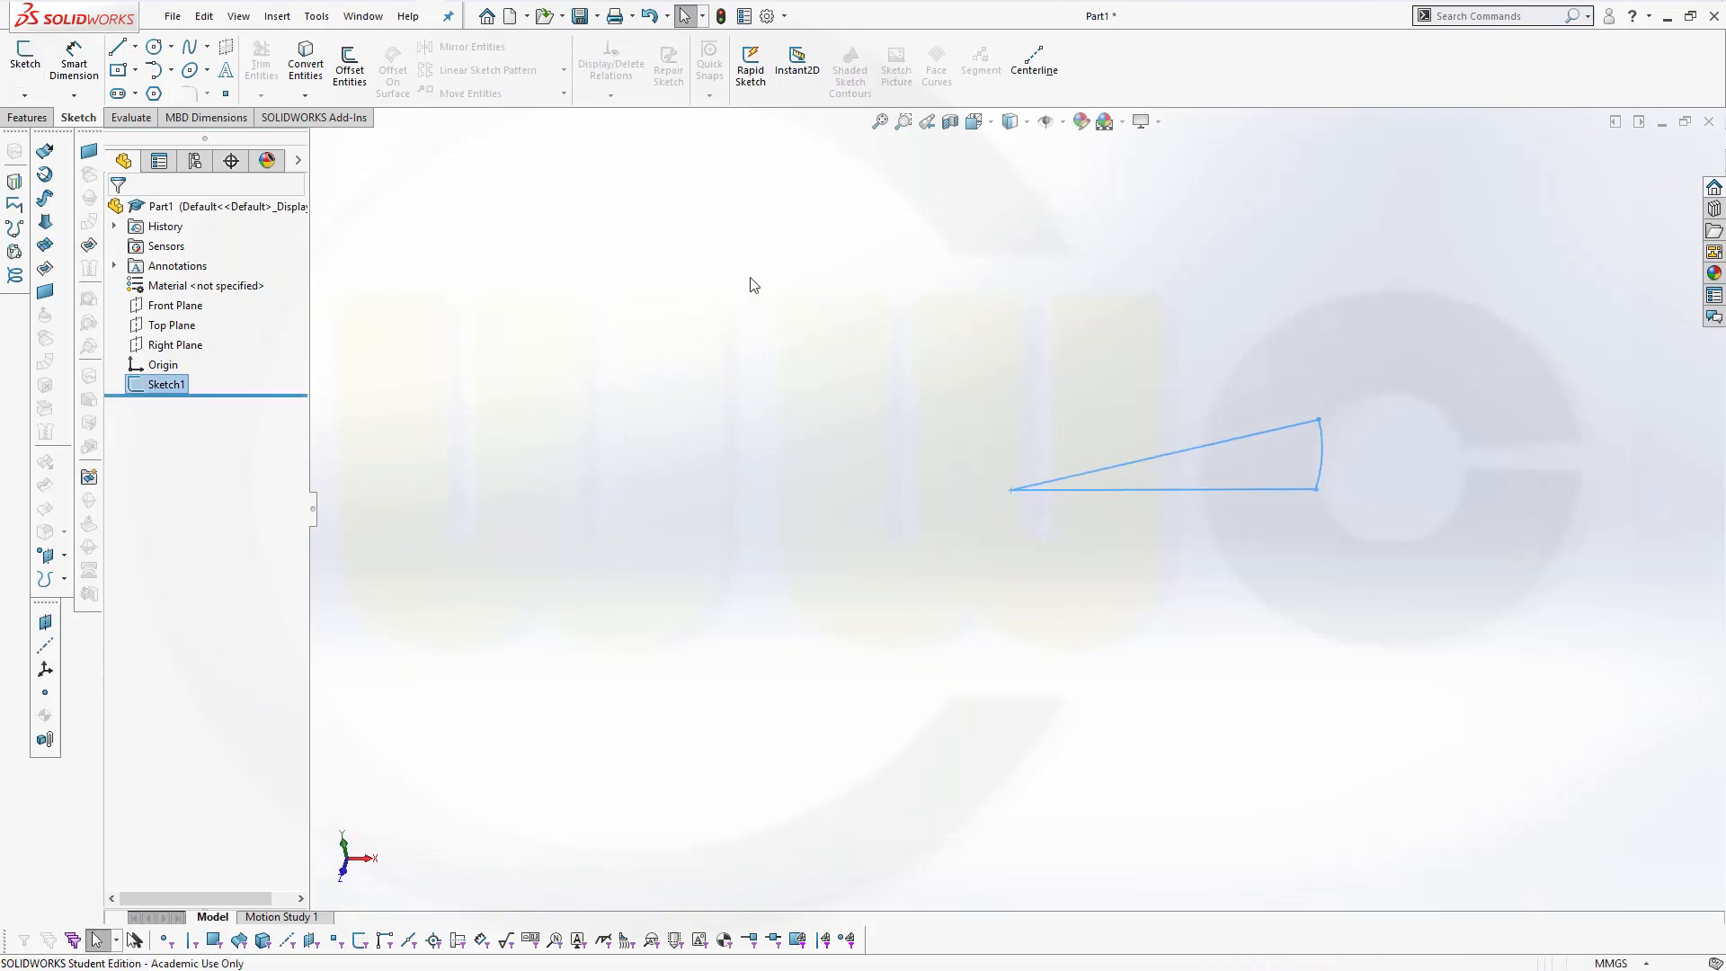
Extrude Sketch1 as a 20 mm Blind boss, creating Boss-Extrude1.
{"action": "left_click", "coordinate": [26, 118]}
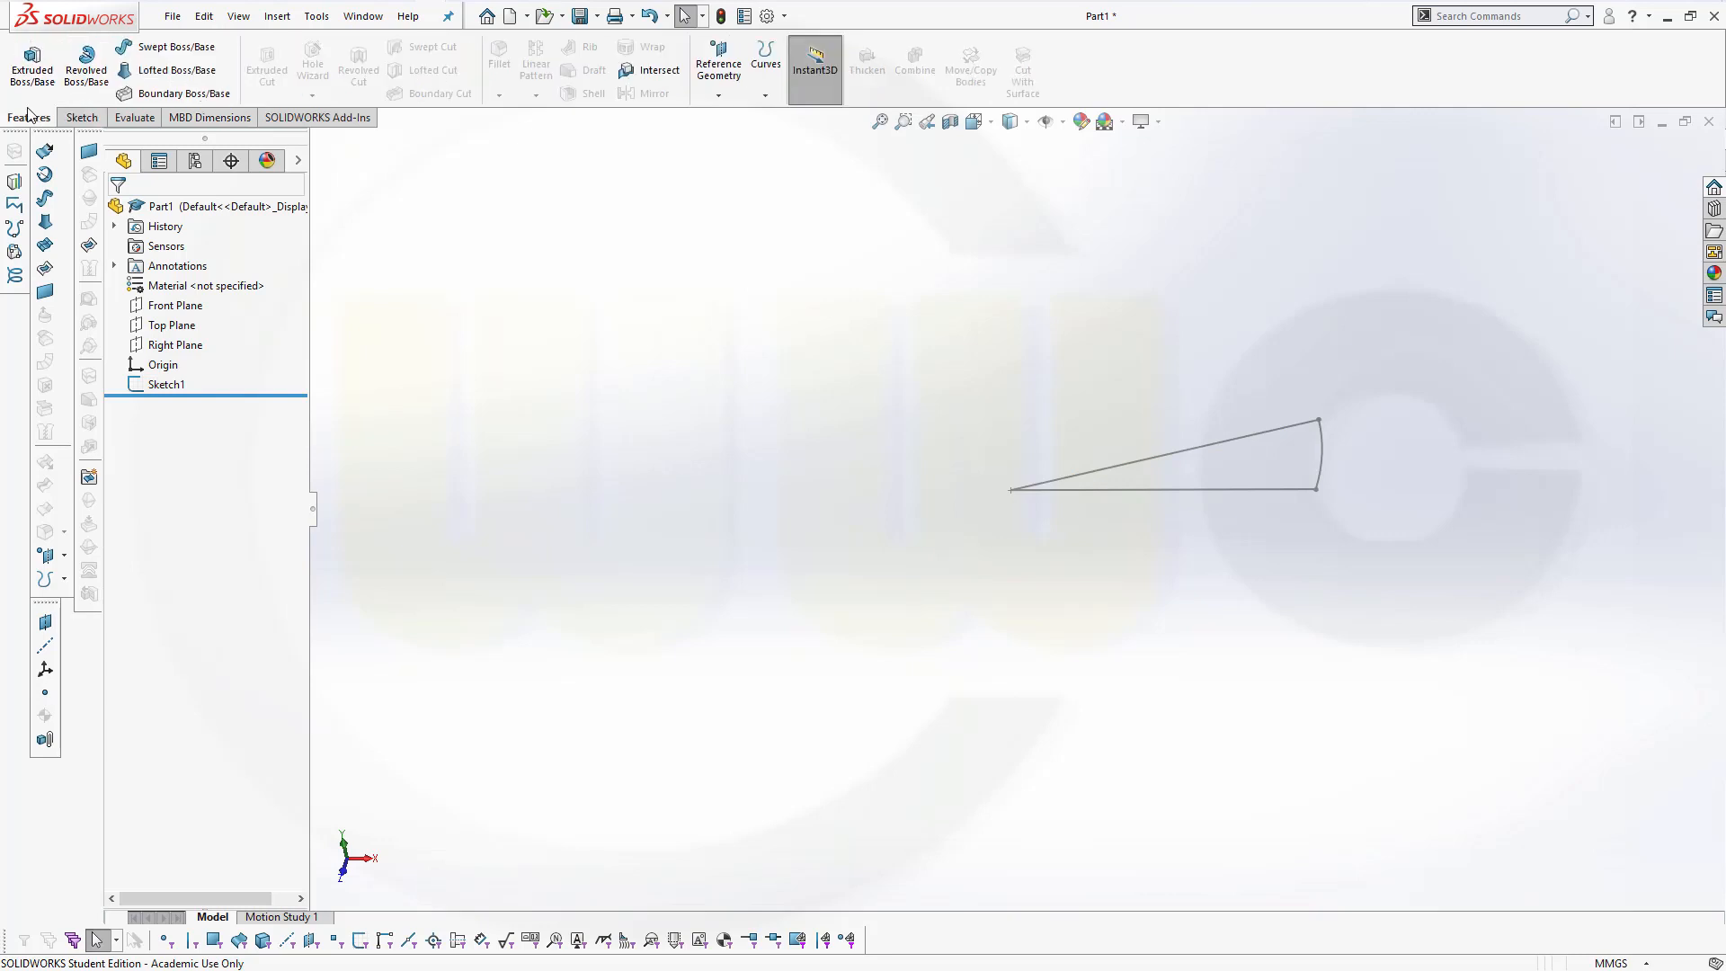
{"action": "left_click", "coordinate": [31, 68]}
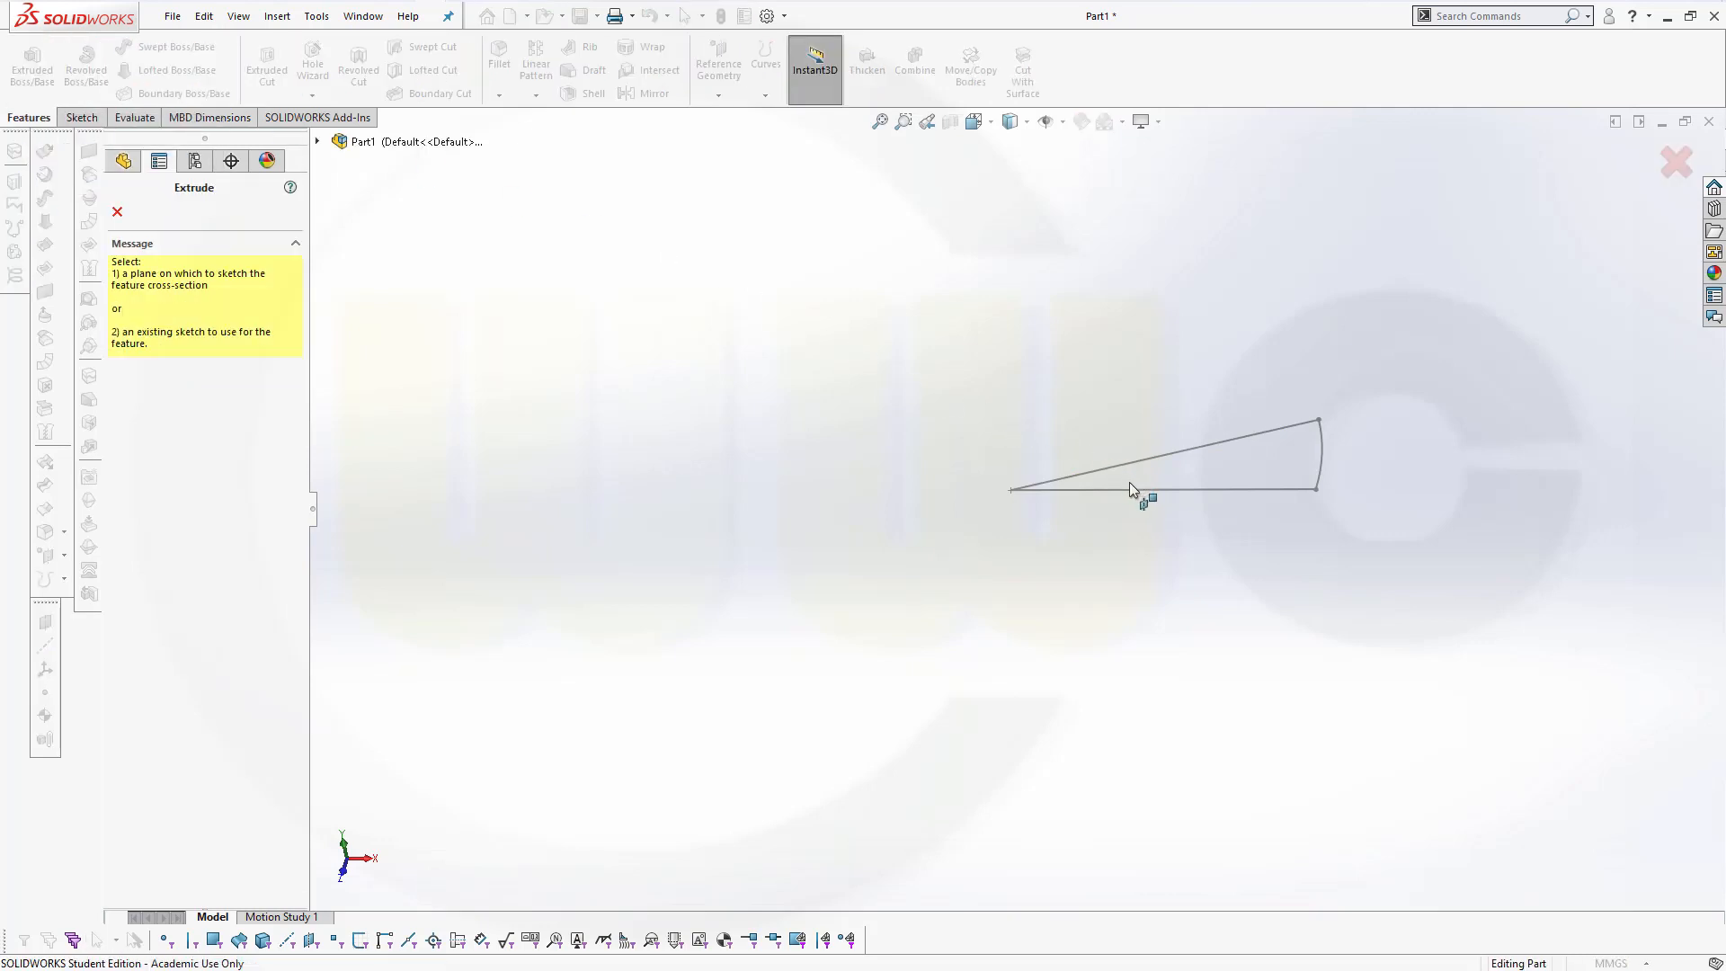
{"action": "left_click", "coordinate": [1162, 489]}
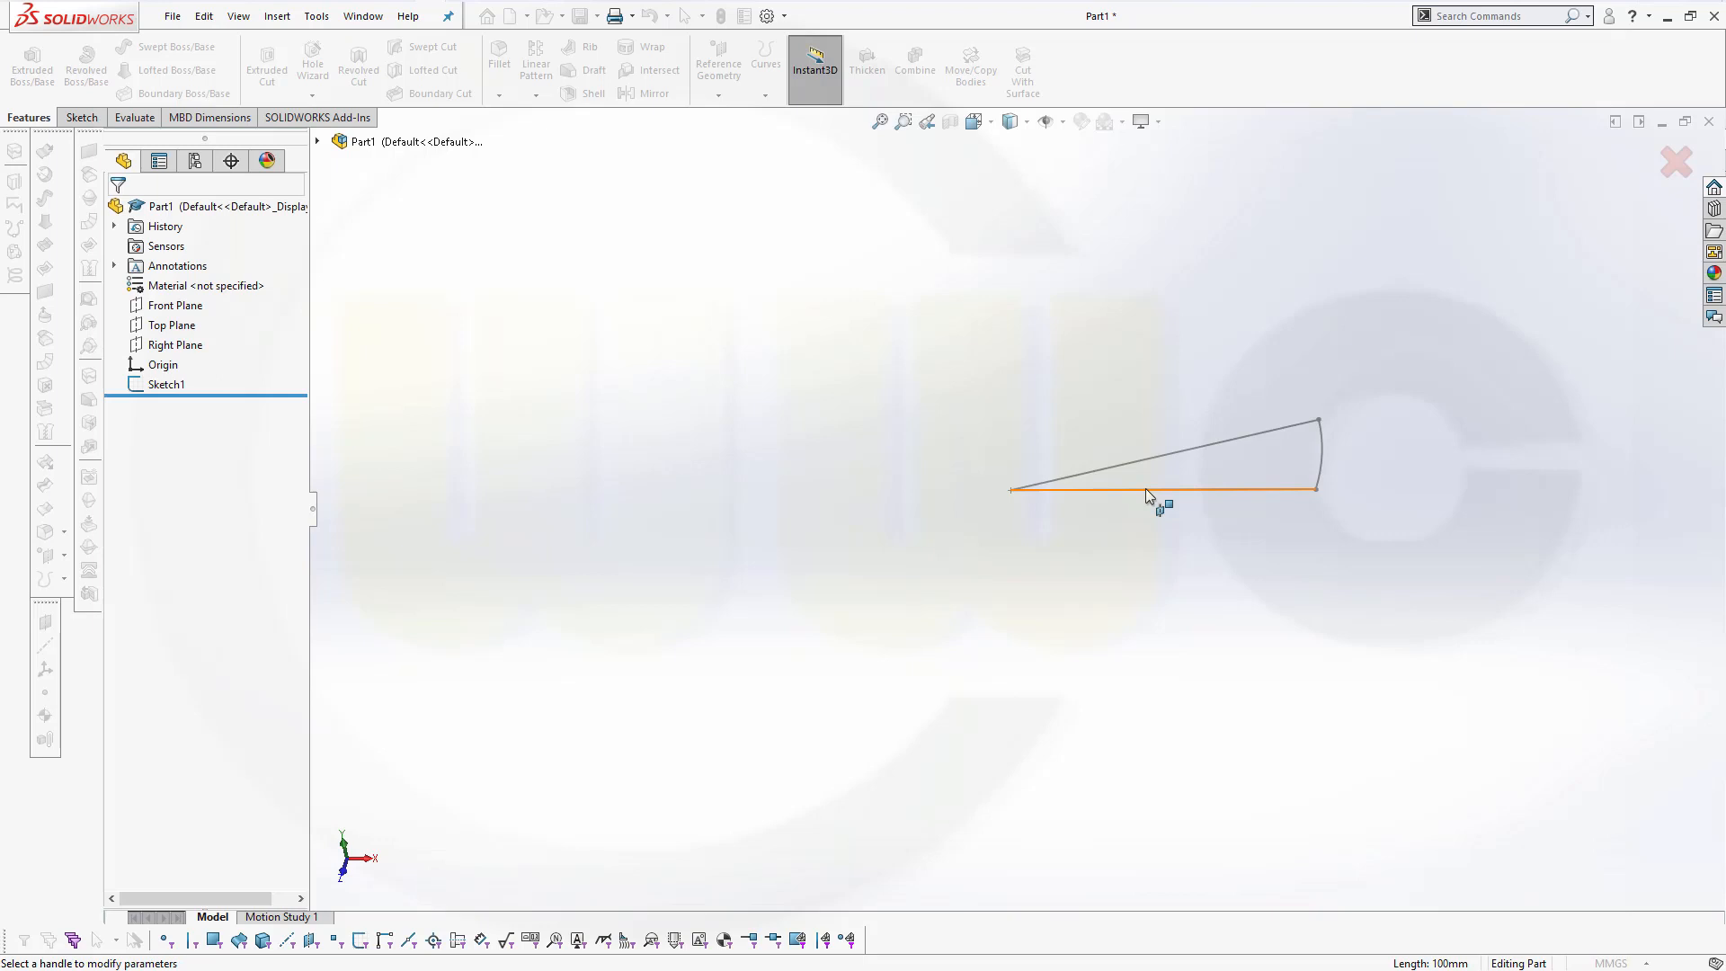
{"action": "left_click", "coordinate": [31, 60]}
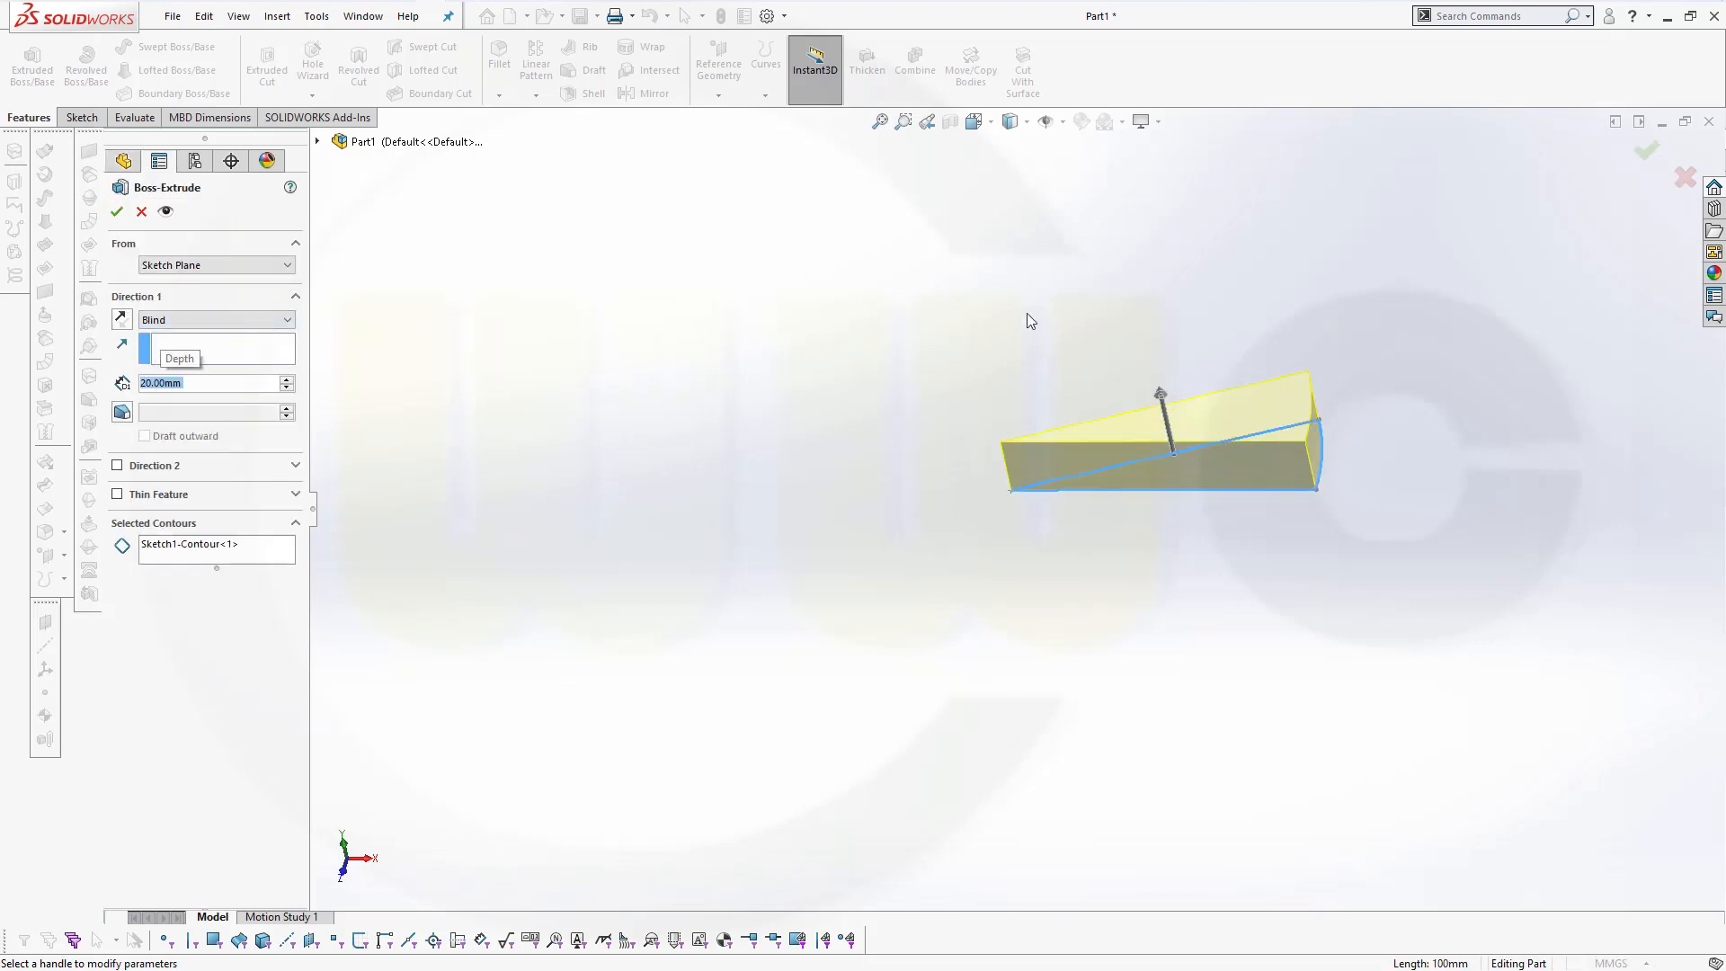
{"action": "left_click", "coordinate": [117, 211]}
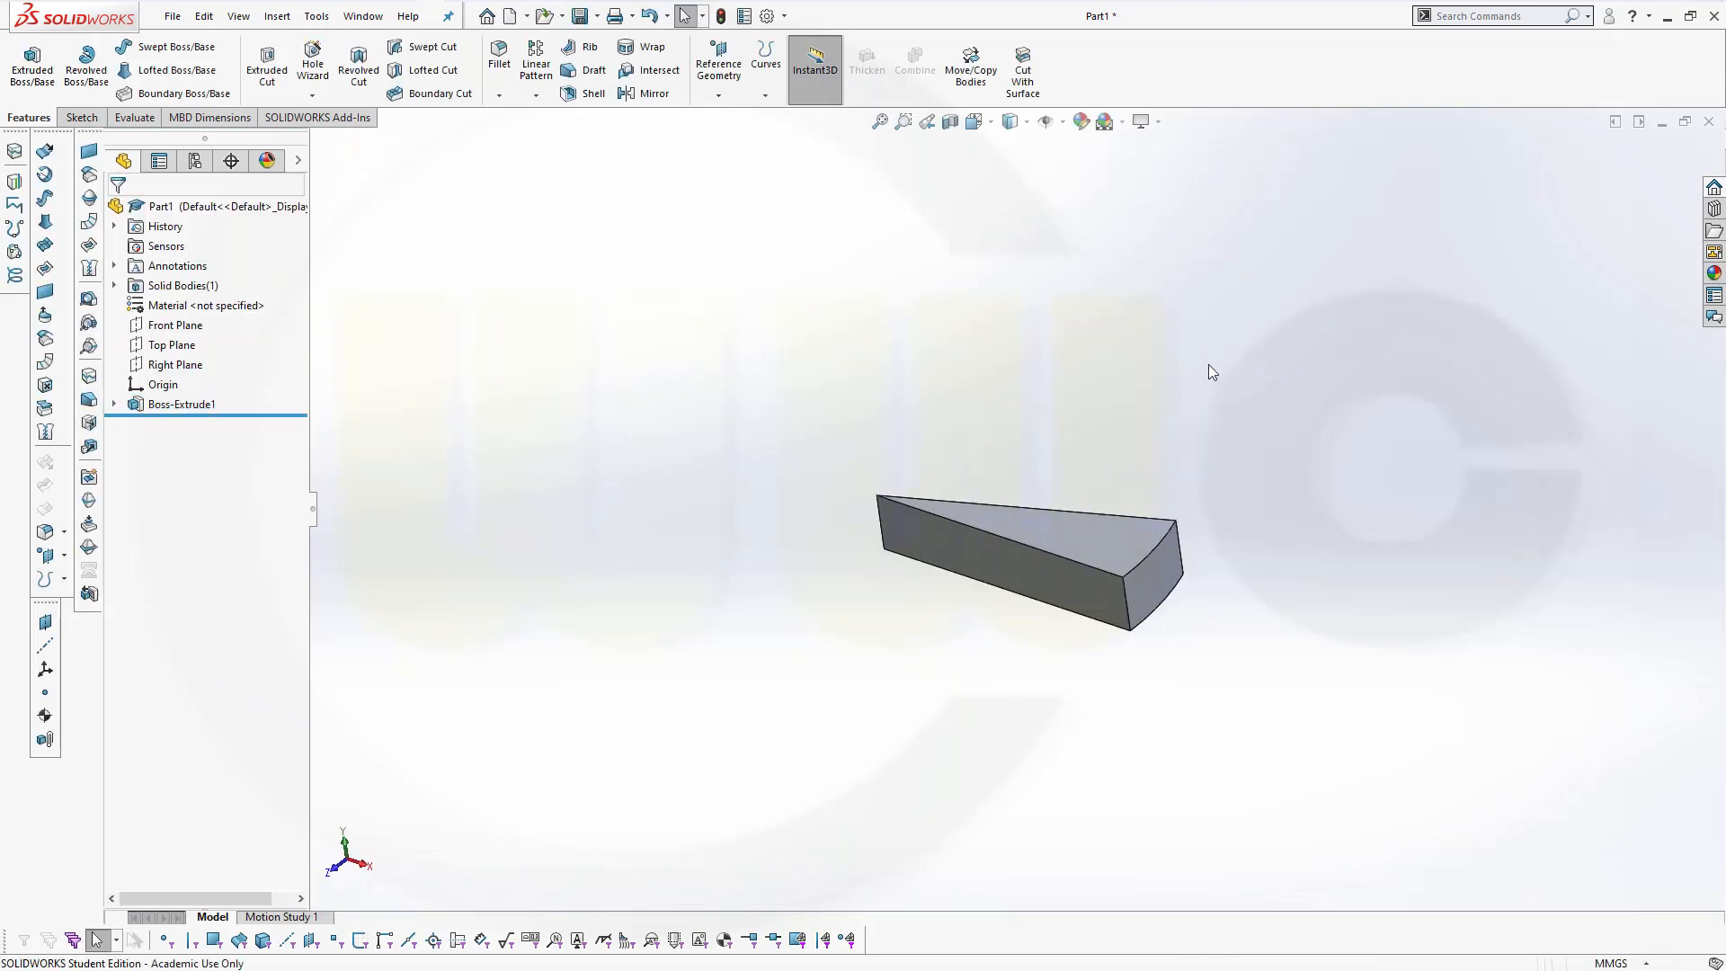
{"action": "mouse_move", "coordinate": [660, 530]}
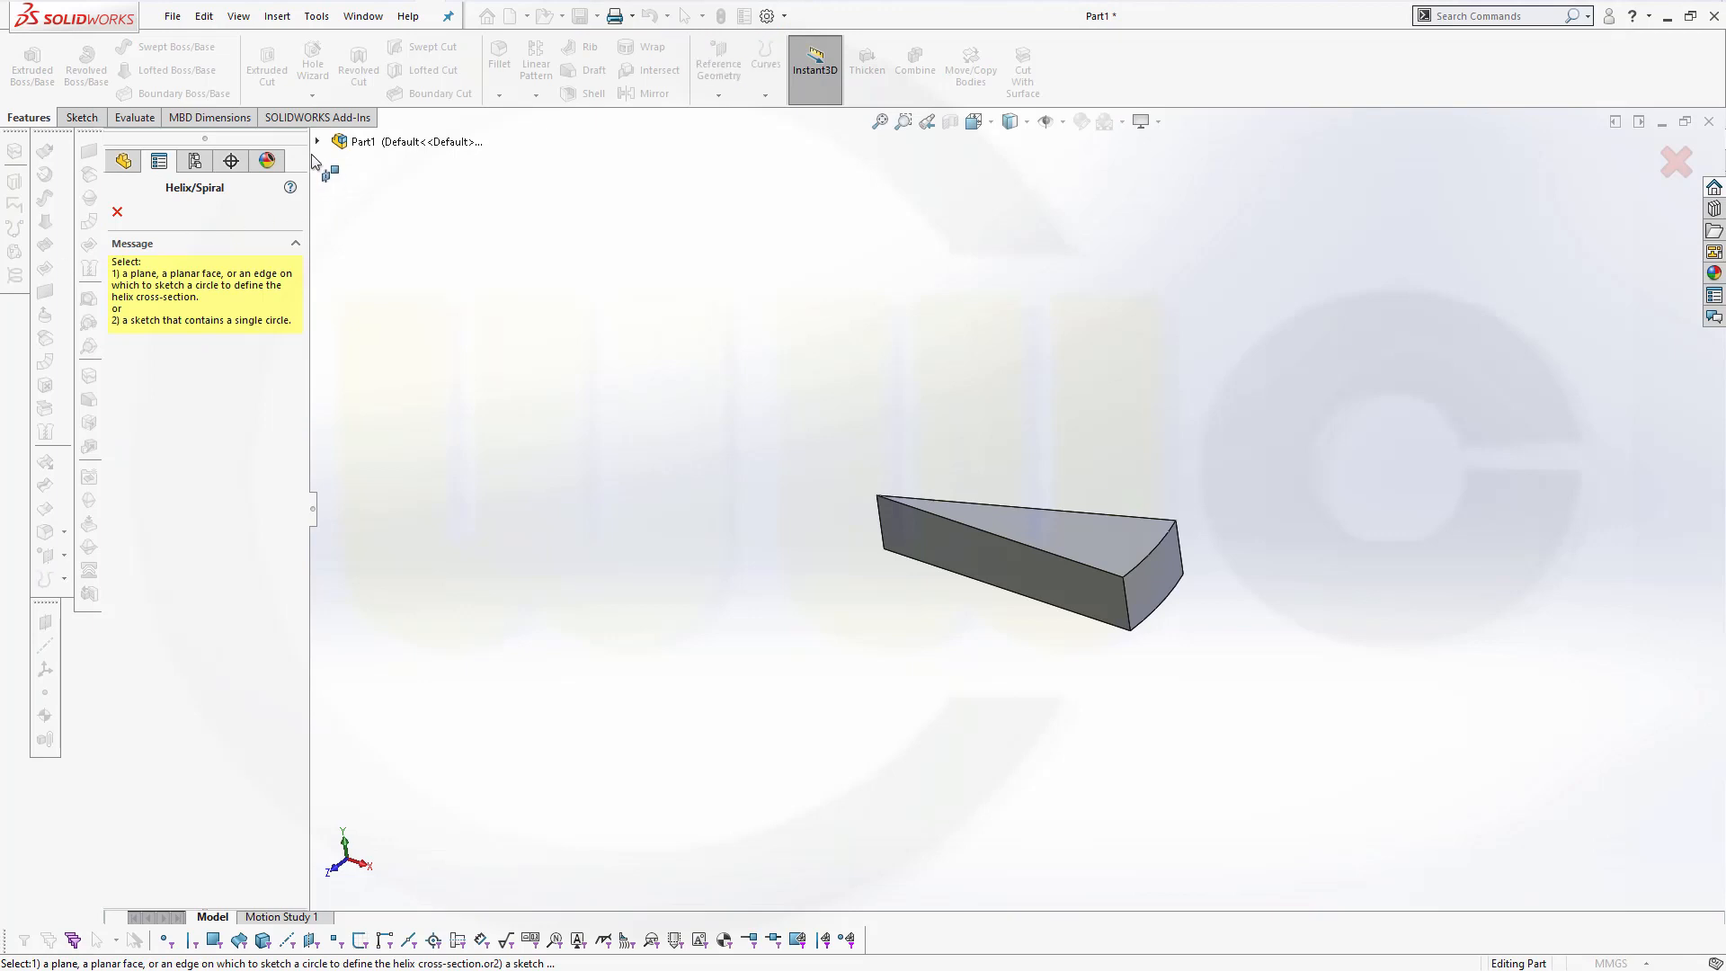
Start a Helix/Spiral sketch on the Top Plane with a 200 mm origin-centred circle.
{"action": "left_click", "coordinate": [317, 141]}
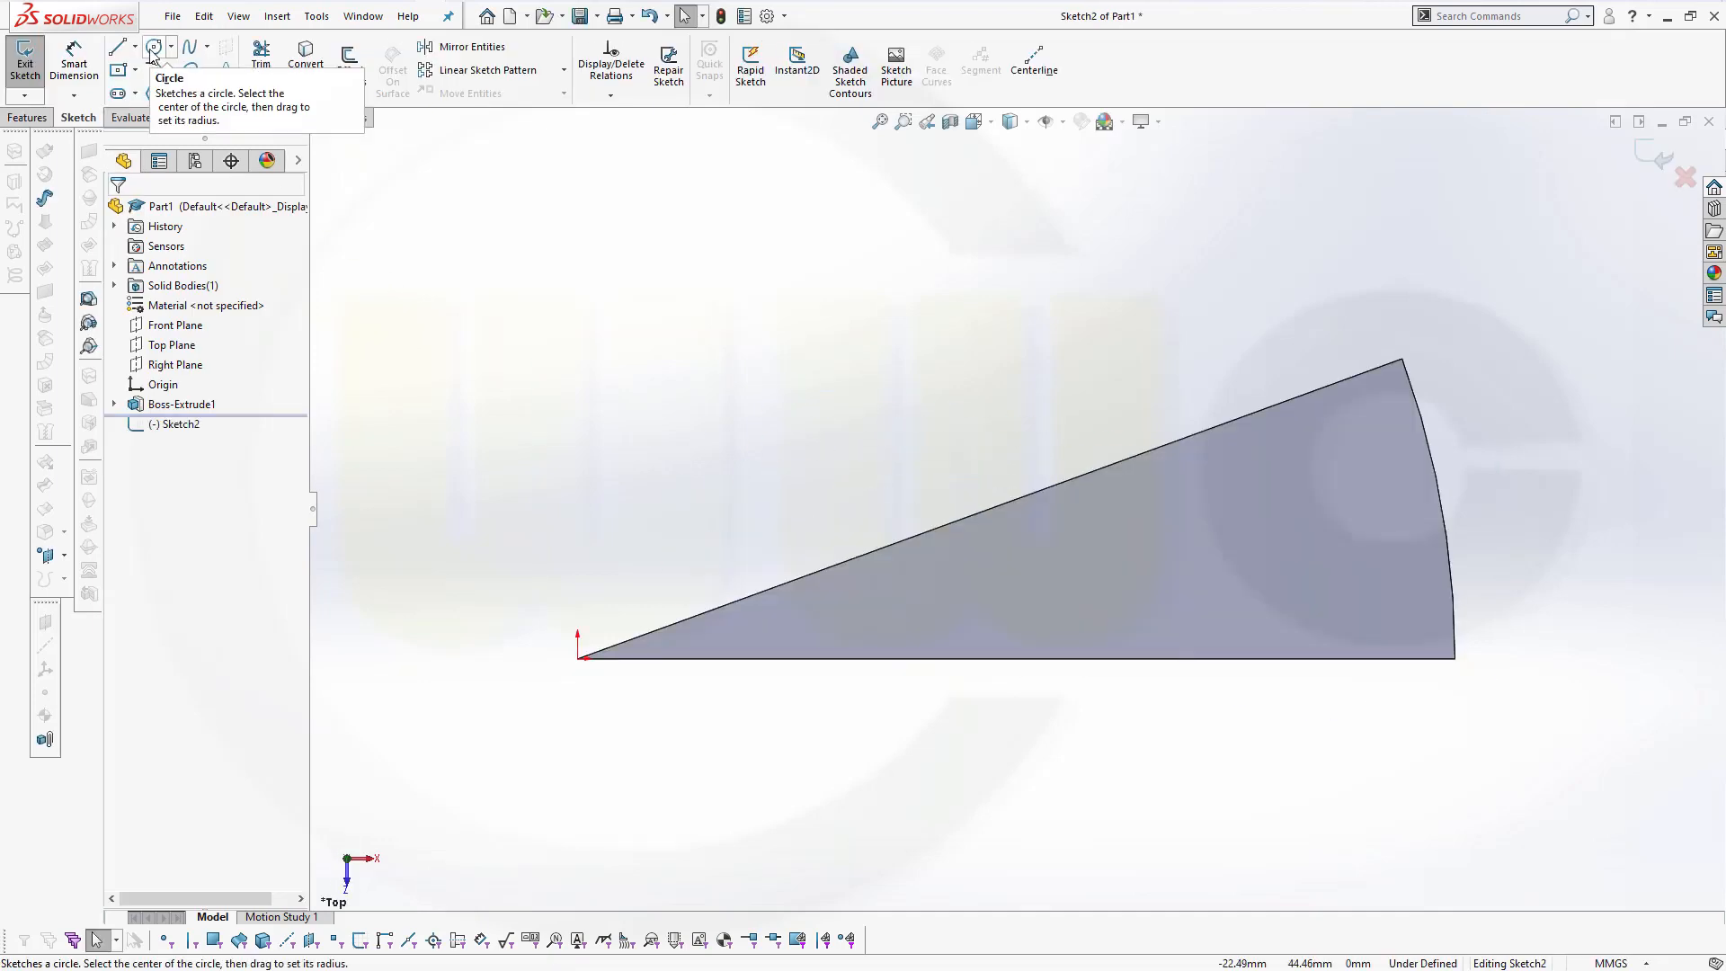
{"action": "left_click", "coordinate": [151, 45]}
{"action": "type", "text": "200"}
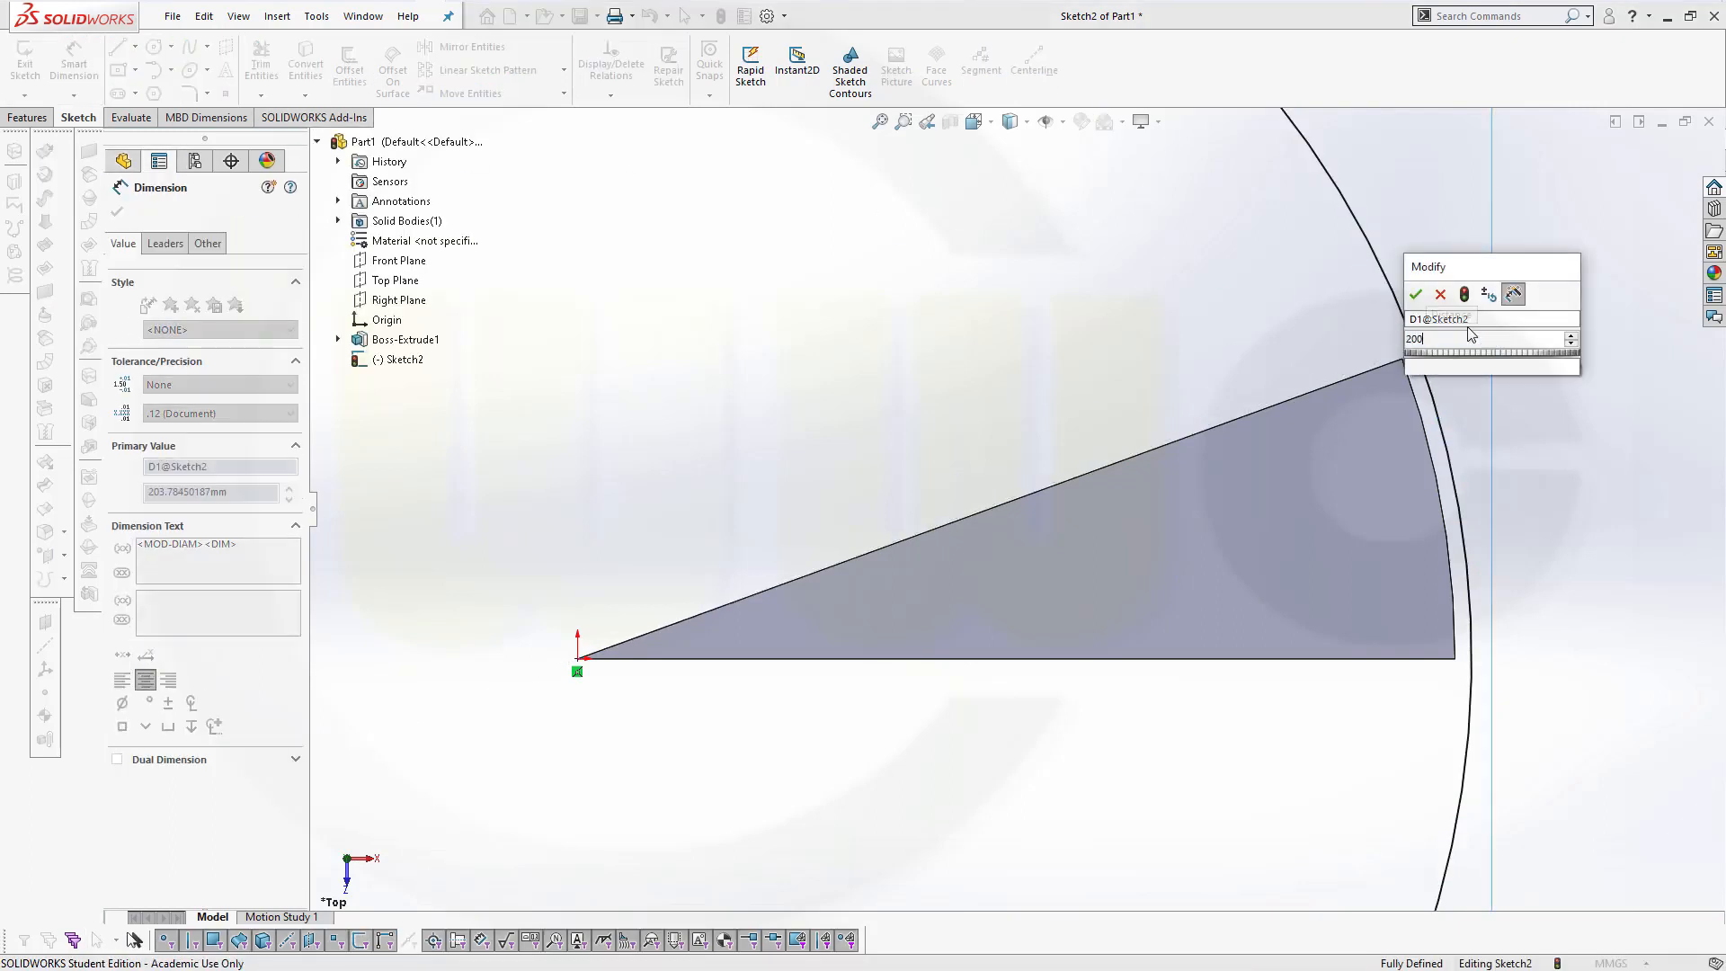
{"action": "left_click", "coordinate": [1415, 294]}
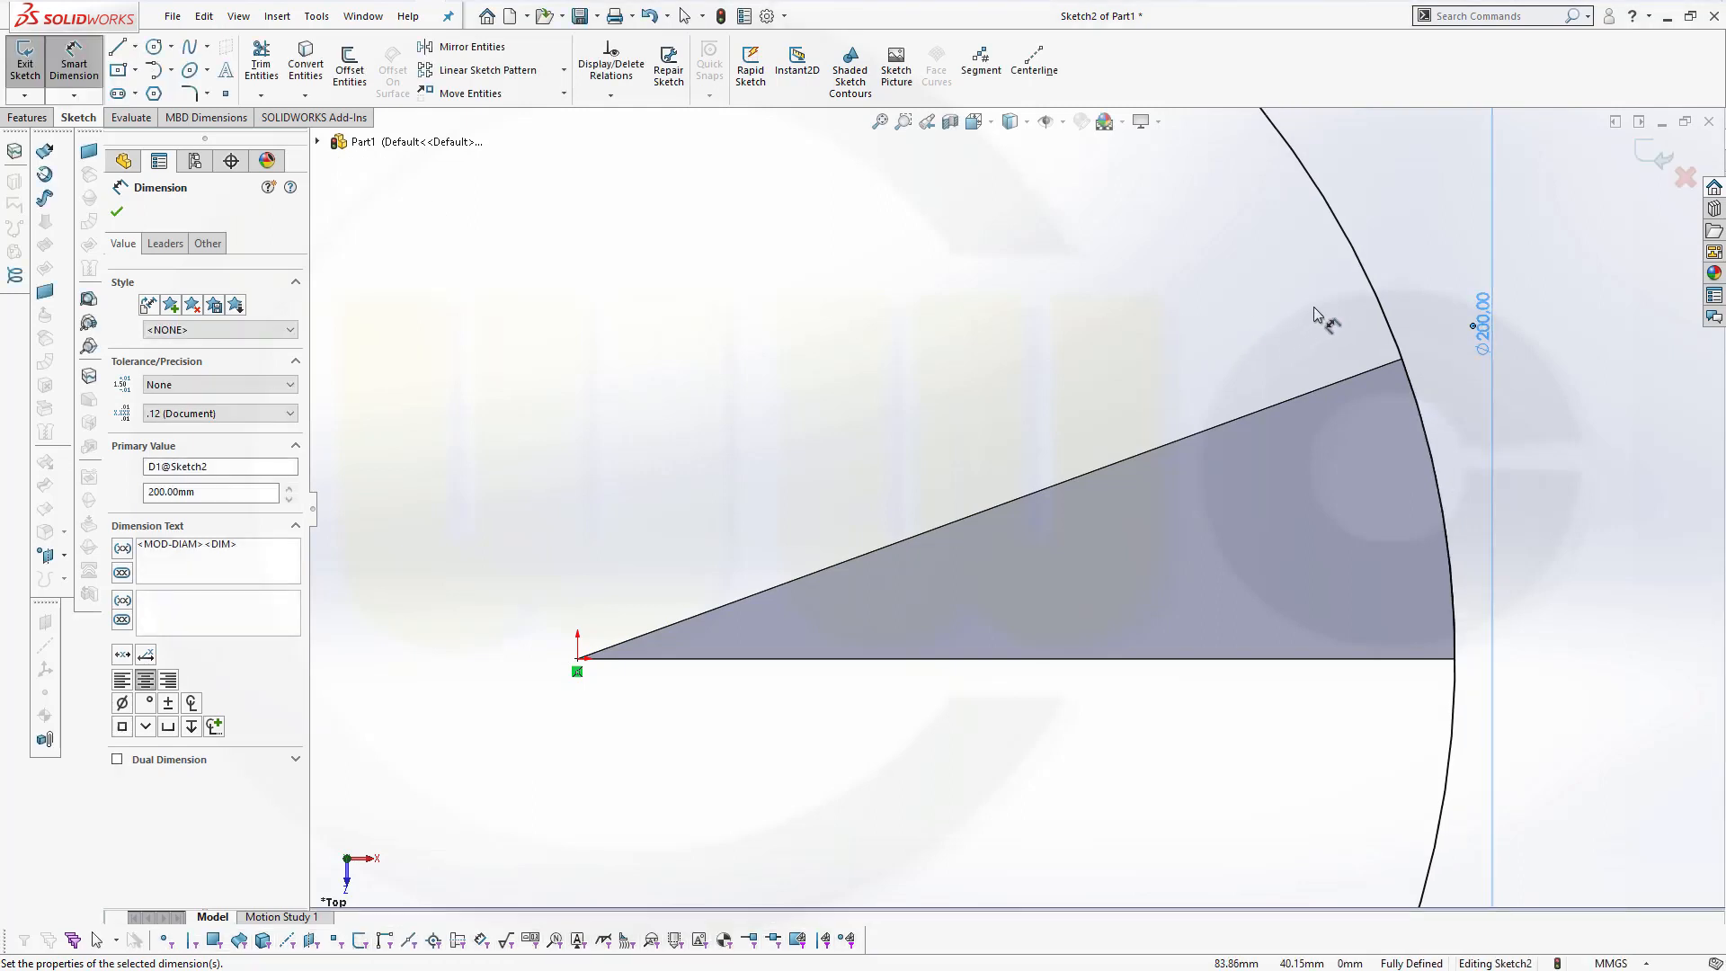
{"action": "mouse_move", "coordinate": [1456, 328]}
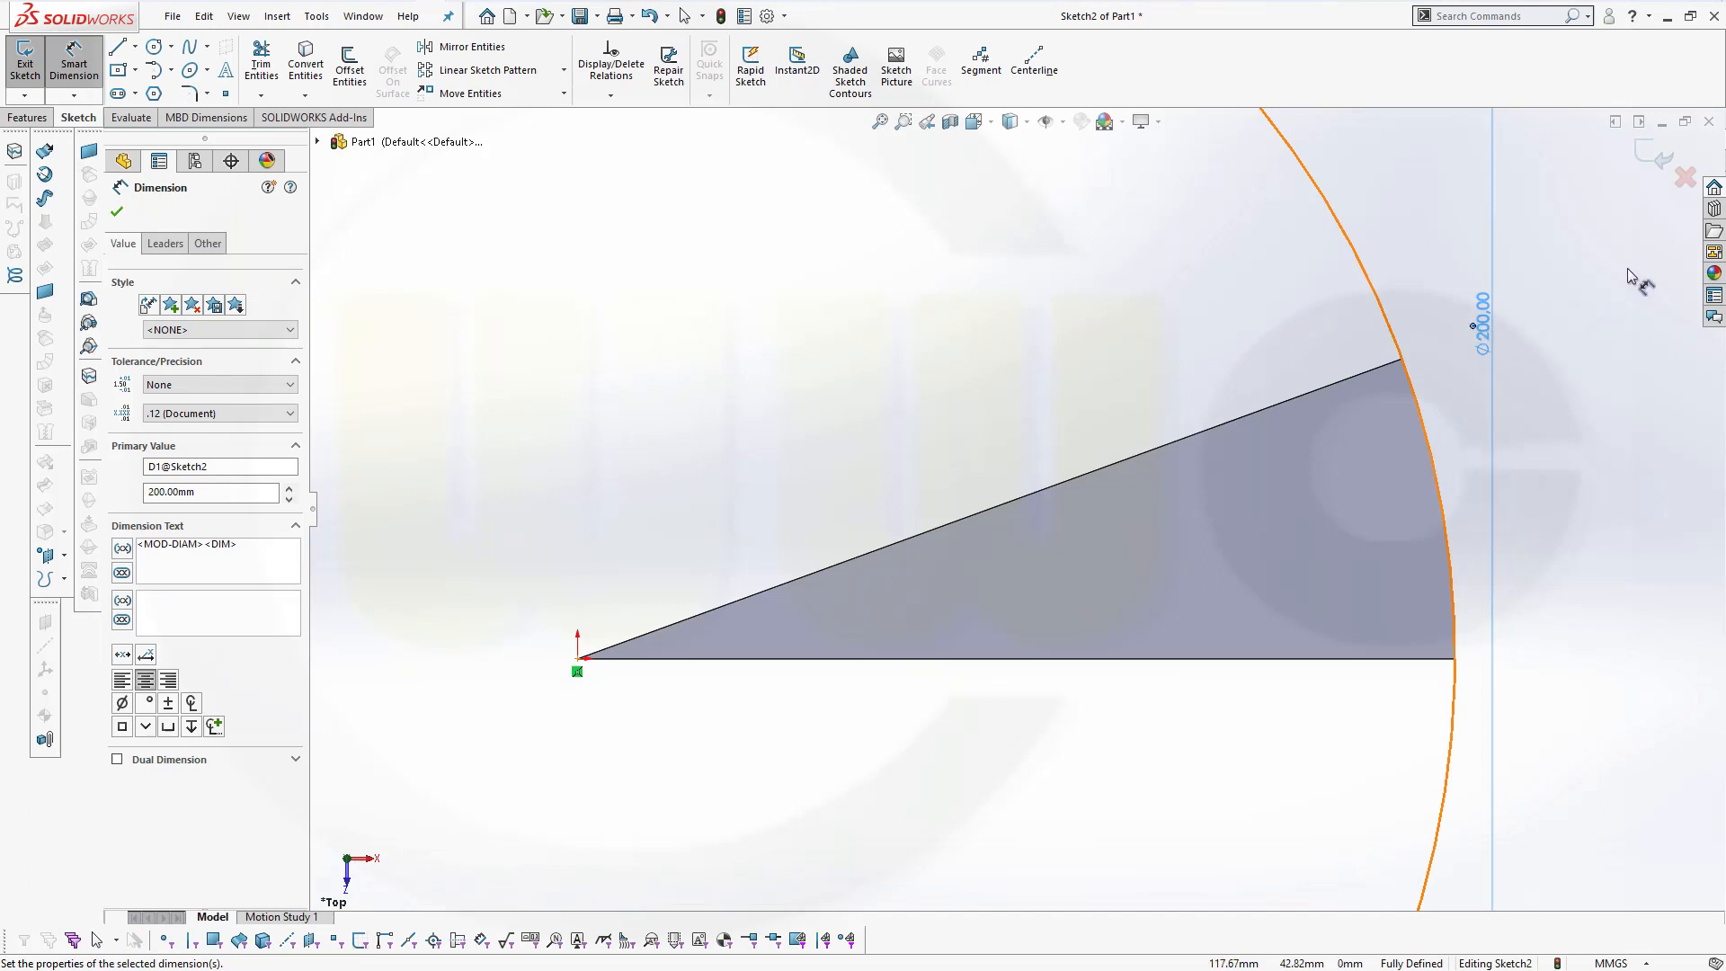
{"action": "left_click", "coordinate": [117, 212]}
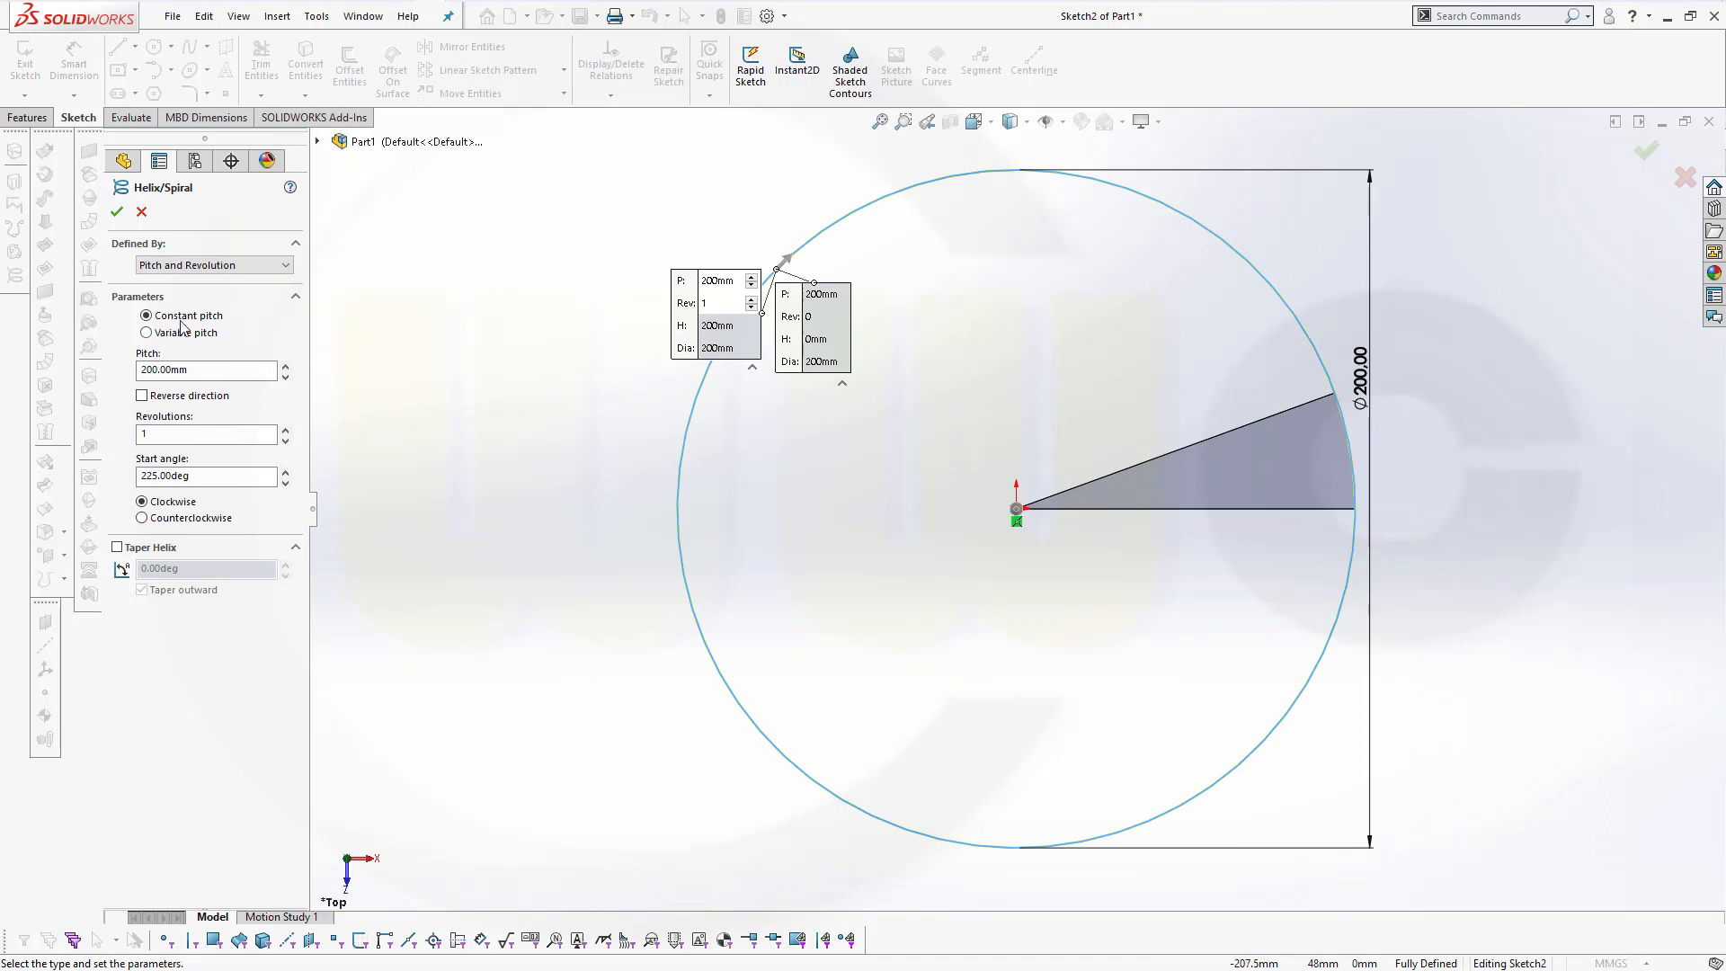
Set the helix to constant 200 mm pitch, 1 revolution, 0° start, counterclockwise.
{"action": "left_click", "coordinate": [205, 369]}
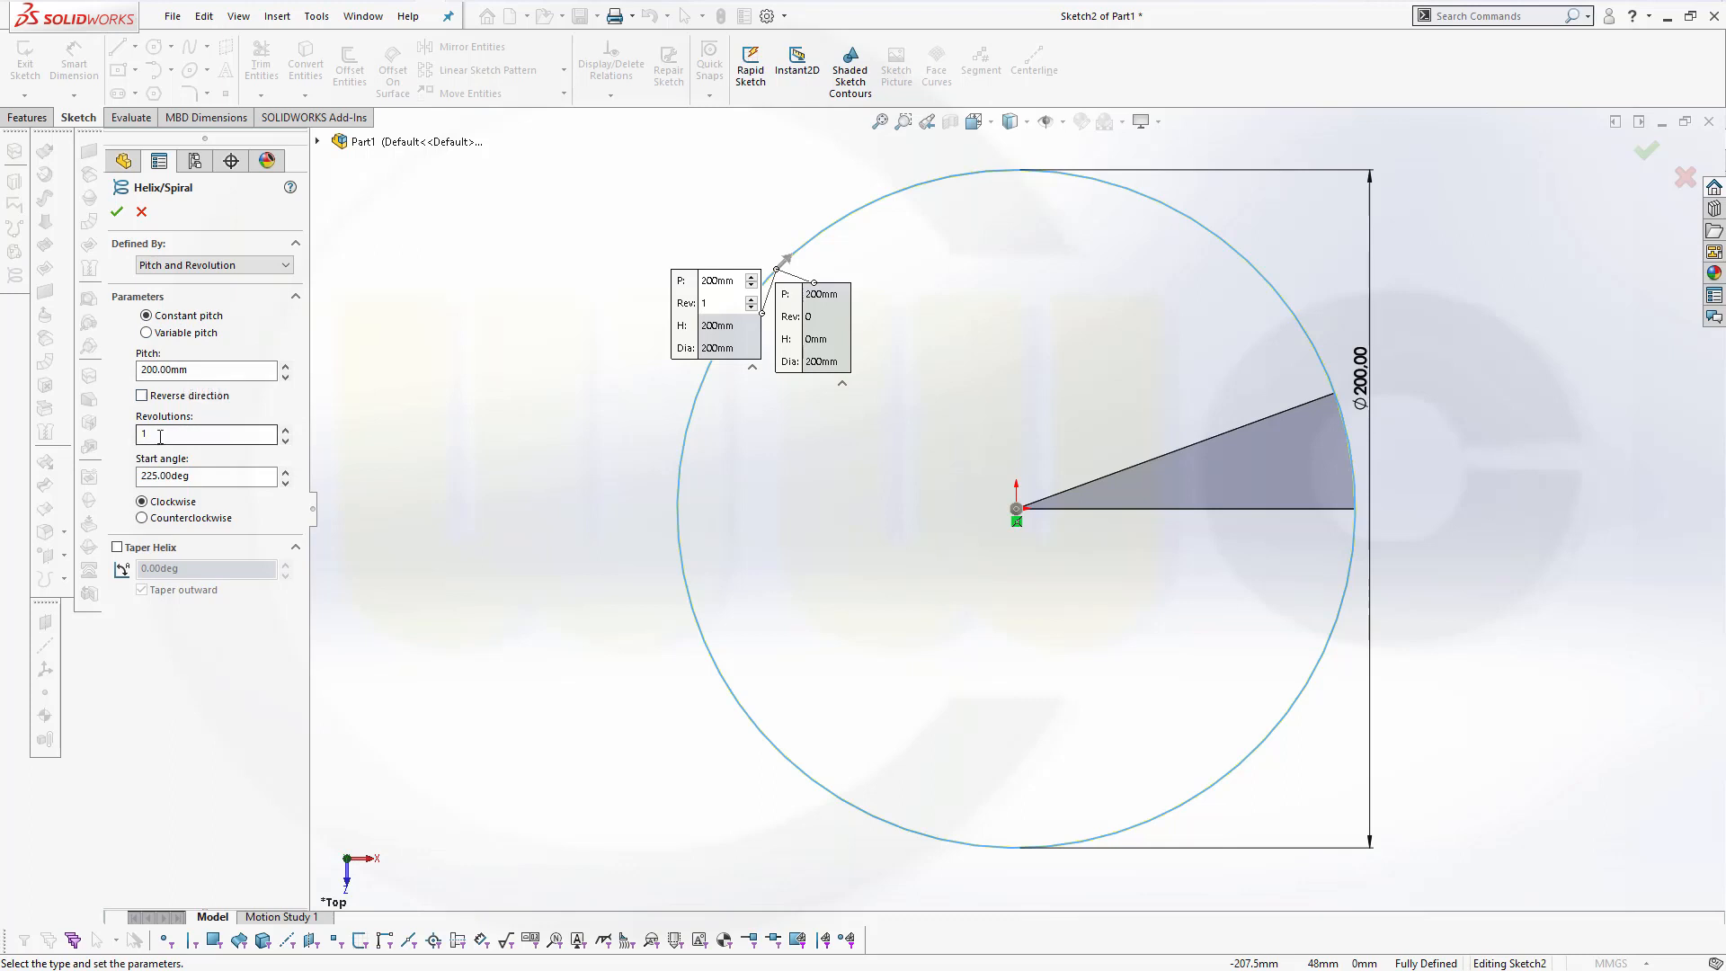
{"action": "left_click", "coordinate": [206, 476]}
{"action": "type", "text": "0"}
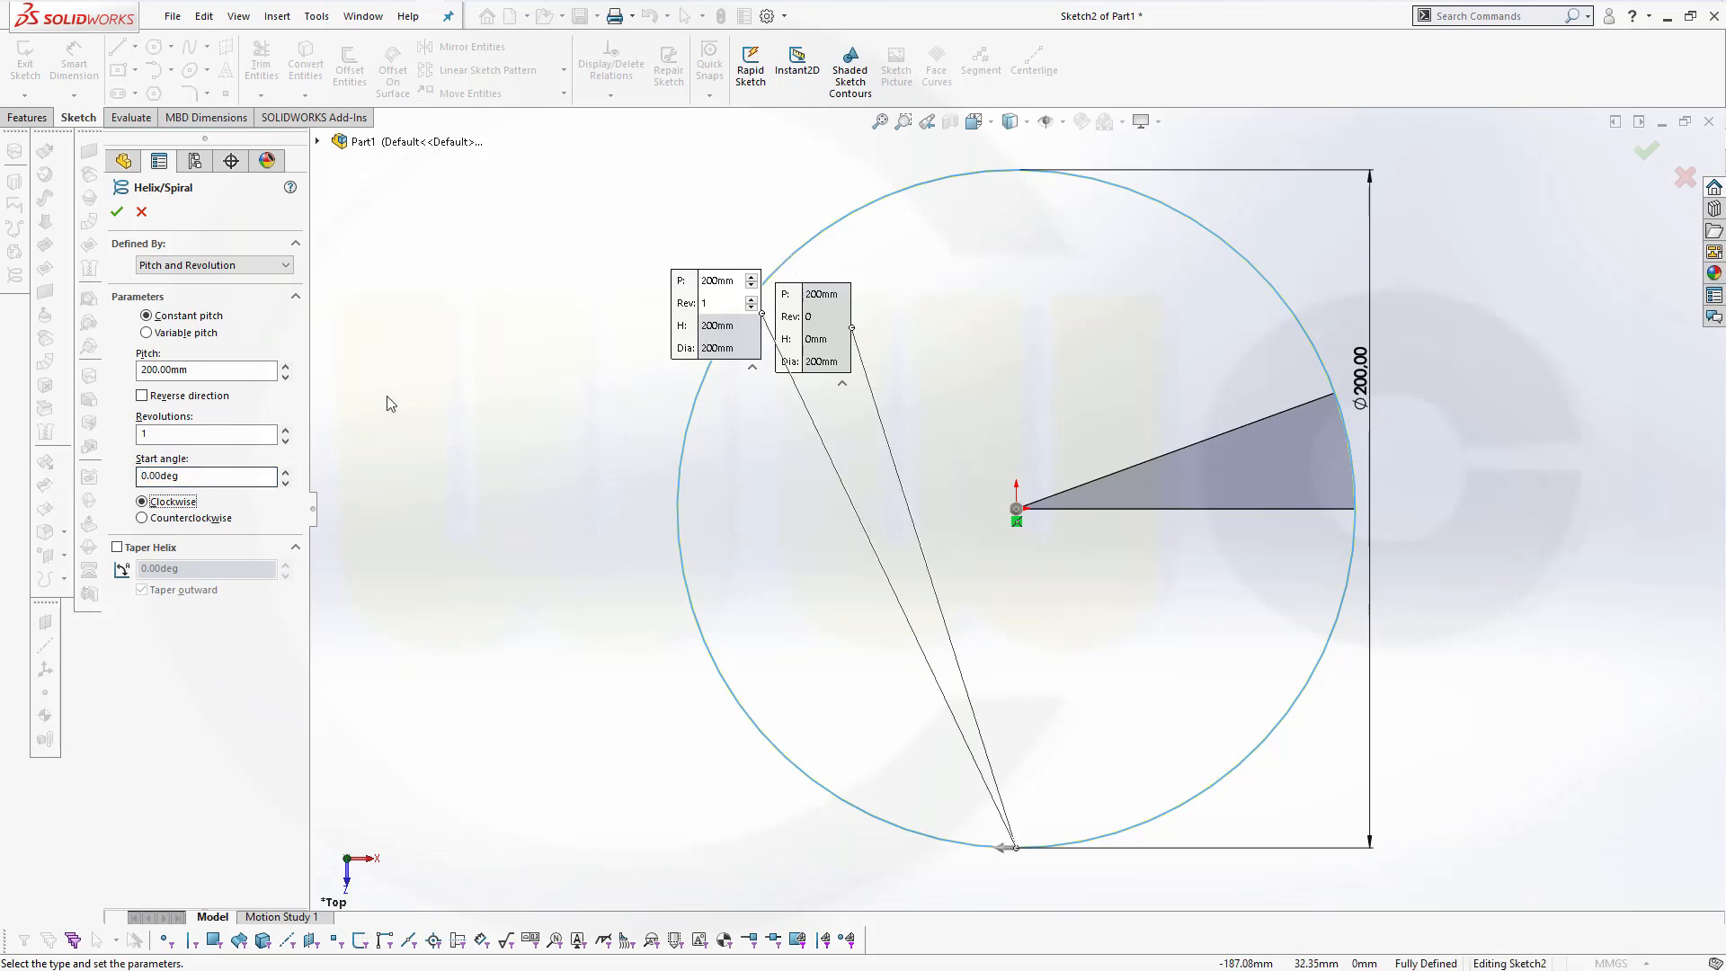
{"action": "left_click", "coordinate": [142, 518]}
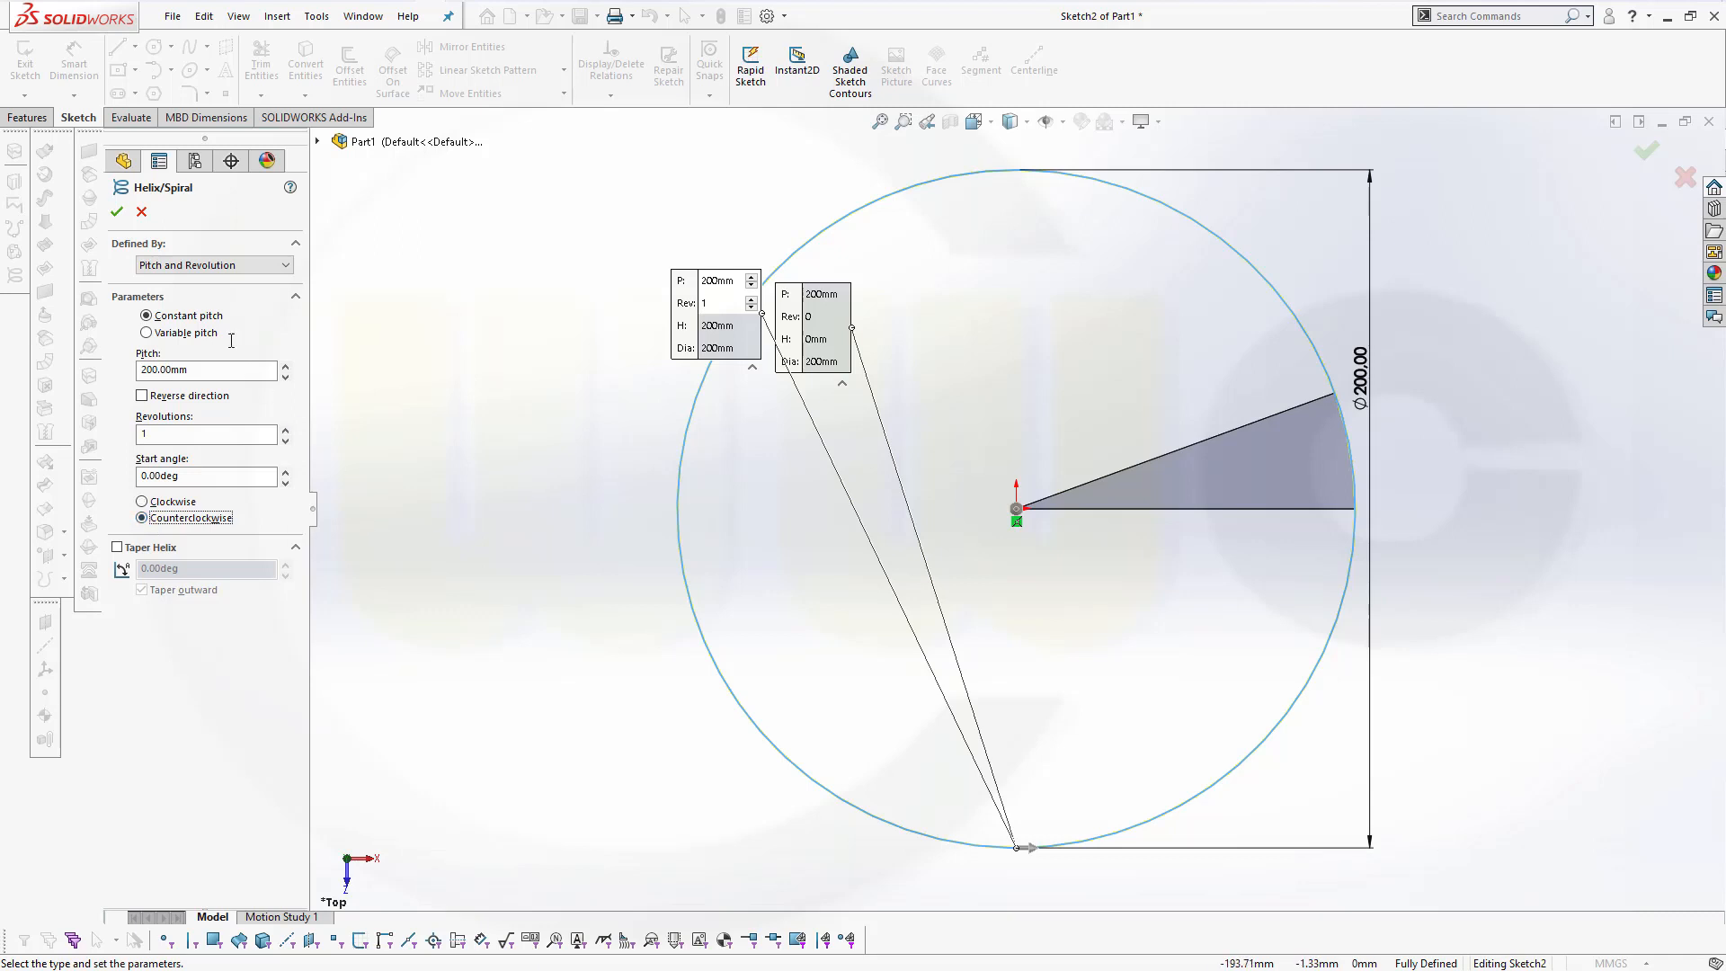
{"action": "left_click", "coordinate": [116, 210]}
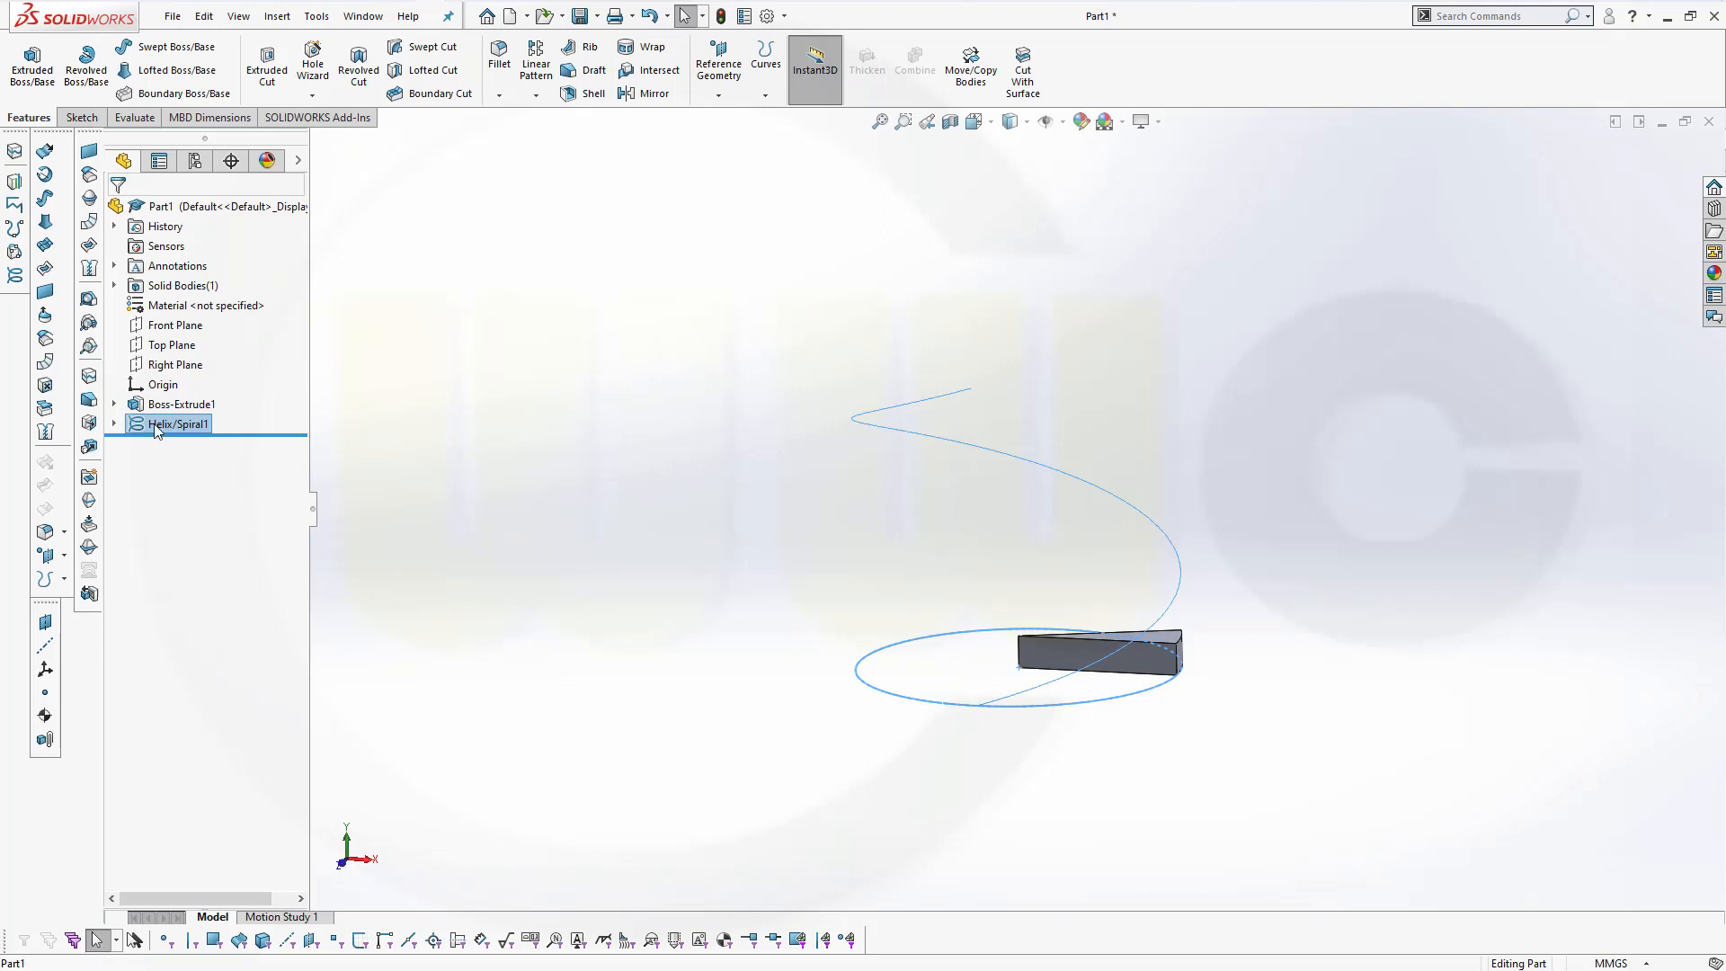
{"action": "right_click", "coordinate": [177, 425]}
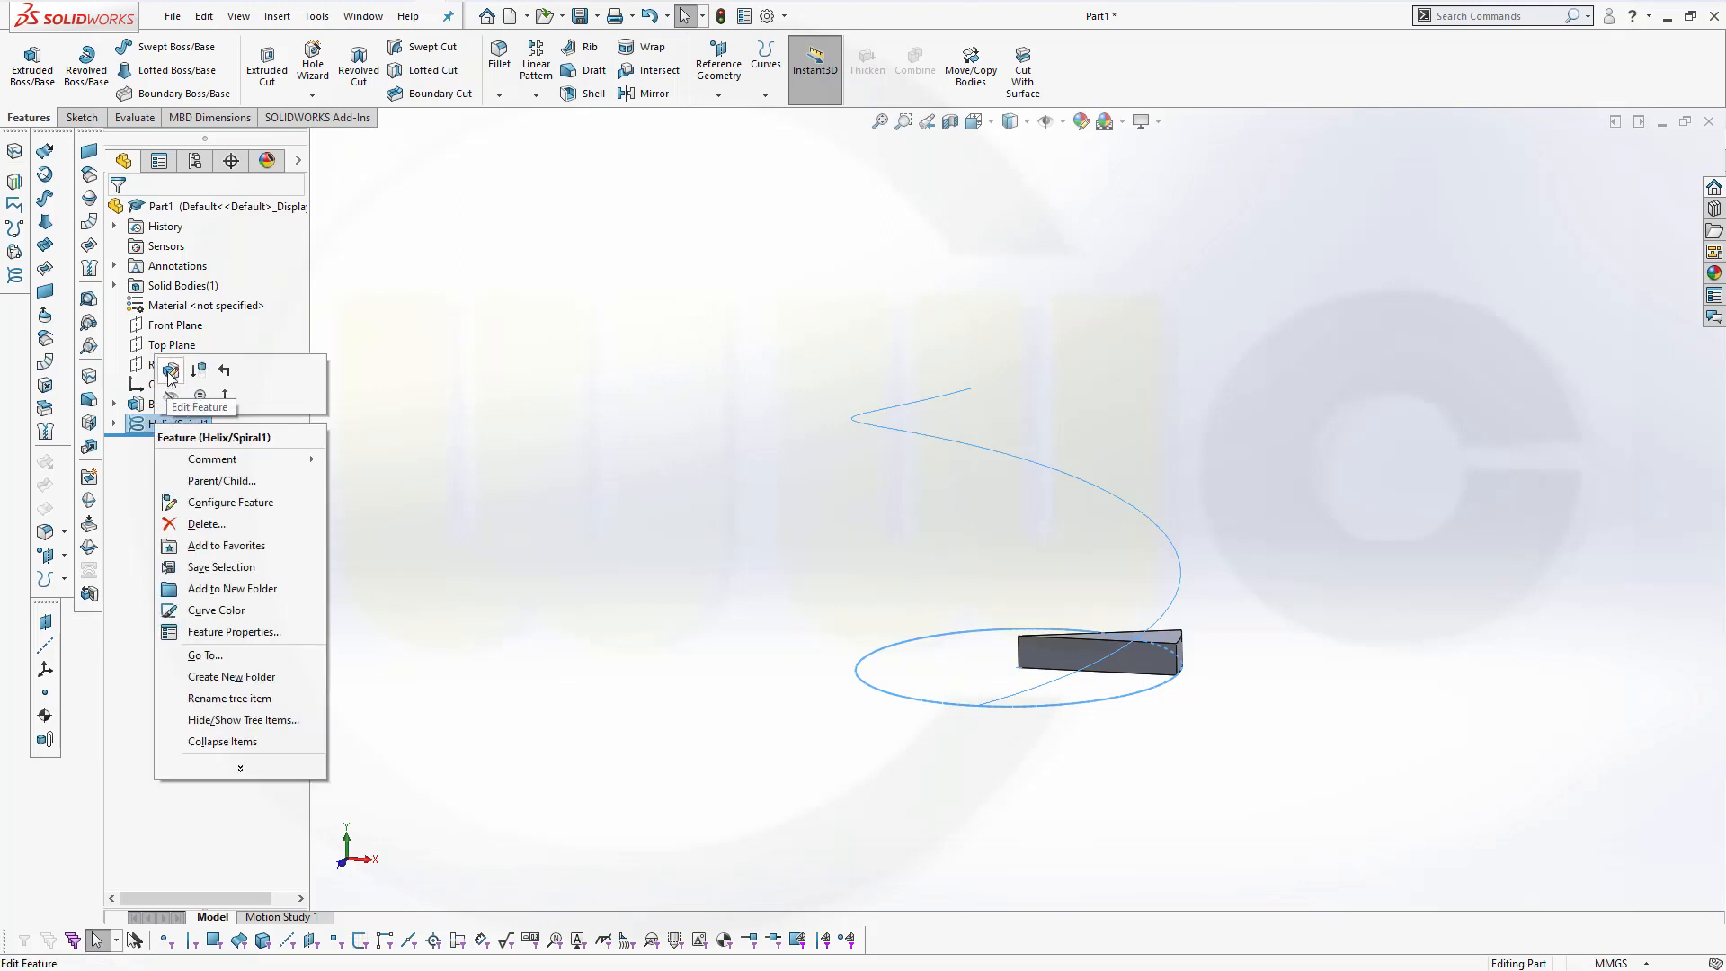
{"action": "left_click", "coordinate": [200, 407]}
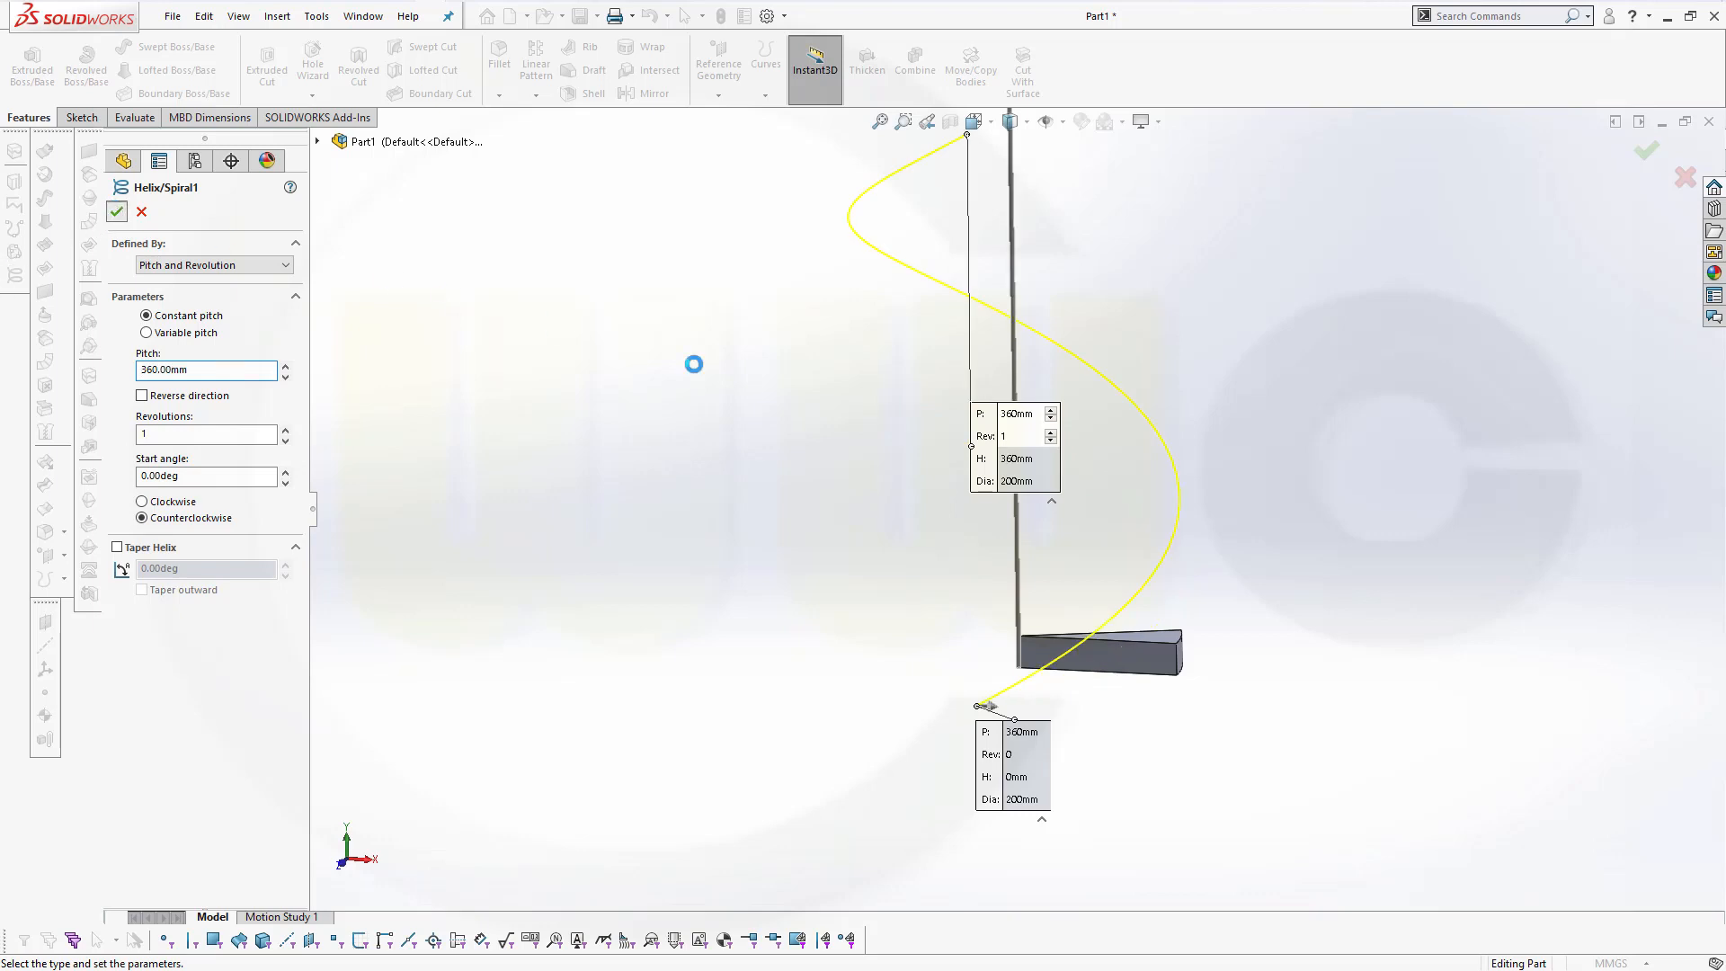
{"action": "left_click", "coordinate": [117, 210]}
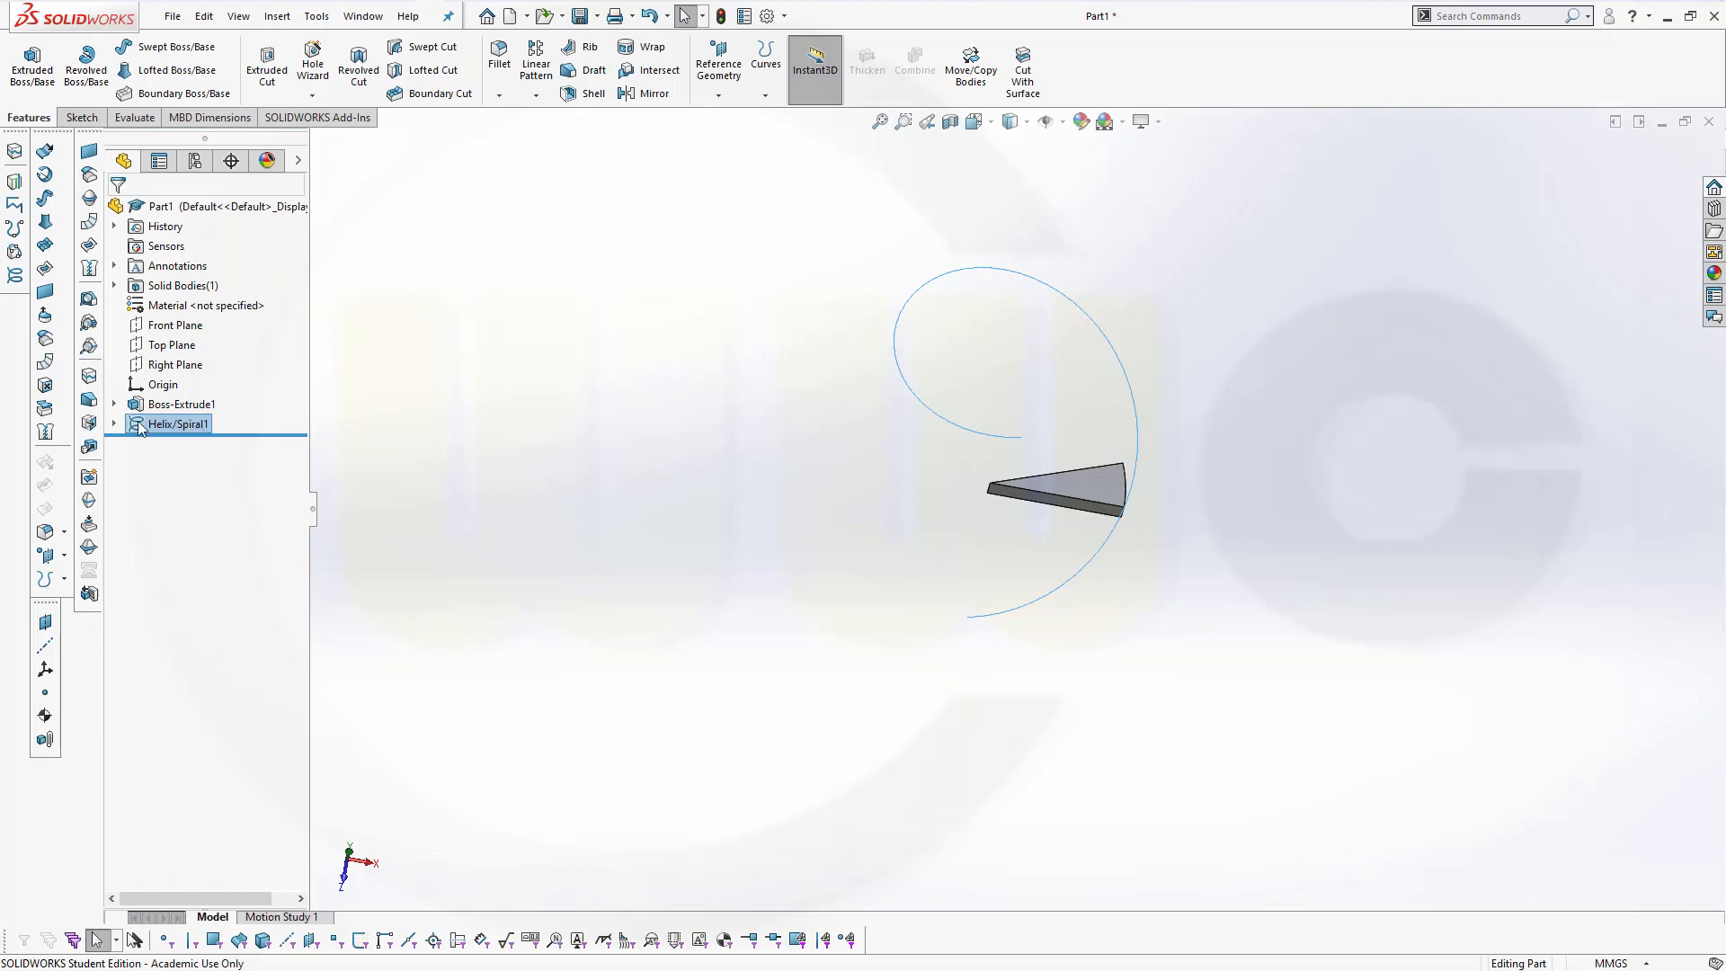
Edit Helix/Spiral1 and change its start angle to 90.00deg.
{"action": "right_click", "coordinate": [178, 423]}
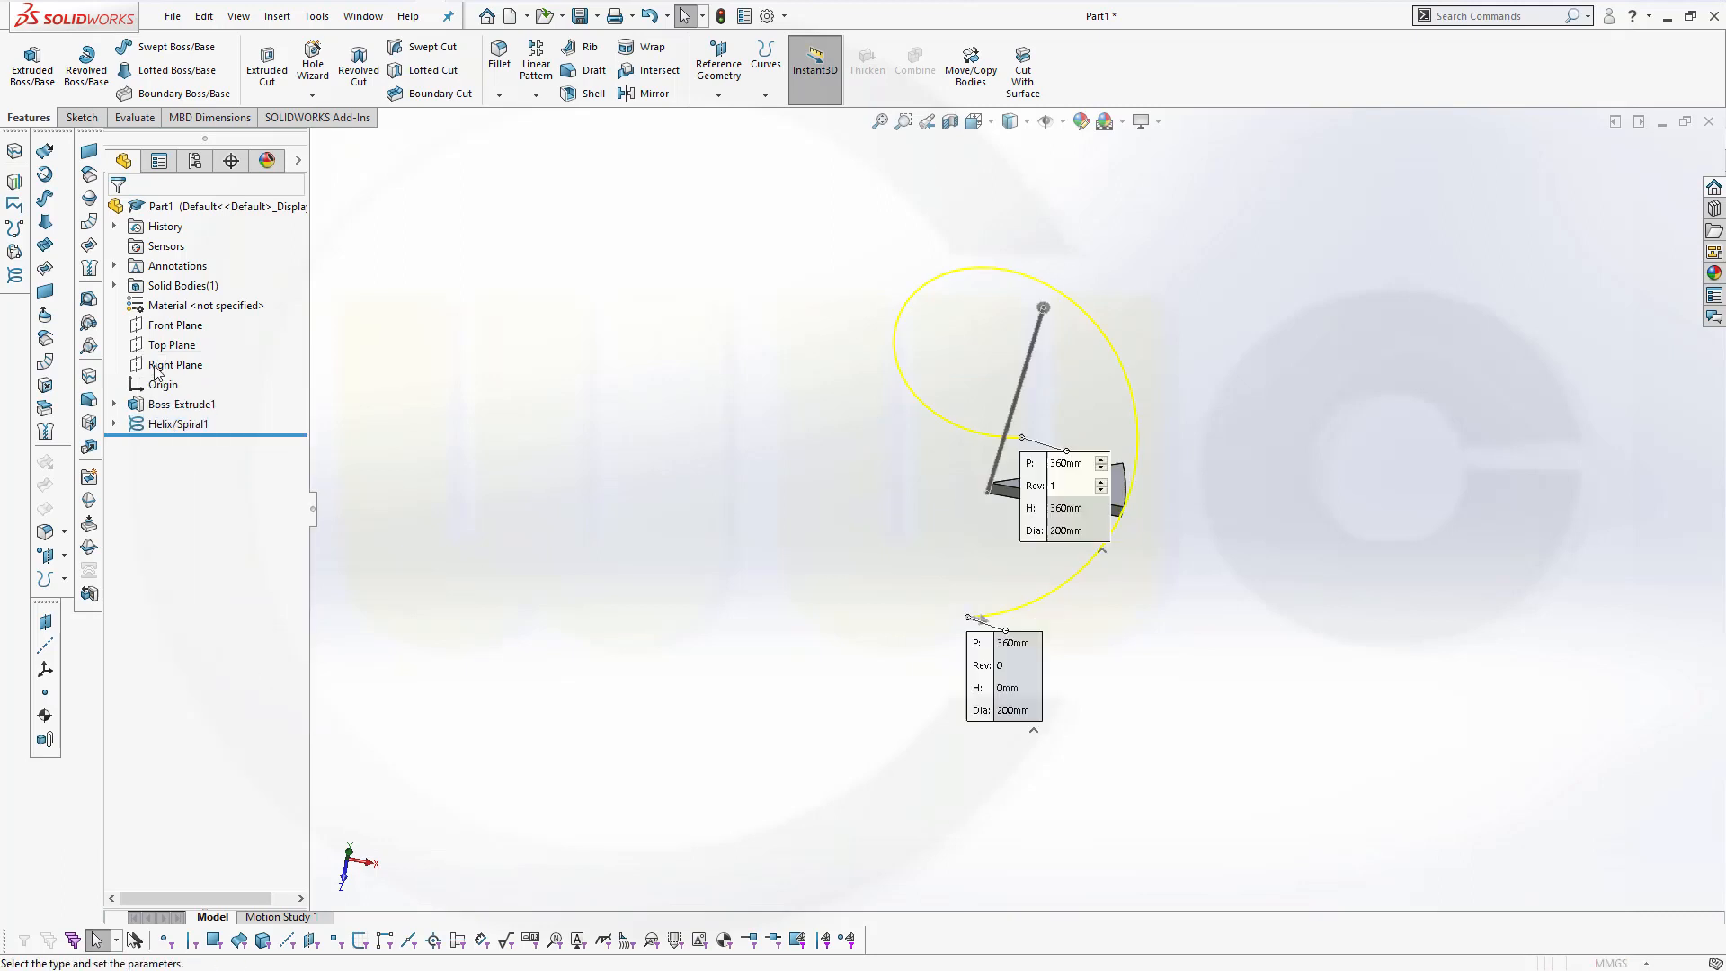
{"action": "double_click", "coordinate": [178, 423]}
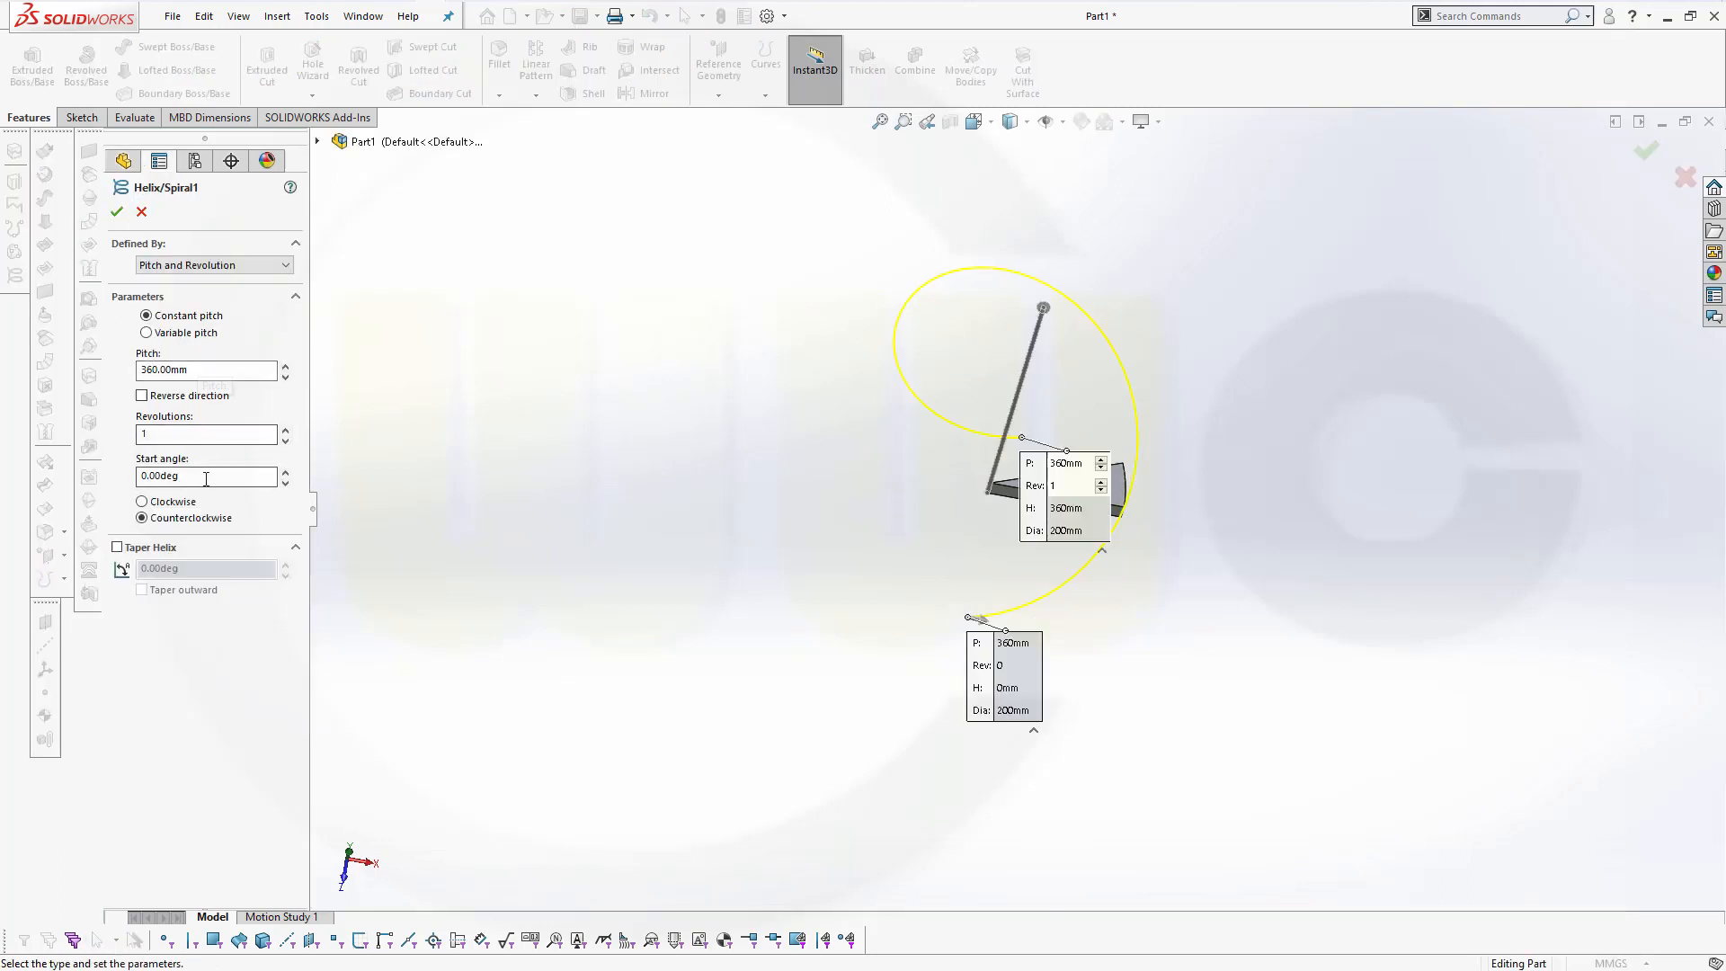
{"action": "triple_click", "coordinate": [206, 475]}
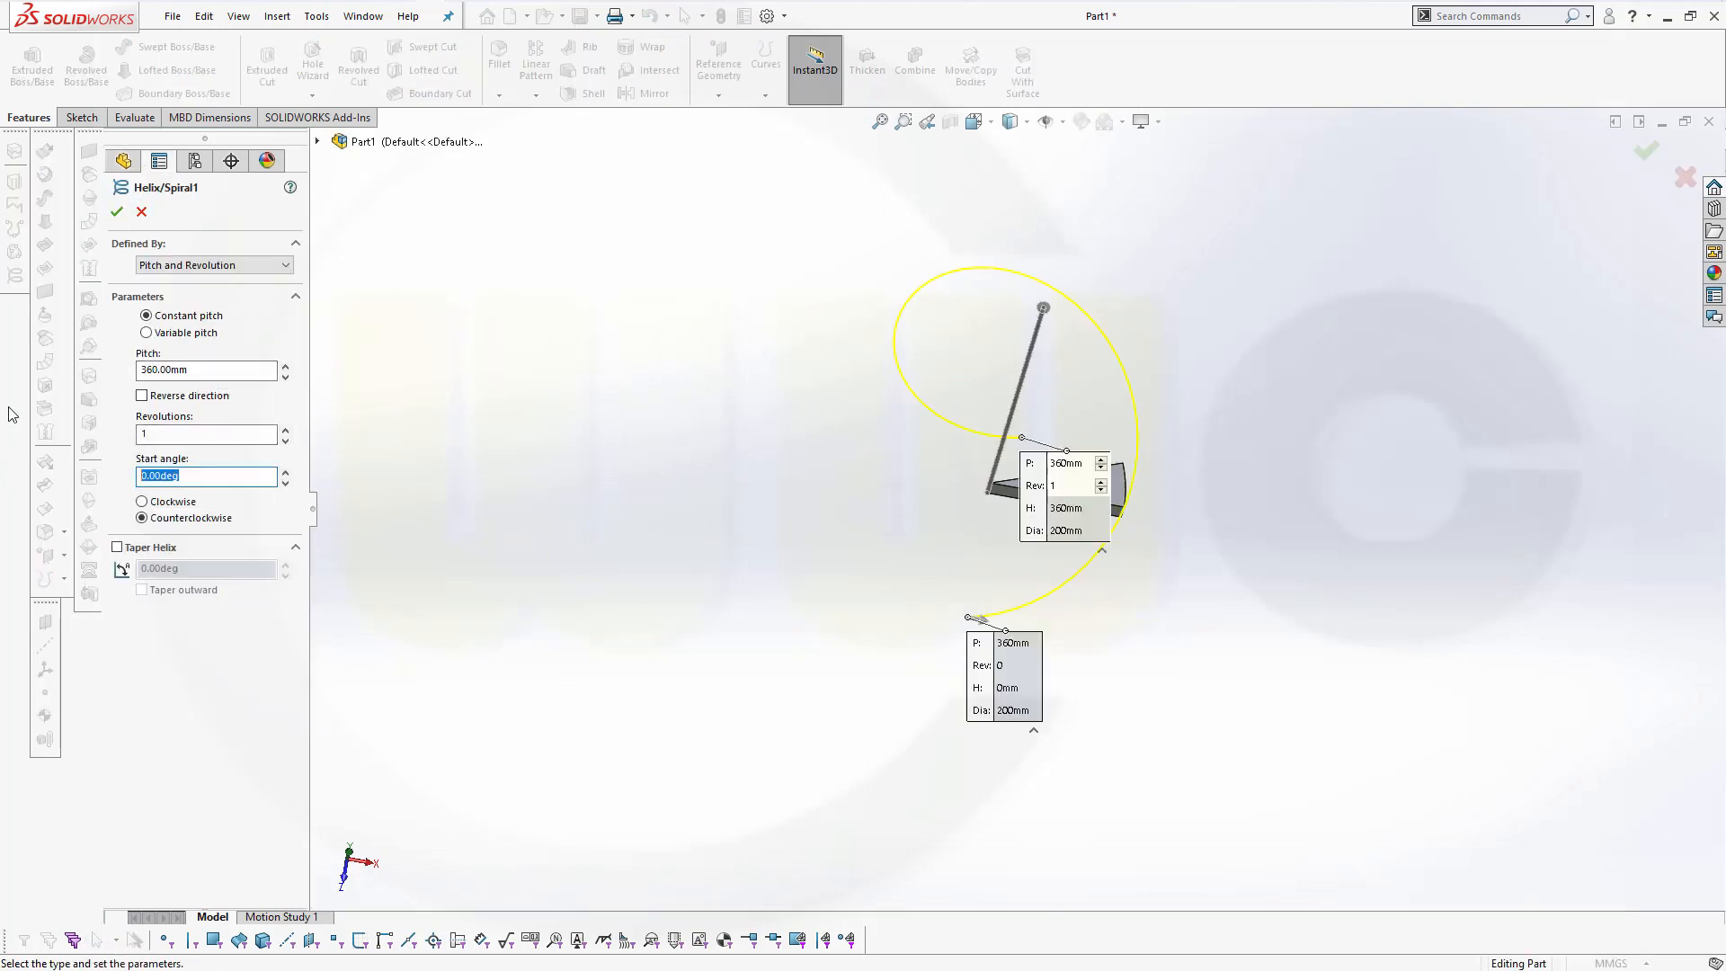
{"action": "type", "text": "90.00deg"}
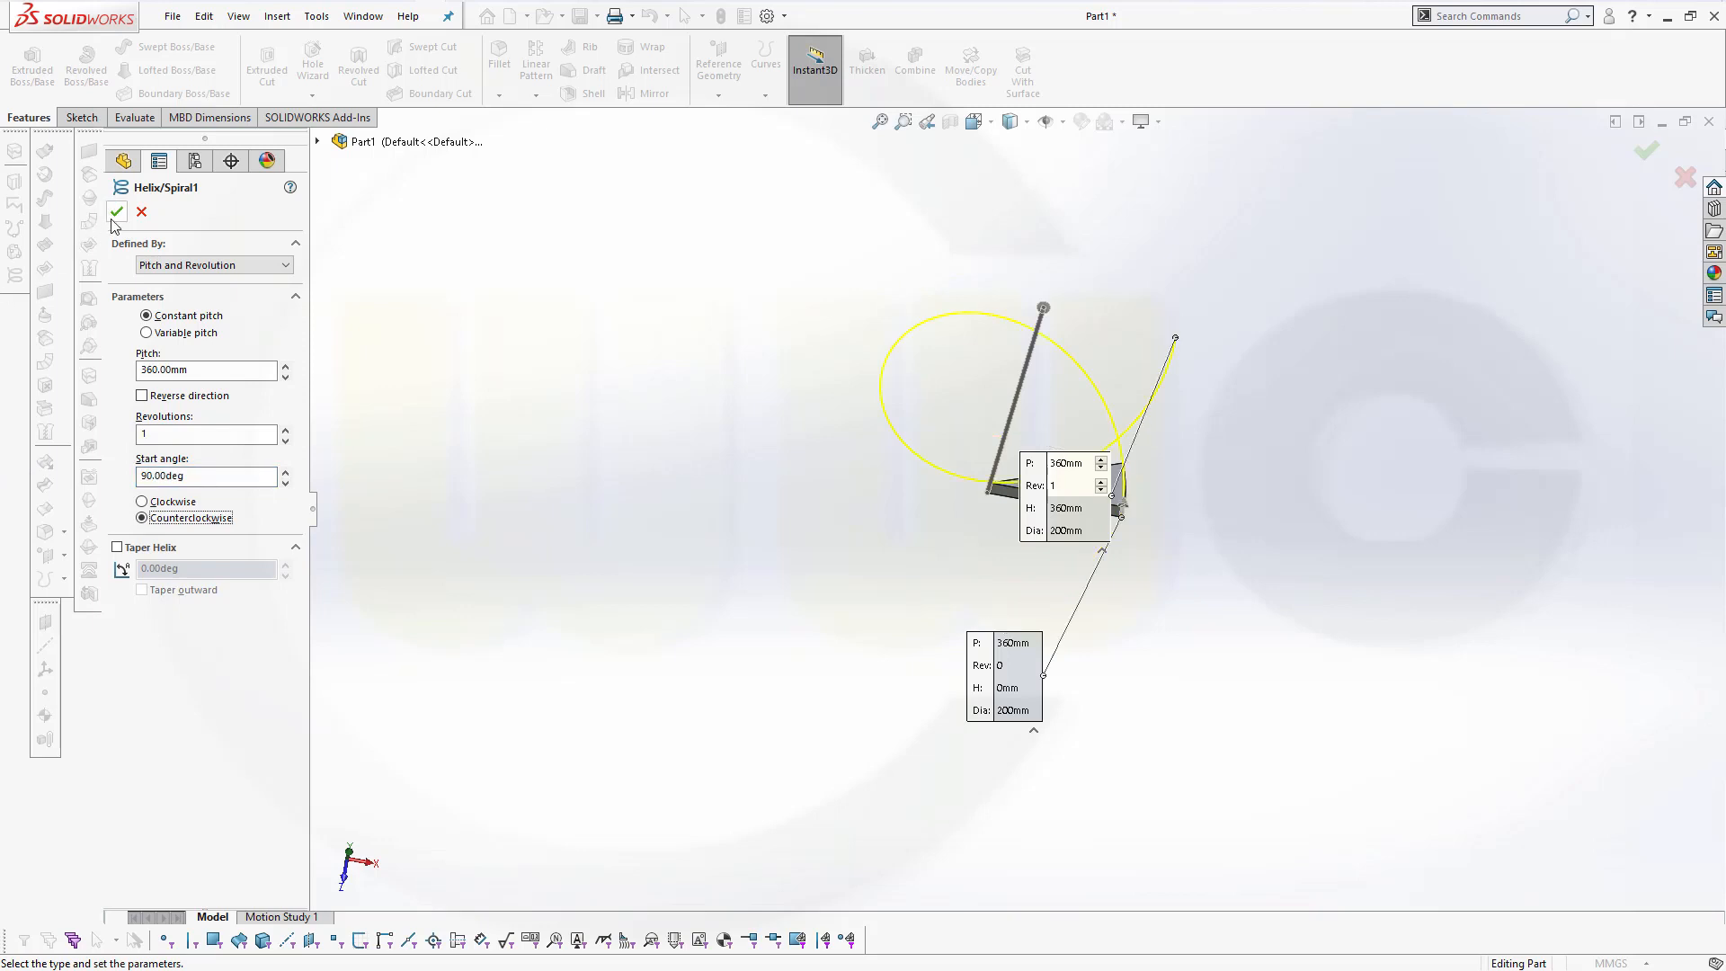
{"action": "left_click", "coordinate": [116, 211]}
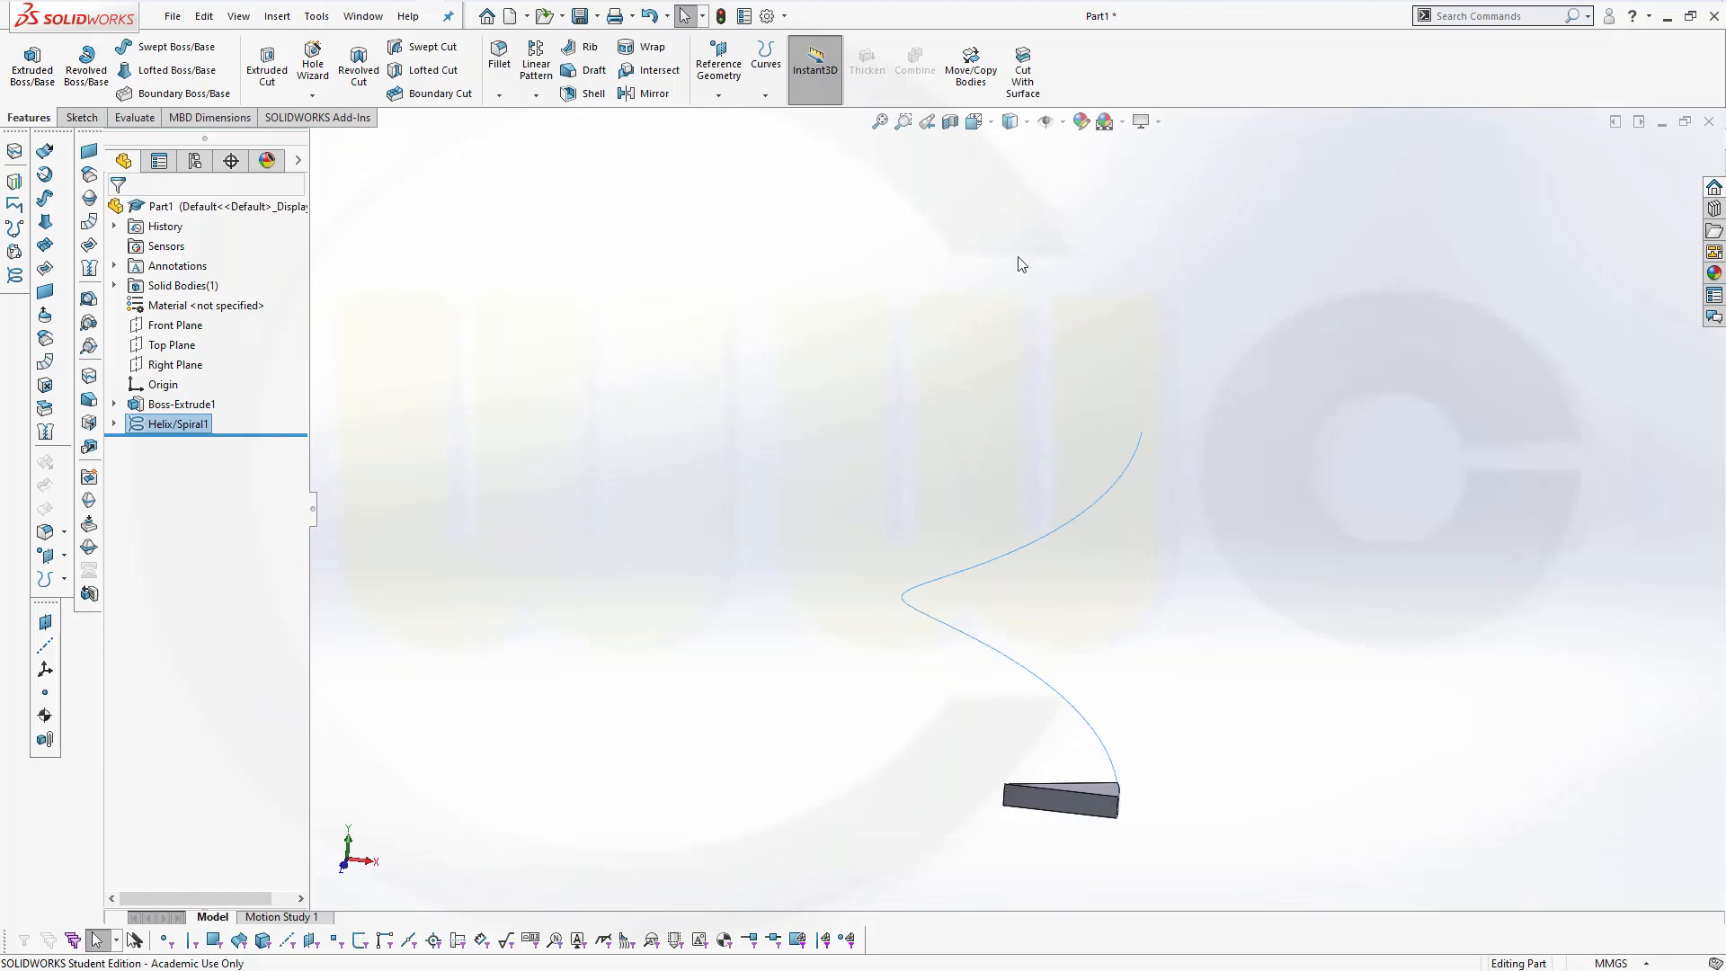
{"action": "mouse_move", "coordinate": [841, 273]}
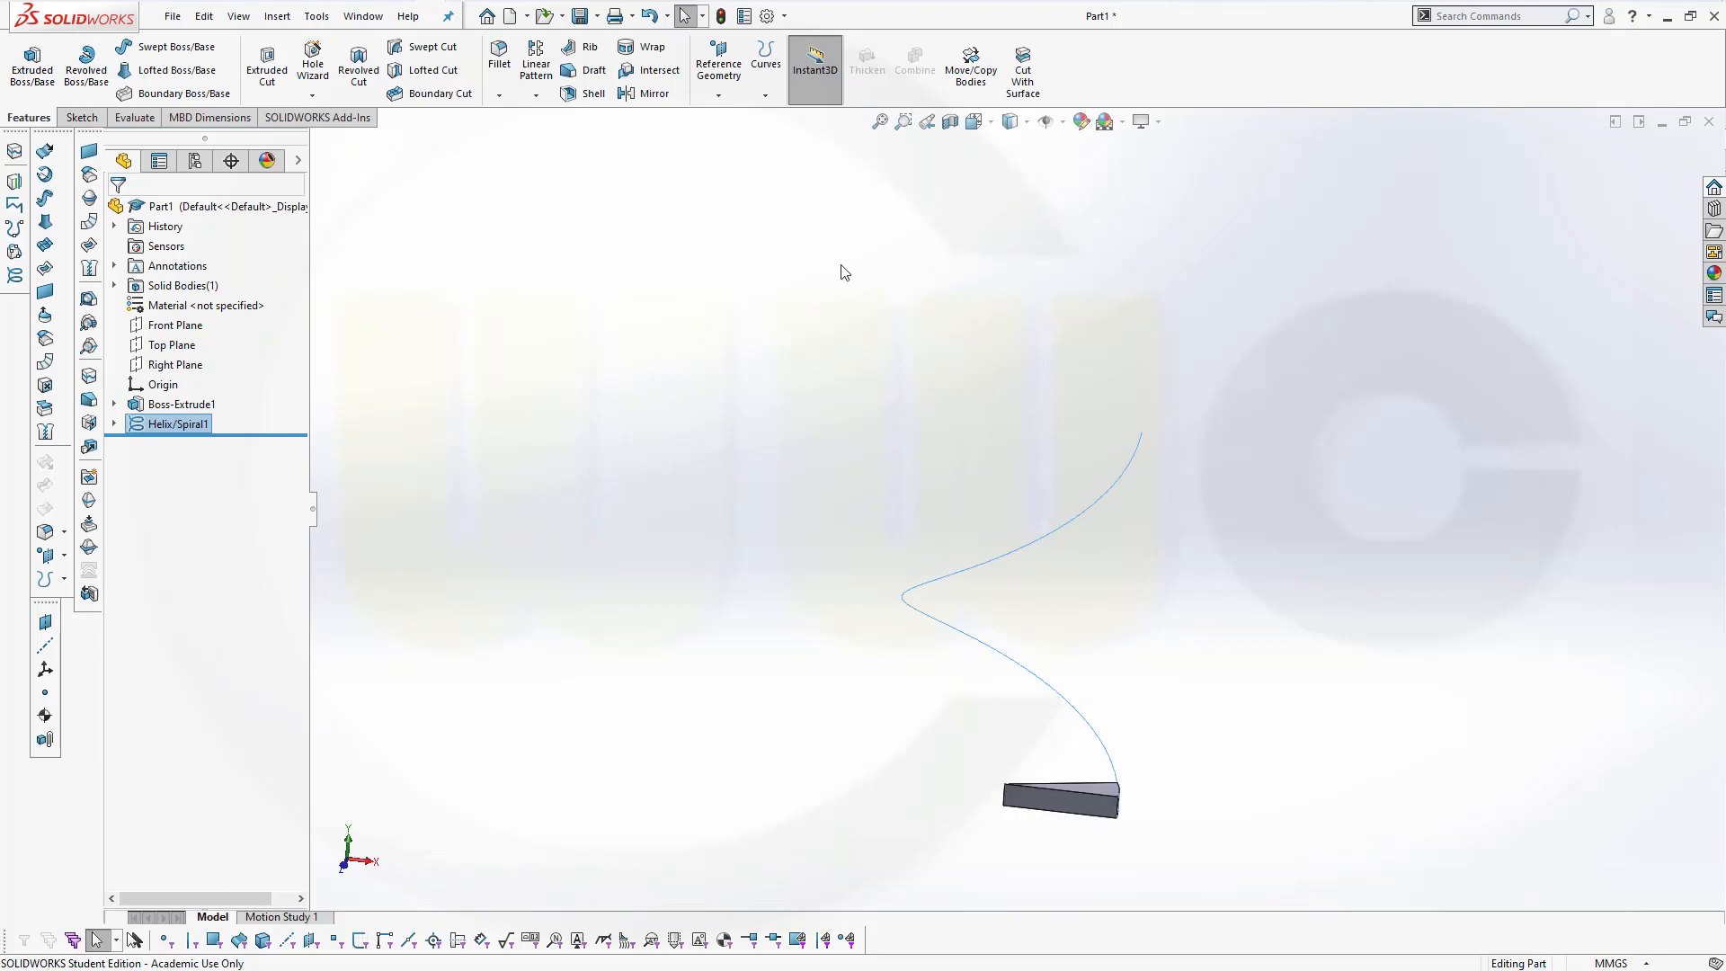
{"action": "mouse_move", "coordinate": [696, 190]}
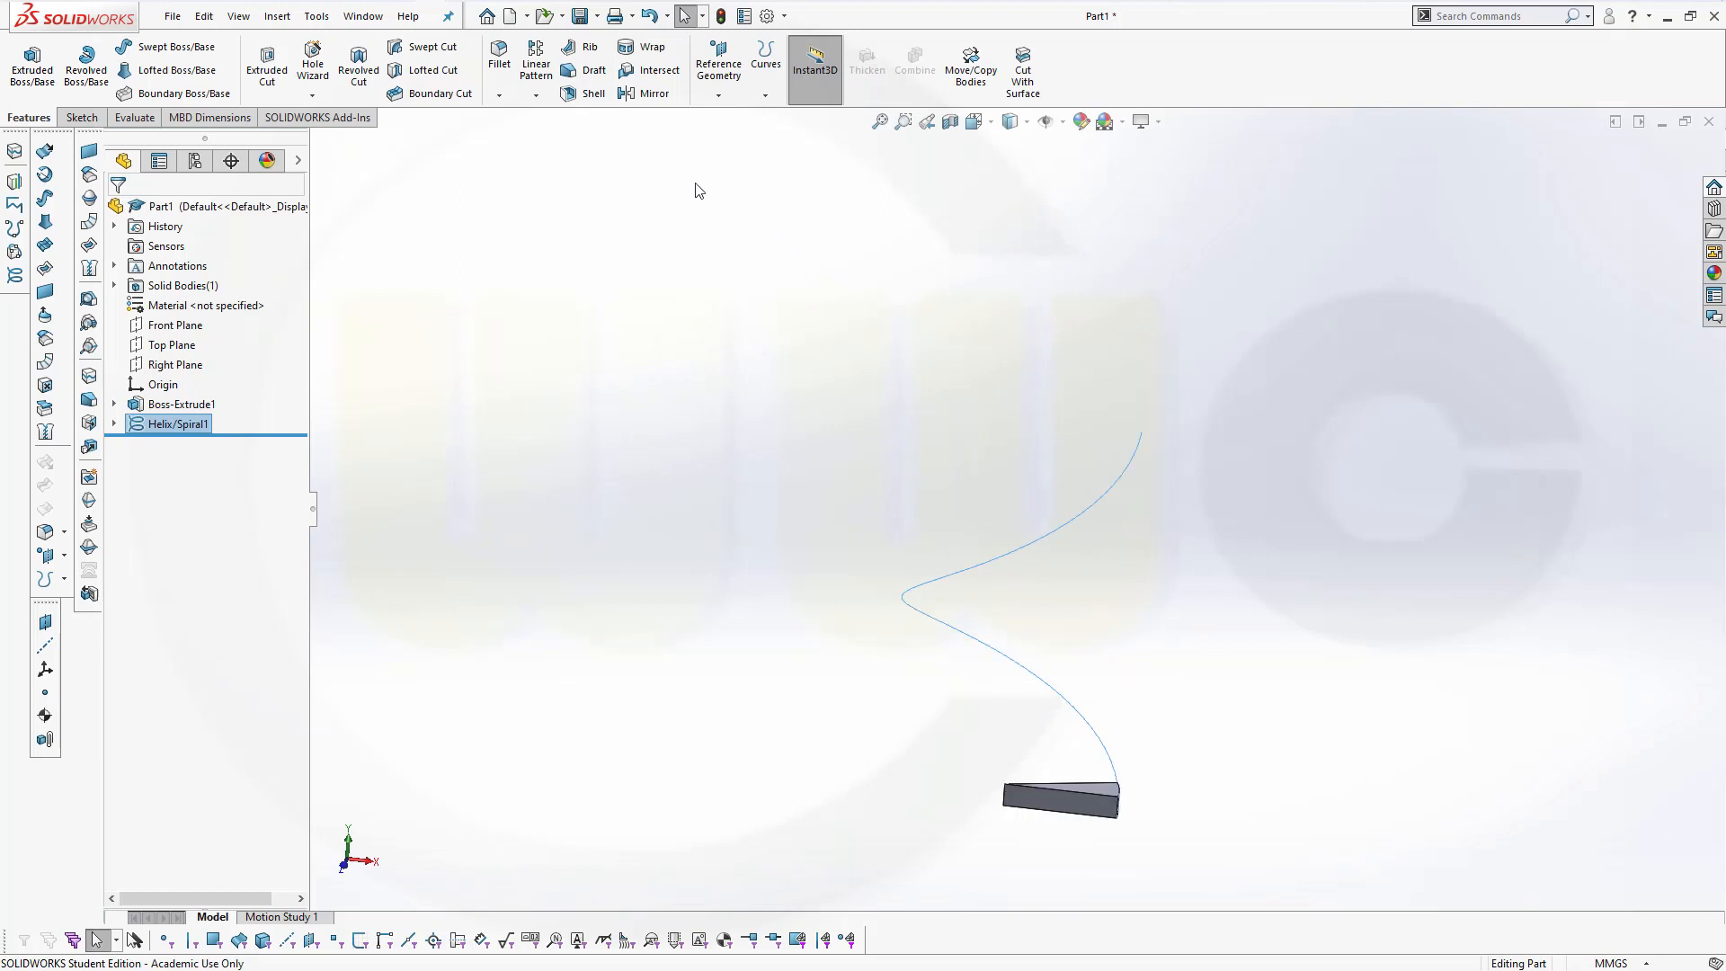
Curve-pattern the Boss-Extrude1 body 18 times equally along Helix/Spiral1, oriented by a step face.
{"action": "left_click", "coordinate": [497, 93]}
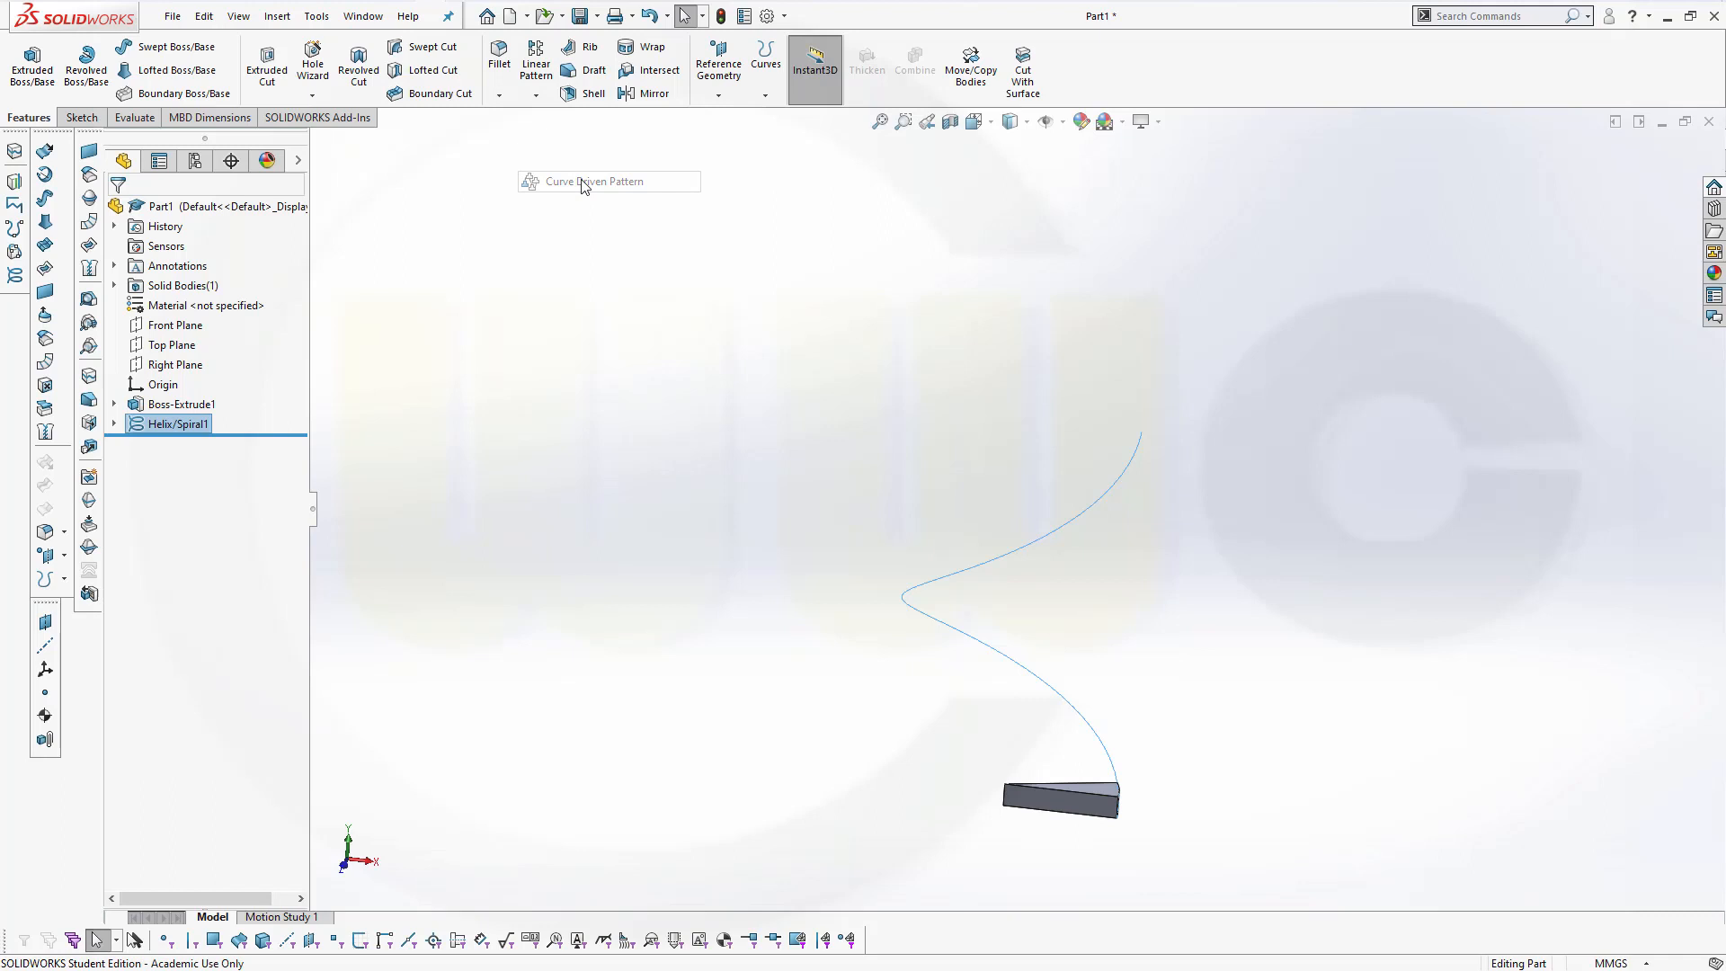
{"action": "mouse_move", "coordinate": [584, 186]}
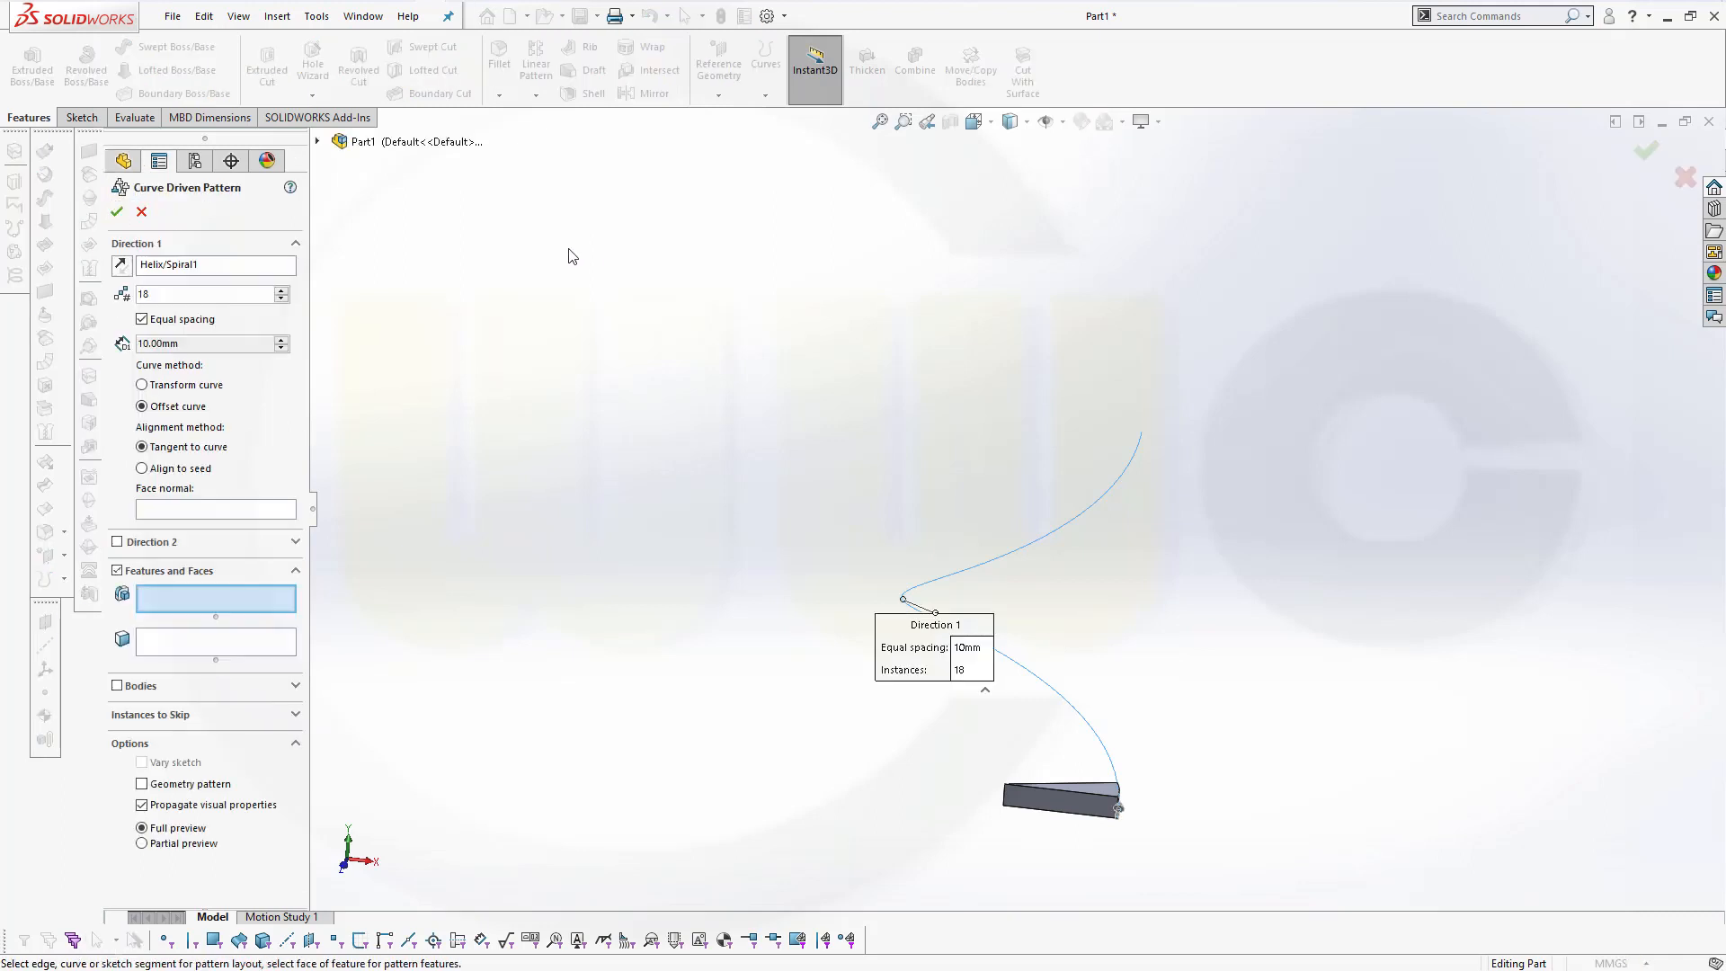
{"action": "mouse_move", "coordinate": [151, 297]}
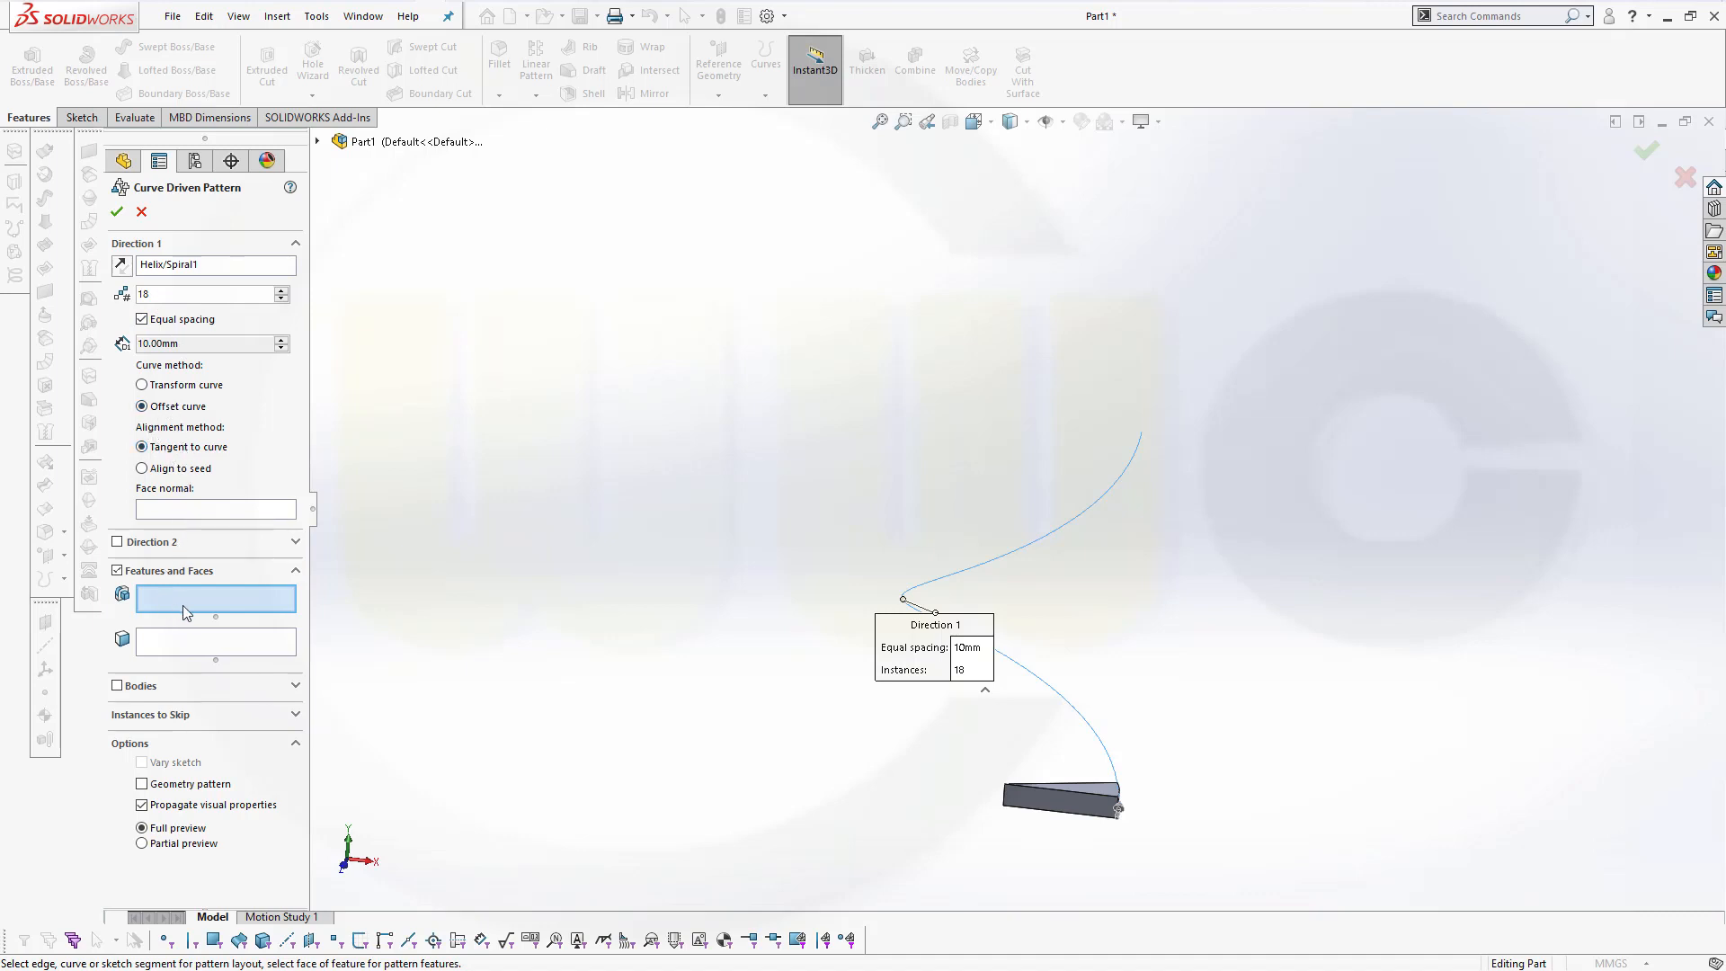
{"action": "mouse_move", "coordinate": [756, 756]}
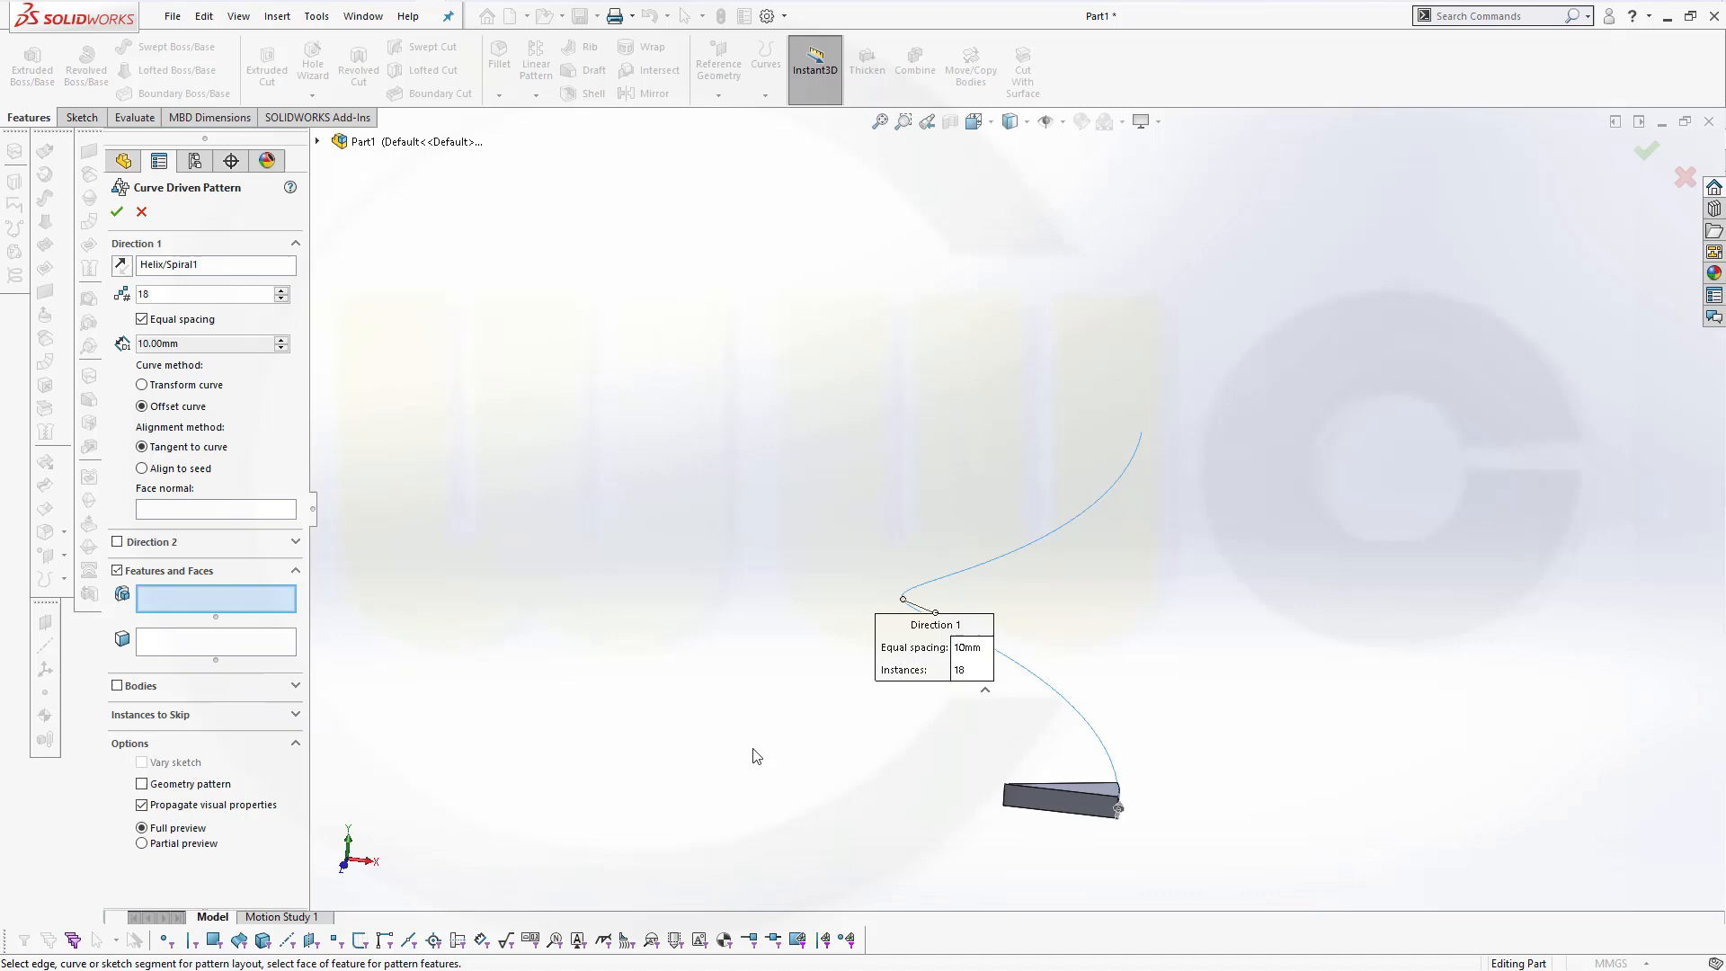
{"action": "mouse_move", "coordinate": [185, 273]}
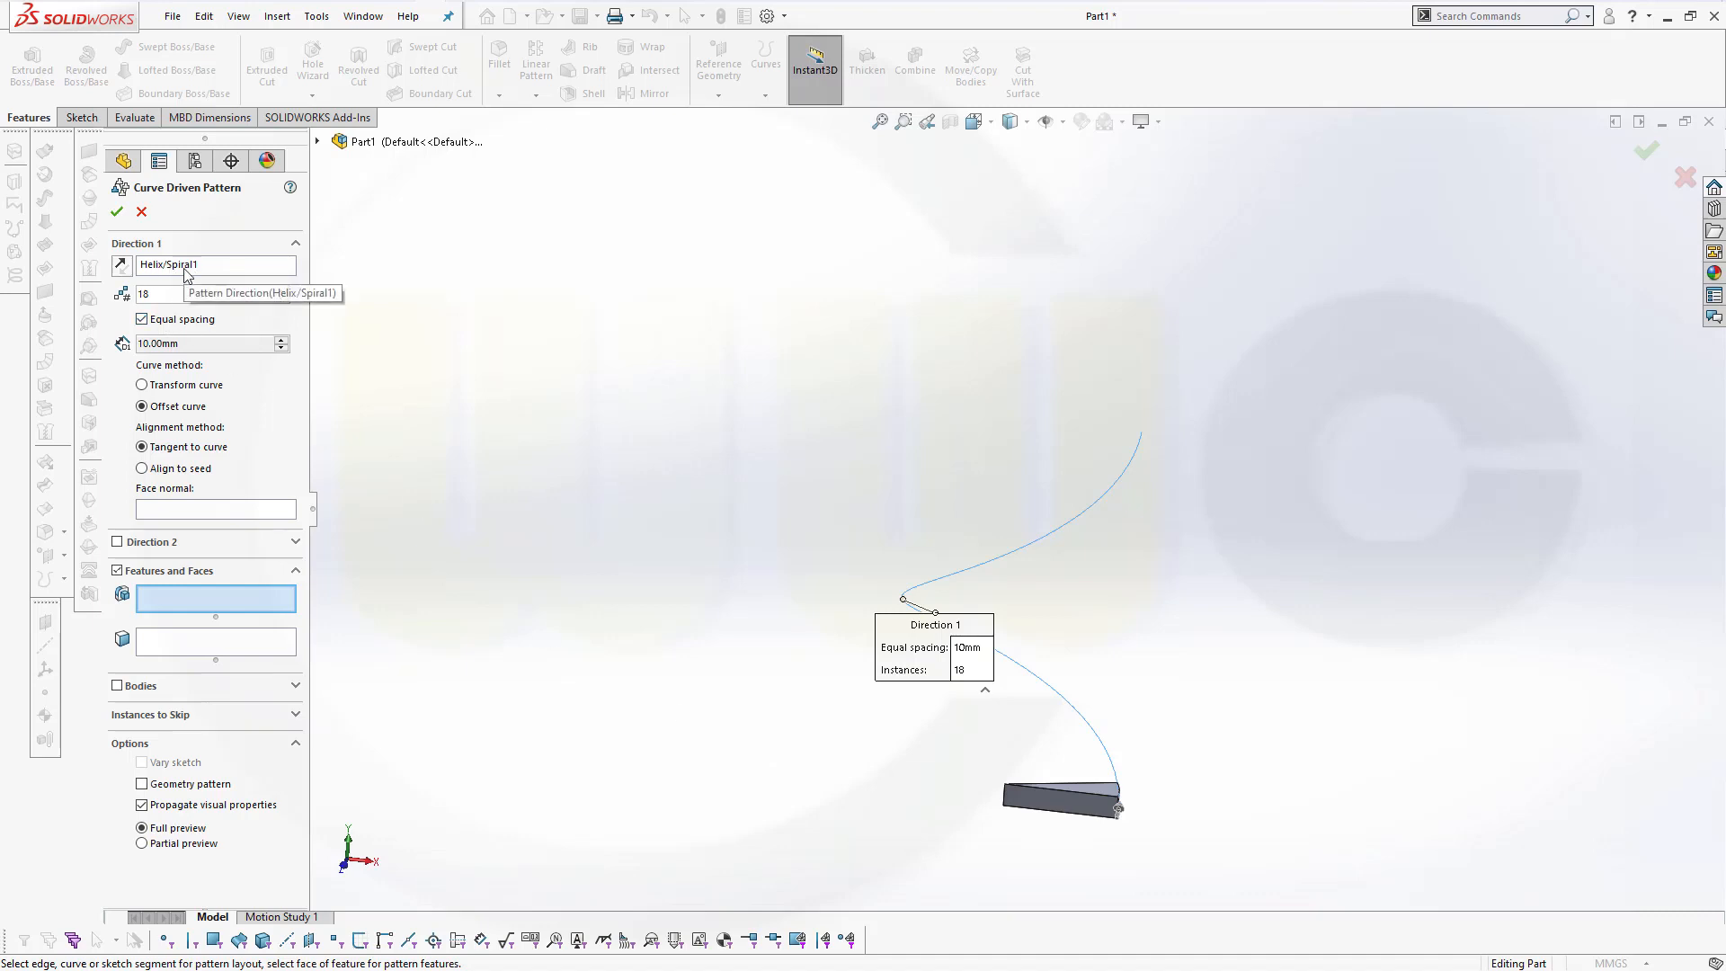
{"action": "mouse_move", "coordinate": [278, 571]}
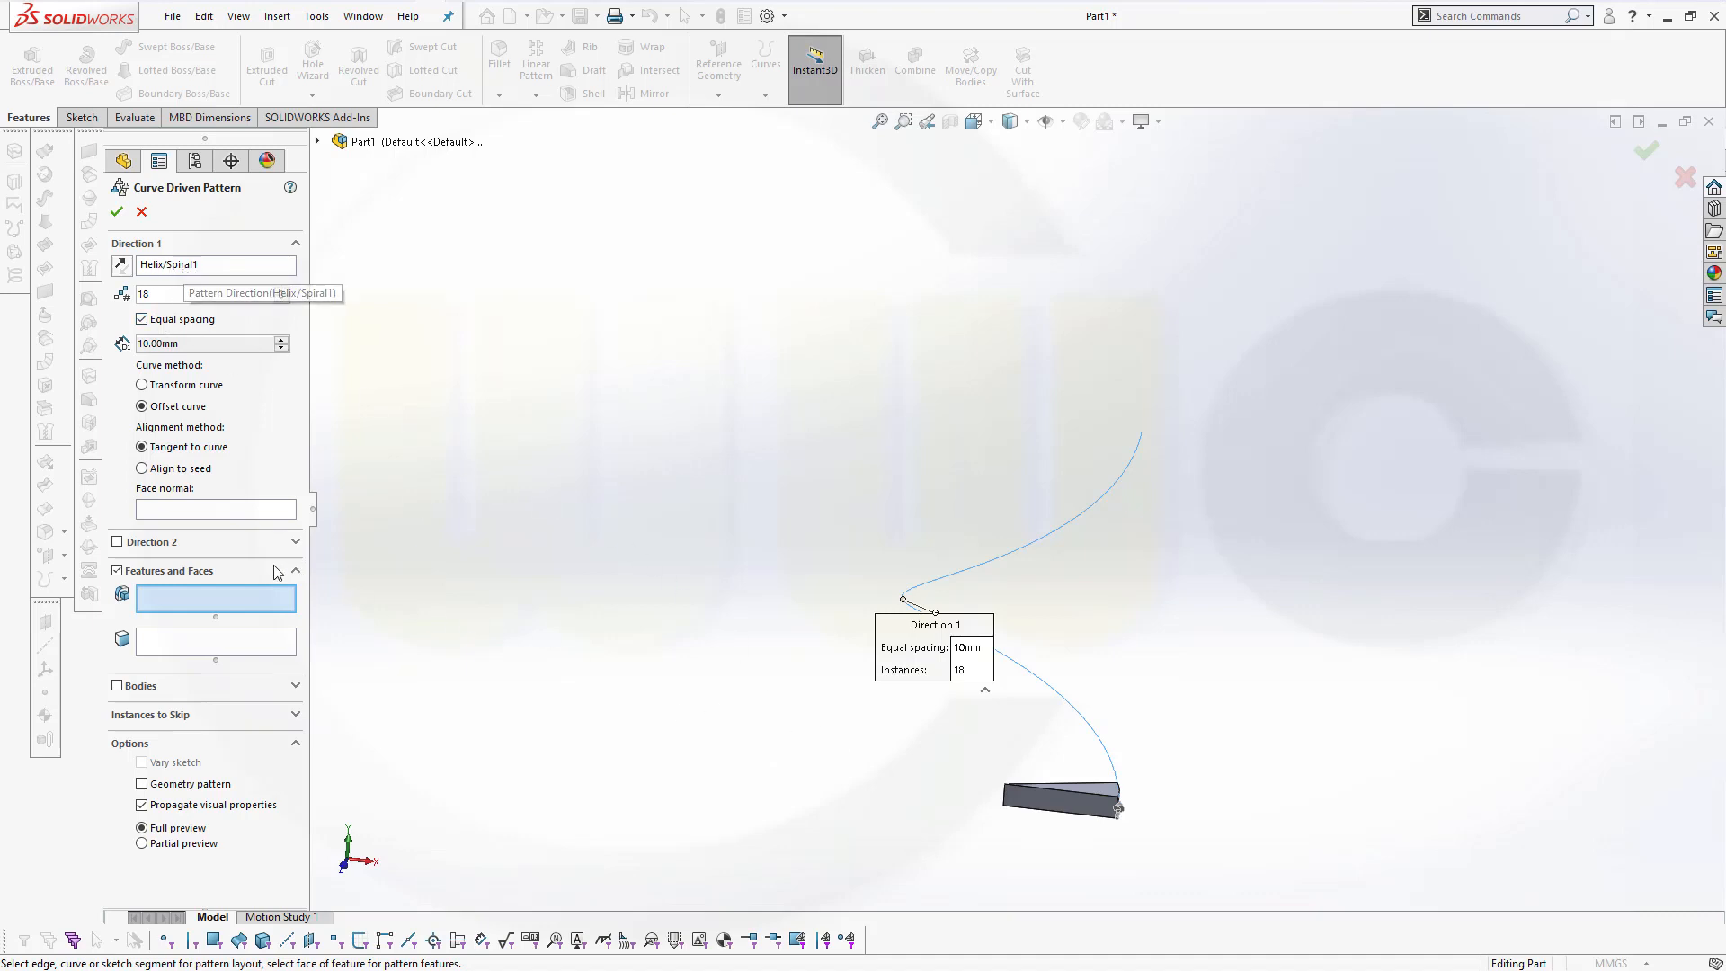
{"action": "mouse_move", "coordinate": [153, 673]}
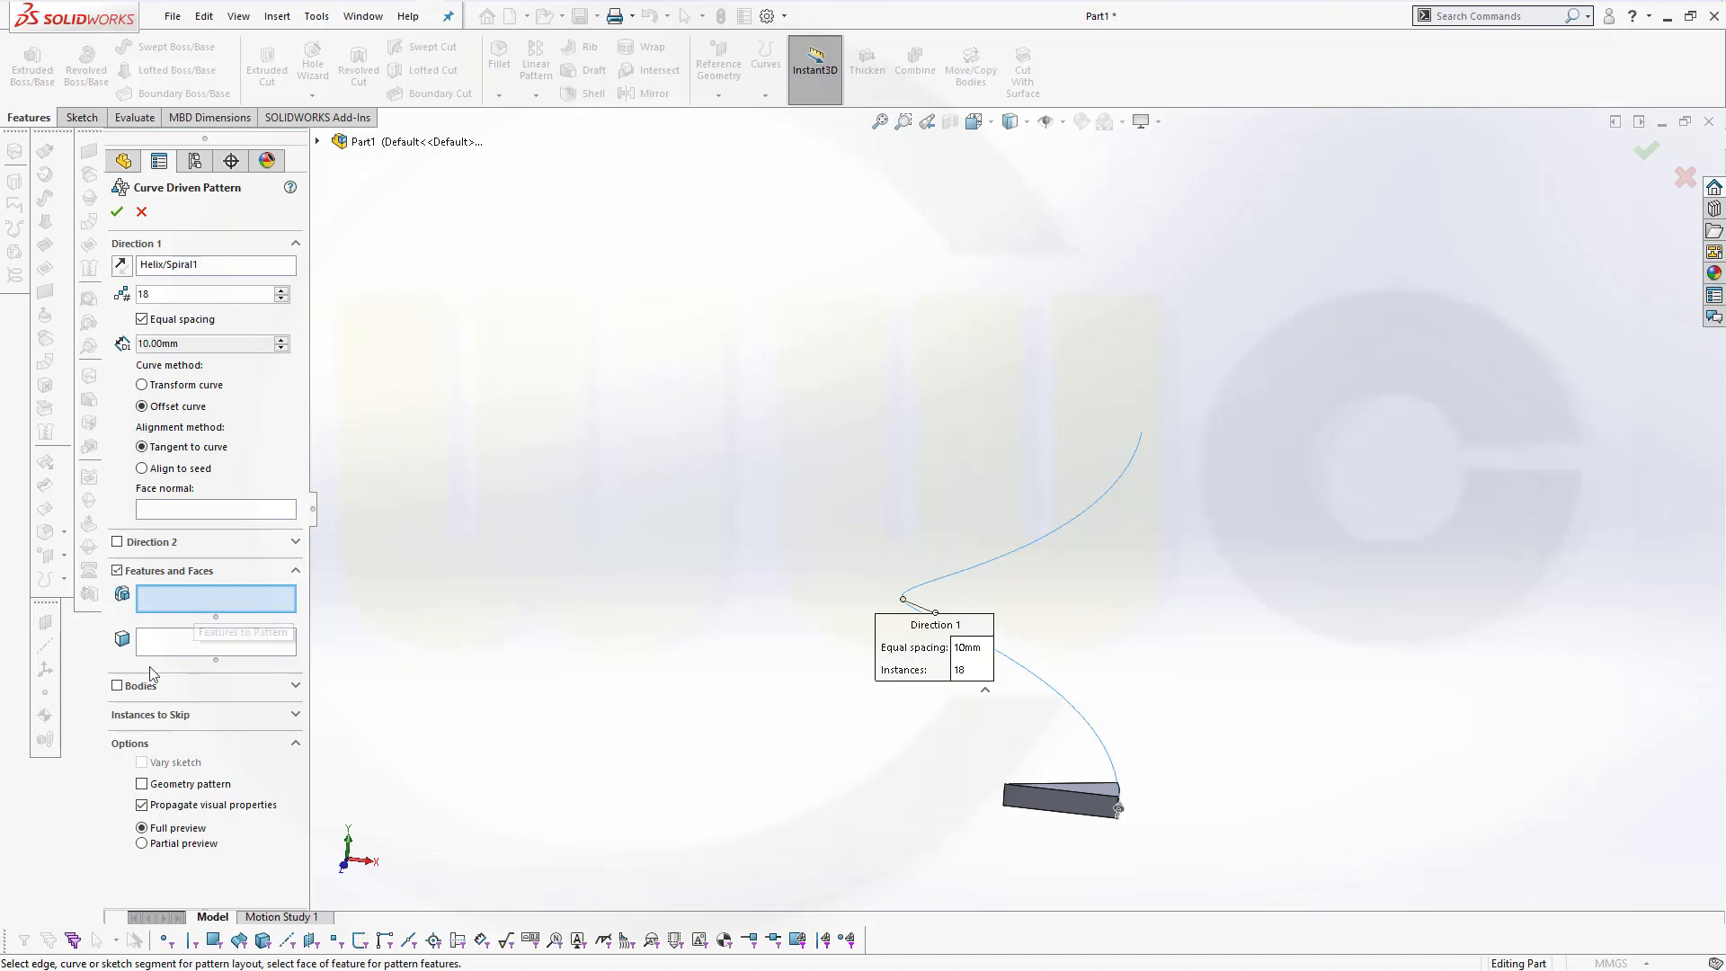
{"action": "left_click", "coordinate": [118, 685]}
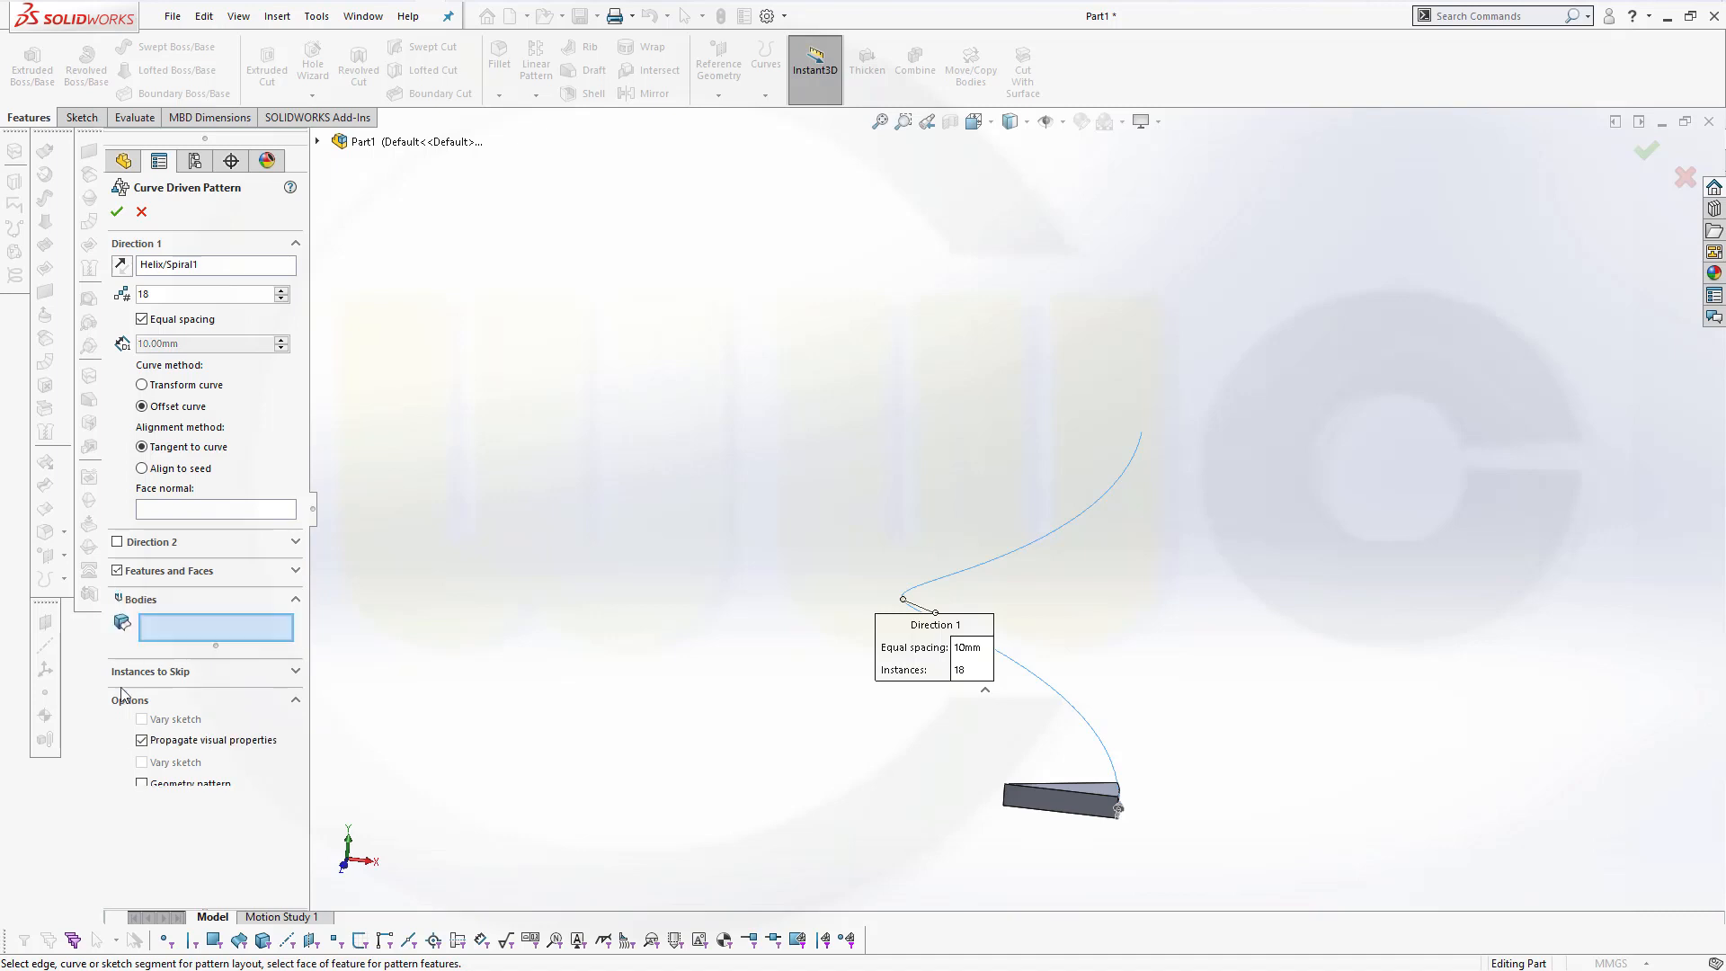
{"action": "left_click", "coordinate": [118, 597]}
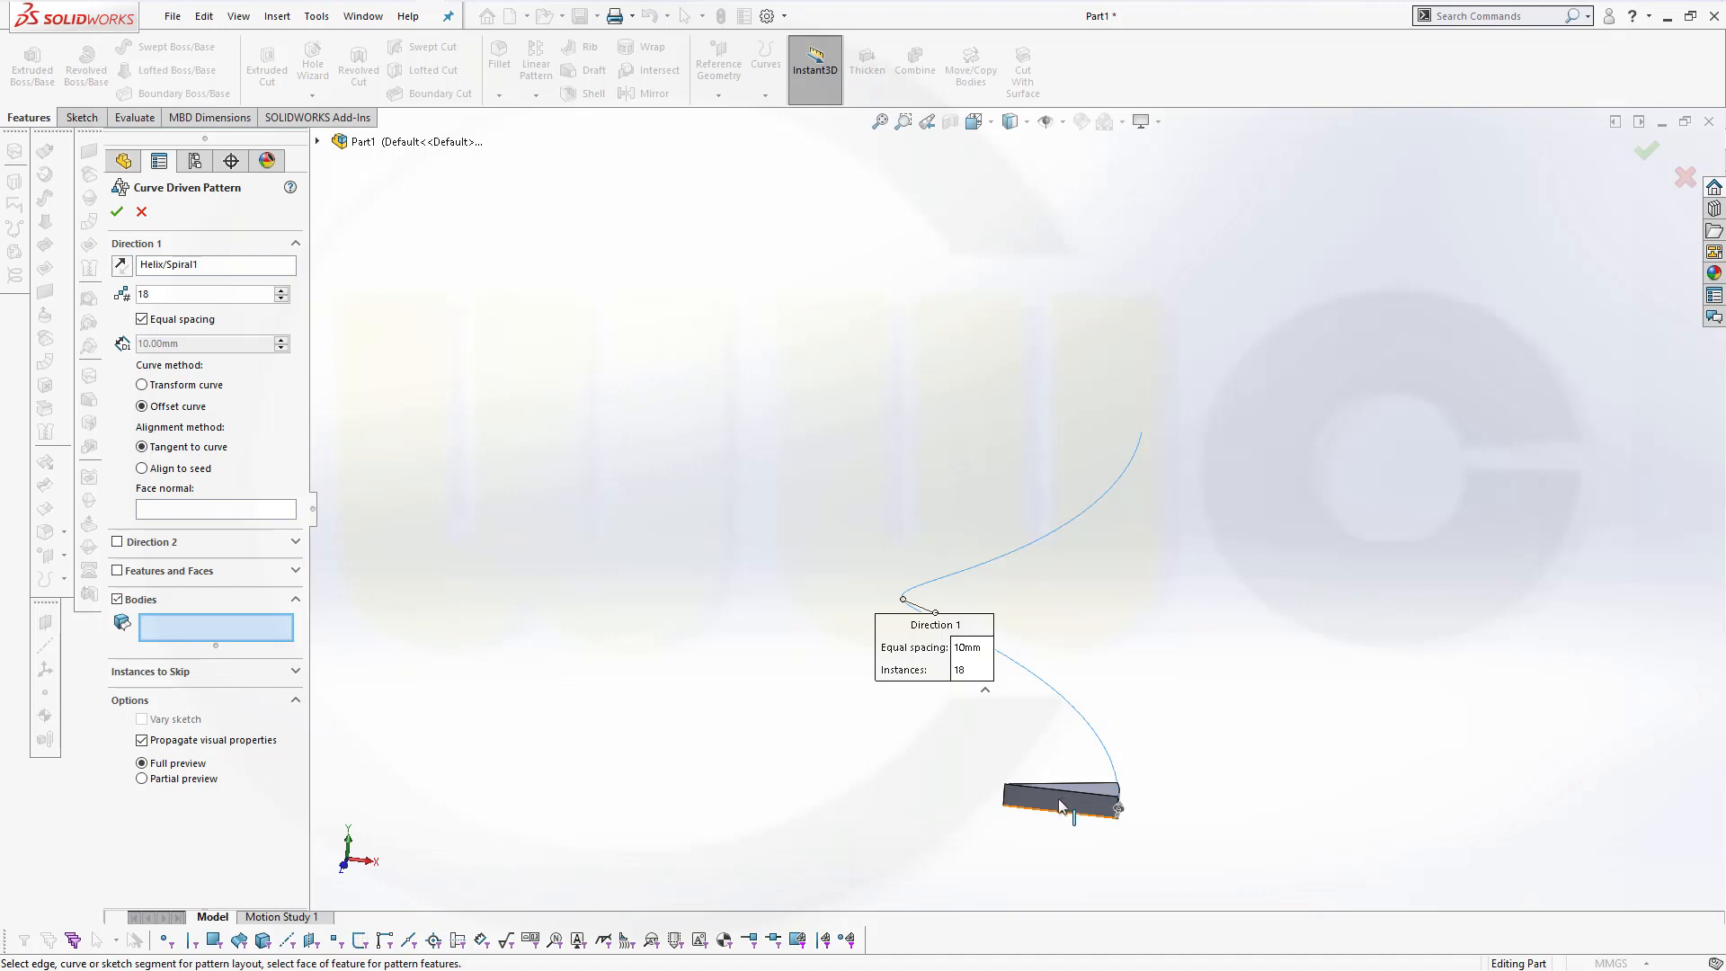
{"action": "left_click", "coordinate": [1059, 795]}
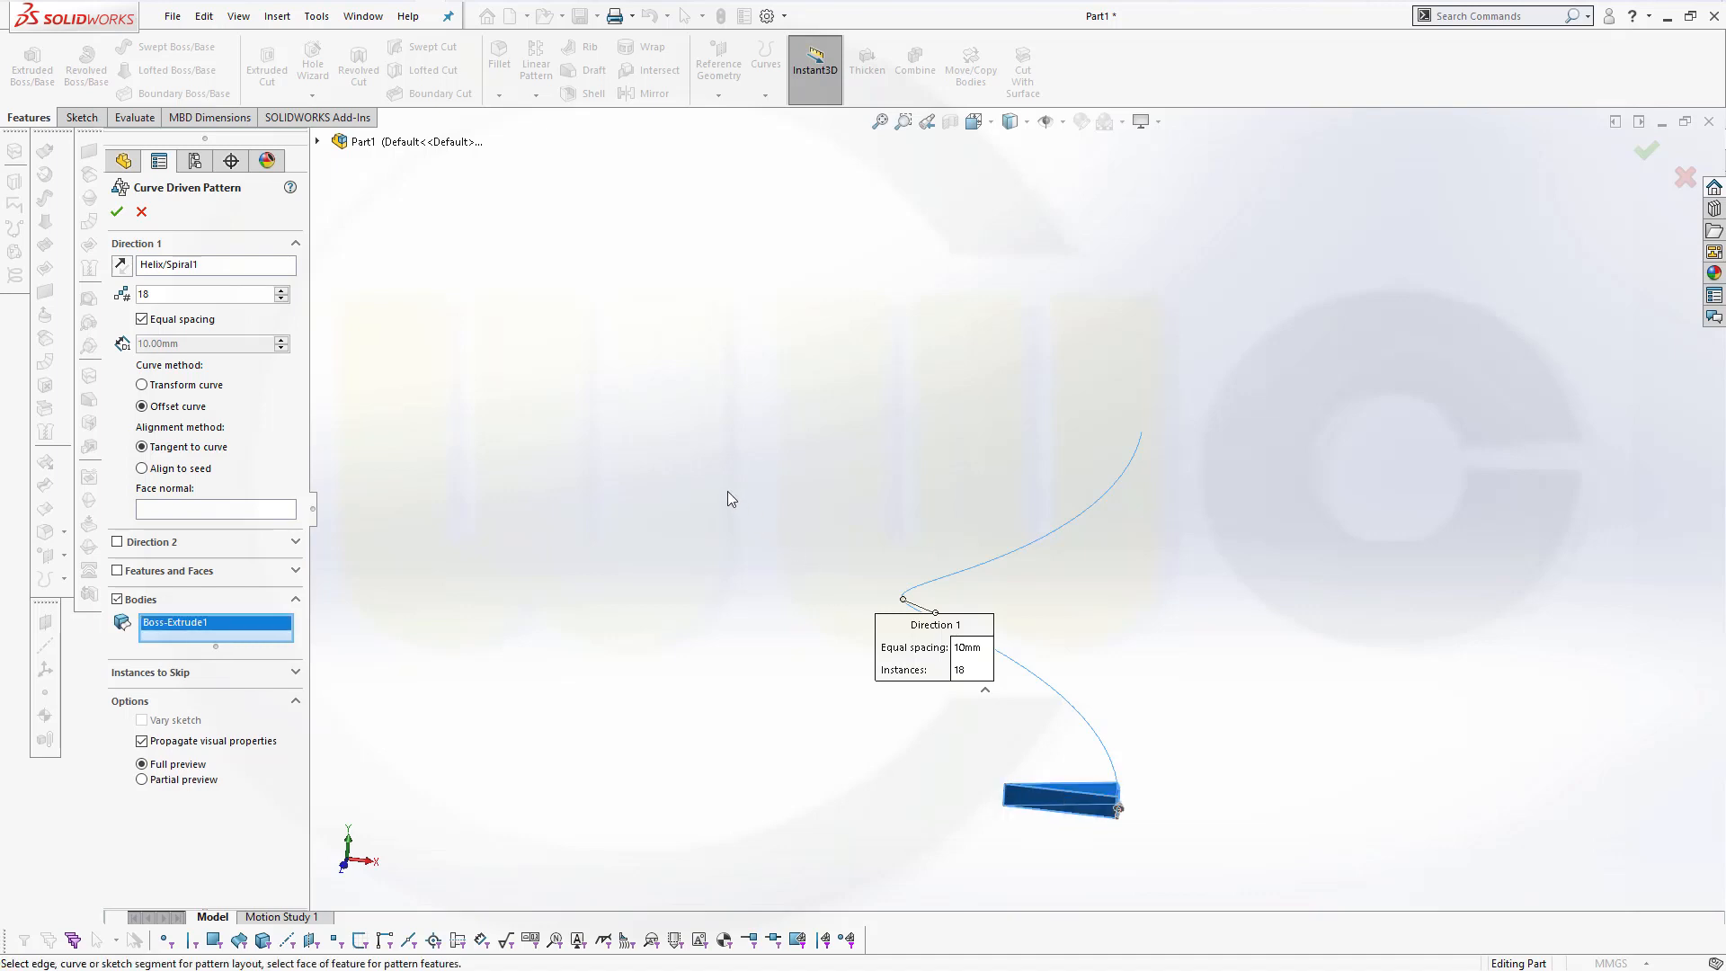
{"action": "mouse_move", "coordinate": [434, 500]}
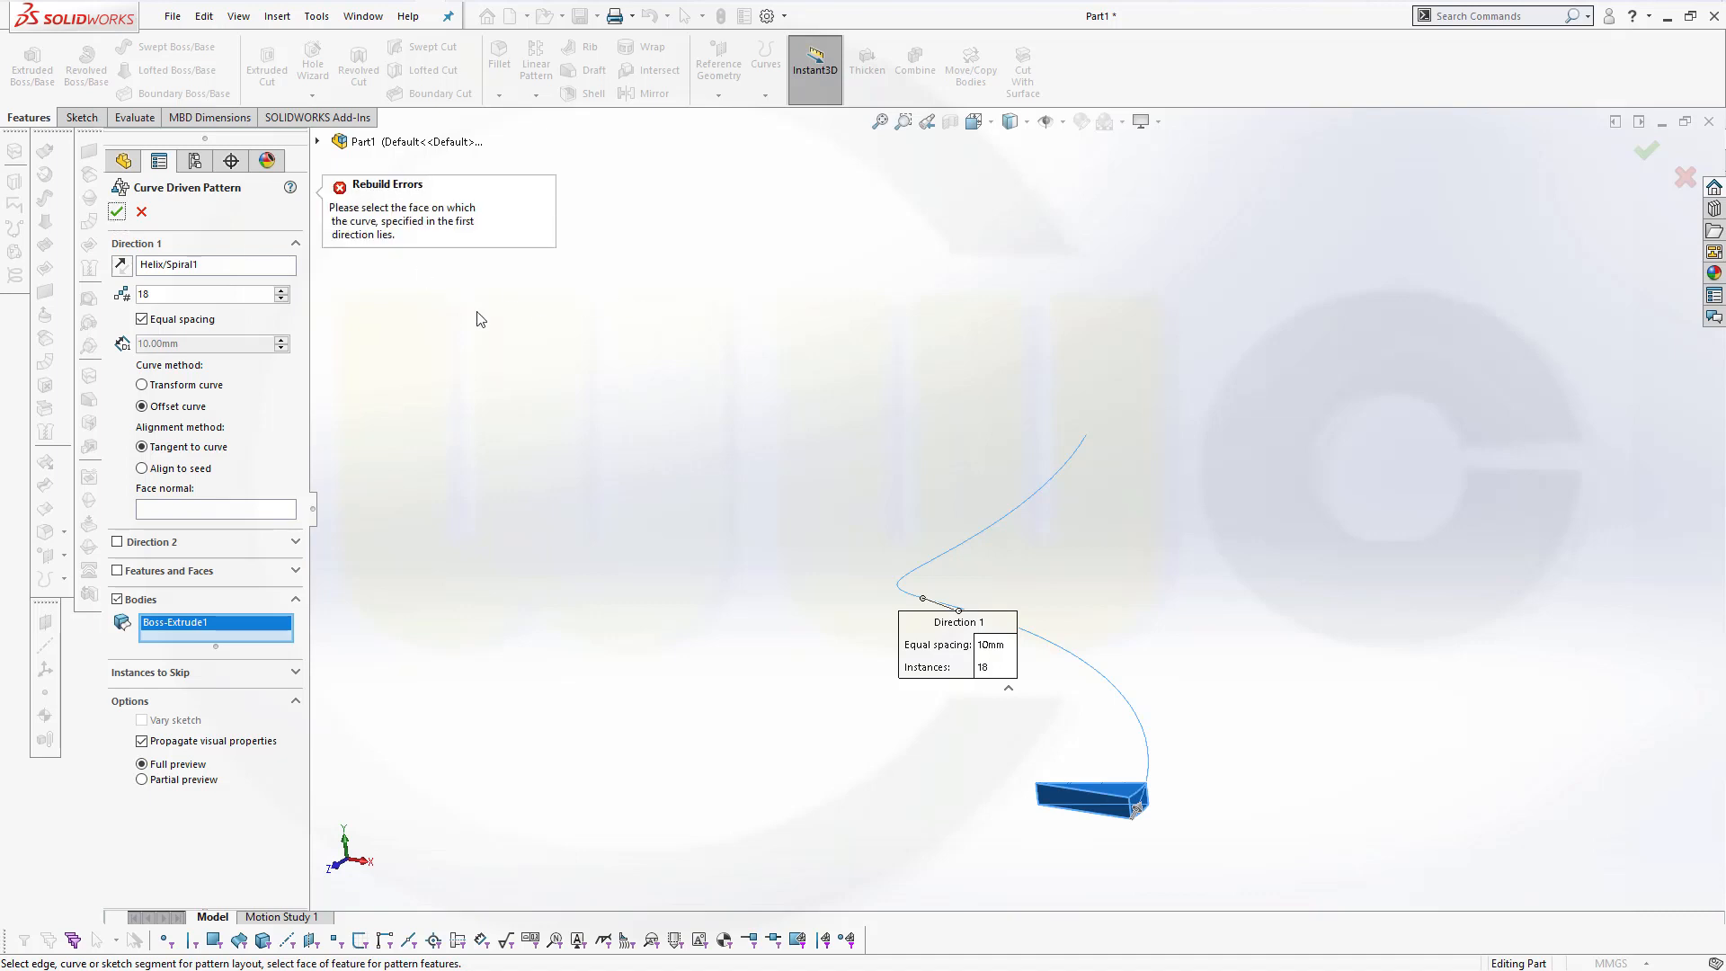
{"action": "mouse_move", "coordinate": [377, 234]}
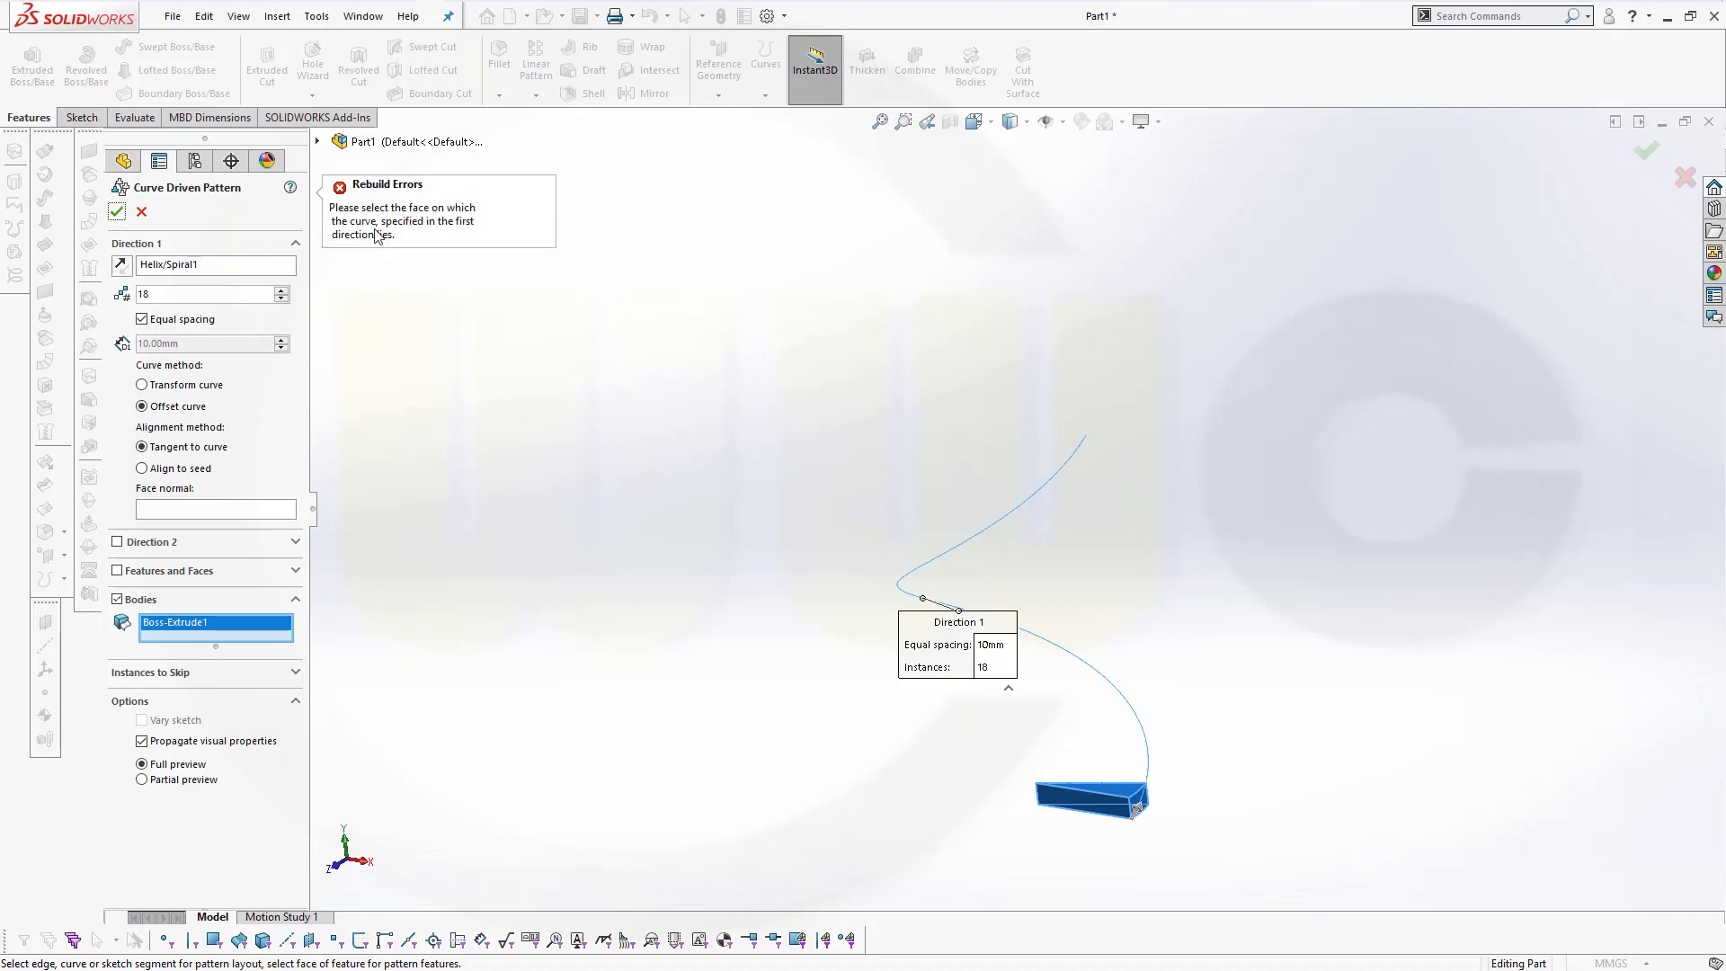
{"action": "mouse_move", "coordinate": [417, 242]}
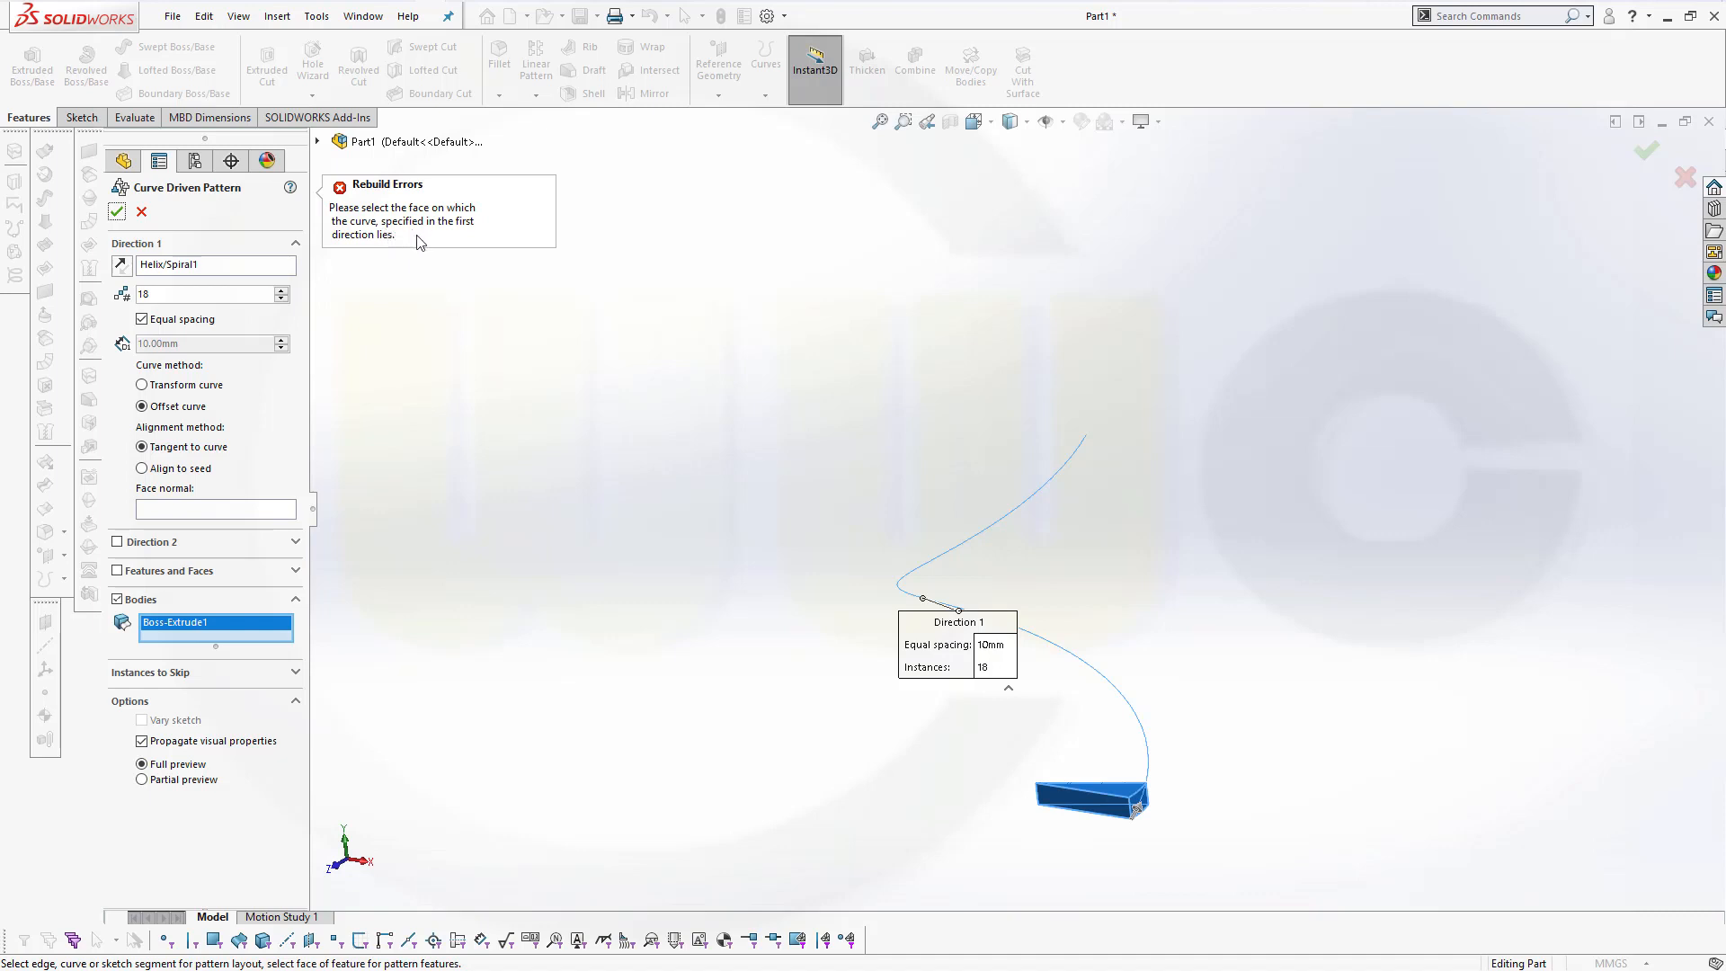
{"action": "mouse_move", "coordinate": [291, 327]}
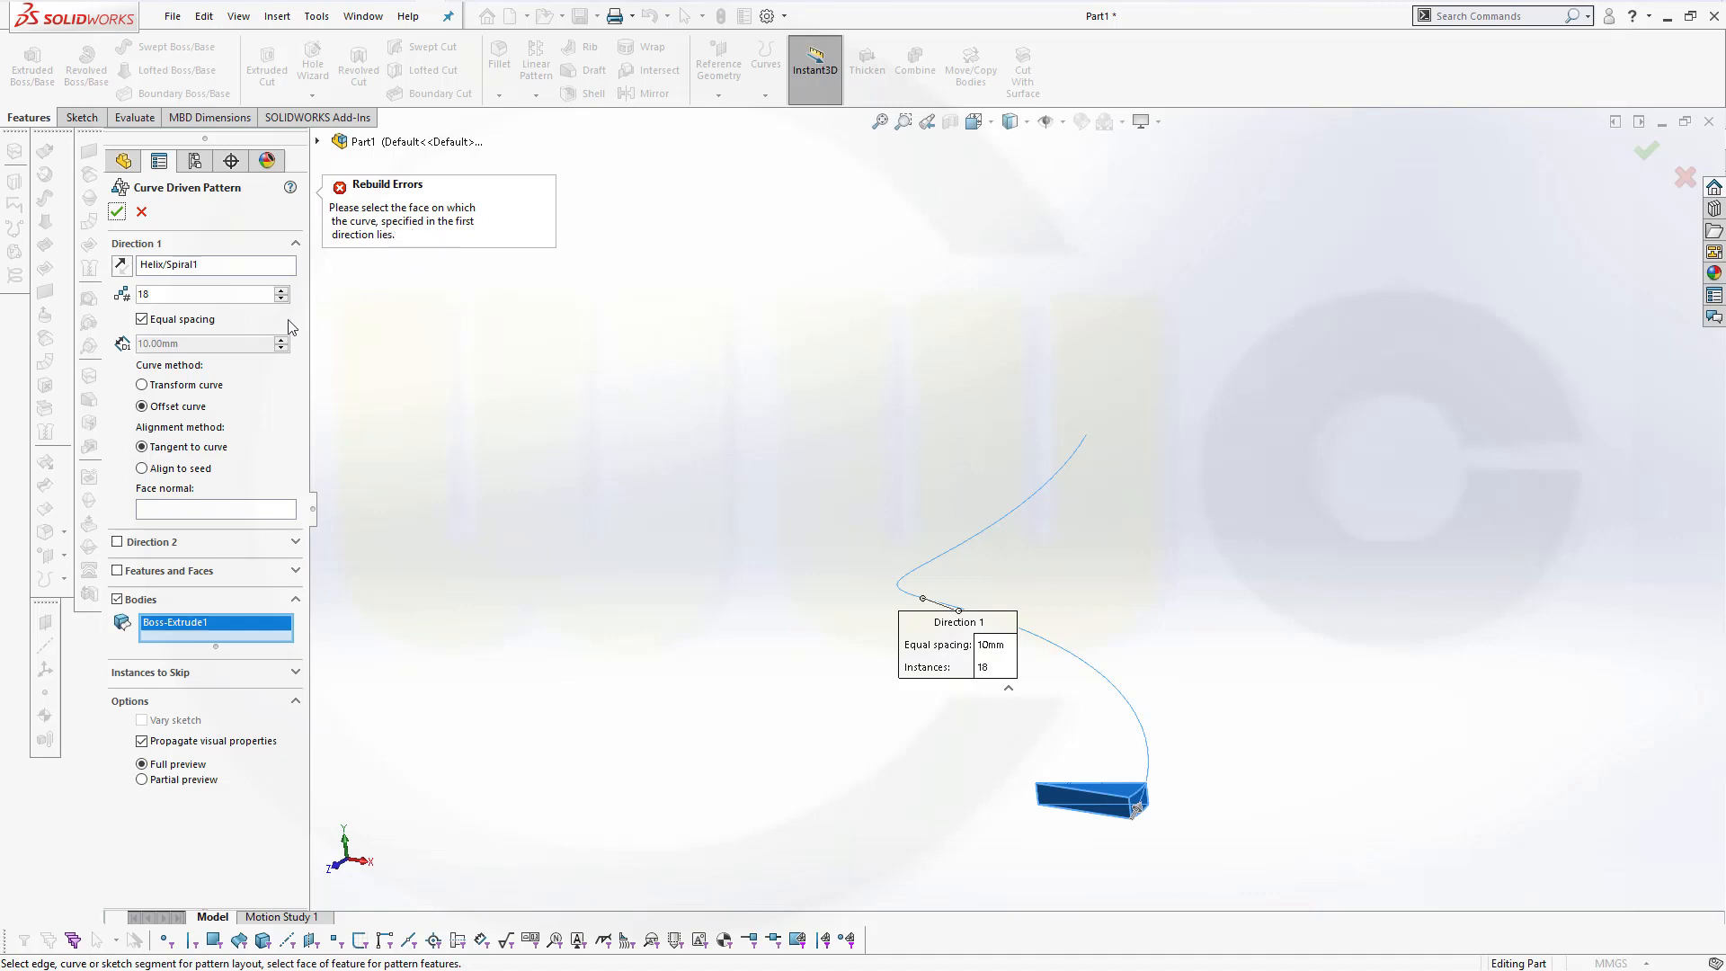
{"action": "mouse_move", "coordinate": [217, 315]}
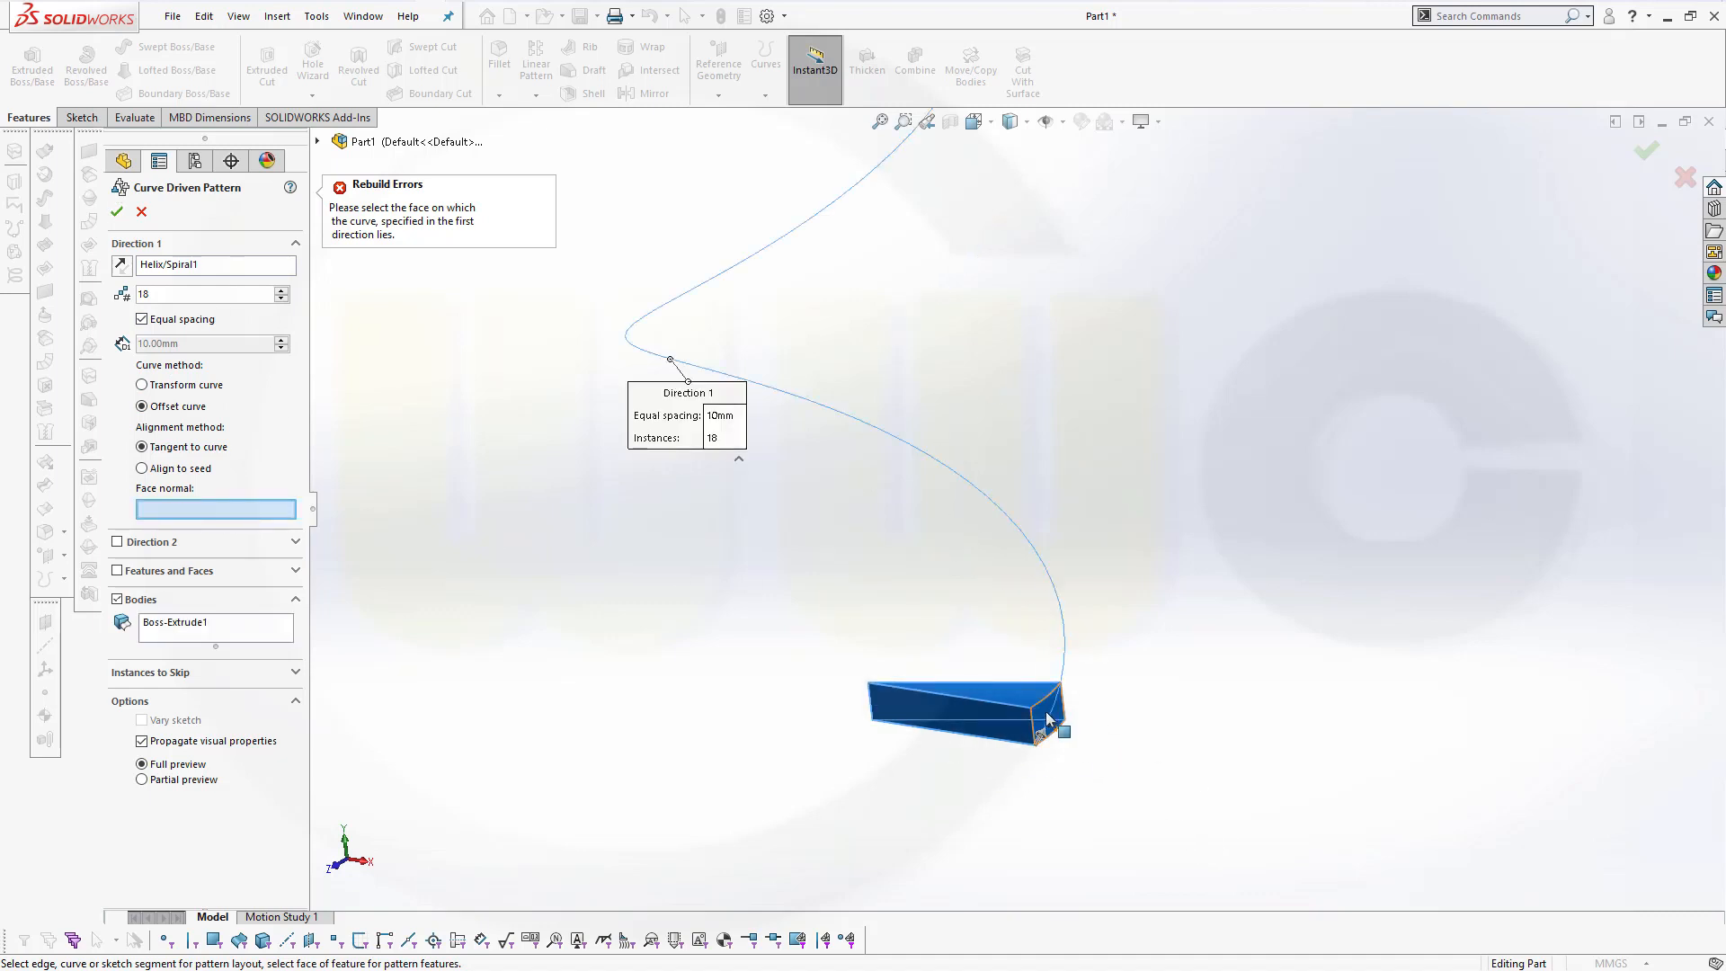
{"action": "left_click", "coordinate": [967, 713]}
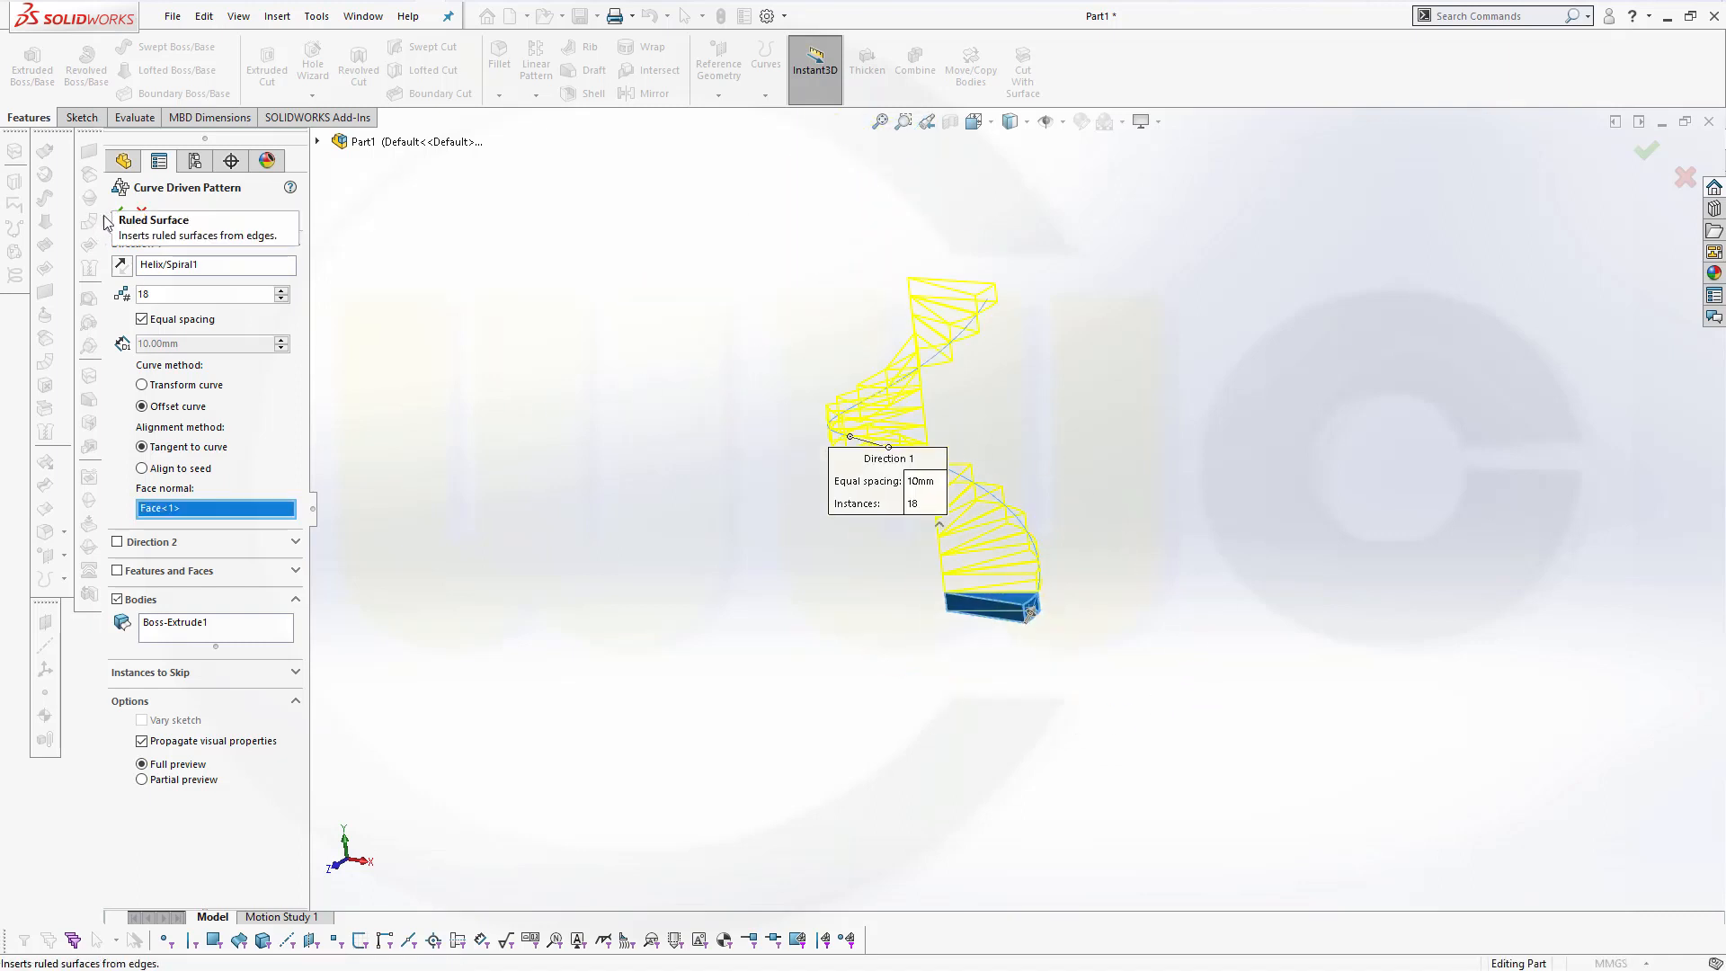
{"action": "left_click", "coordinate": [1647, 152]}
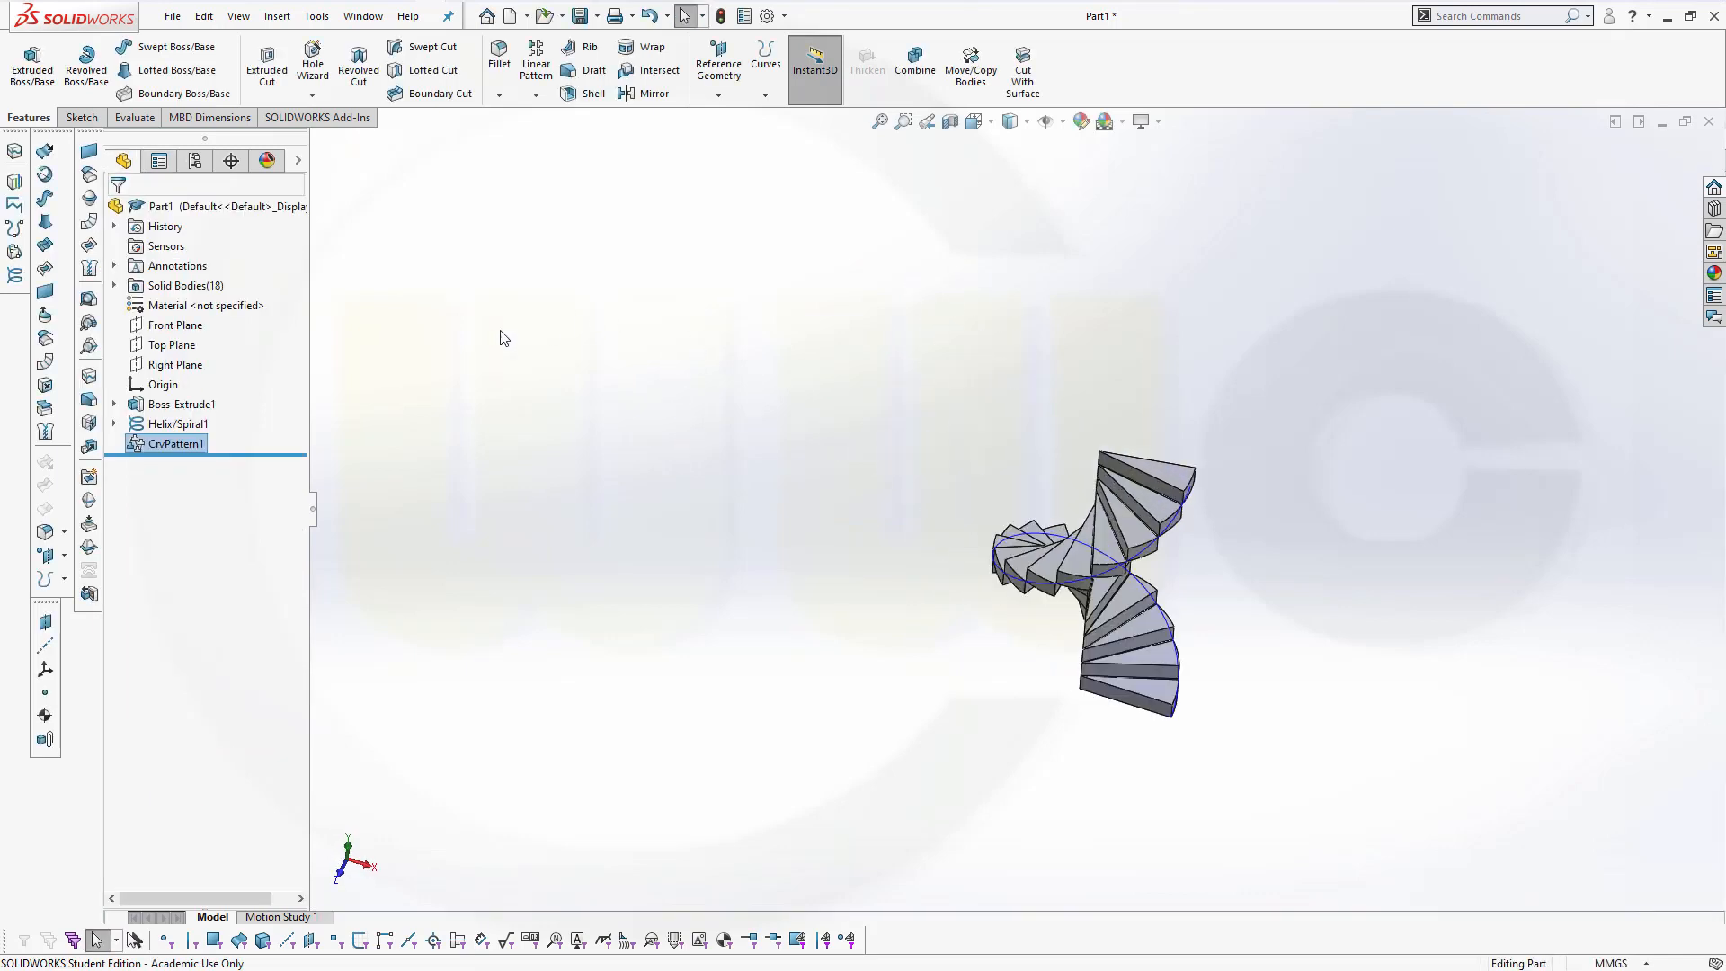
{"action": "mouse_move", "coordinate": [755, 523]}
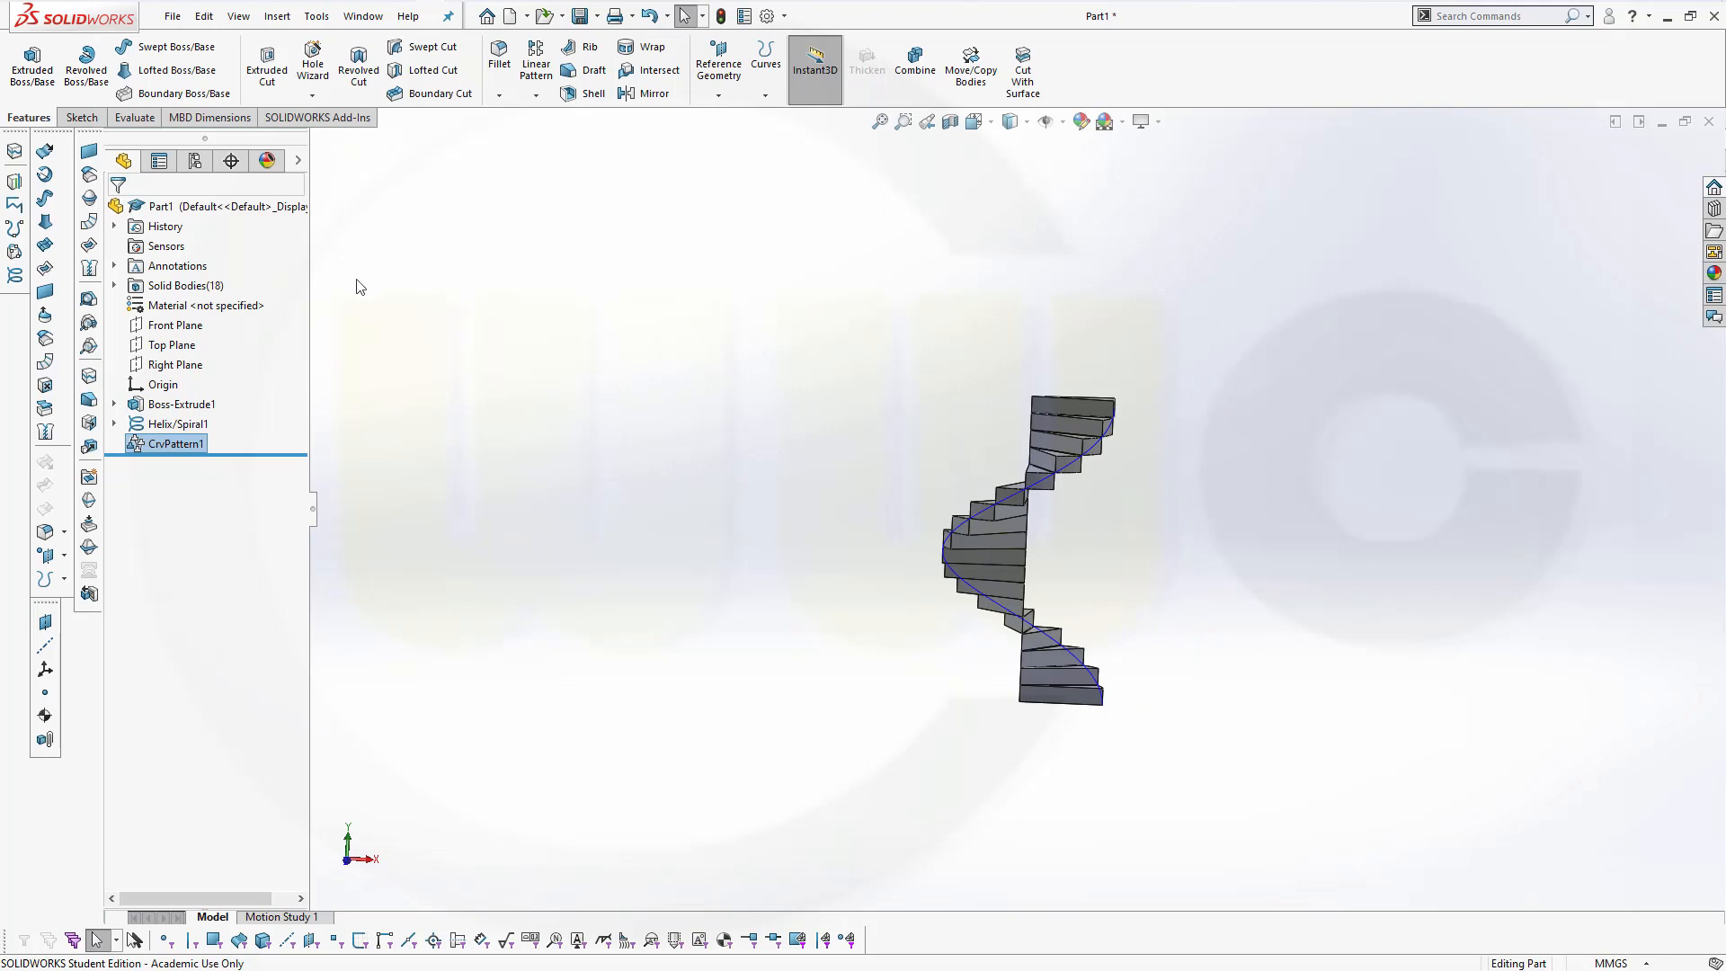
{"action": "mouse_move", "coordinate": [394, 256]}
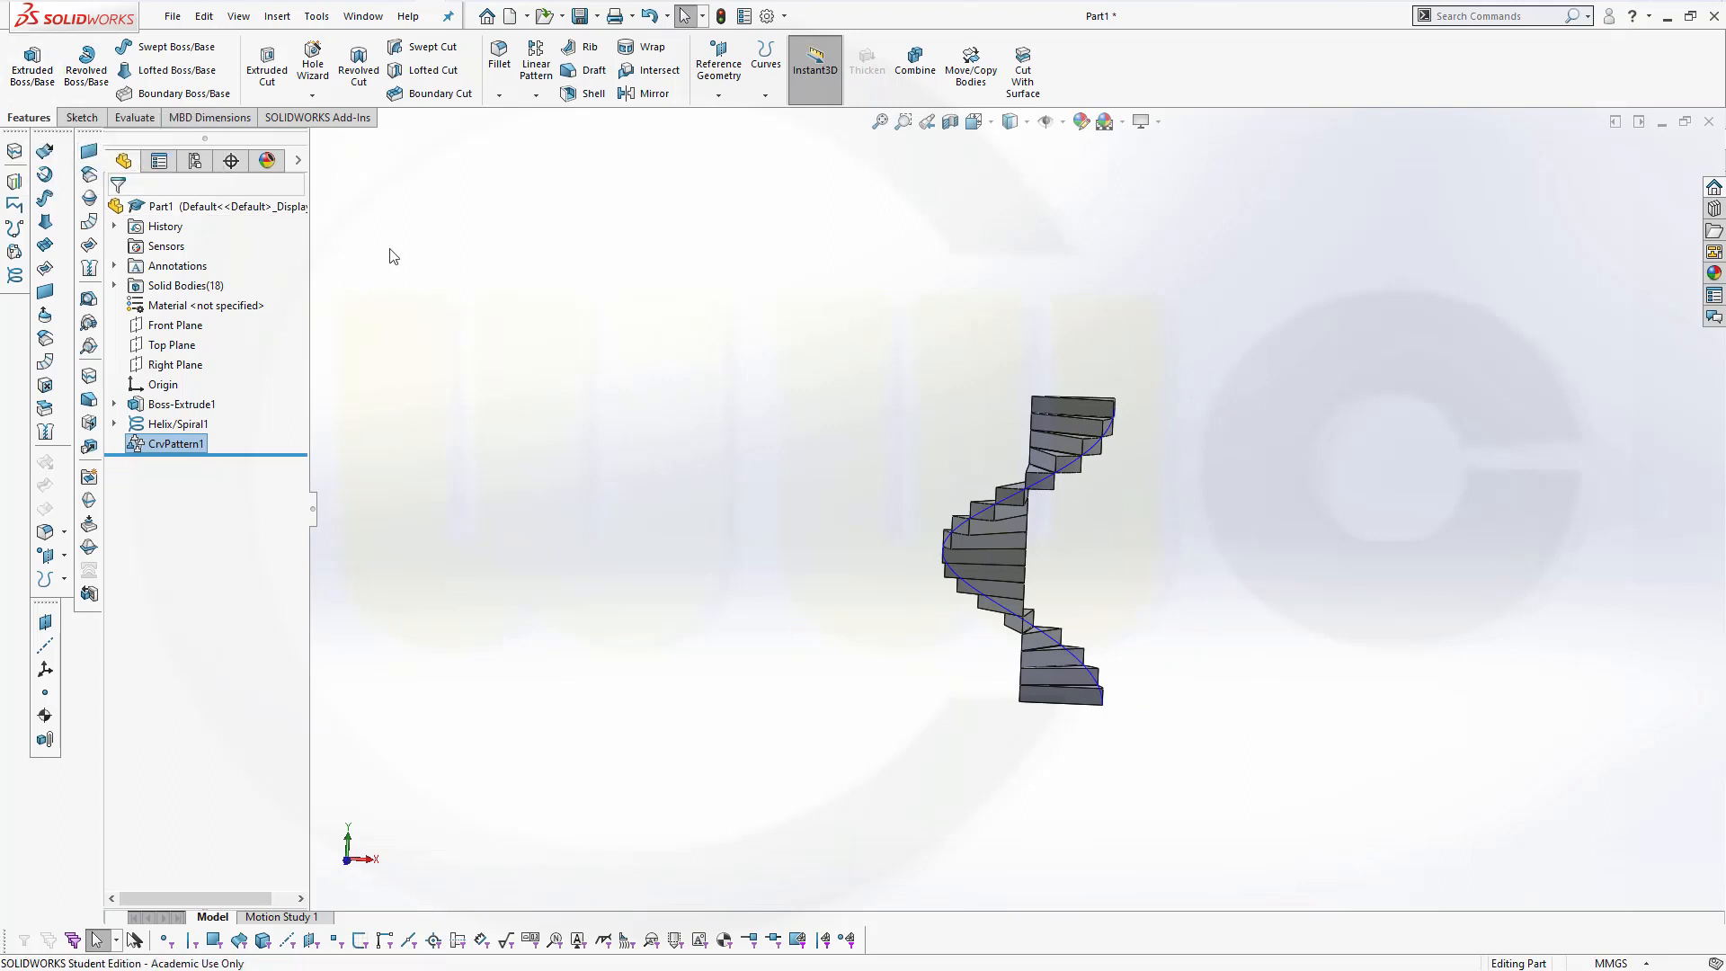
{"action": "mouse_move", "coordinate": [89, 176]}
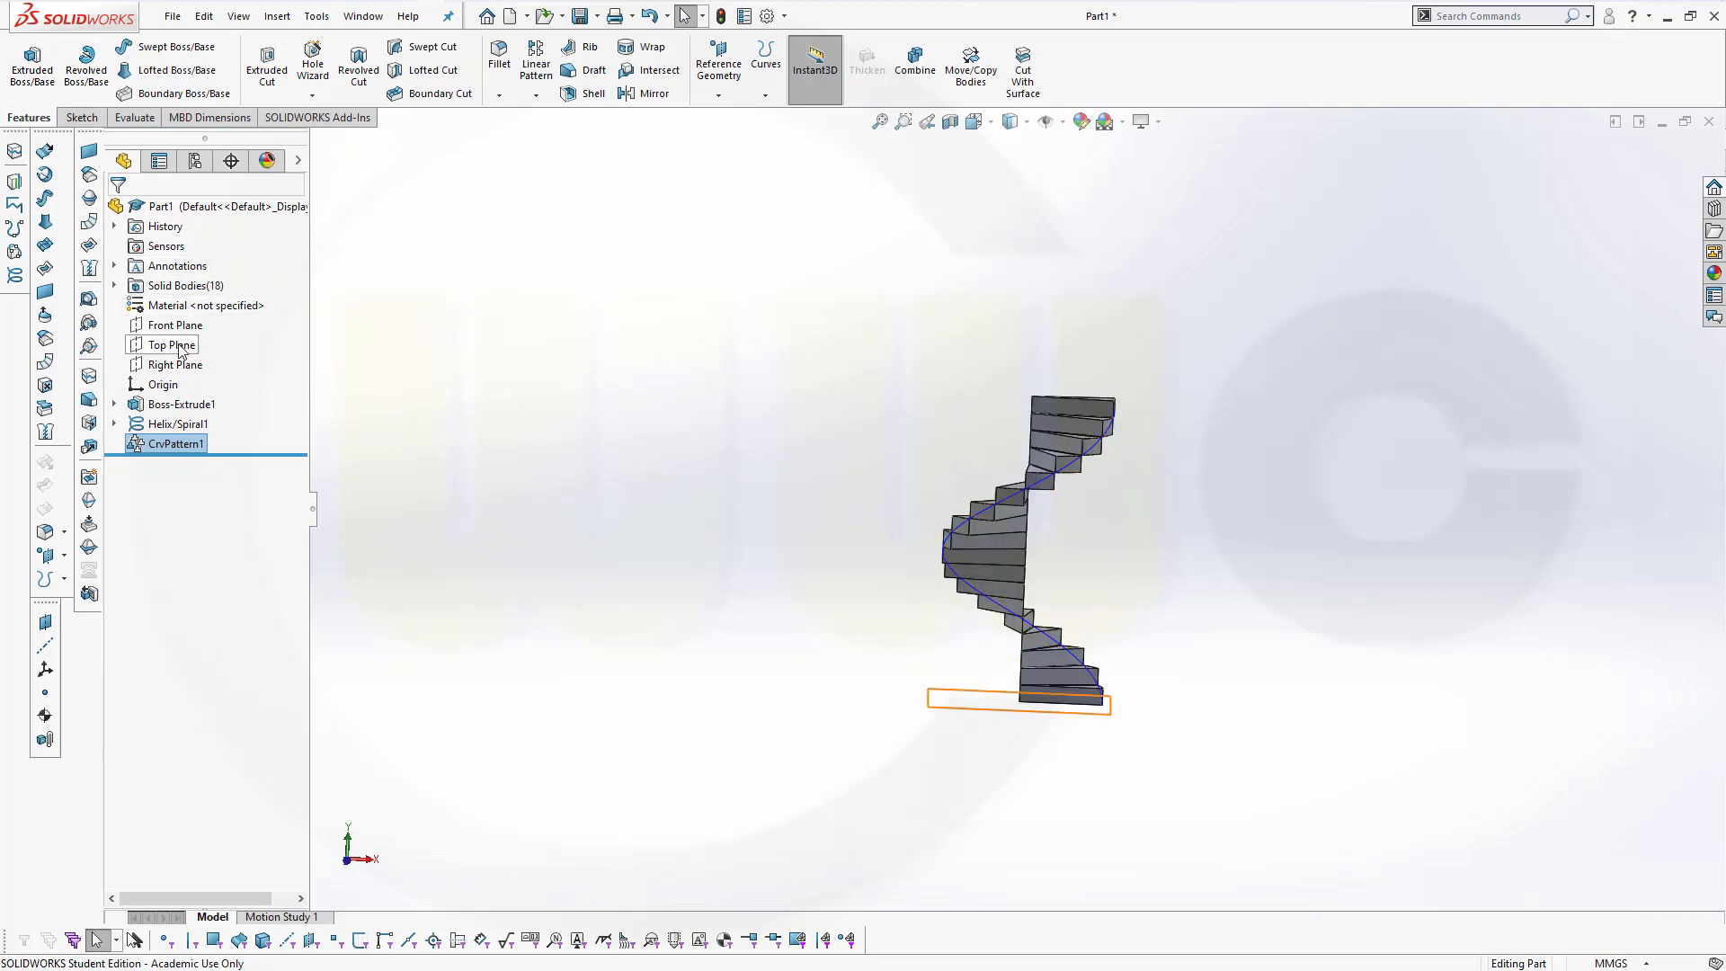
Sketch on the Top Plane an origin-centred circle dimensioned to 50 mm diameter.
{"action": "left_click", "coordinate": [173, 345]}
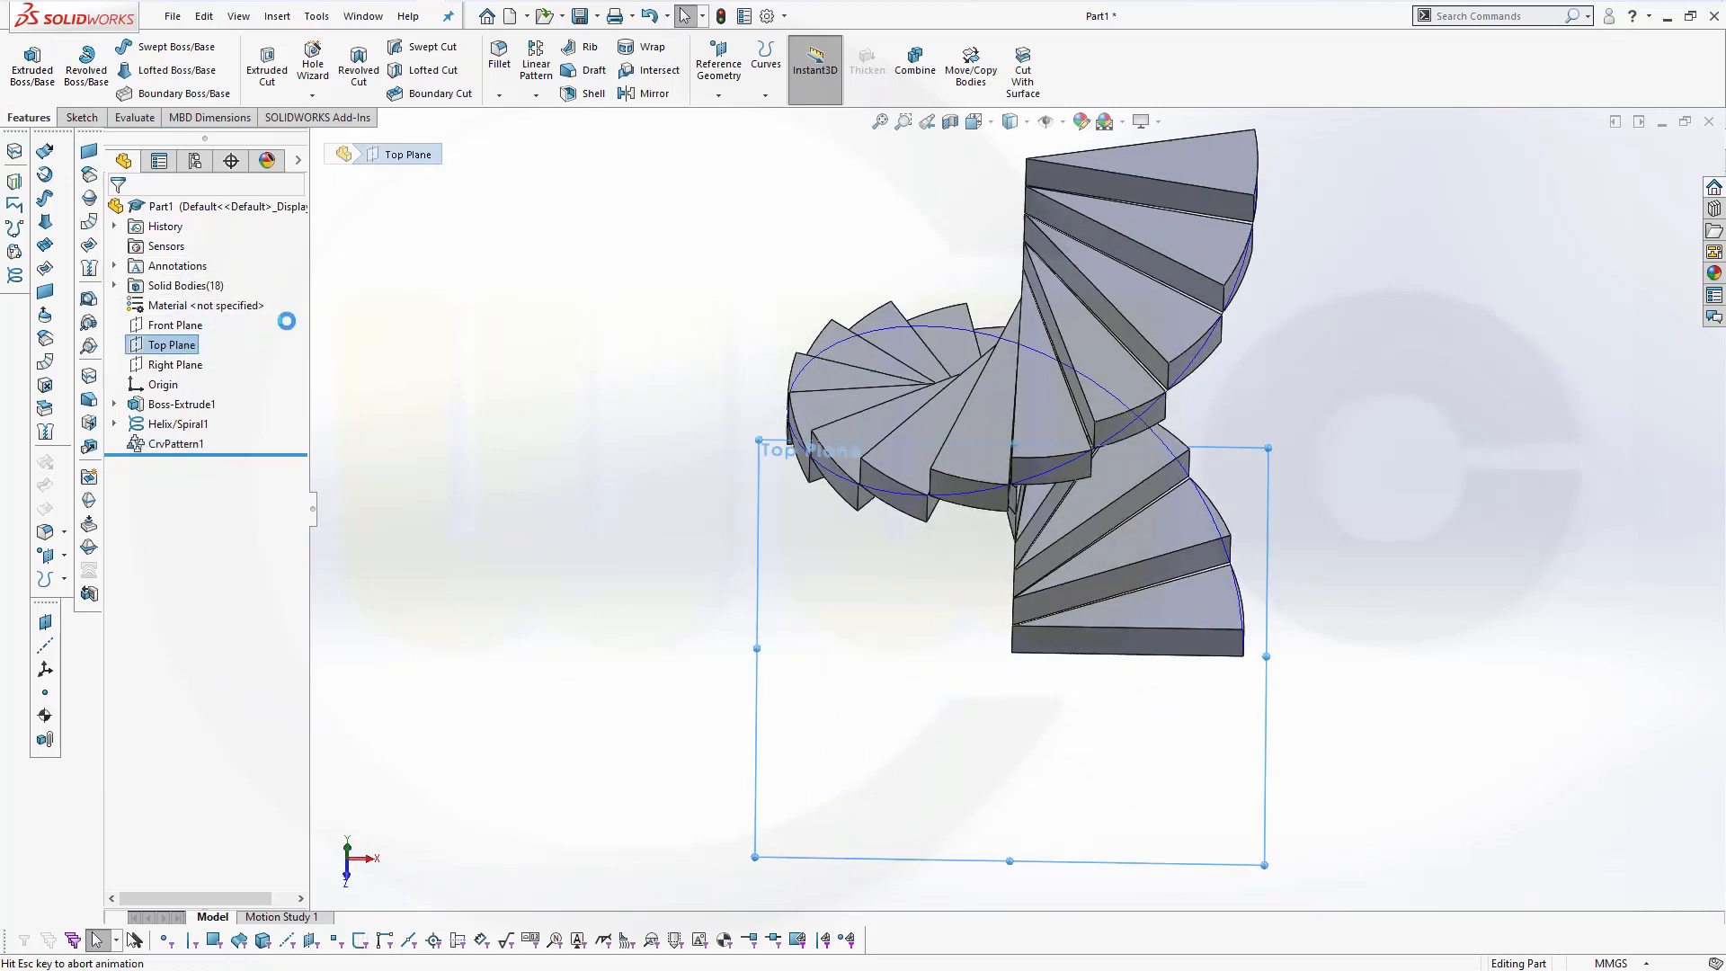
{"action": "left_click", "coordinate": [156, 45]}
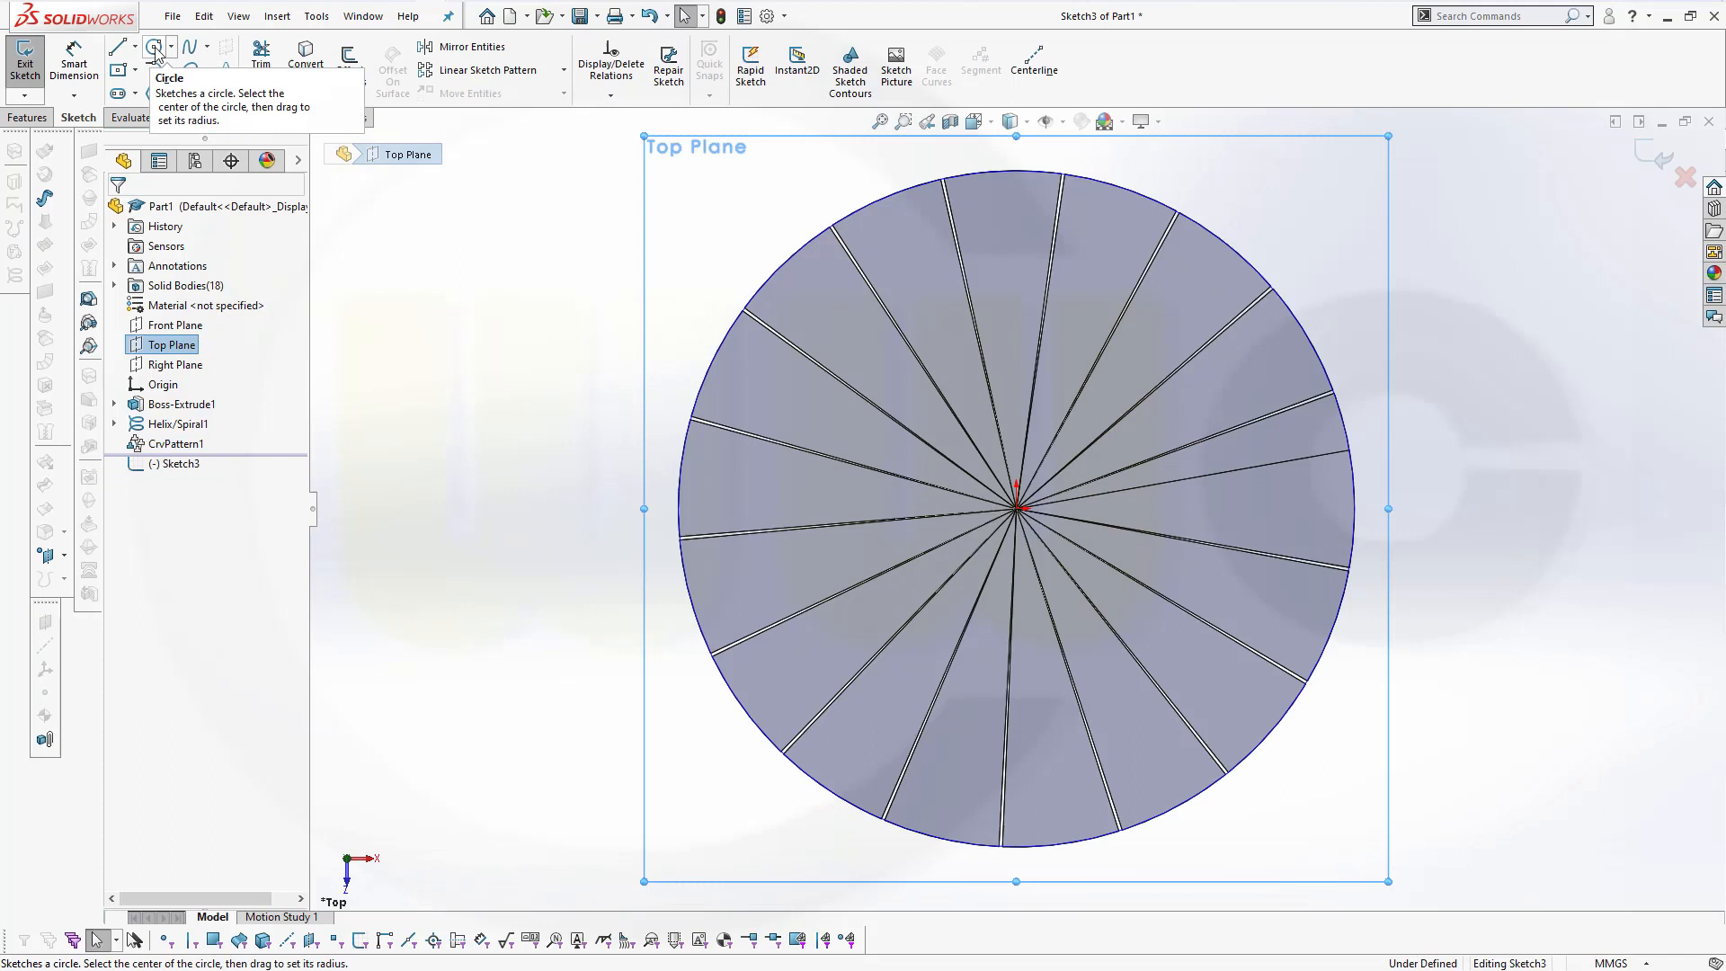
{"action": "left_click", "coordinate": [155, 45]}
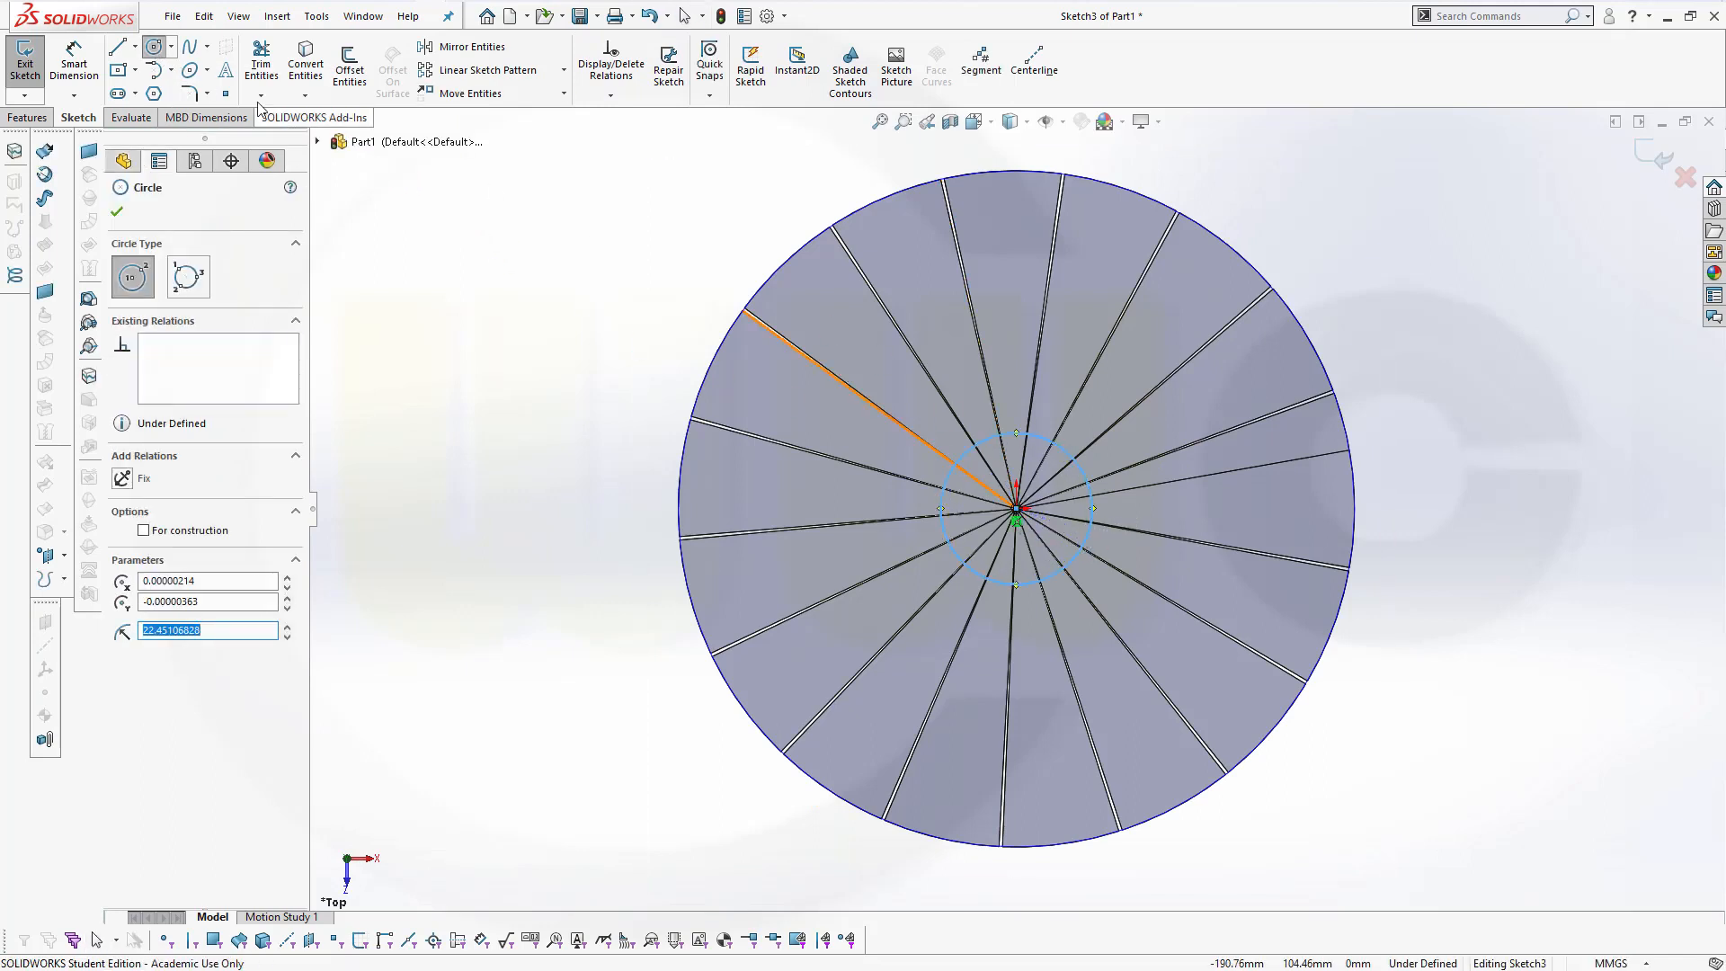
{"action": "left_click", "coordinate": [117, 211]}
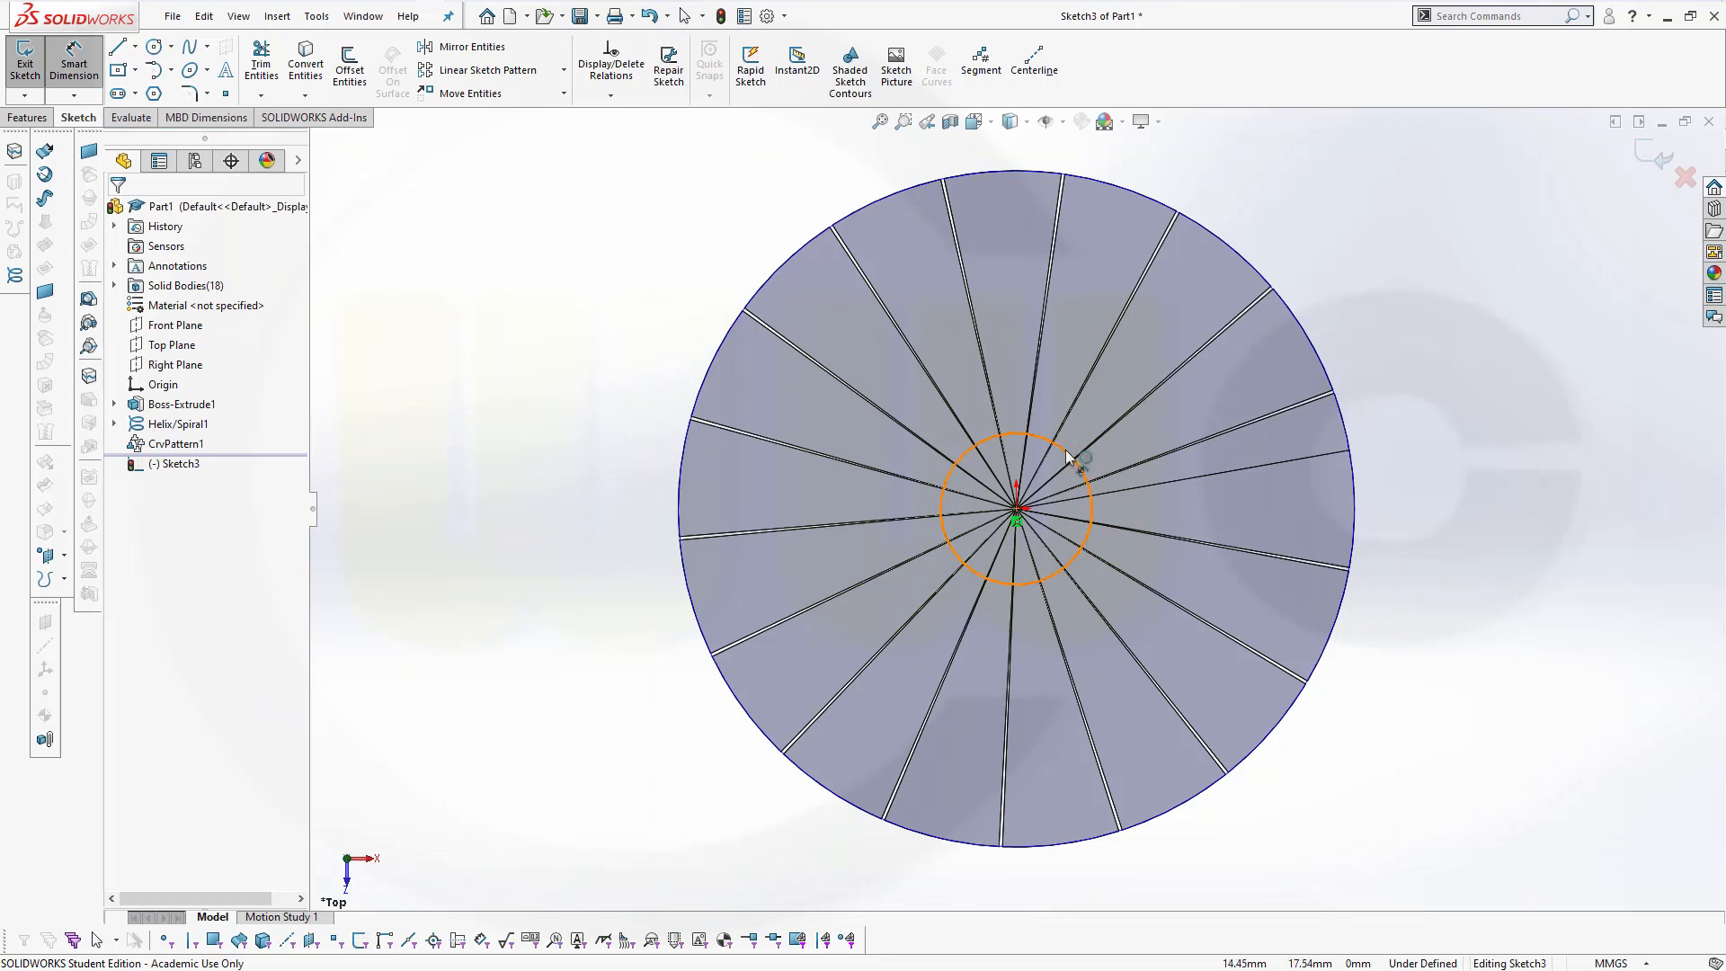
{"action": "left_click", "coordinate": [1073, 460]}
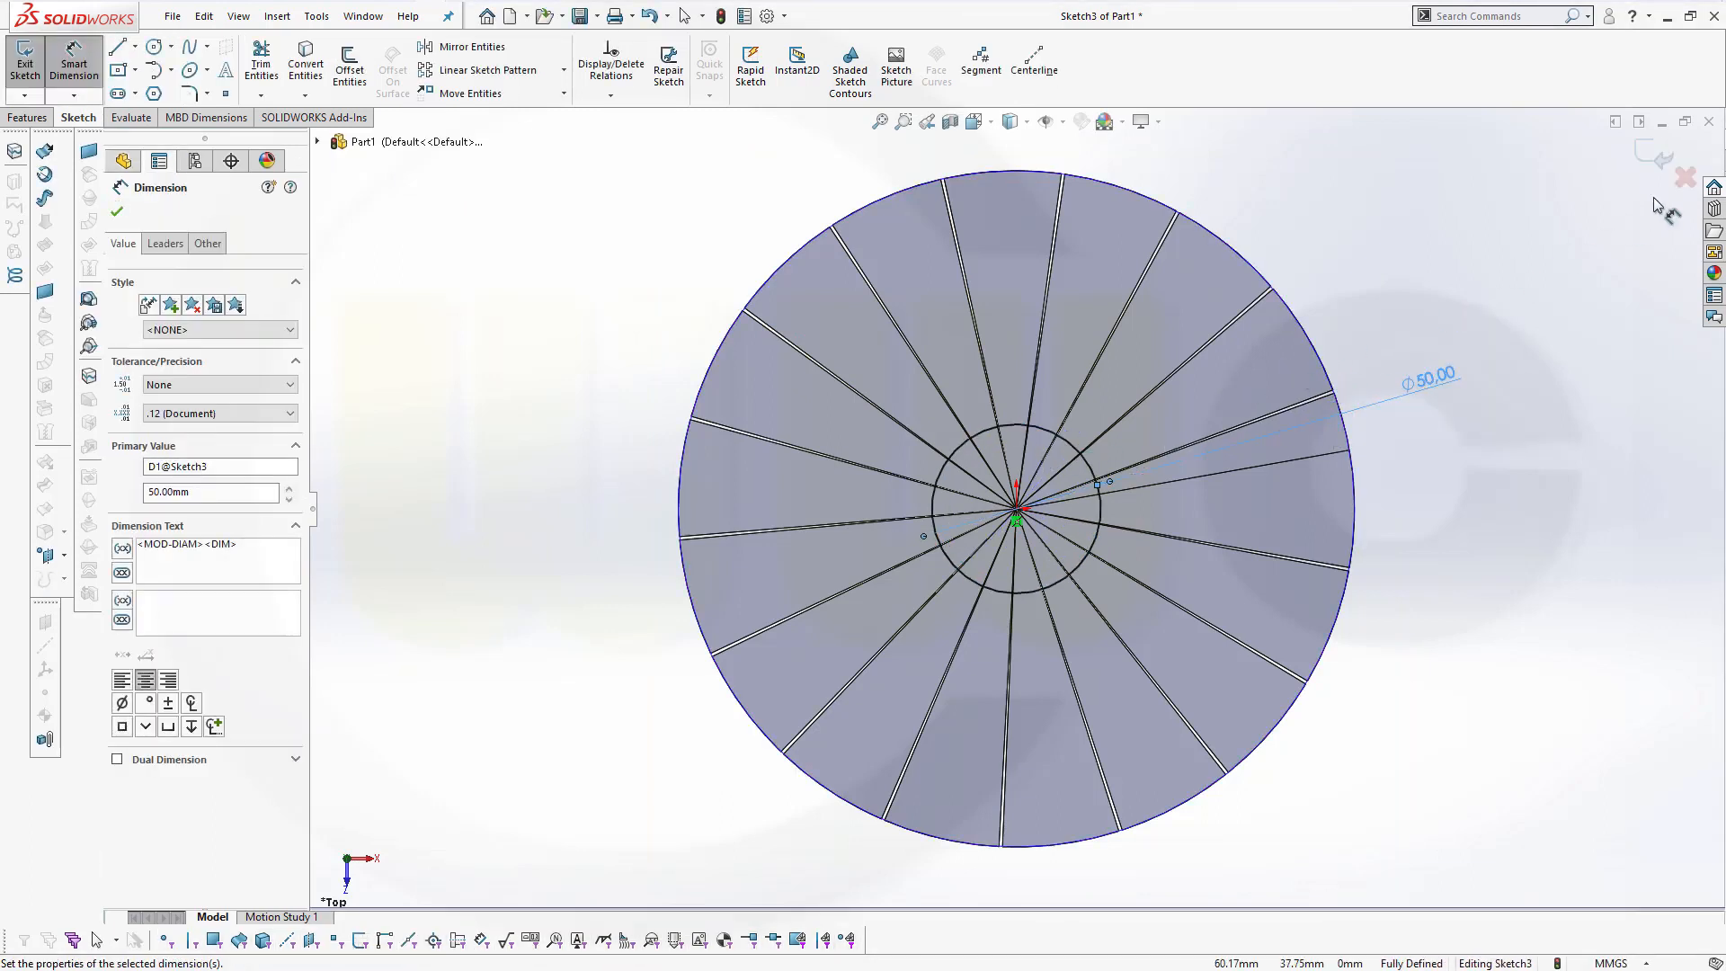
{"action": "left_click", "coordinate": [116, 211]}
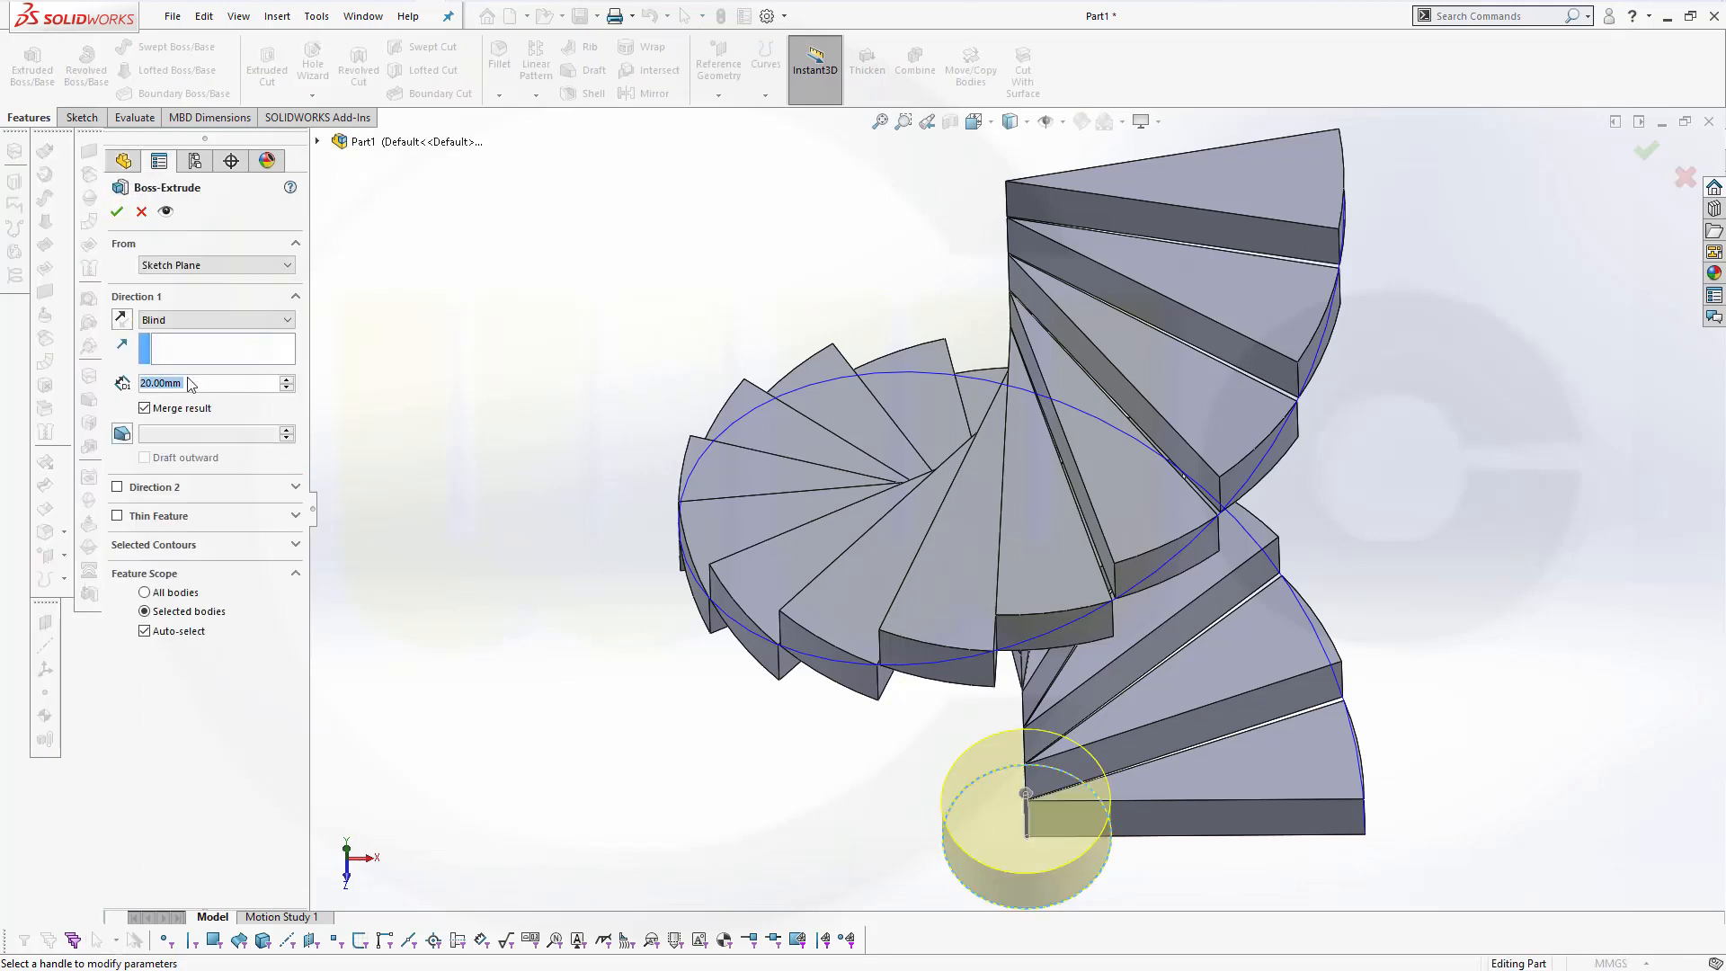
{"action": "mouse_move", "coordinate": [216, 367]}
{"action": "type", "text": "370"}
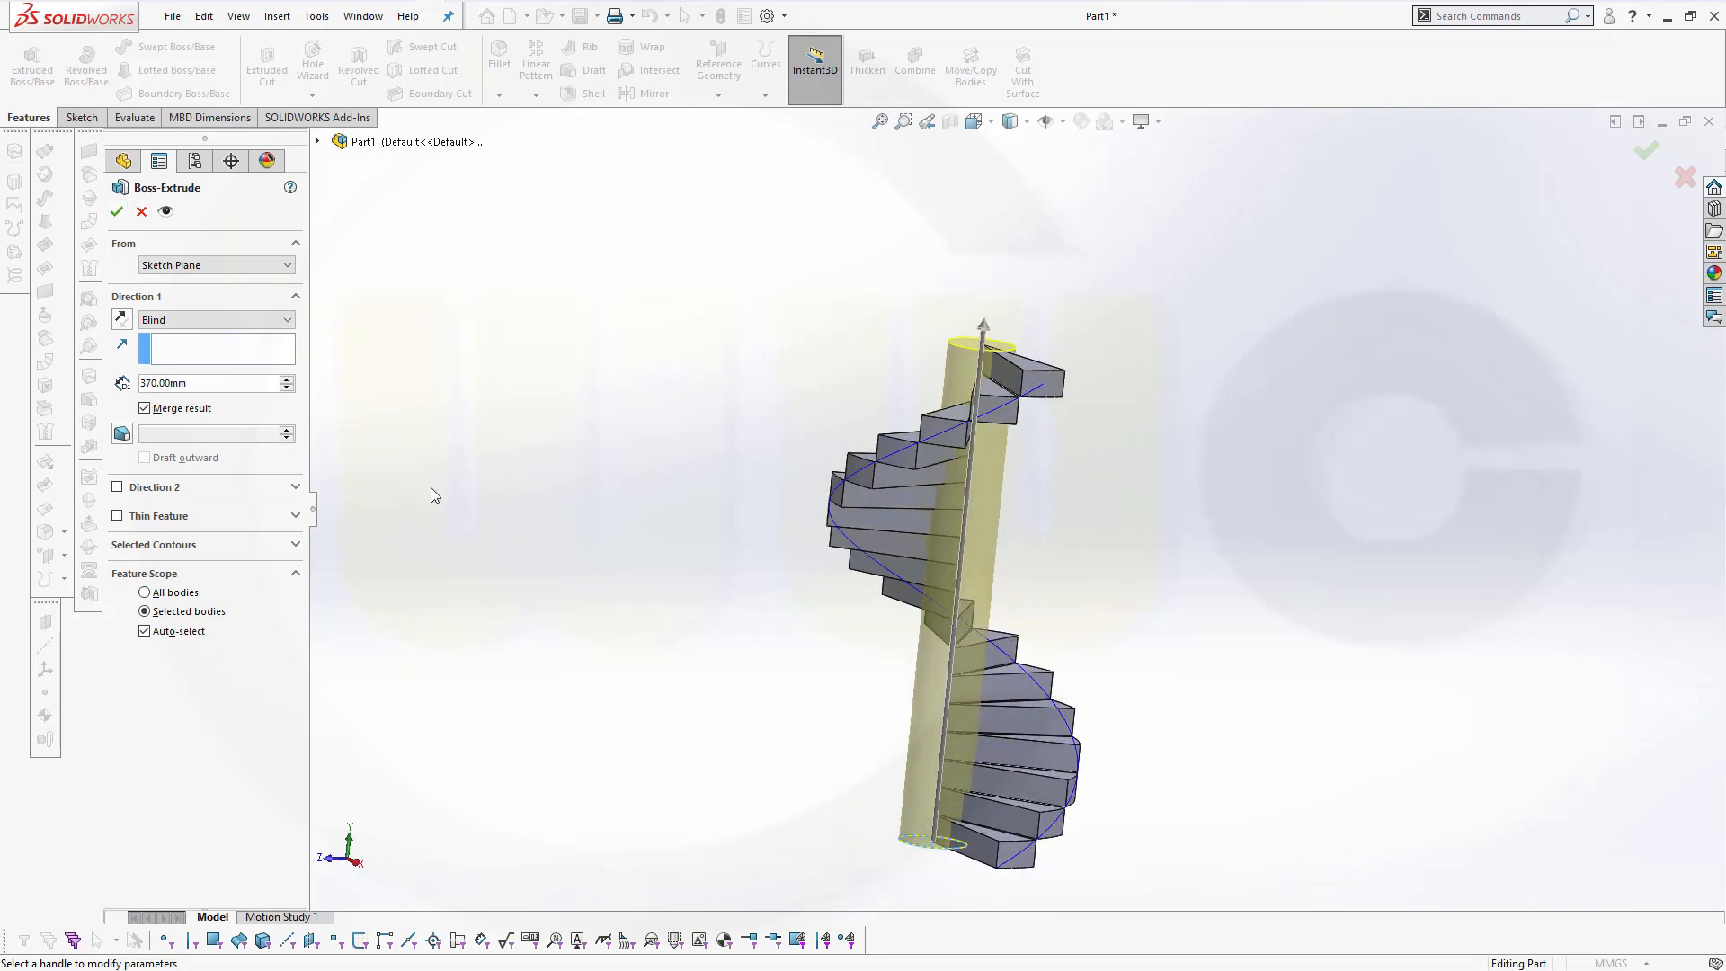
Extrude Sketch3 370 mm Blind to form the central column.
{"action": "left_click", "coordinate": [117, 210]}
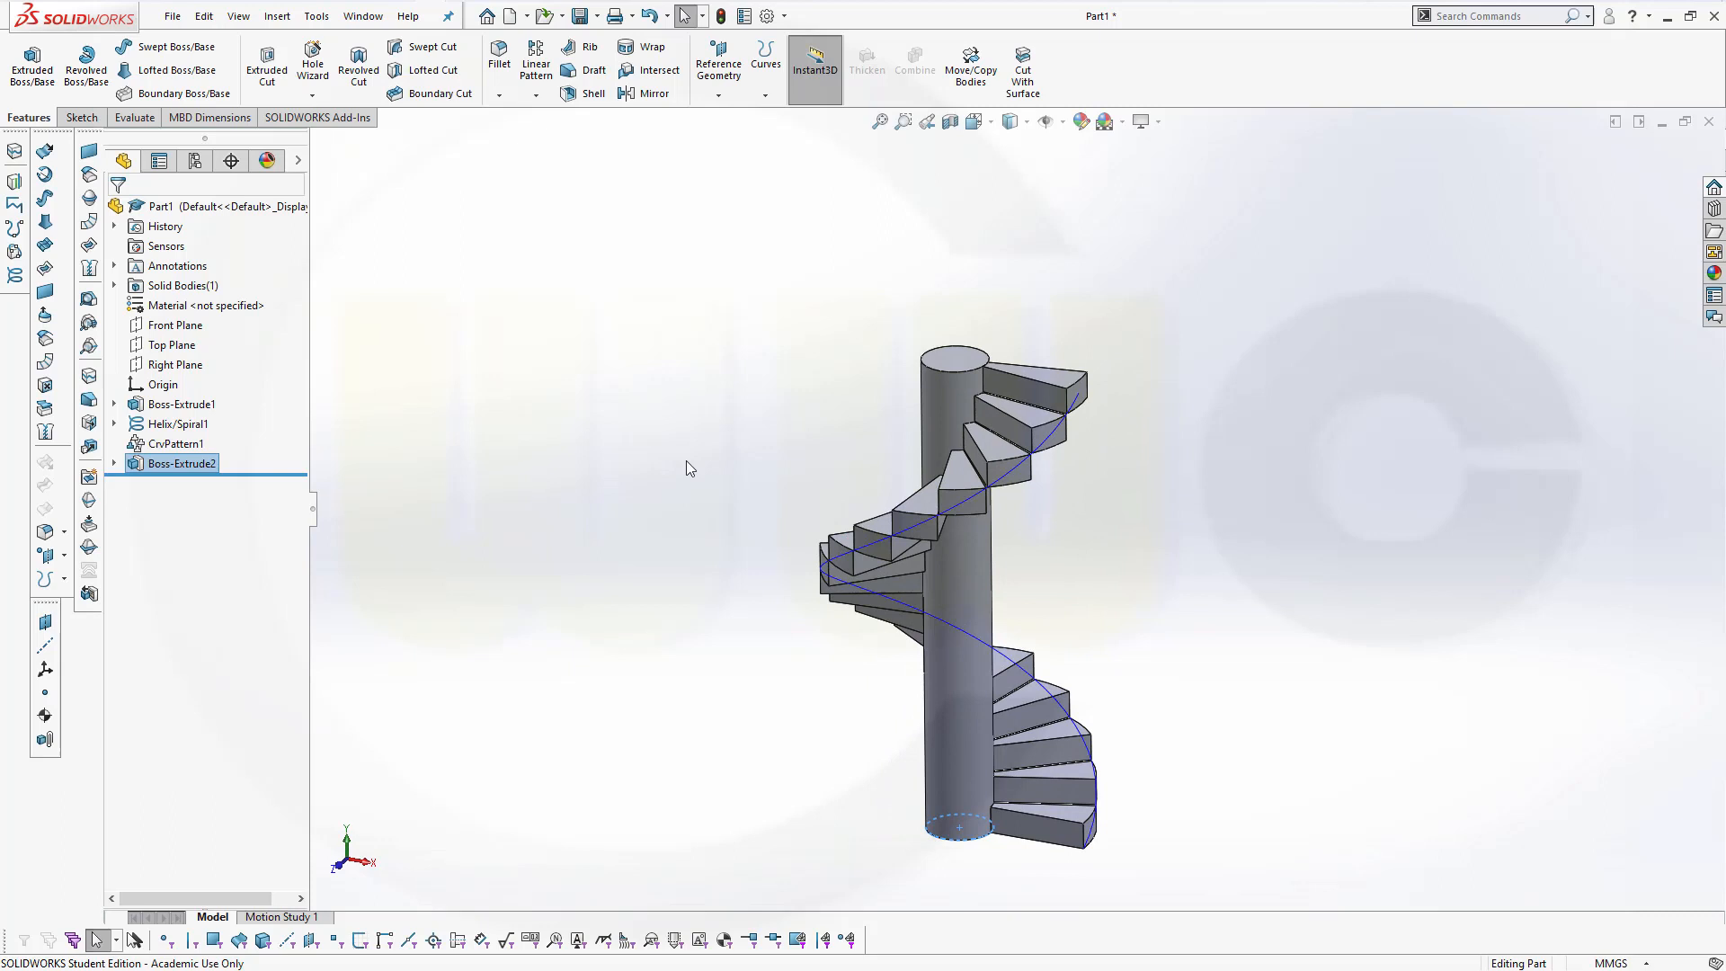
{"action": "mouse_move", "coordinate": [540, 392]}
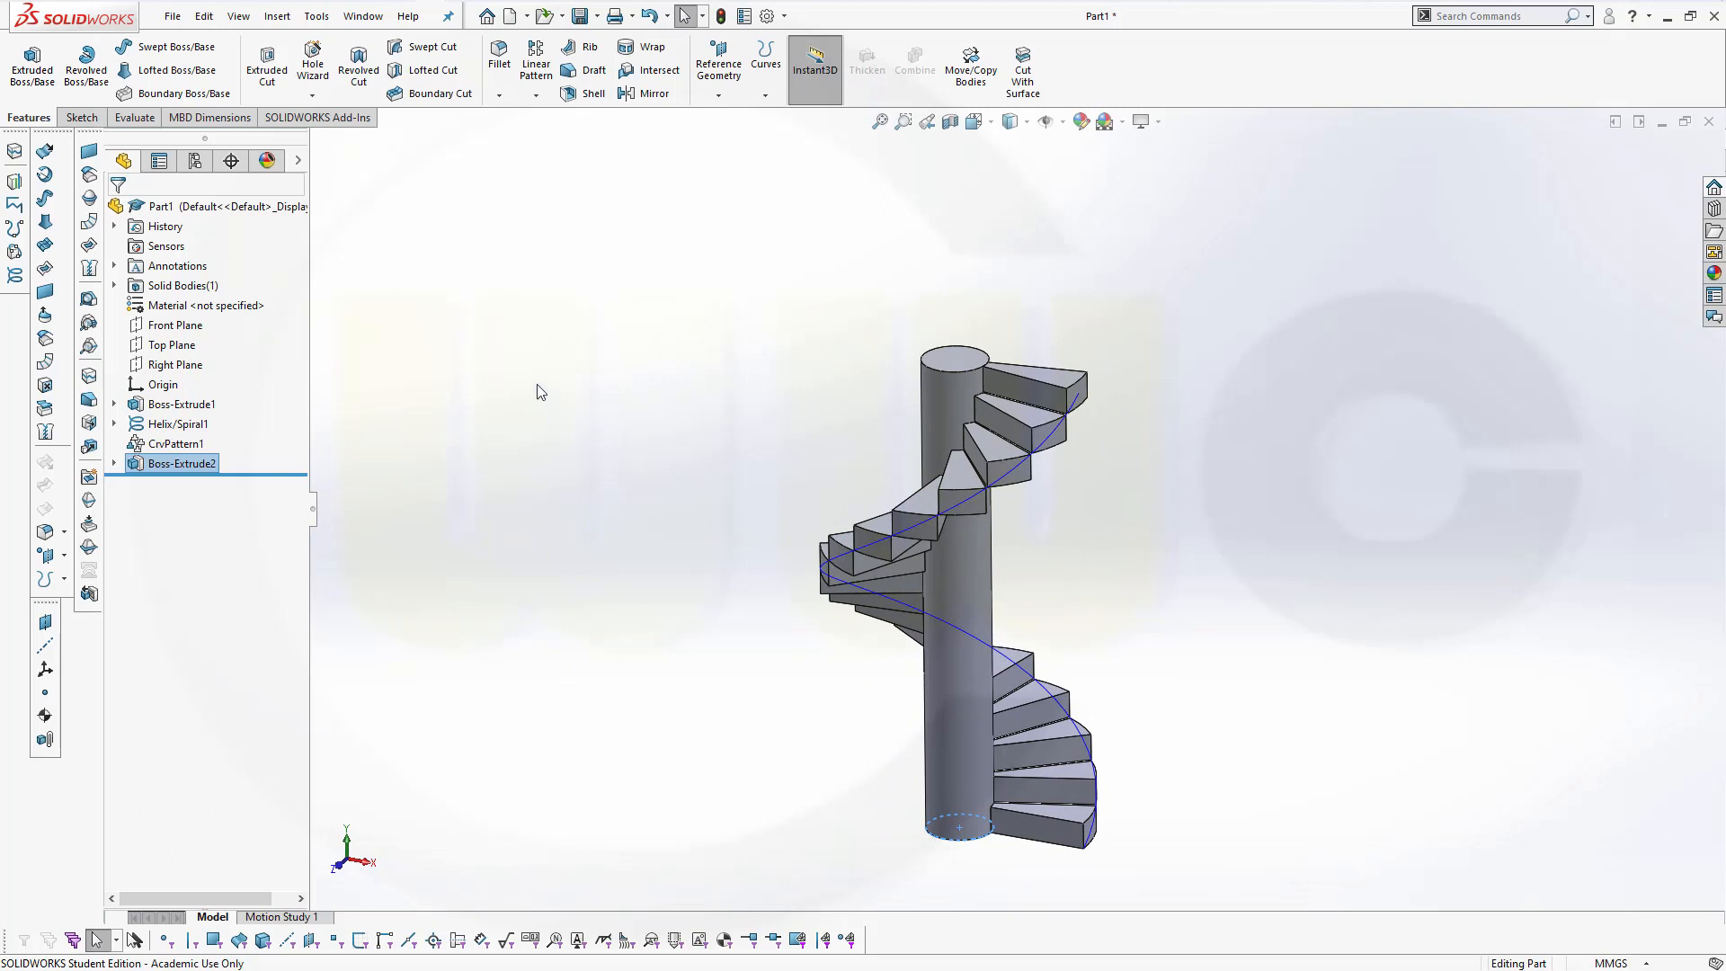
{"action": "mouse_move", "coordinate": [727, 246]}
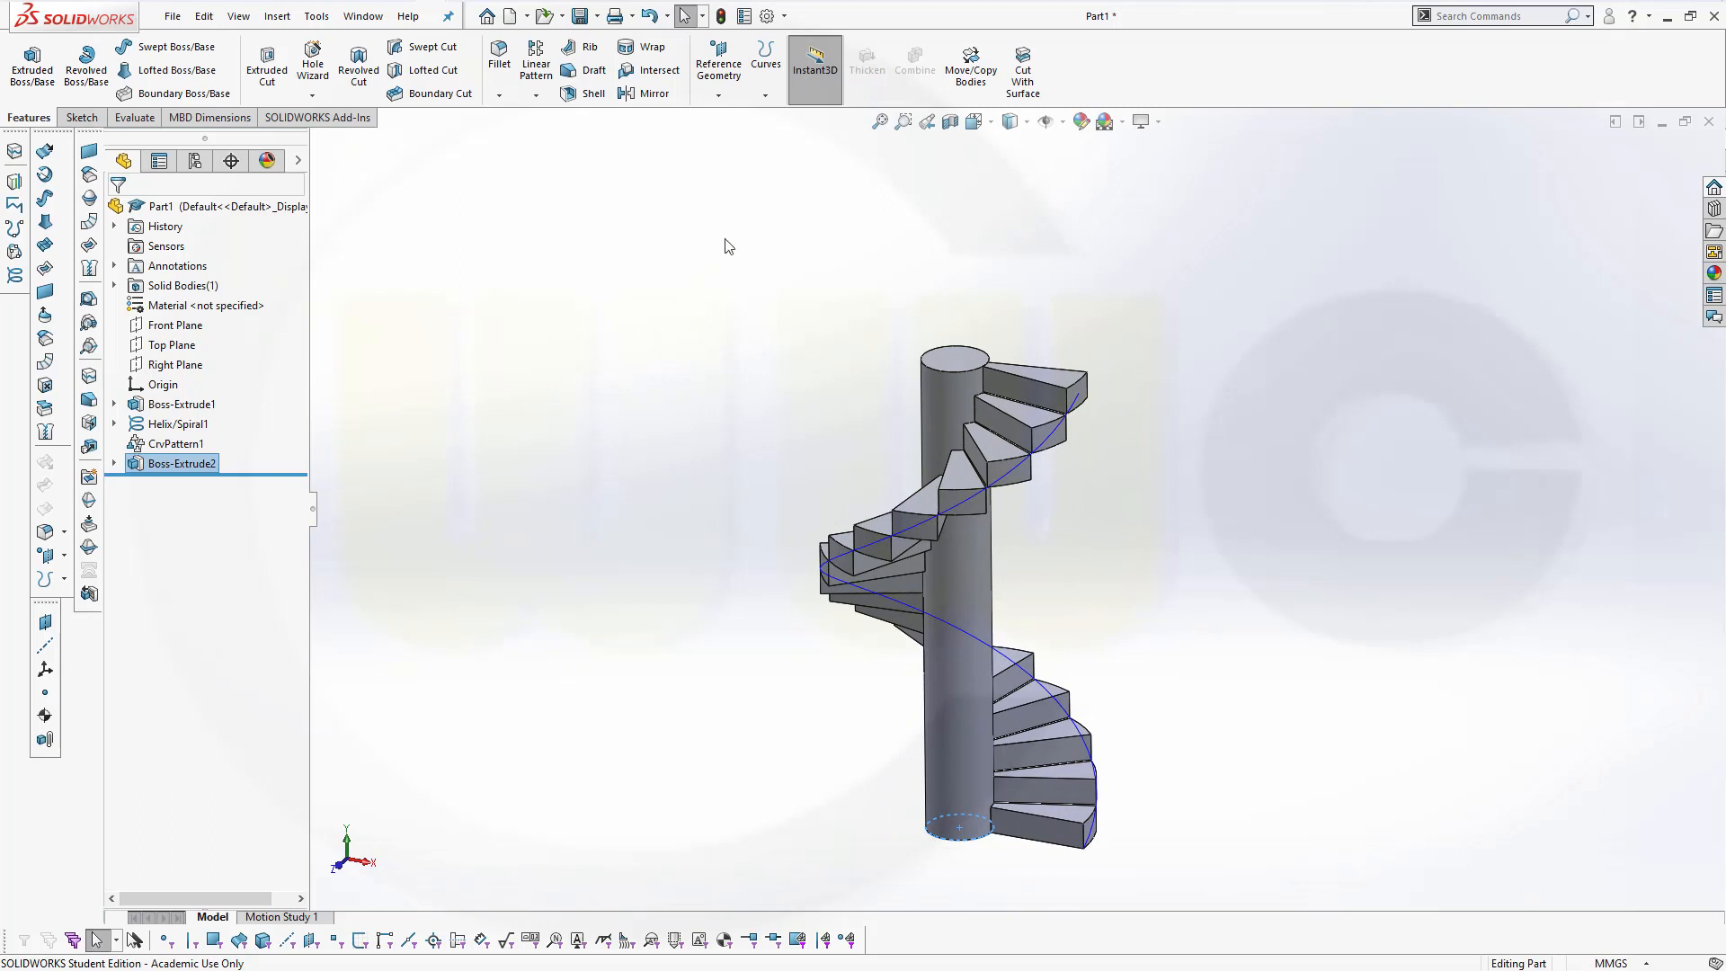
Edit Boss-Extrude2 so its feature scope merges Boss-Extrude1 and all pattern step bodies.
{"action": "left_click", "coordinate": [523, 298]}
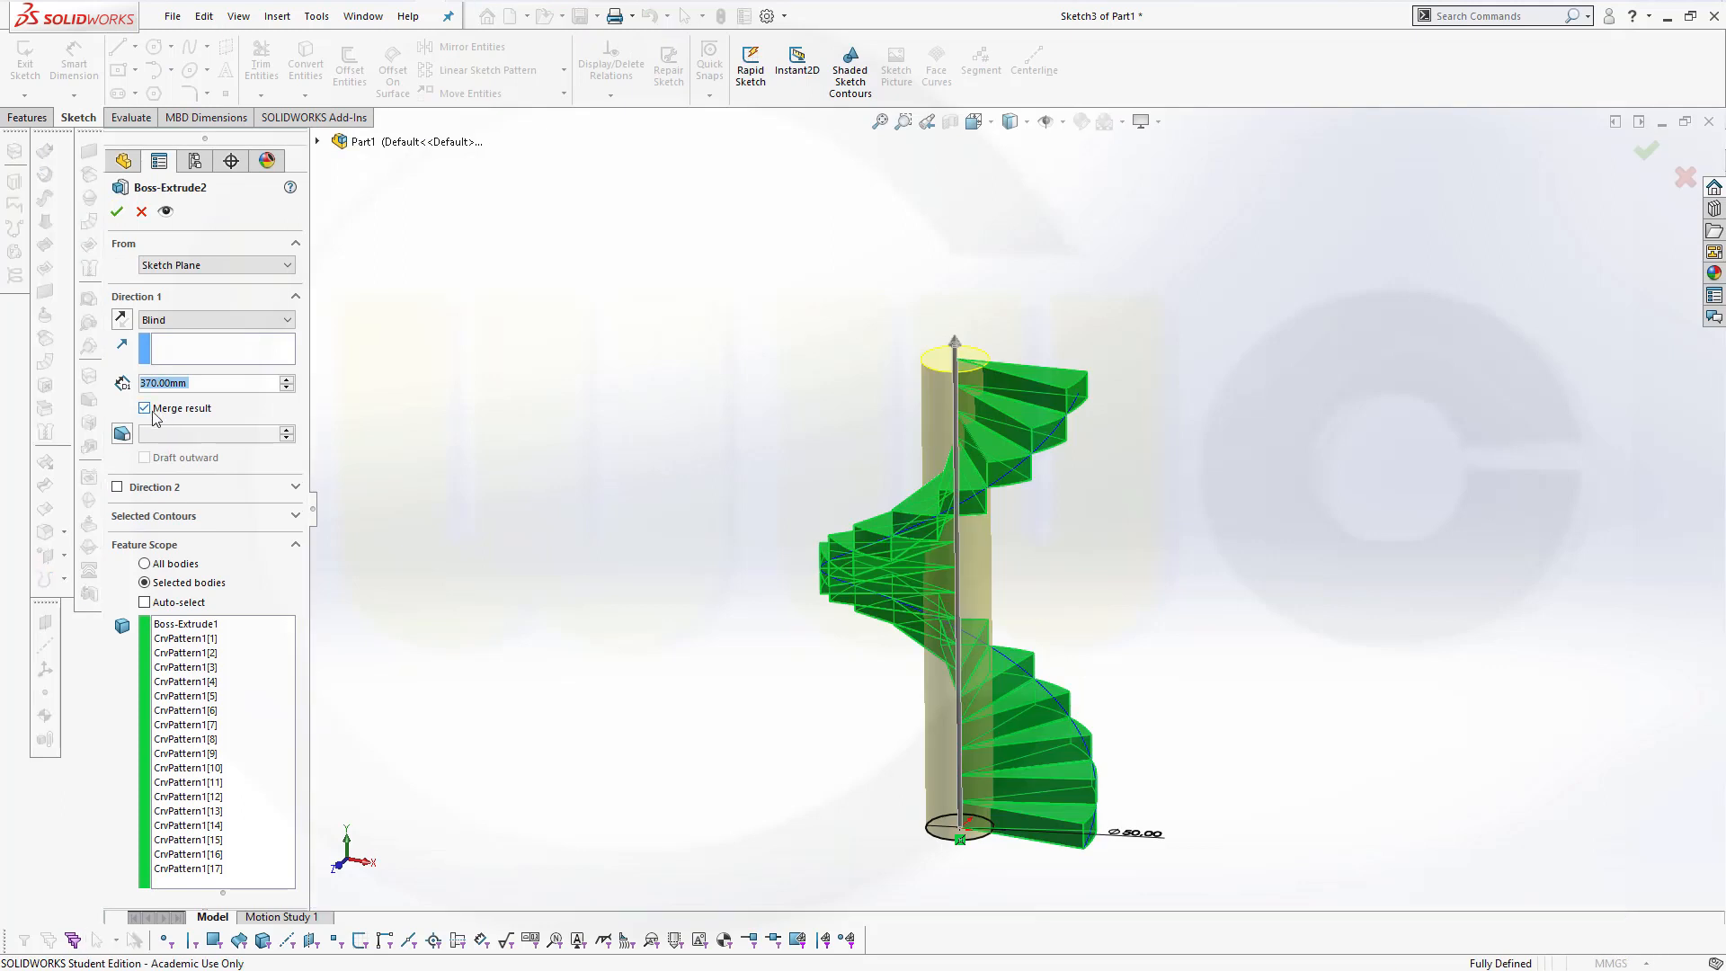
{"action": "mouse_move", "coordinate": [902, 643]}
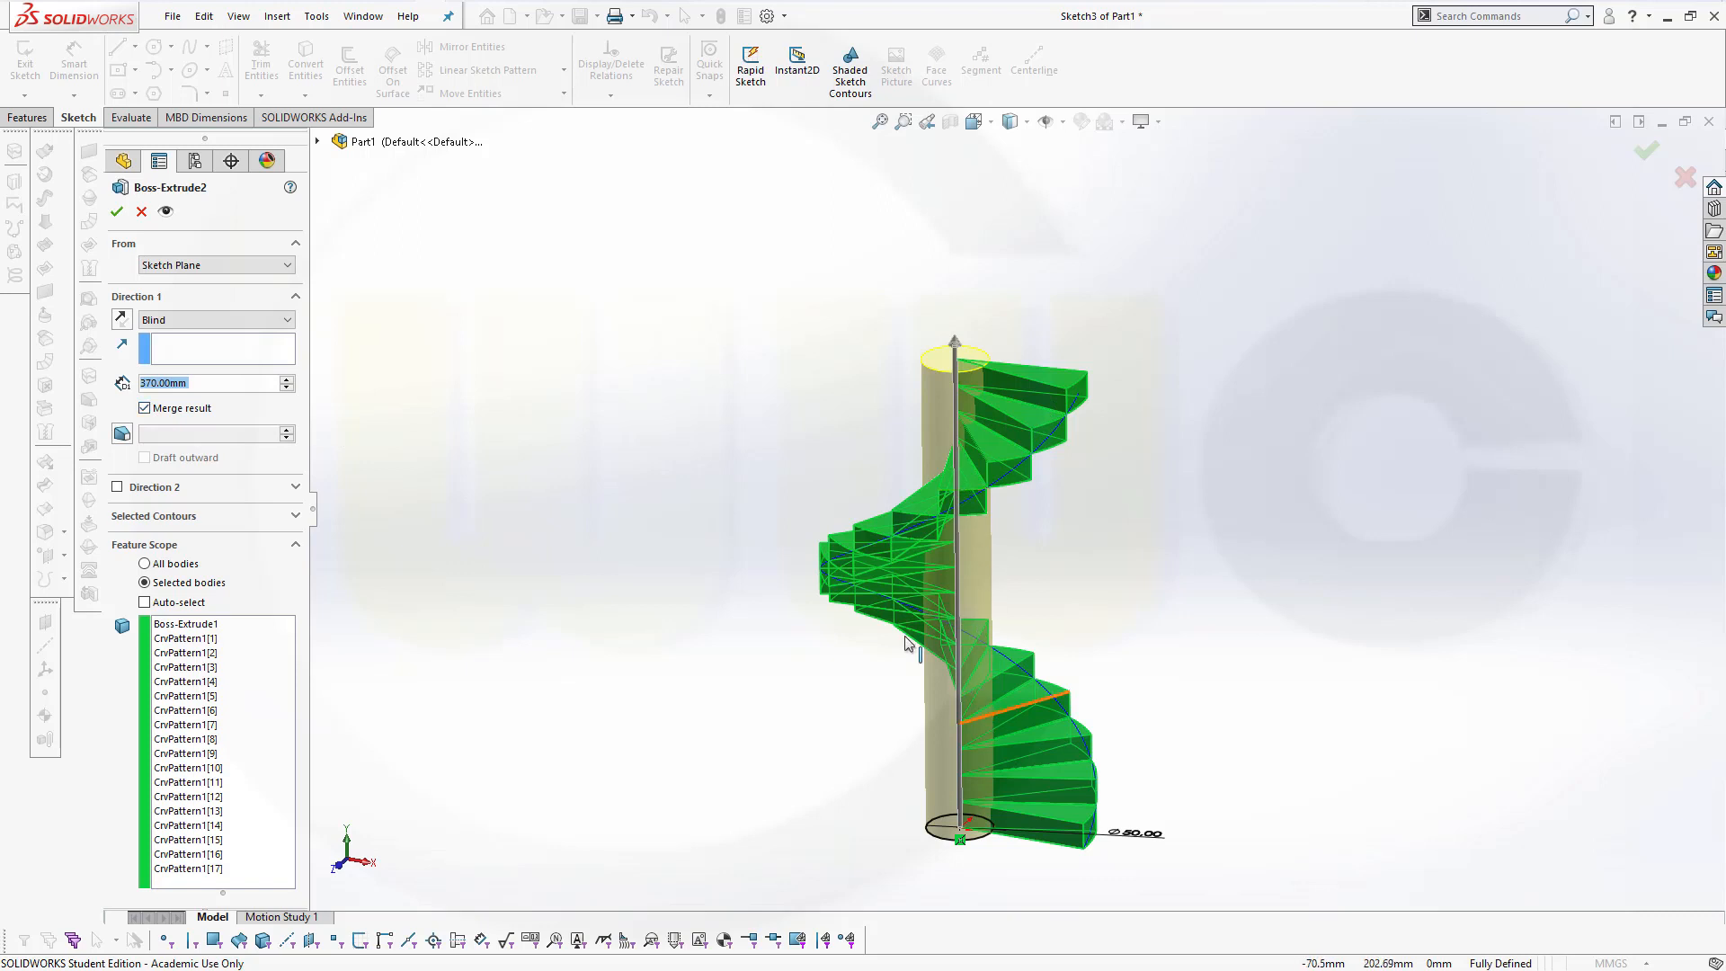
{"action": "mouse_move", "coordinate": [941, 790]}
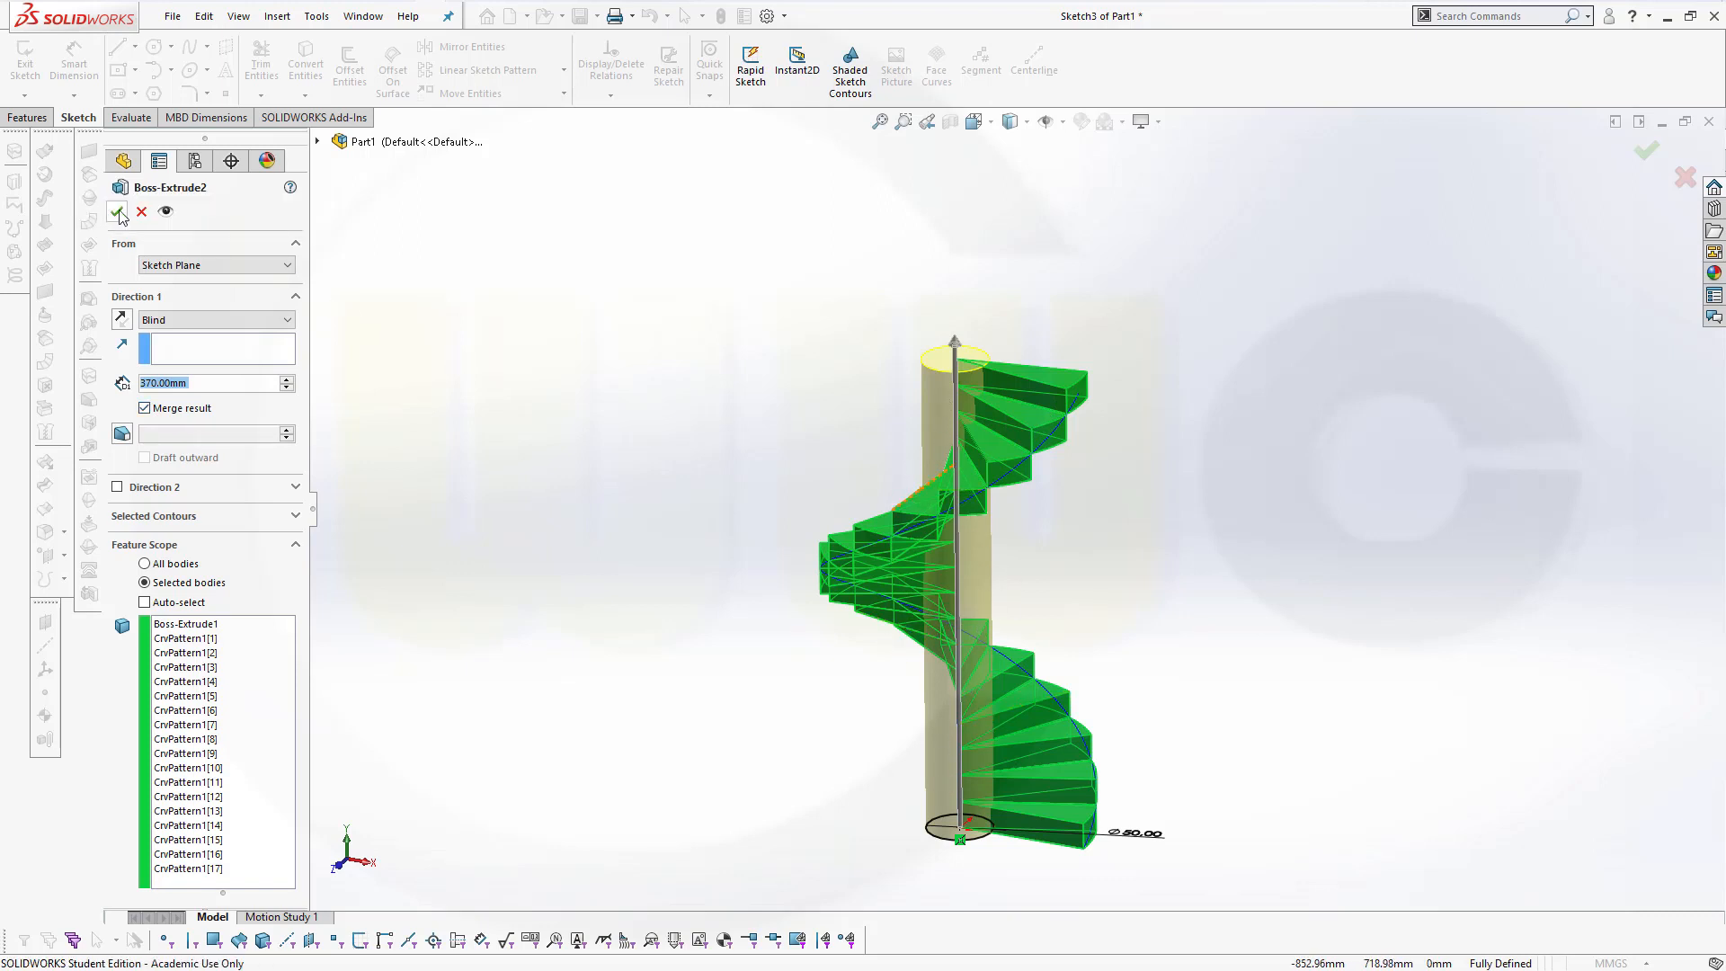
{"action": "left_click", "coordinate": [119, 212]}
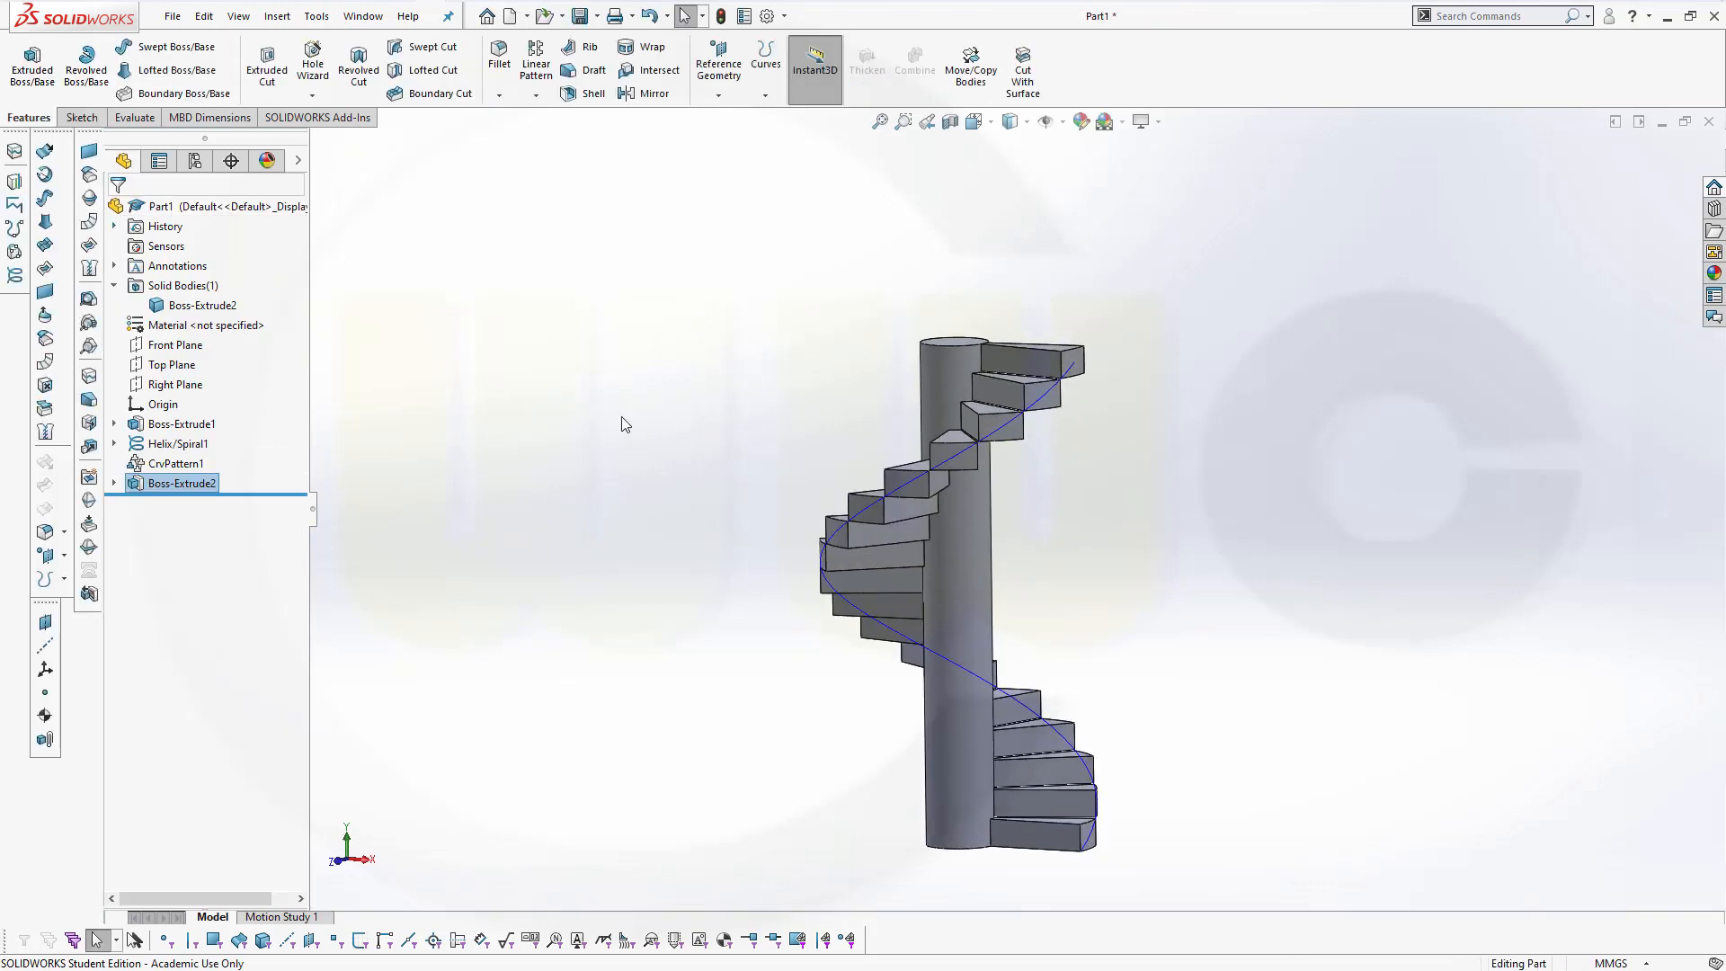
Hide the Helix/Spiral1 curve so only the solid staircase and column remain visible.
{"action": "left_click", "coordinate": [178, 443]}
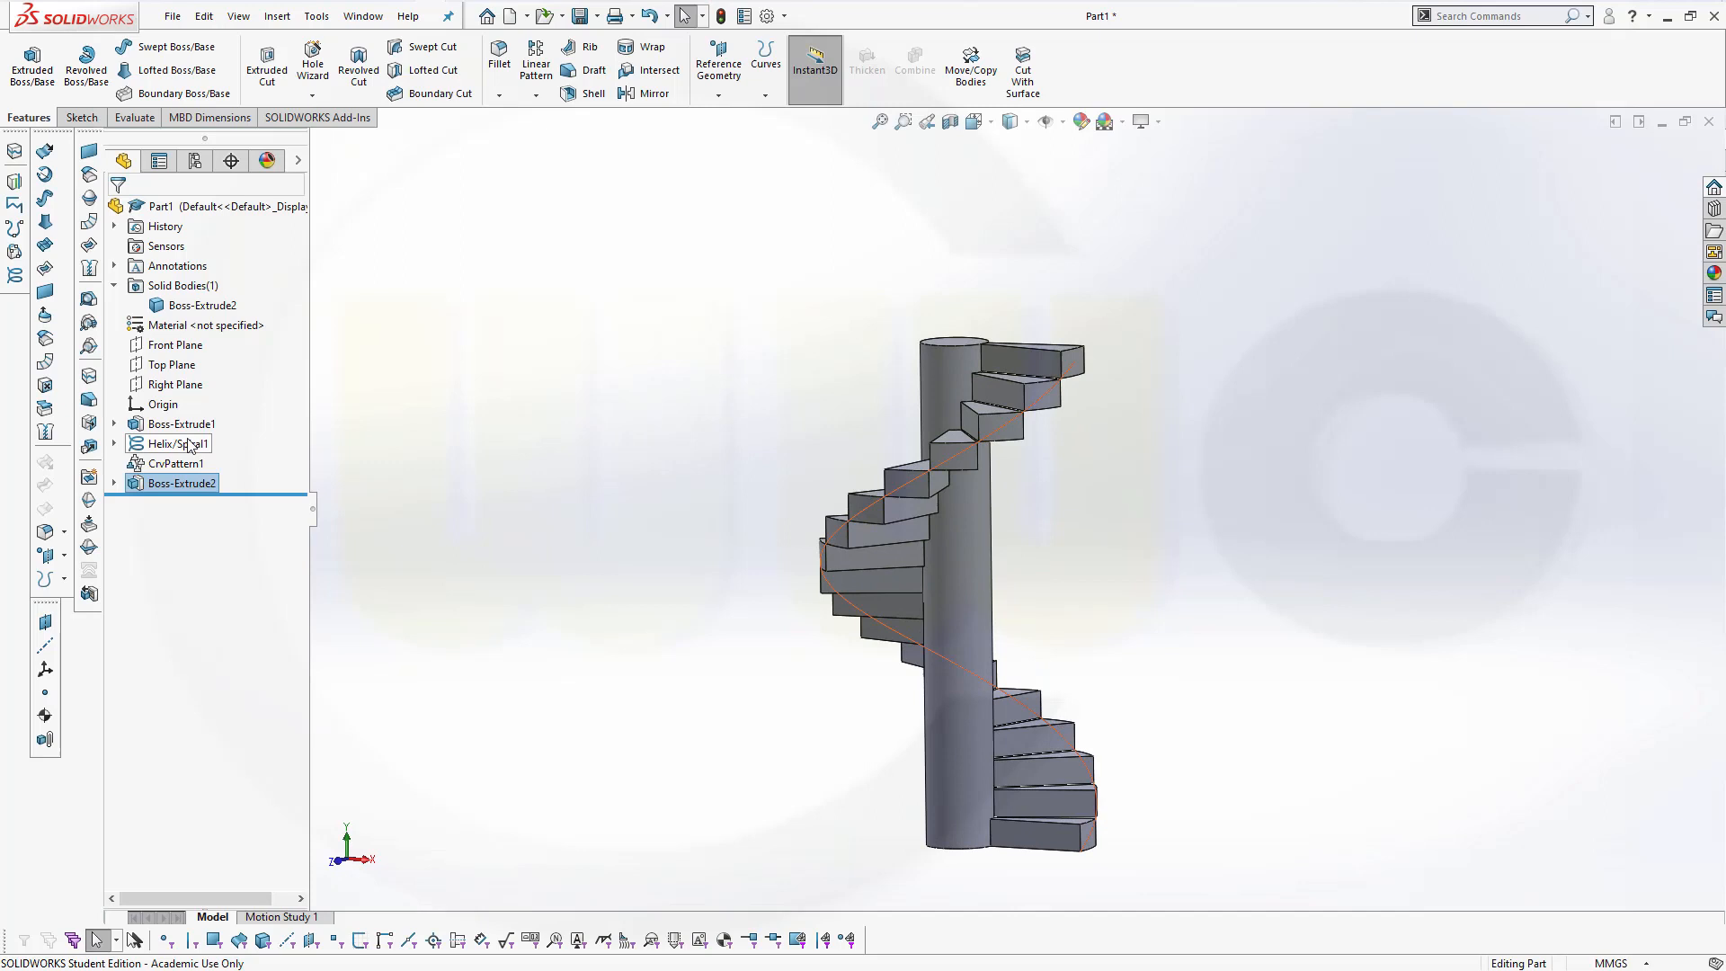
{"action": "left_click", "coordinate": [176, 443]}
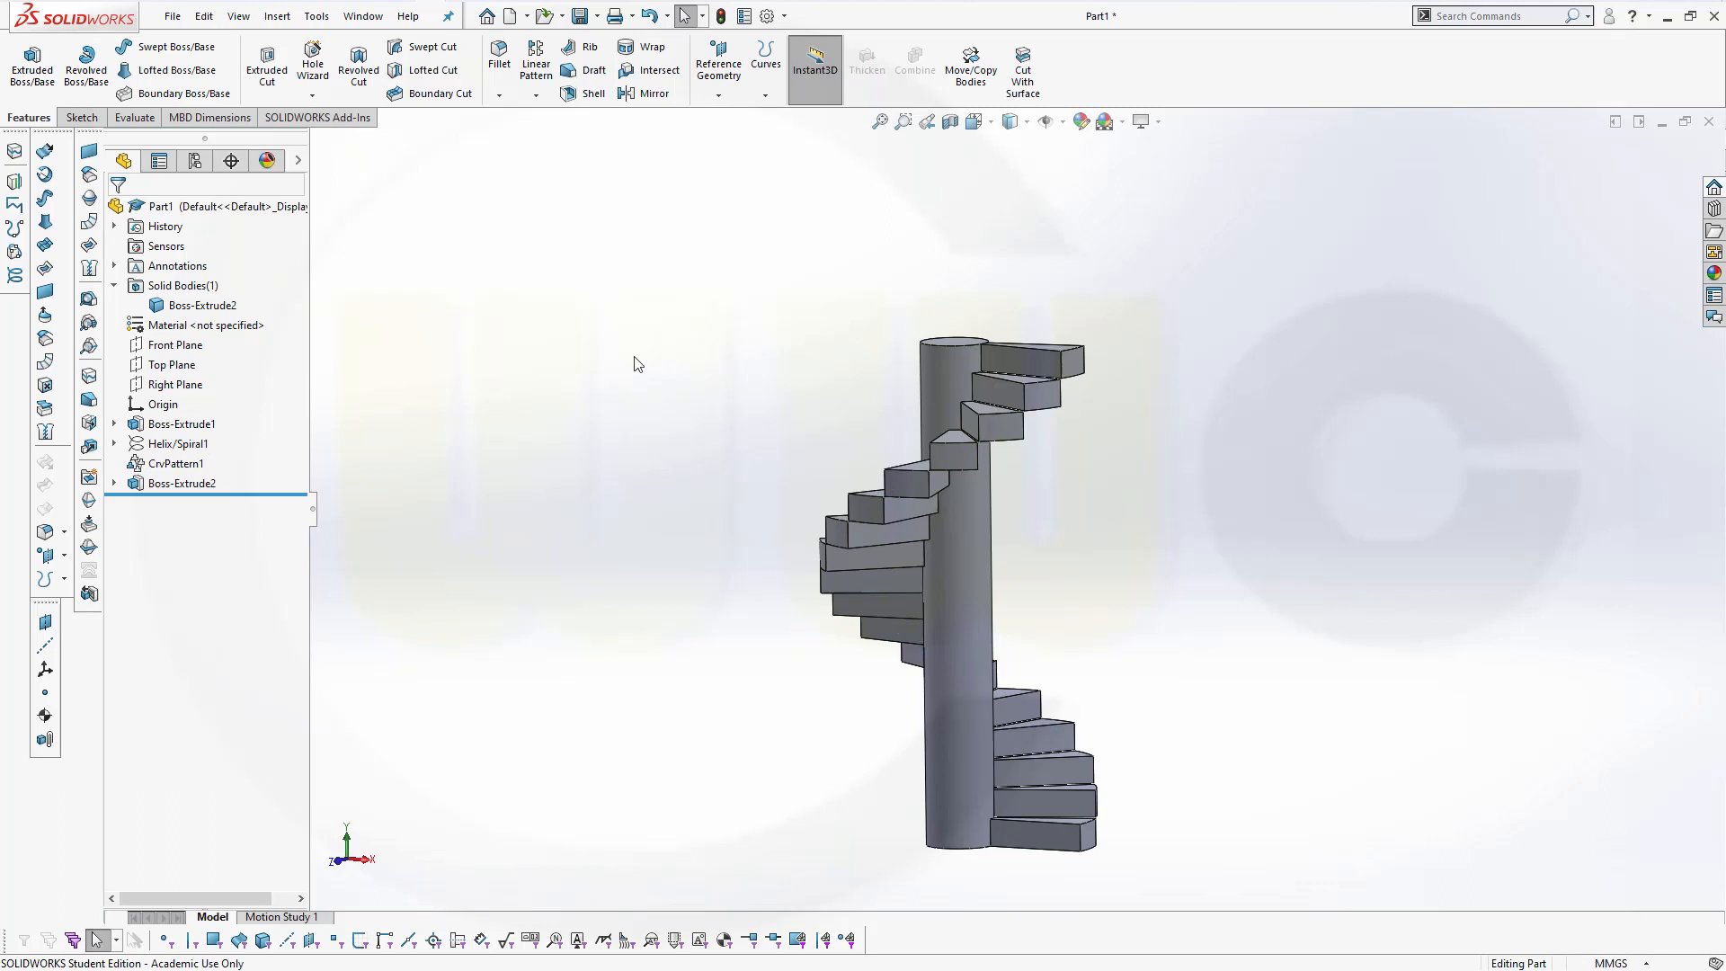
{"action": "mouse_move", "coordinate": [528, 260]}
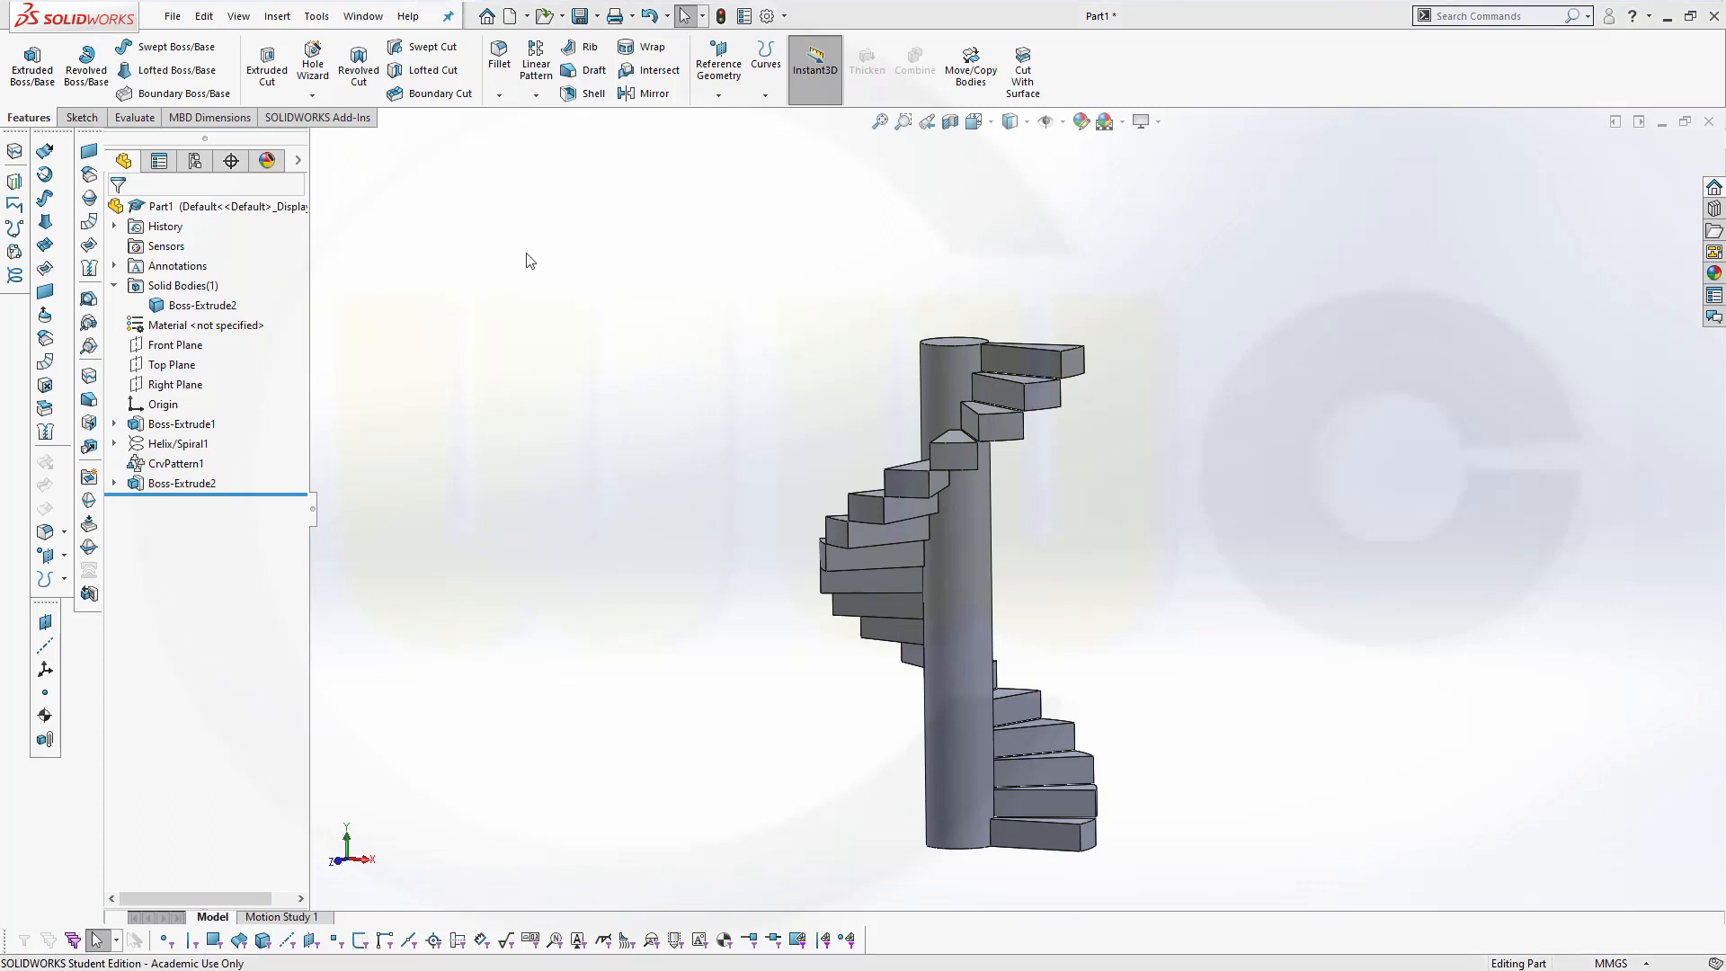
{"action": "left_click", "coordinate": [315, 15]}
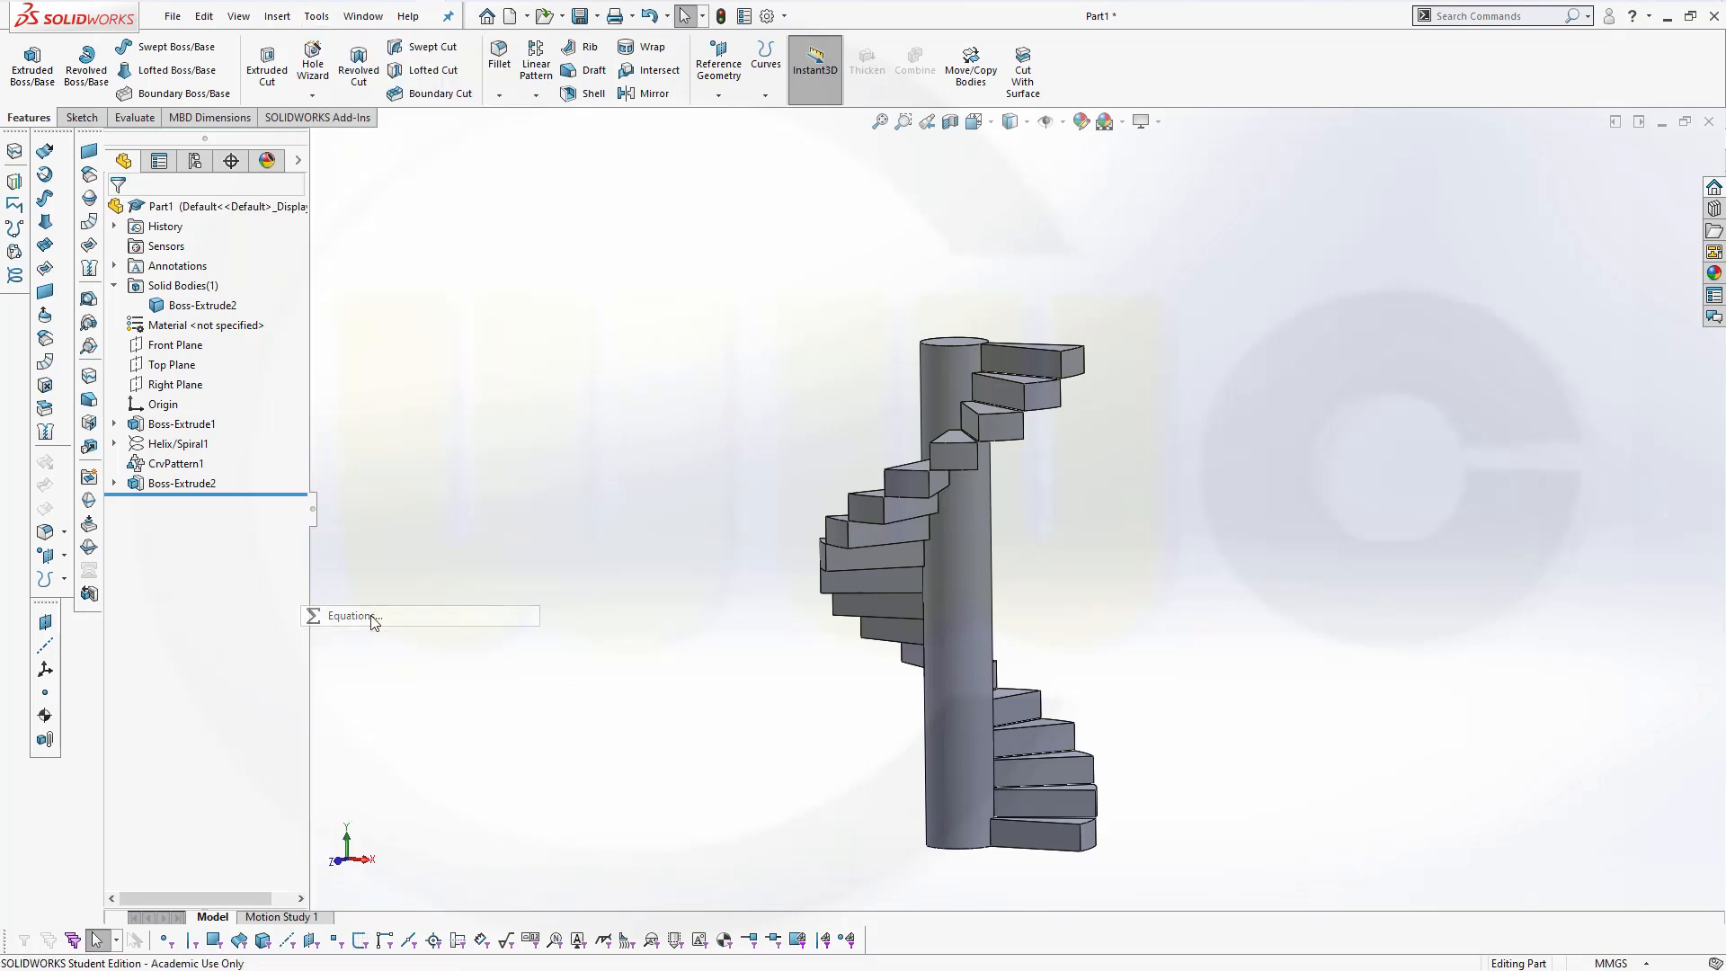
Add a global variable step_angle with a value of 20 degrees.
{"action": "left_click", "coordinate": [351, 615]}
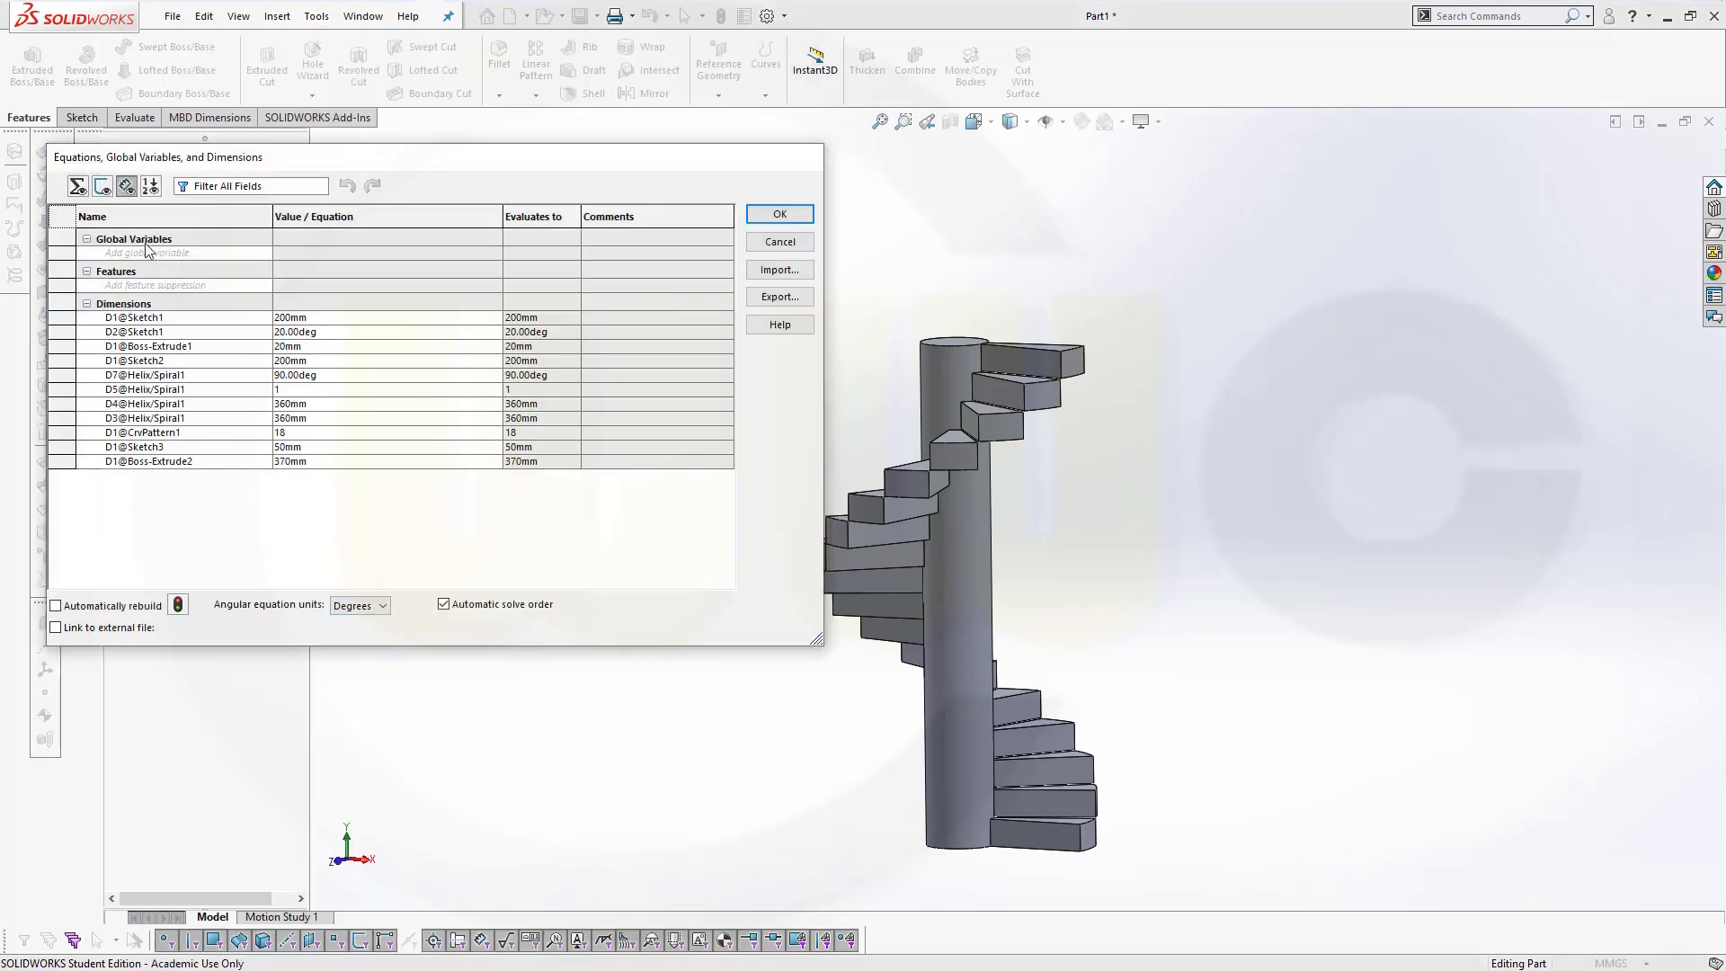
{"action": "mouse_move", "coordinate": [187, 260]}
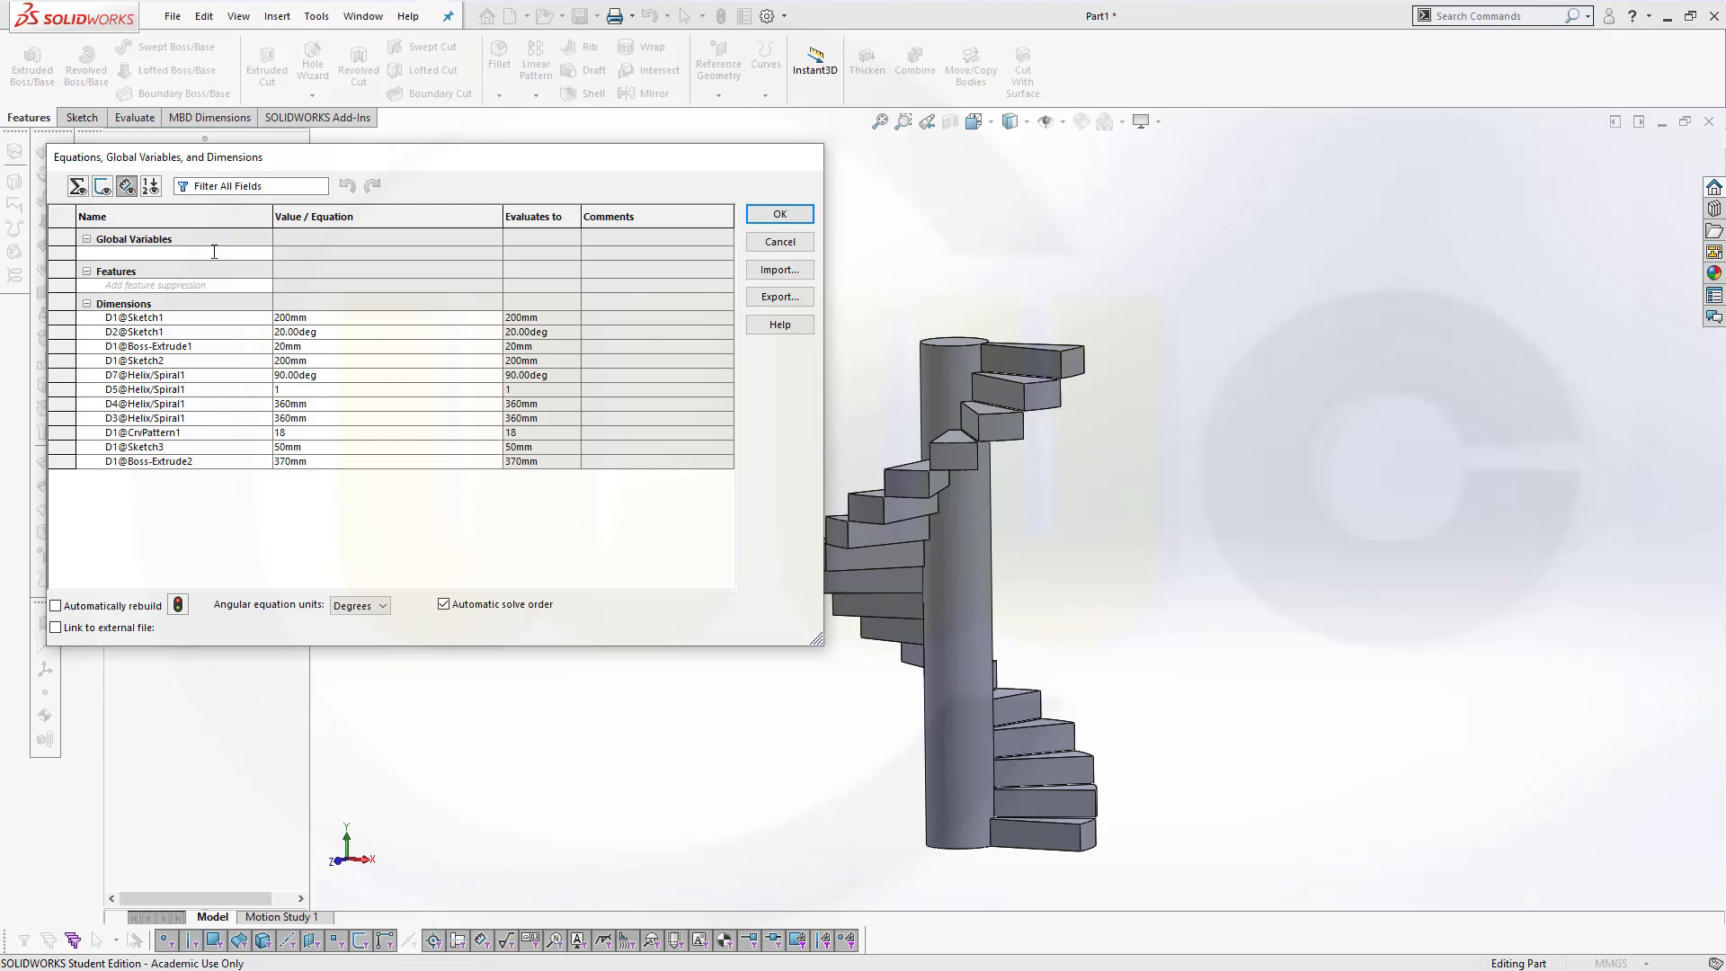
{"action": "type", "text": "step_"}
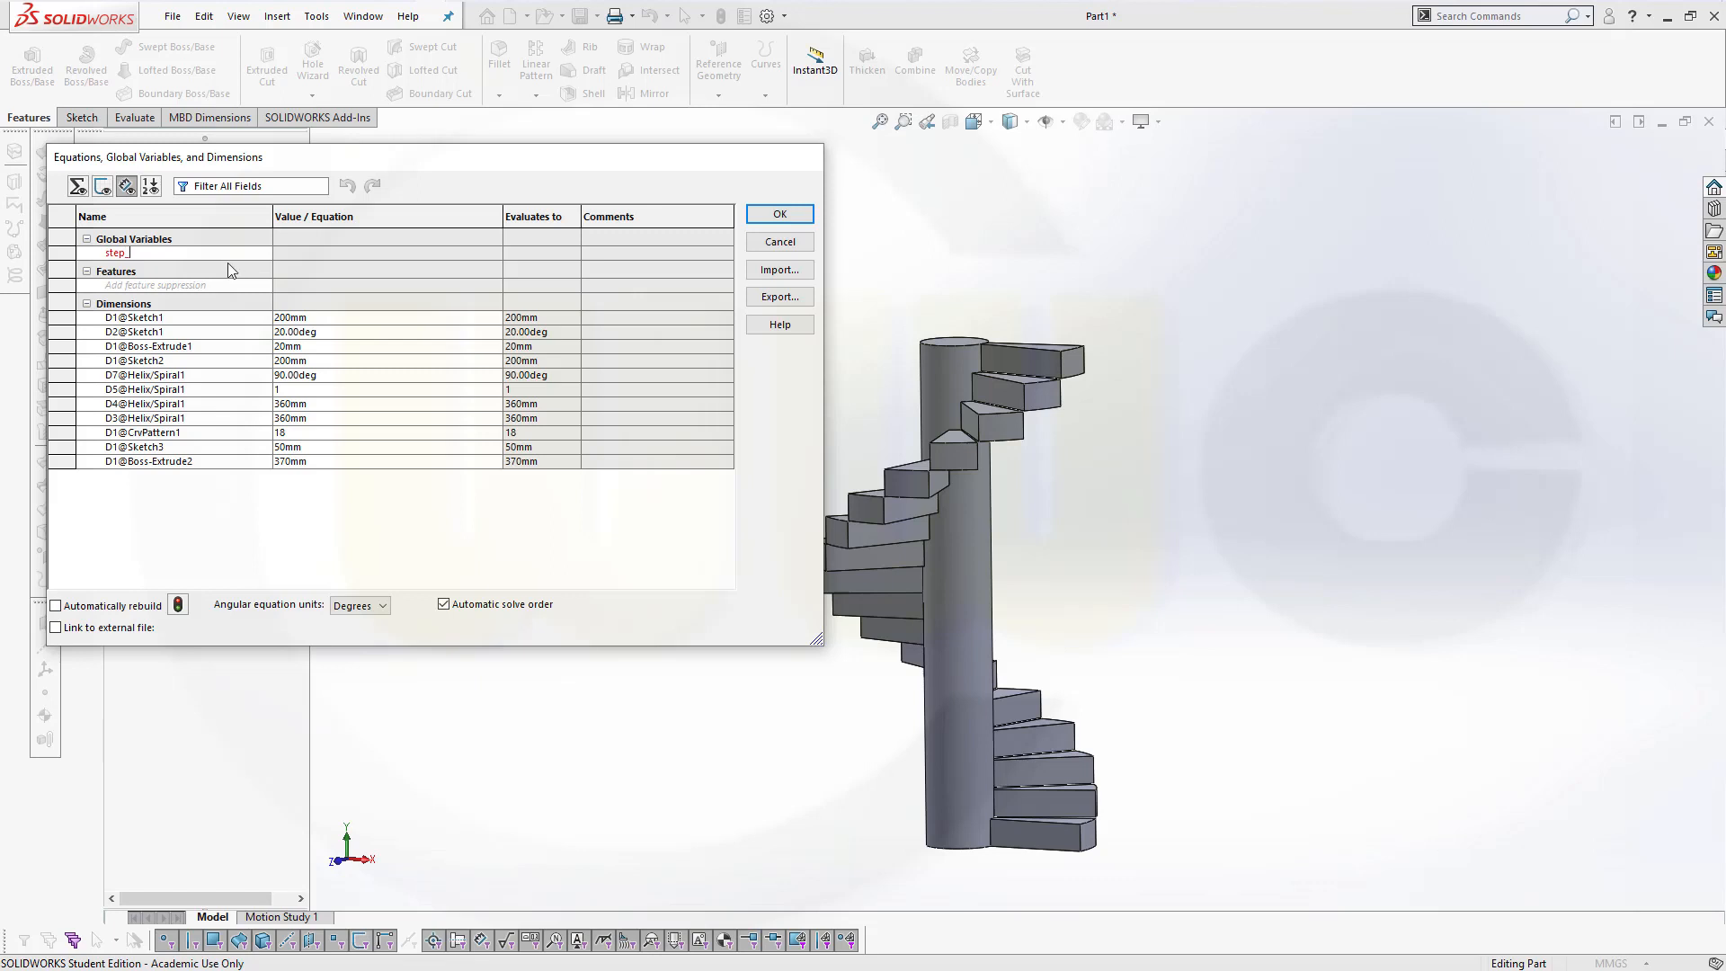
{"action": "type", "text": "angle"}
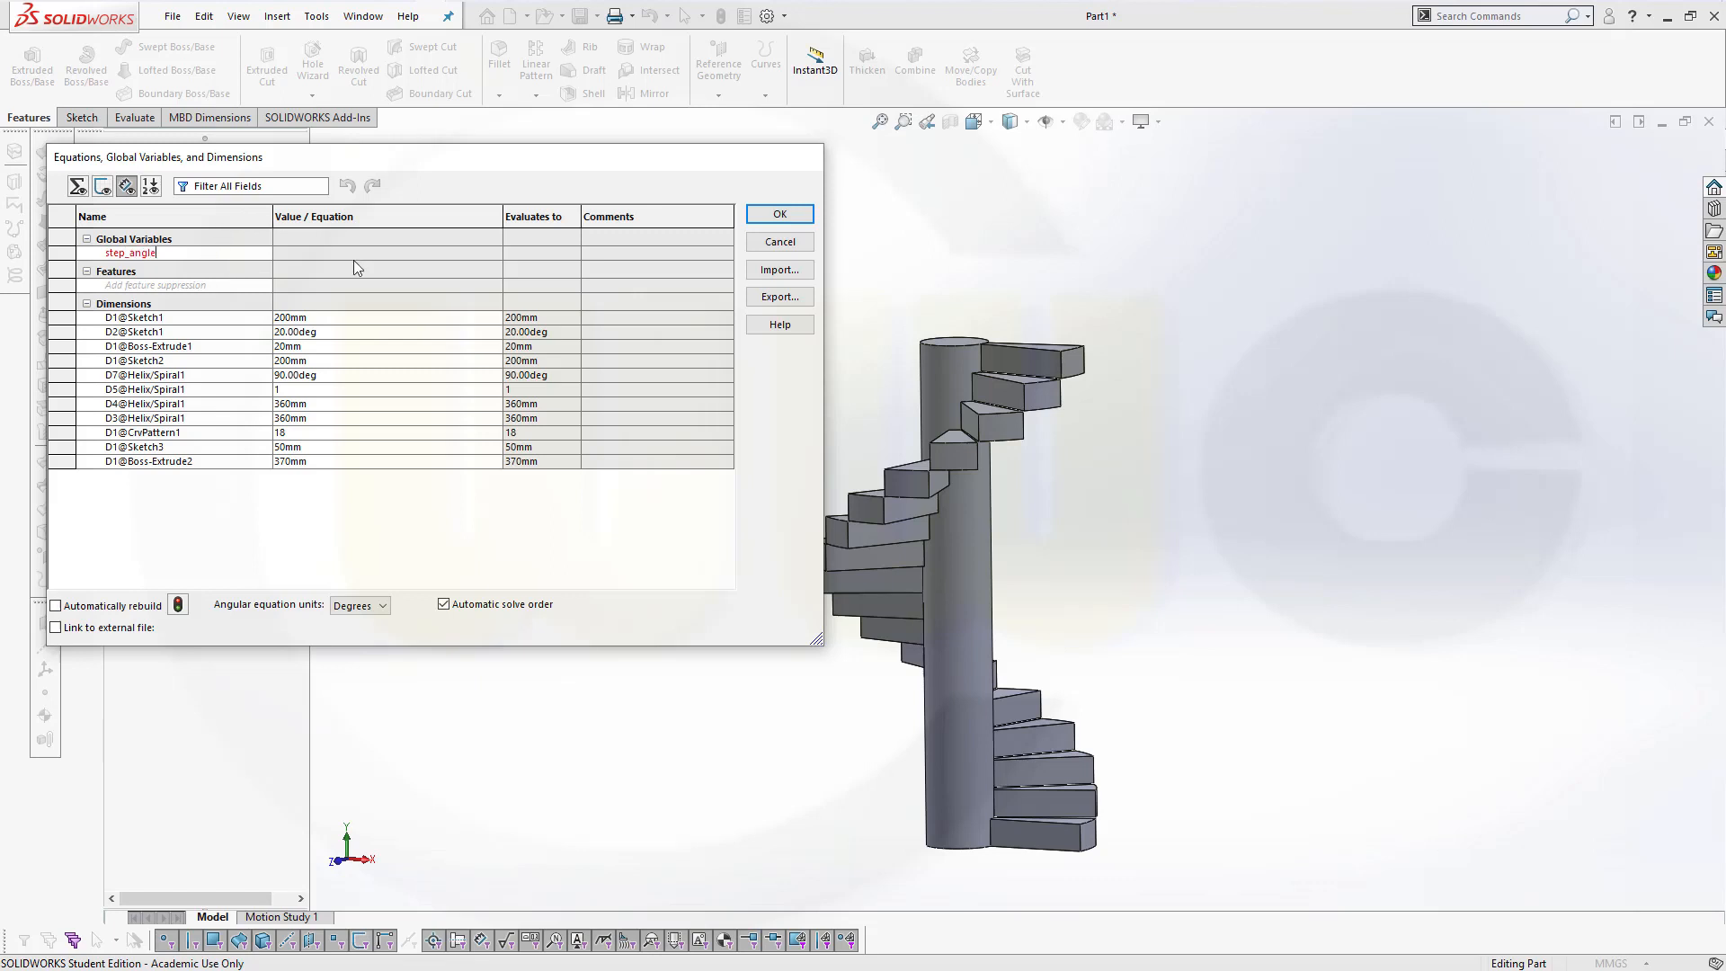
{"action": "left_click", "coordinate": [385, 252]}
{"action": "type", "text": "=20"}
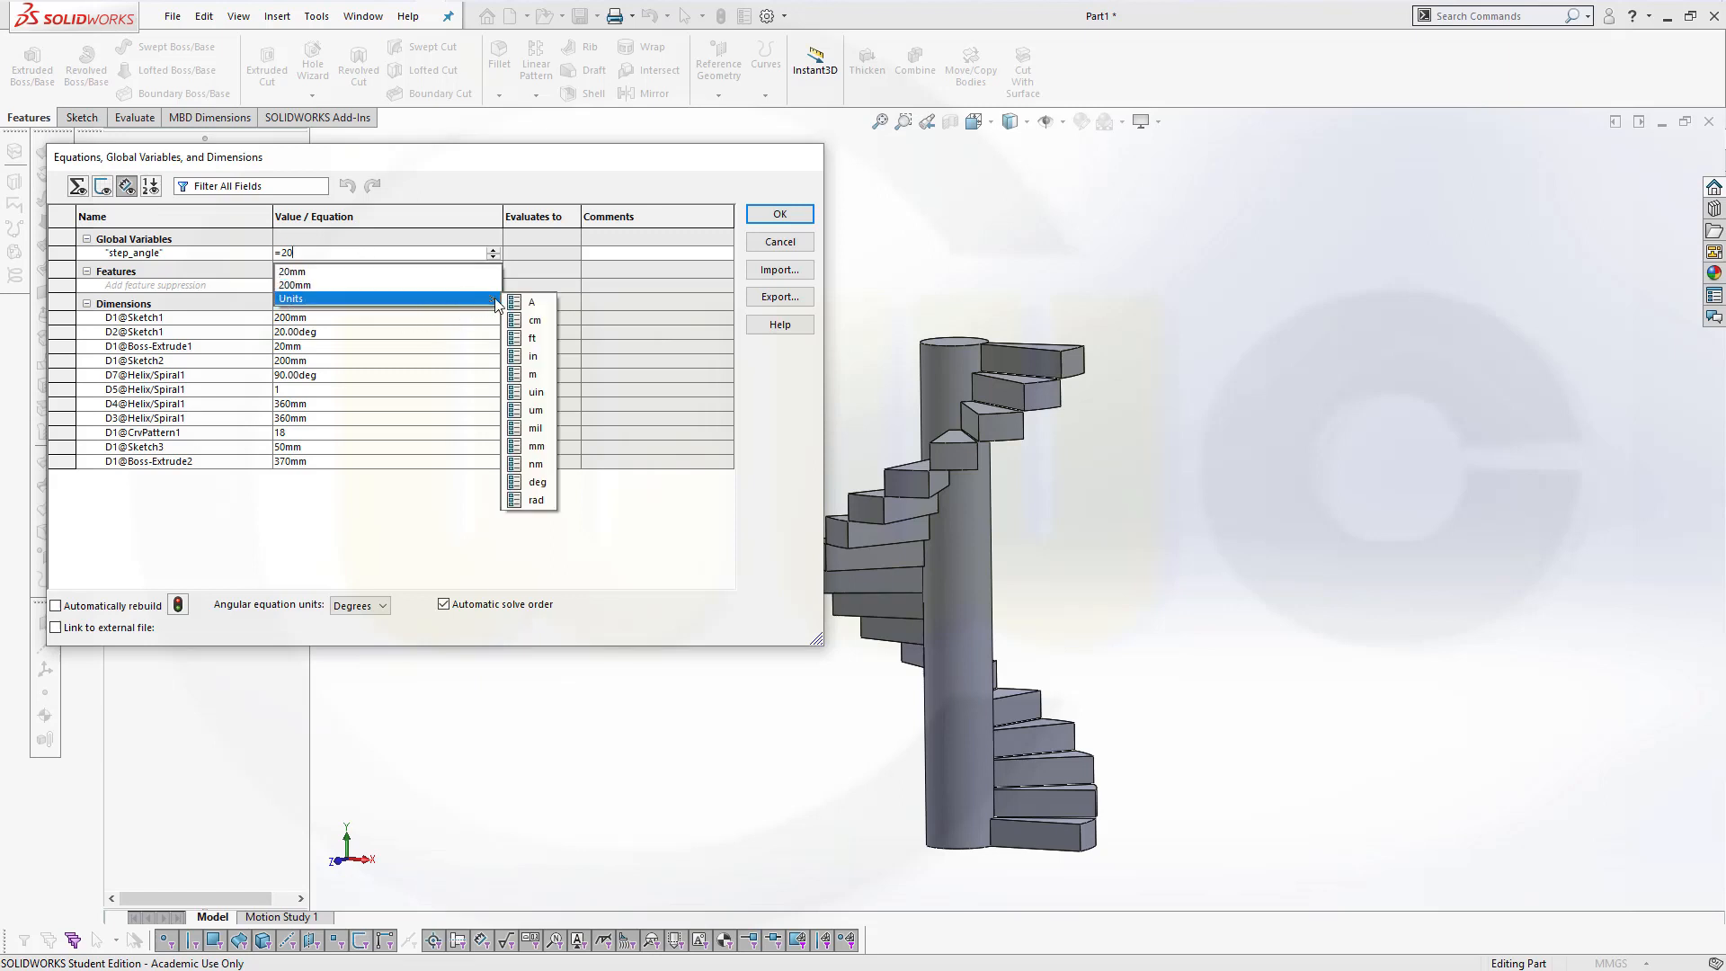
{"action": "left_click", "coordinate": [536, 482]}
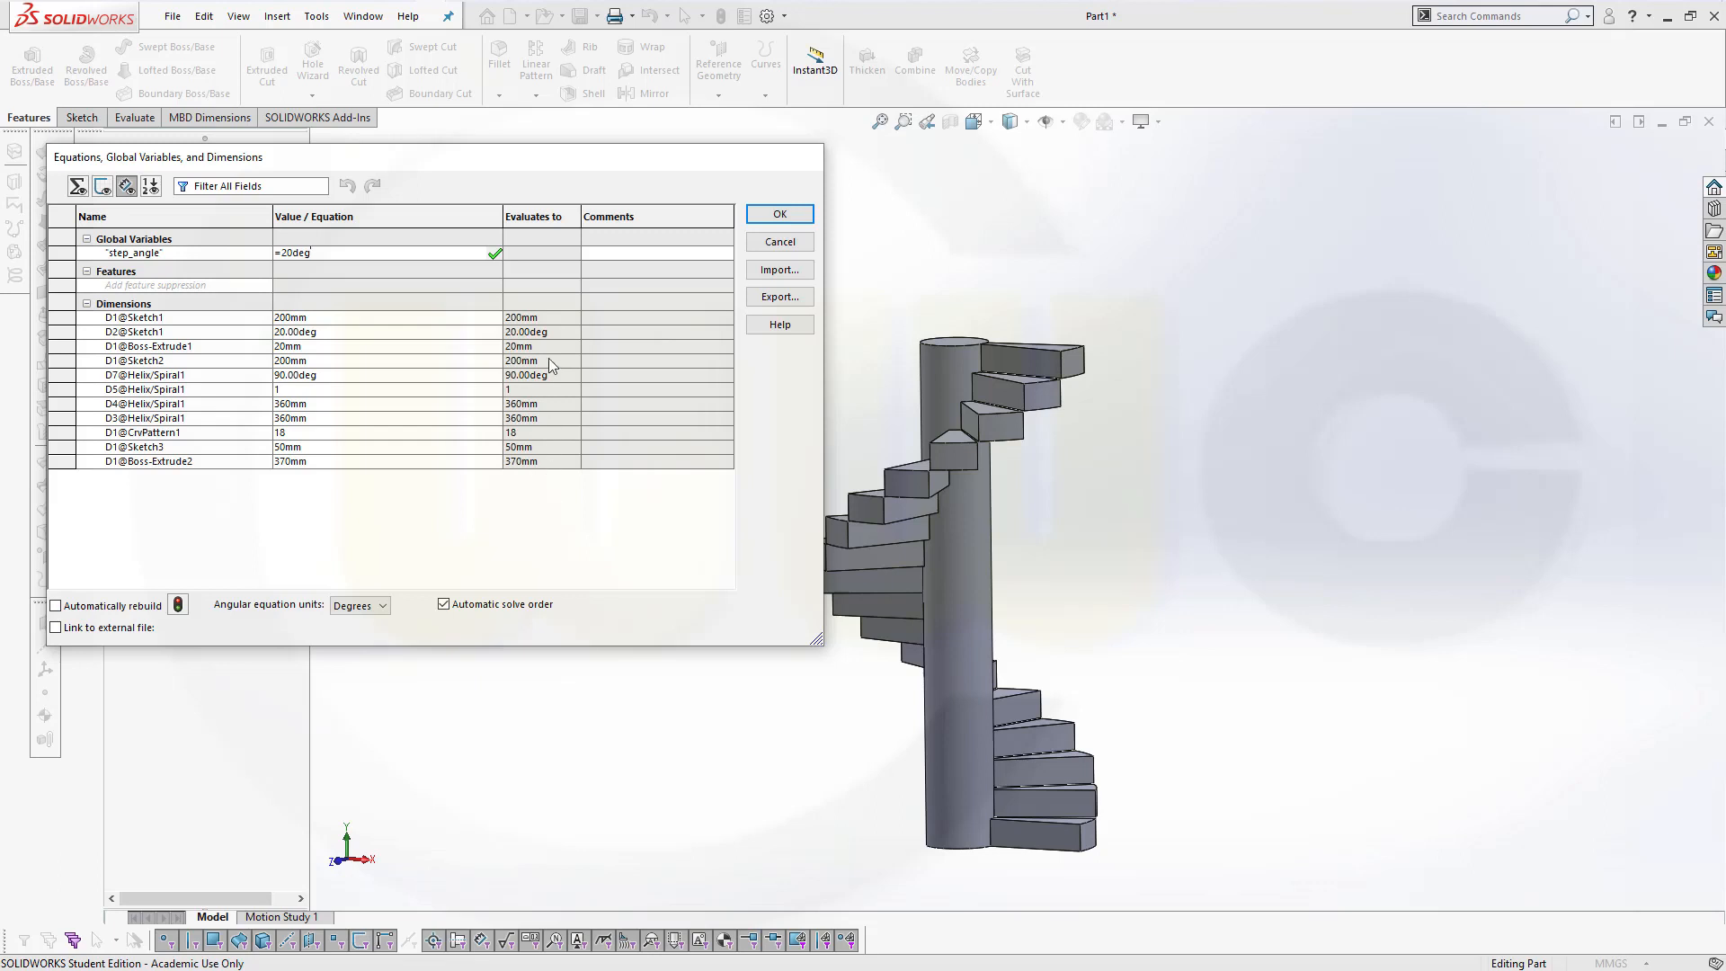
{"action": "mouse_move", "coordinate": [368, 272]}
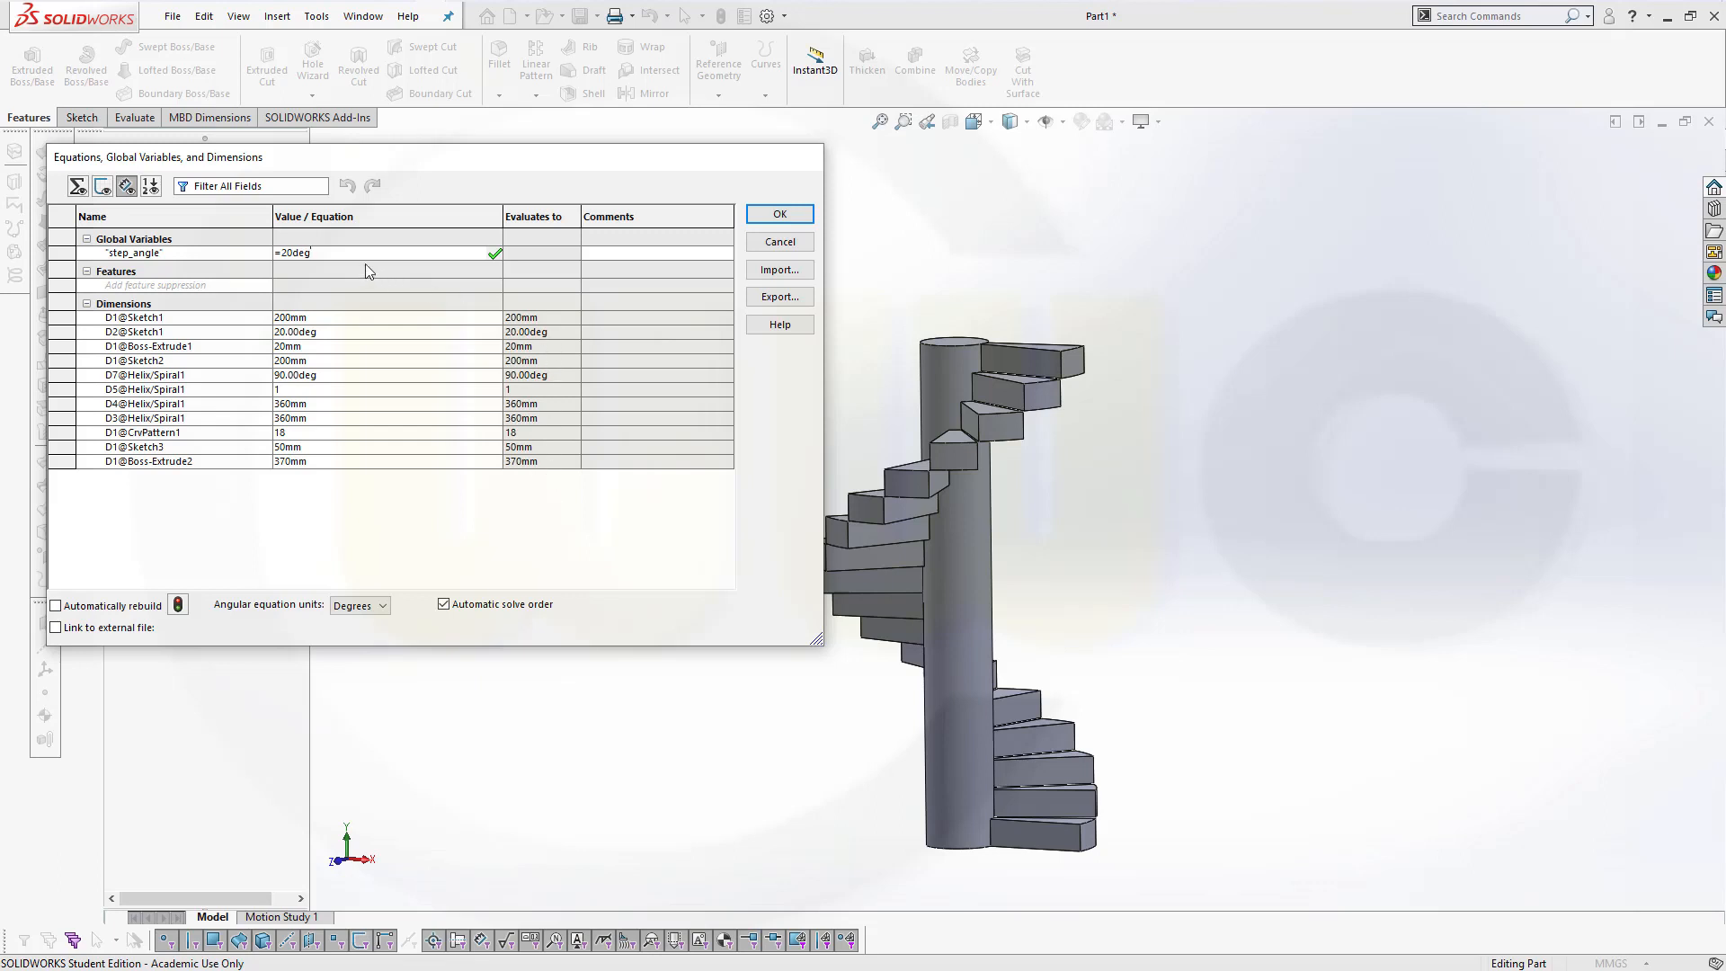
{"action": "mouse_move", "coordinate": [506, 290]}
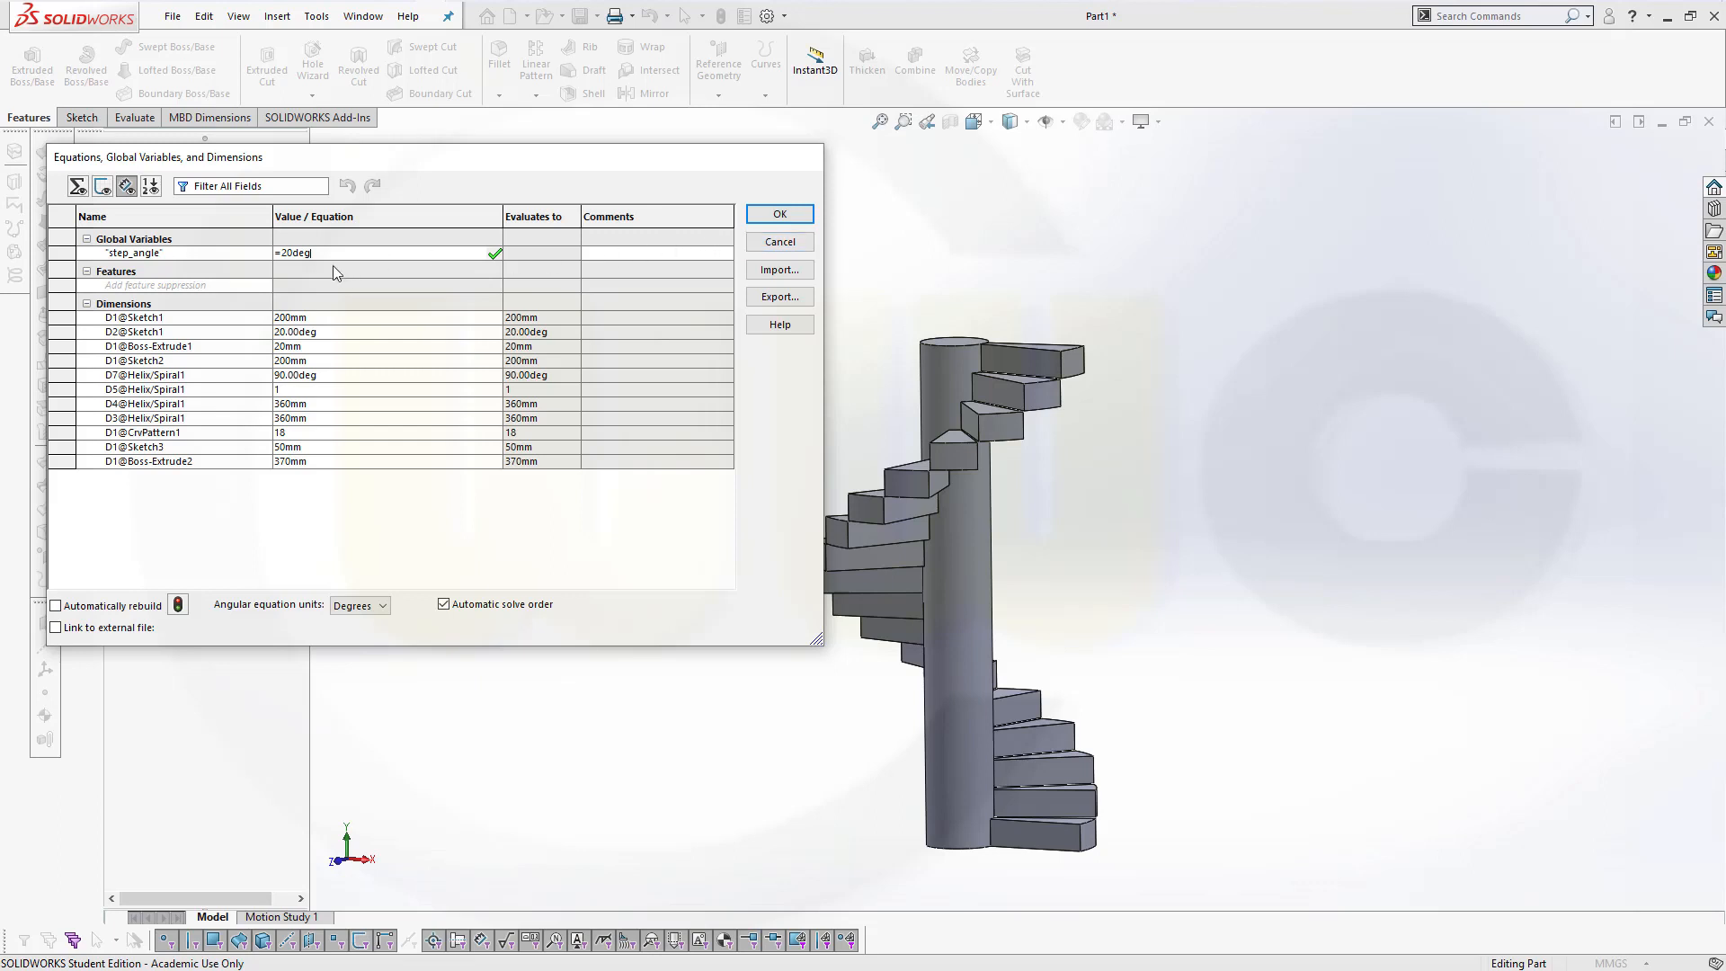
{"action": "mouse_move", "coordinate": [157, 275]}
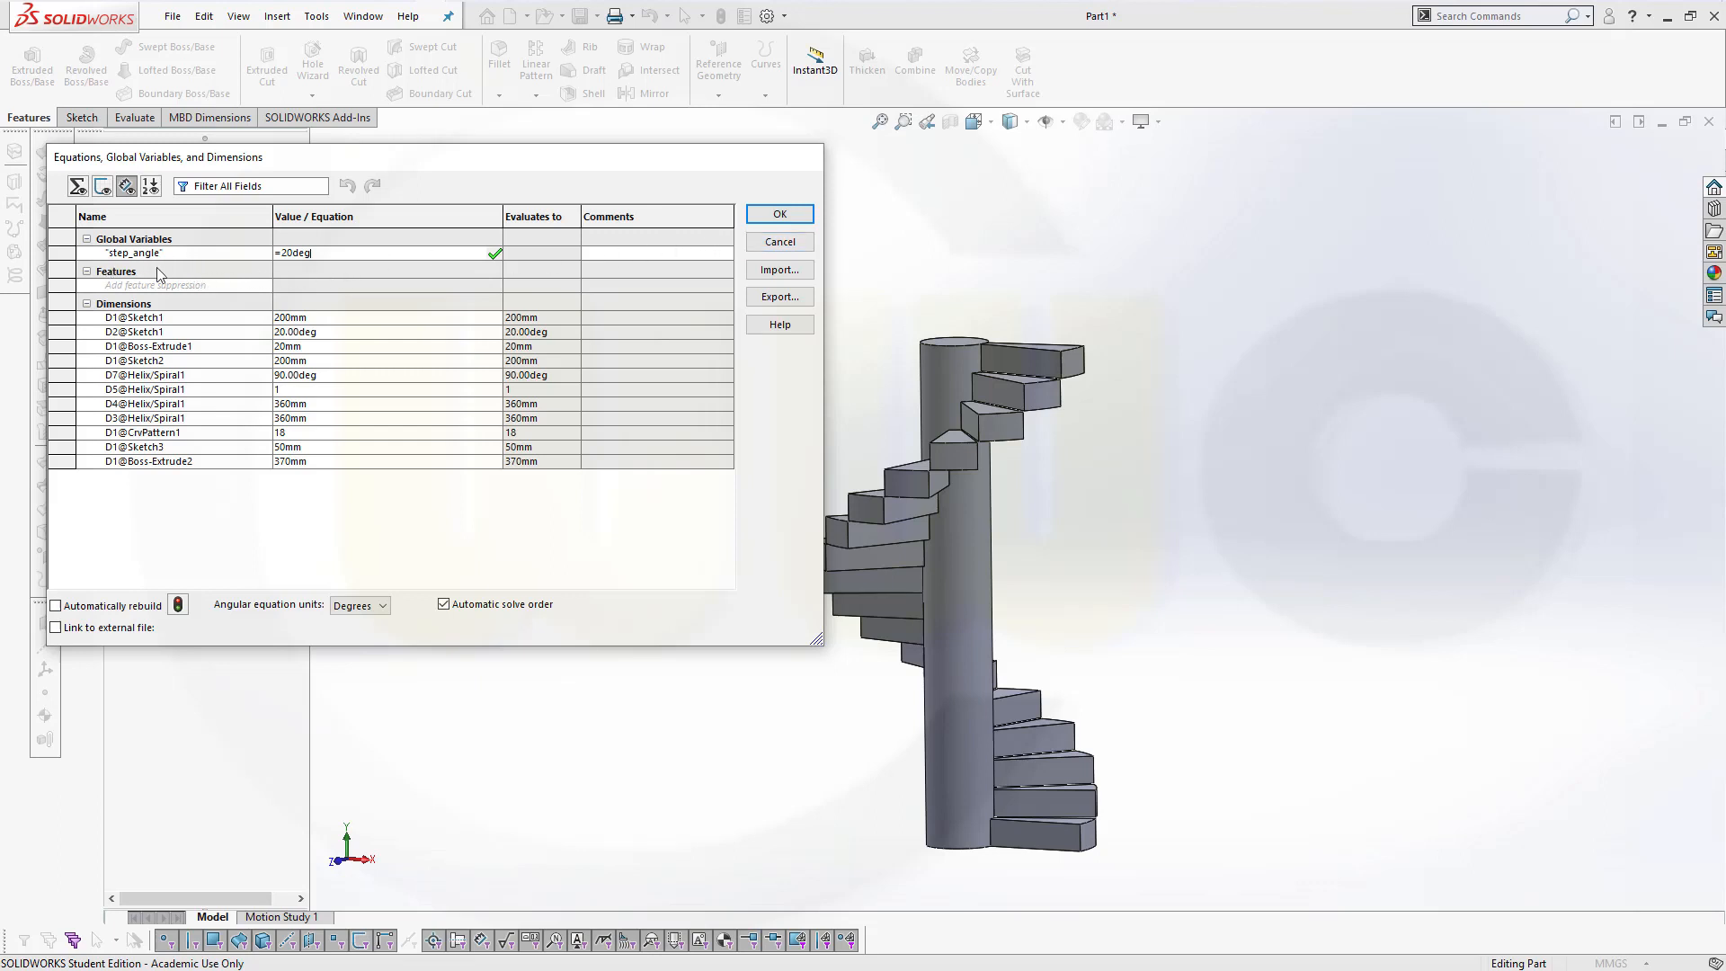
{"action": "mouse_move", "coordinate": [451, 251]}
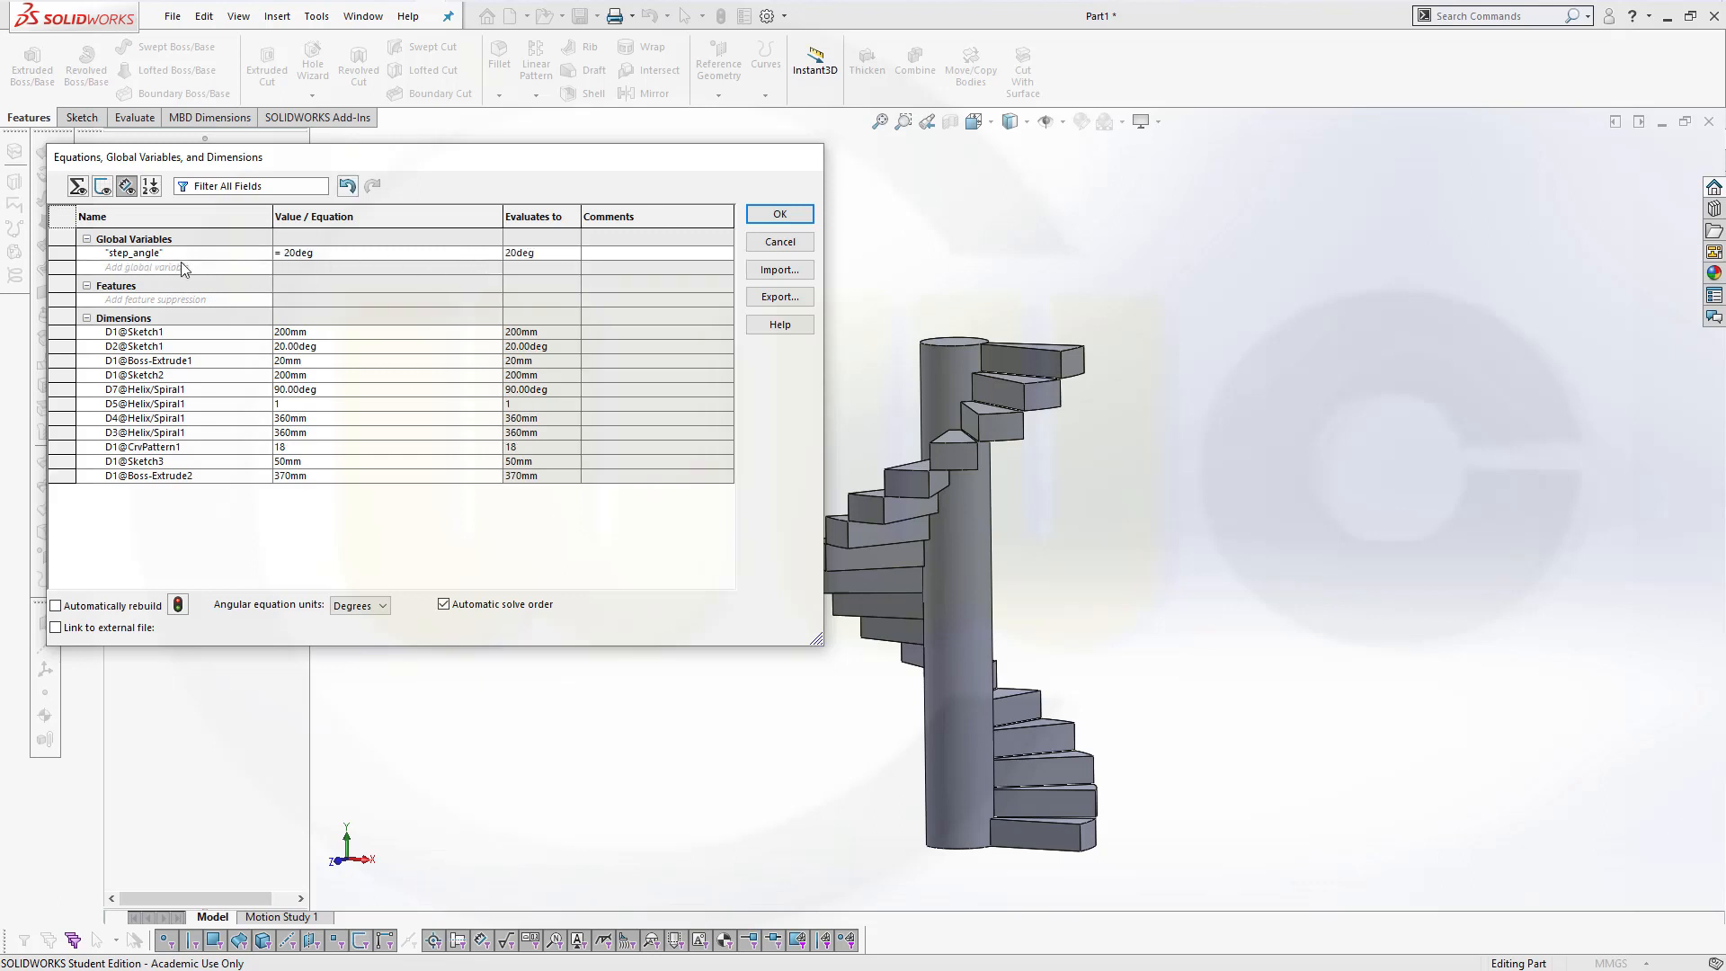
Add a second global variable named step_height, set to 20 mm.
{"action": "left_click", "coordinate": [153, 268]}
{"action": "type", "text": "st"}
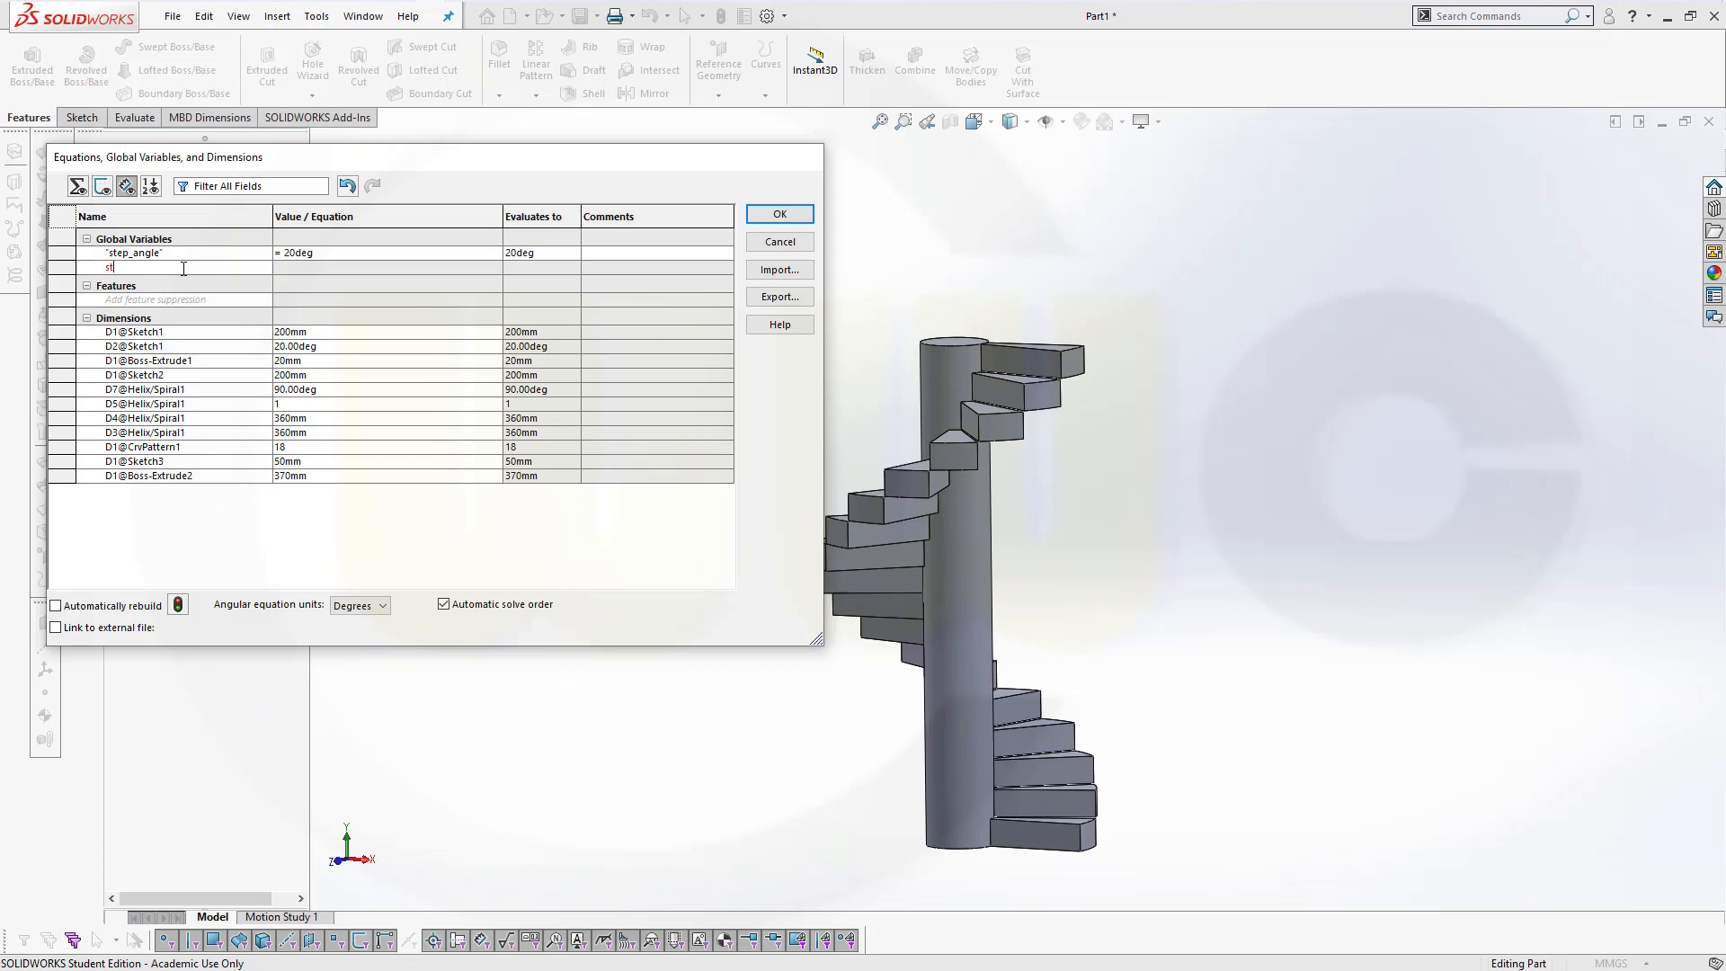
{"action": "type", "text": "ep_"}
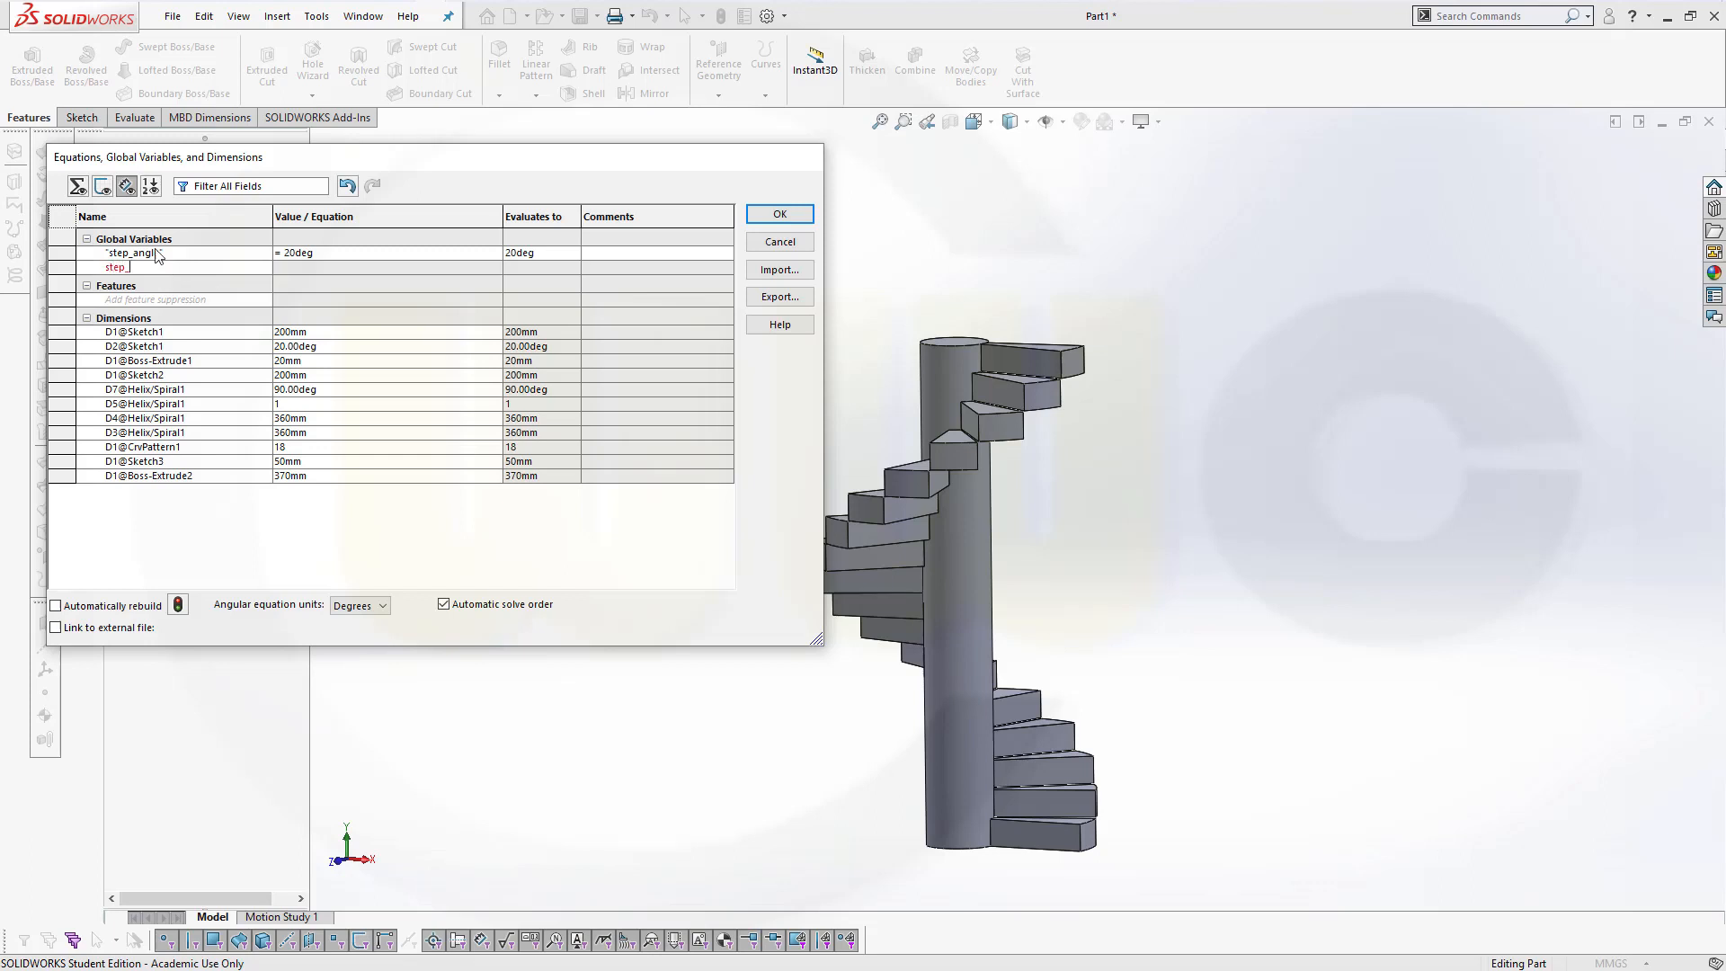
{"action": "type", "text": "_height\""}
{"action": "left_click", "coordinate": [386, 267]}
{"action": "type", "text": "= 20mm"}
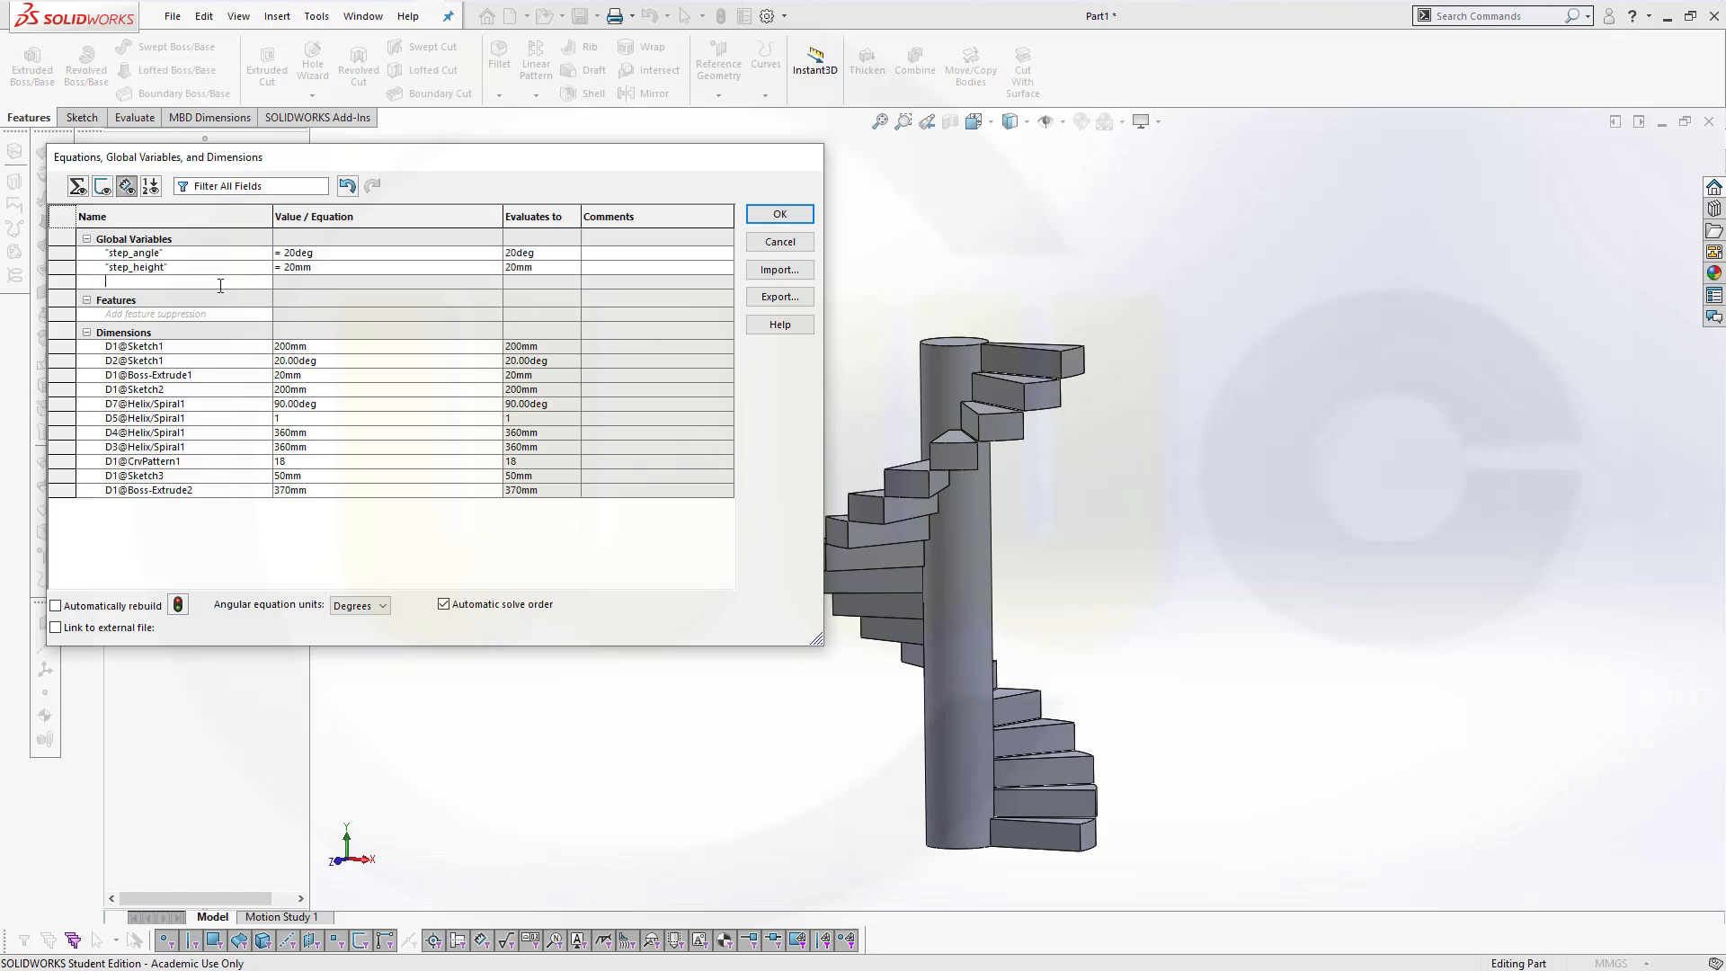
Add global variable step_counter with value 18, leaving it unitless.
{"action": "type", "text": "step_cou"}
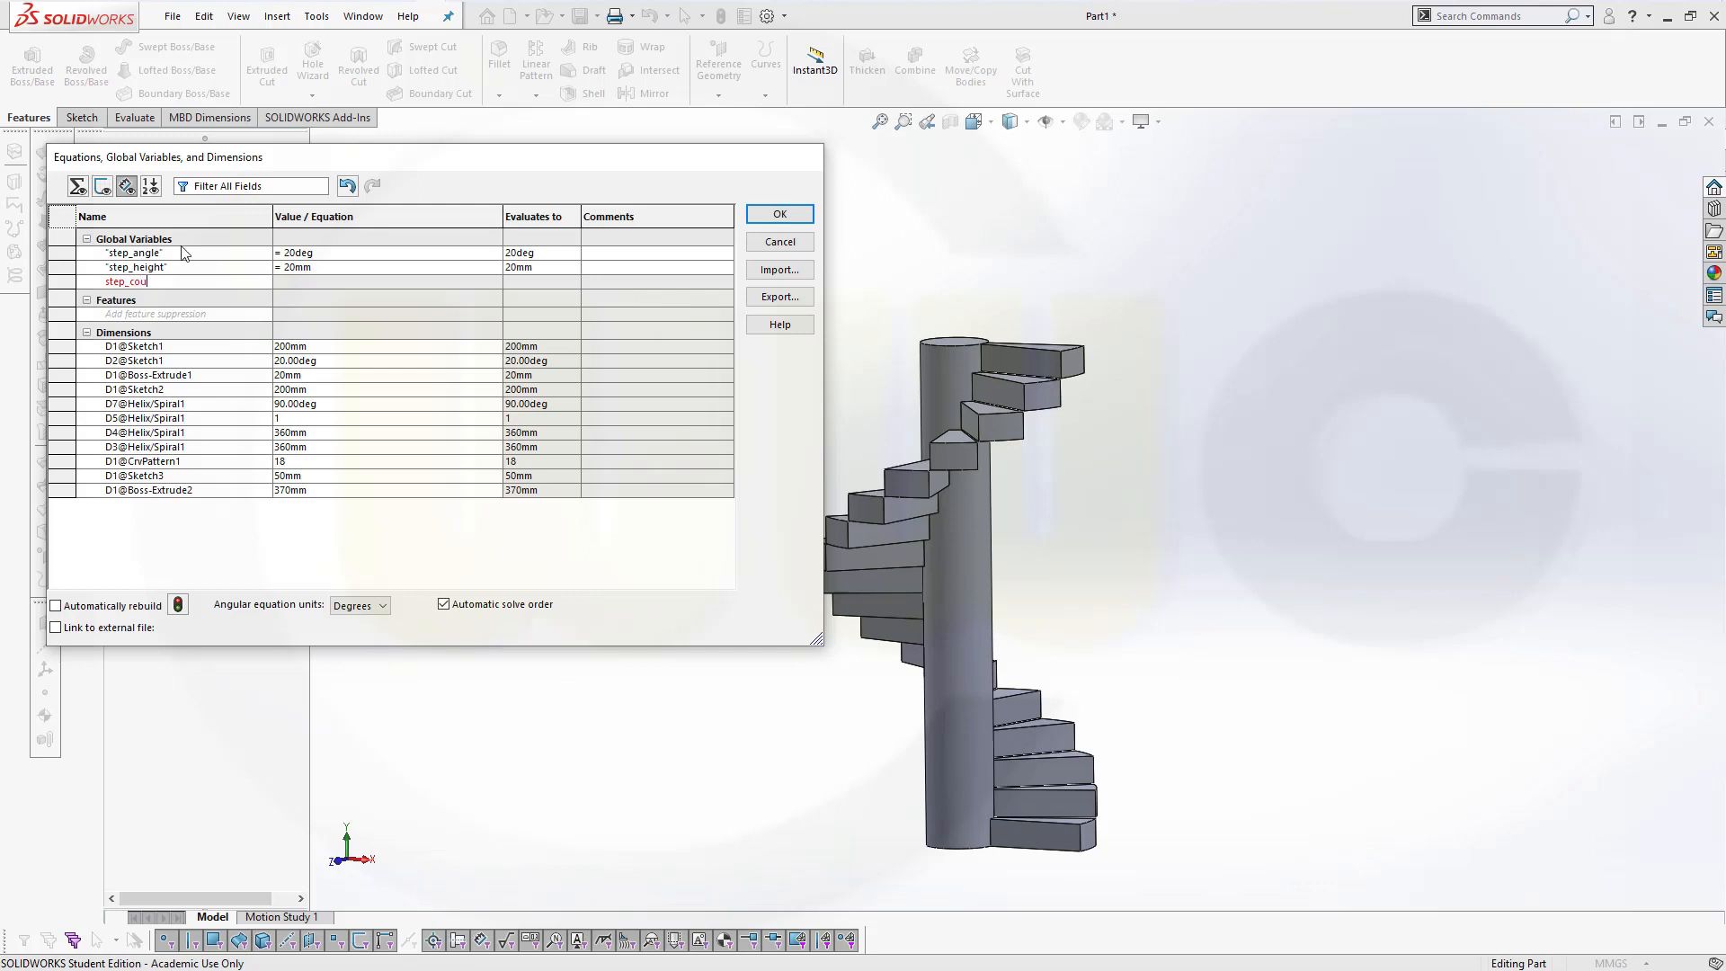
{"action": "type", "text": "nter\""}
{"action": "left_click", "coordinate": [386, 280]}
{"action": "type", "text": "="}
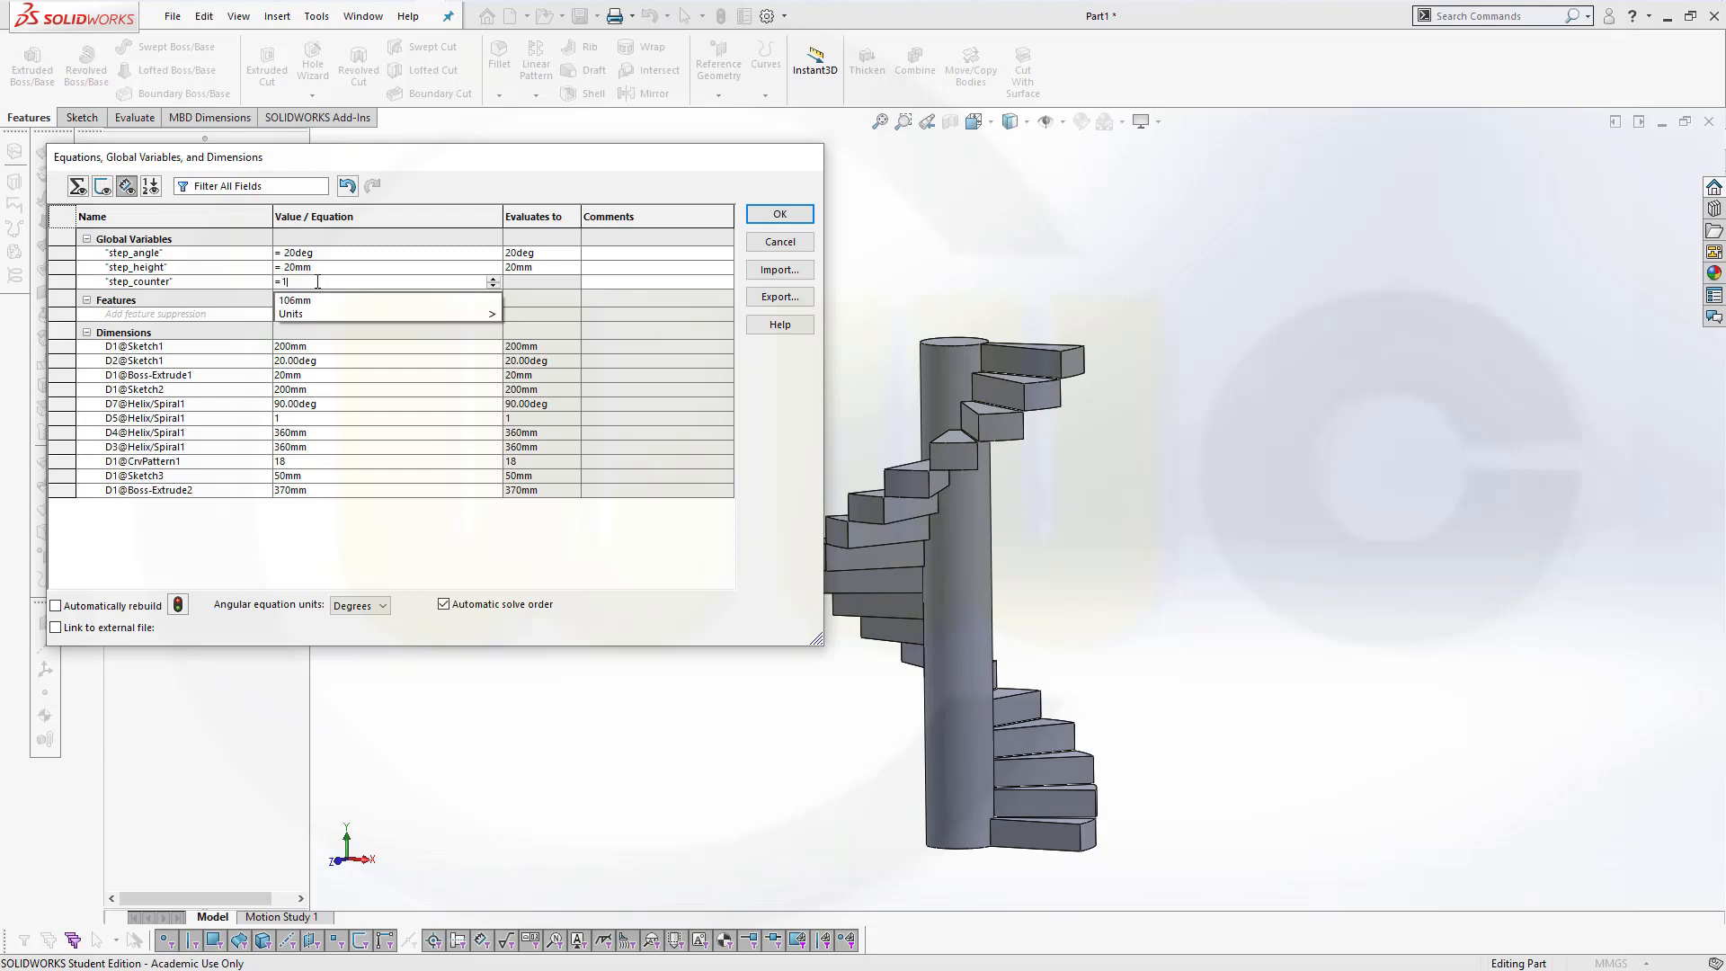
{"action": "type", "text": "18"}
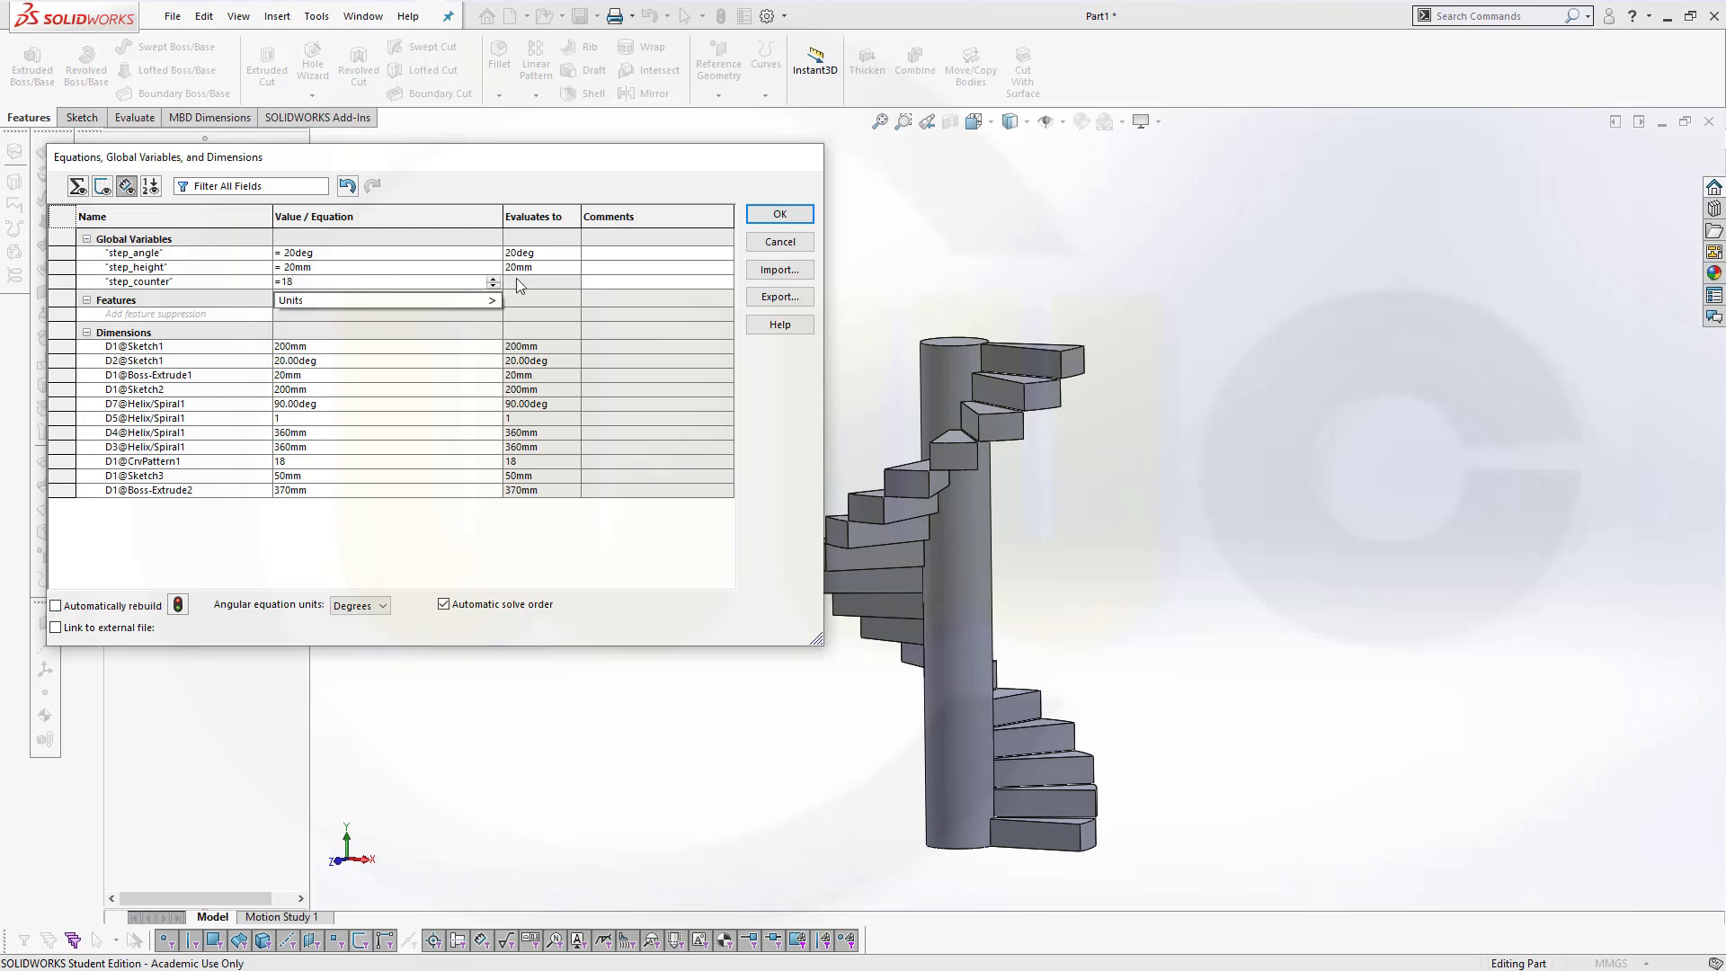
{"action": "left_click", "coordinate": [493, 299]}
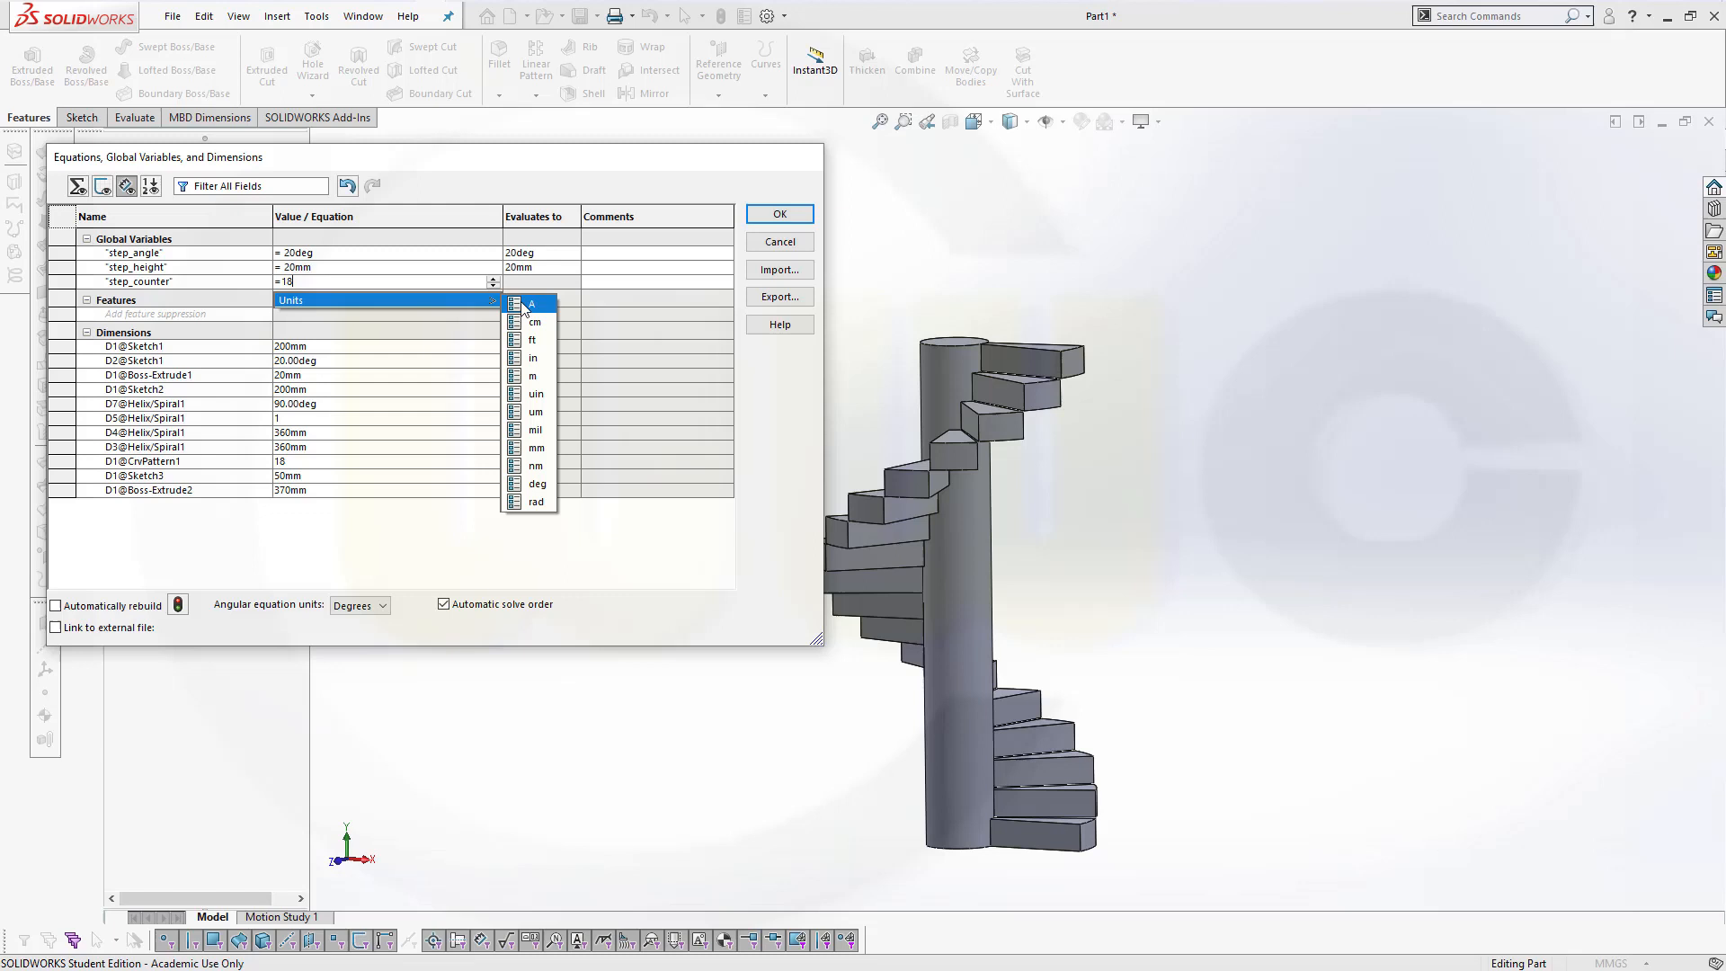
{"action": "mouse_move", "coordinate": [537, 501]}
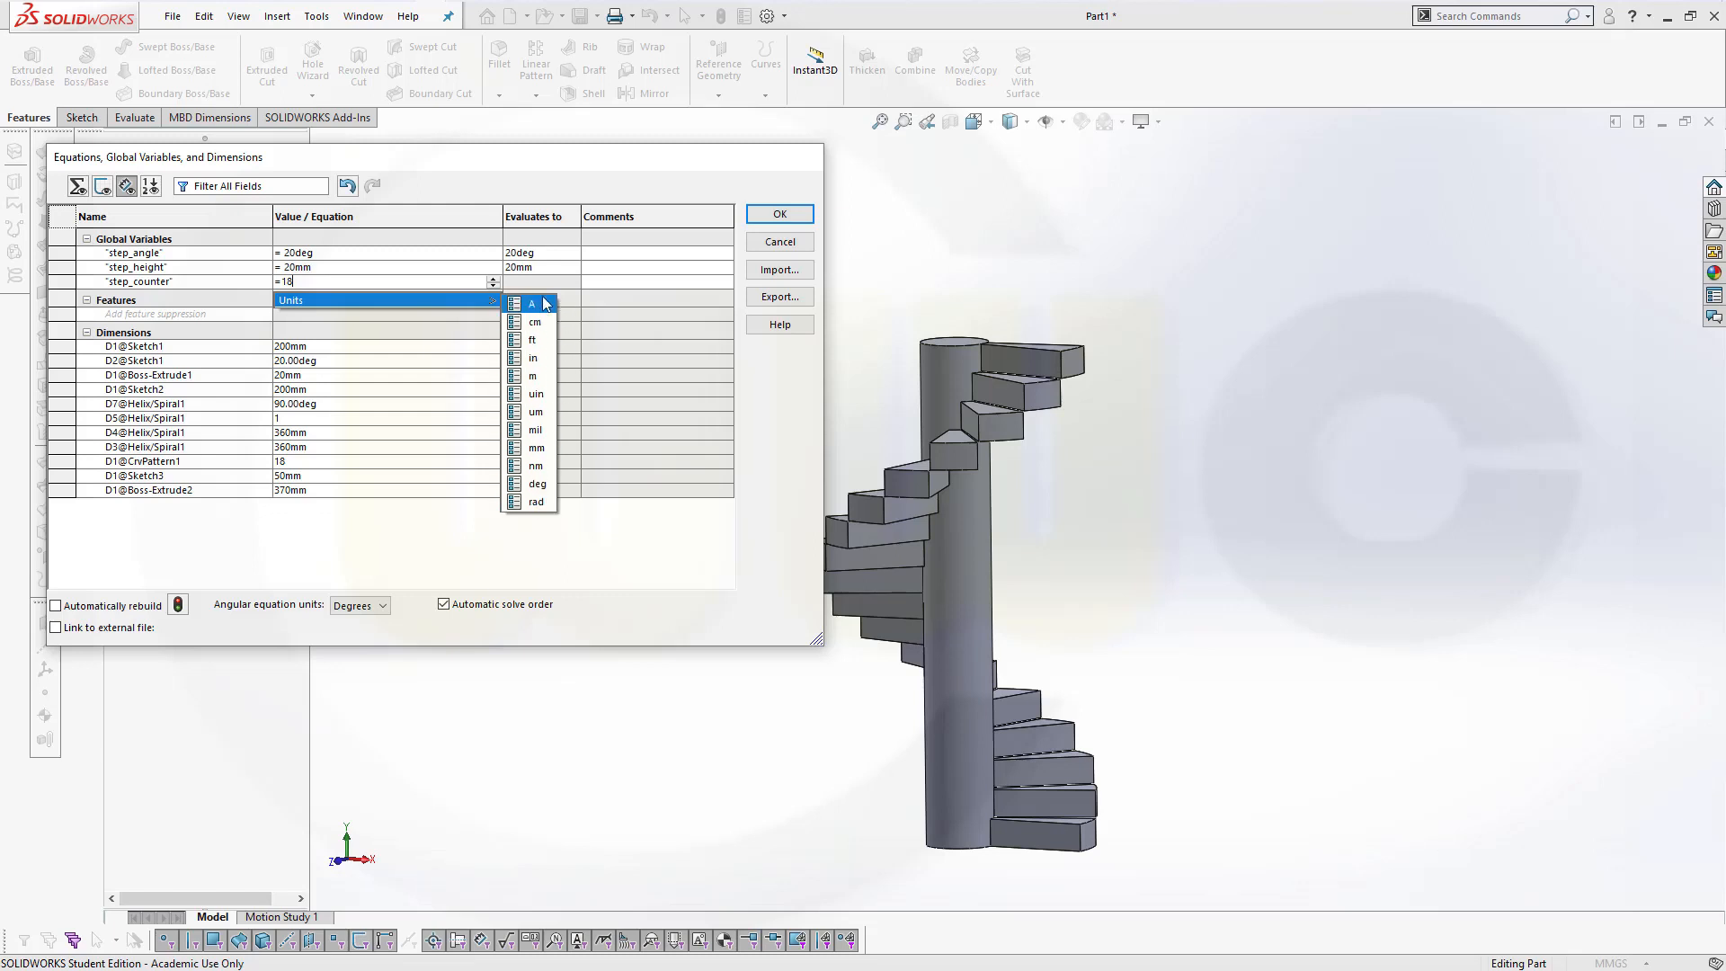
{"action": "mouse_move", "coordinate": [538, 393]}
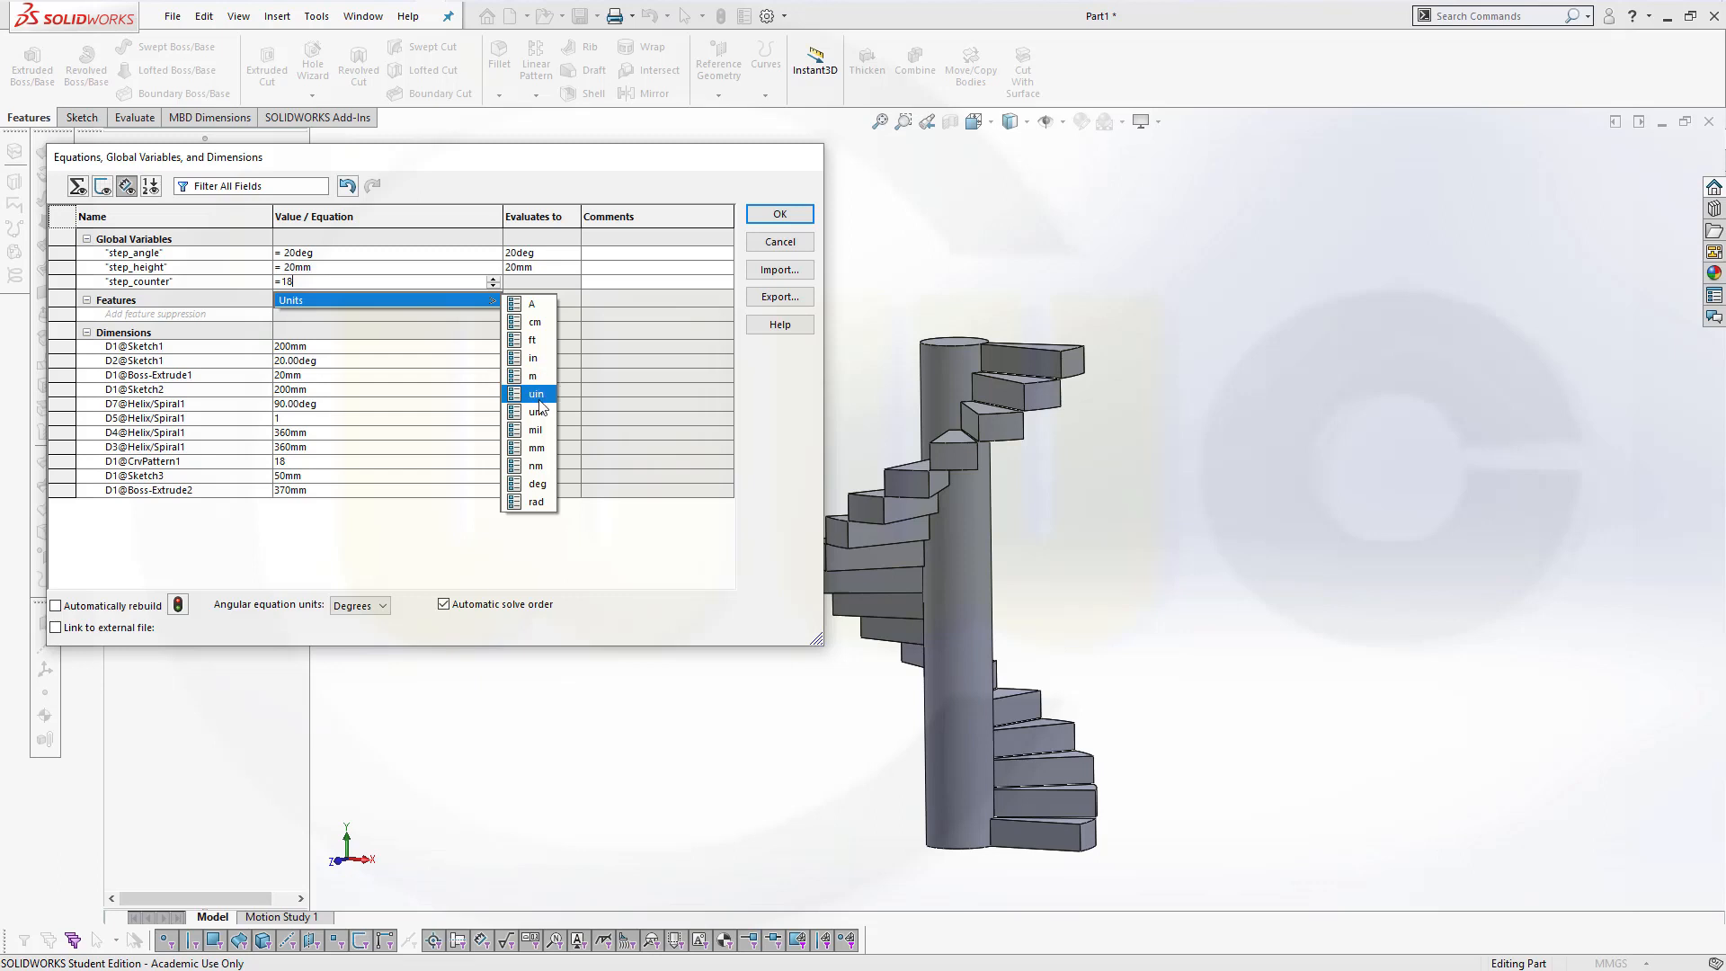
{"action": "mouse_move", "coordinate": [559, 405]}
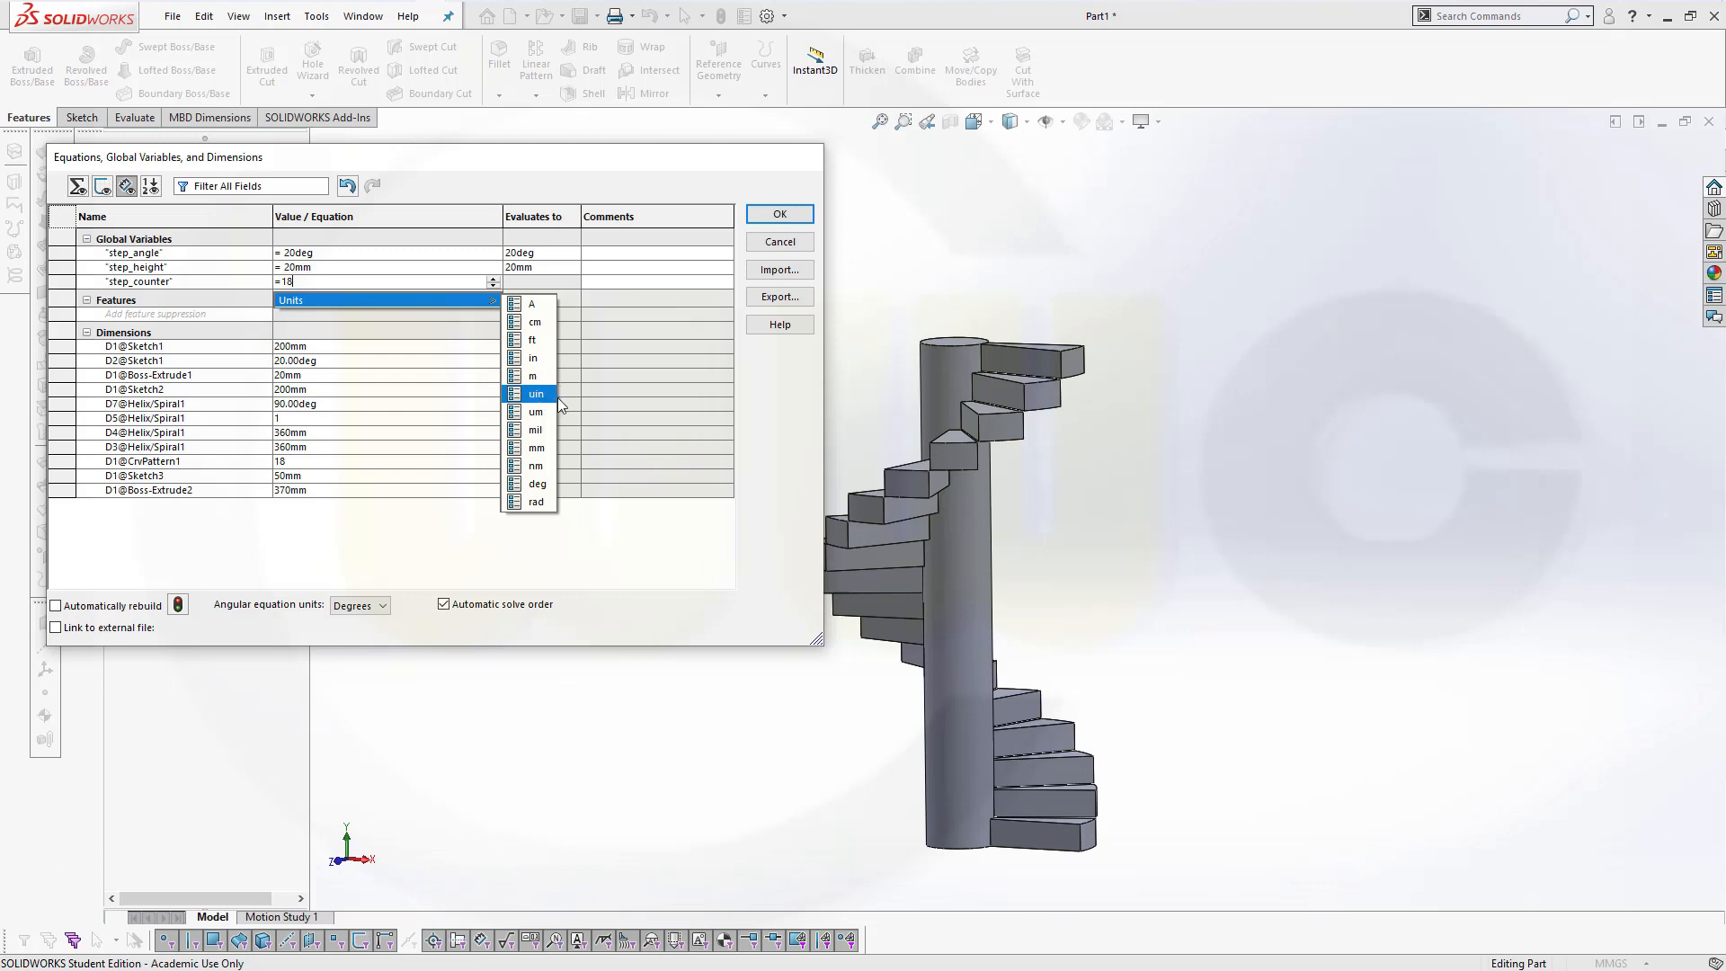
{"action": "mouse_move", "coordinate": [544, 451]}
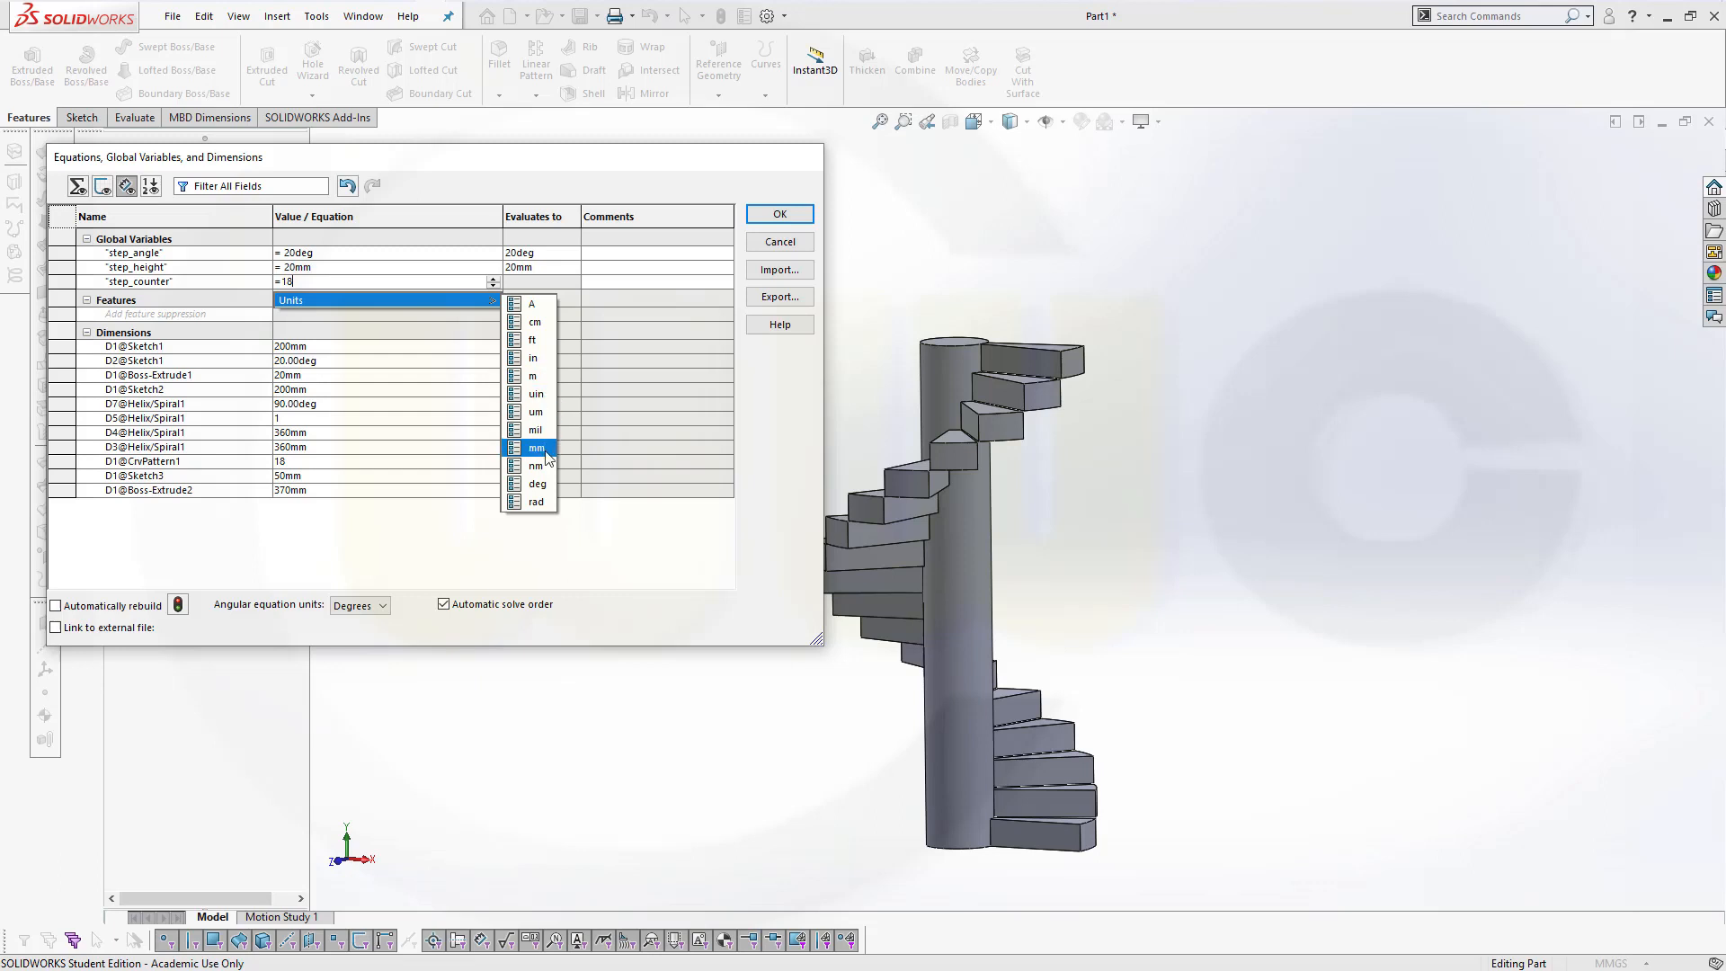
{"action": "mouse_move", "coordinate": [538, 501]}
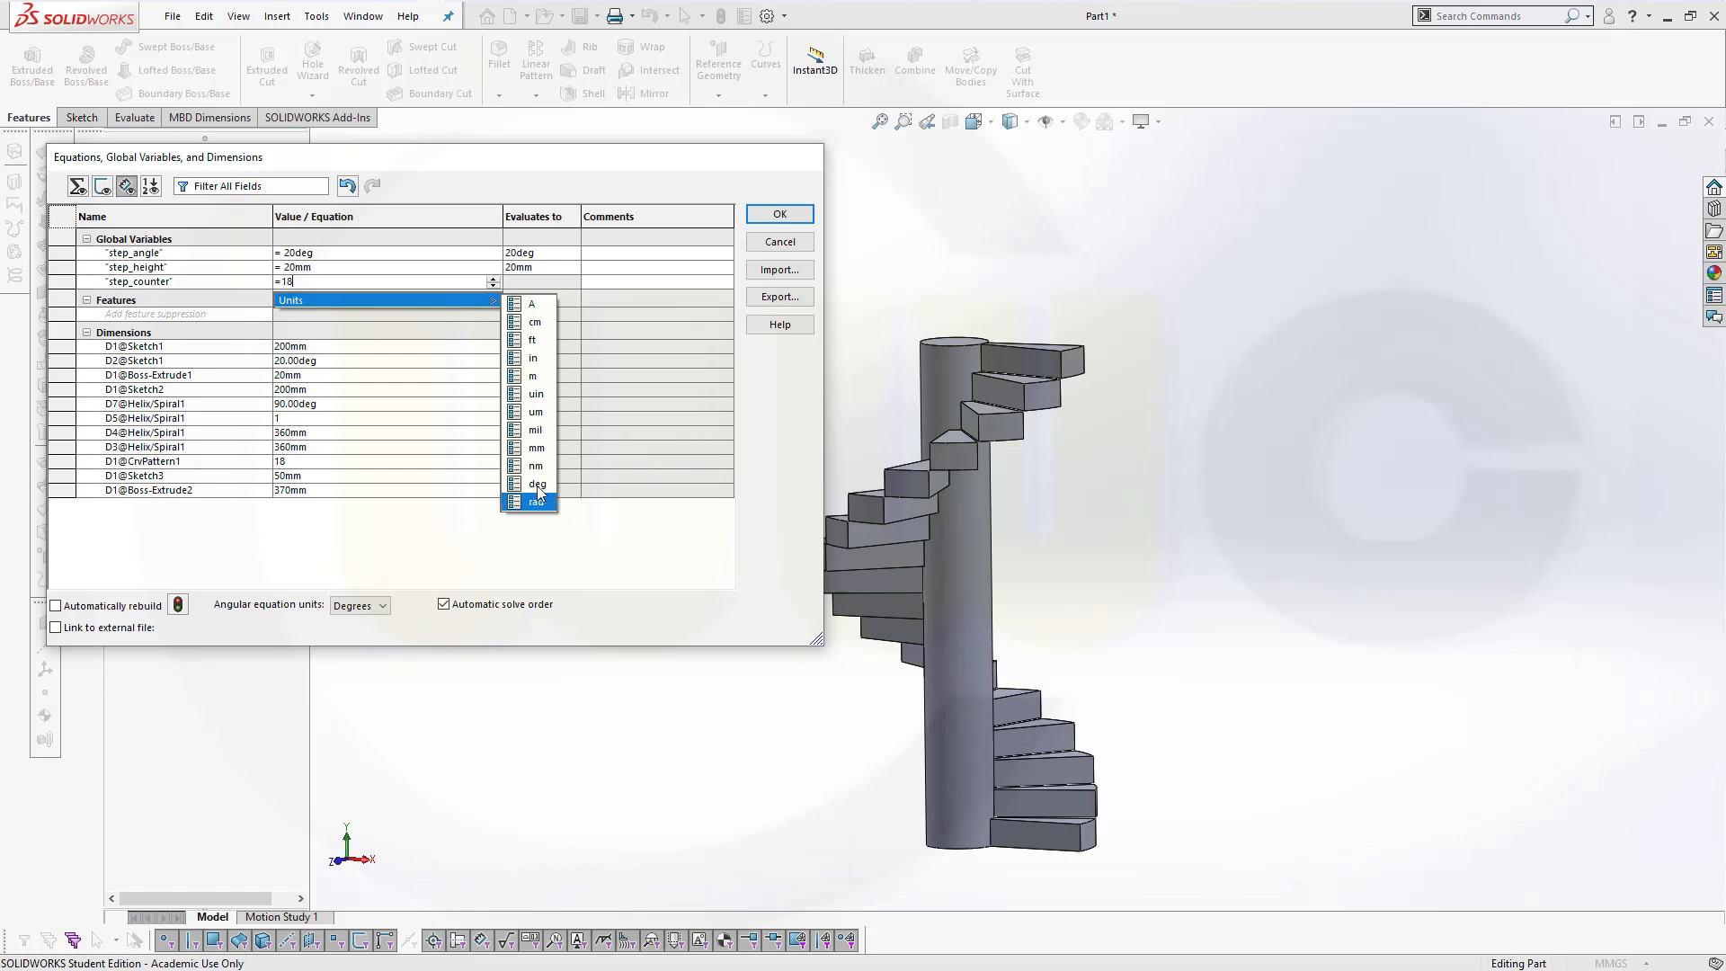
{"action": "mouse_move", "coordinate": [535, 393]}
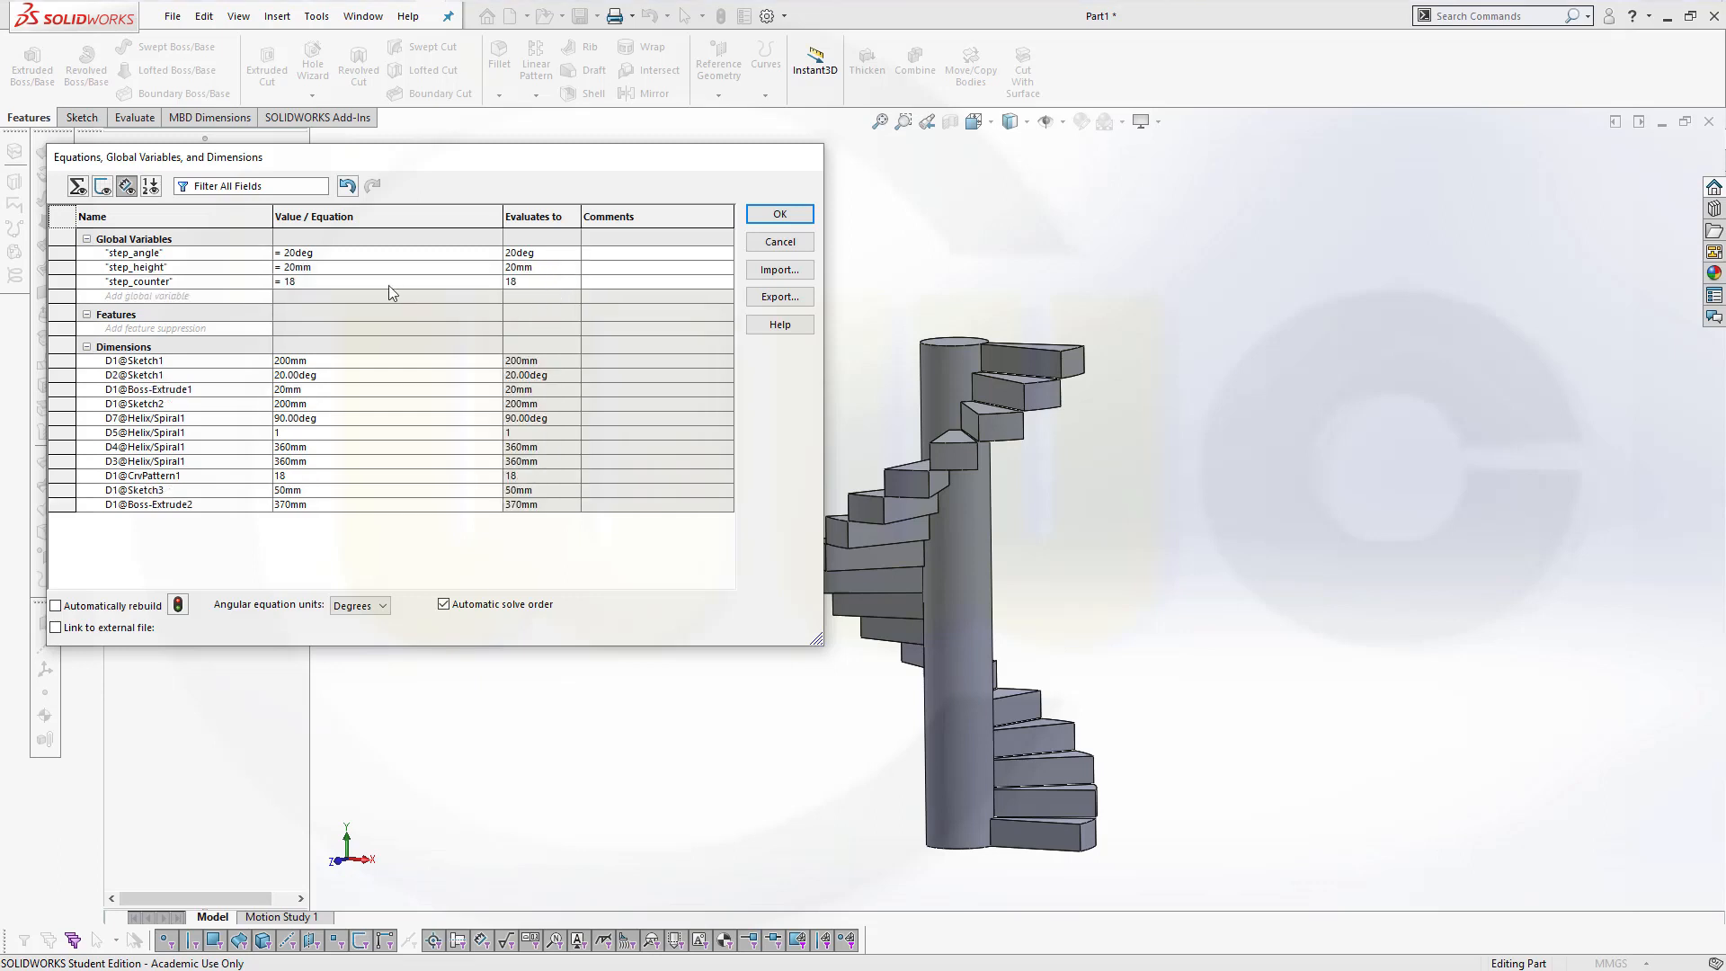
{"action": "mouse_move", "coordinate": [517, 290]}
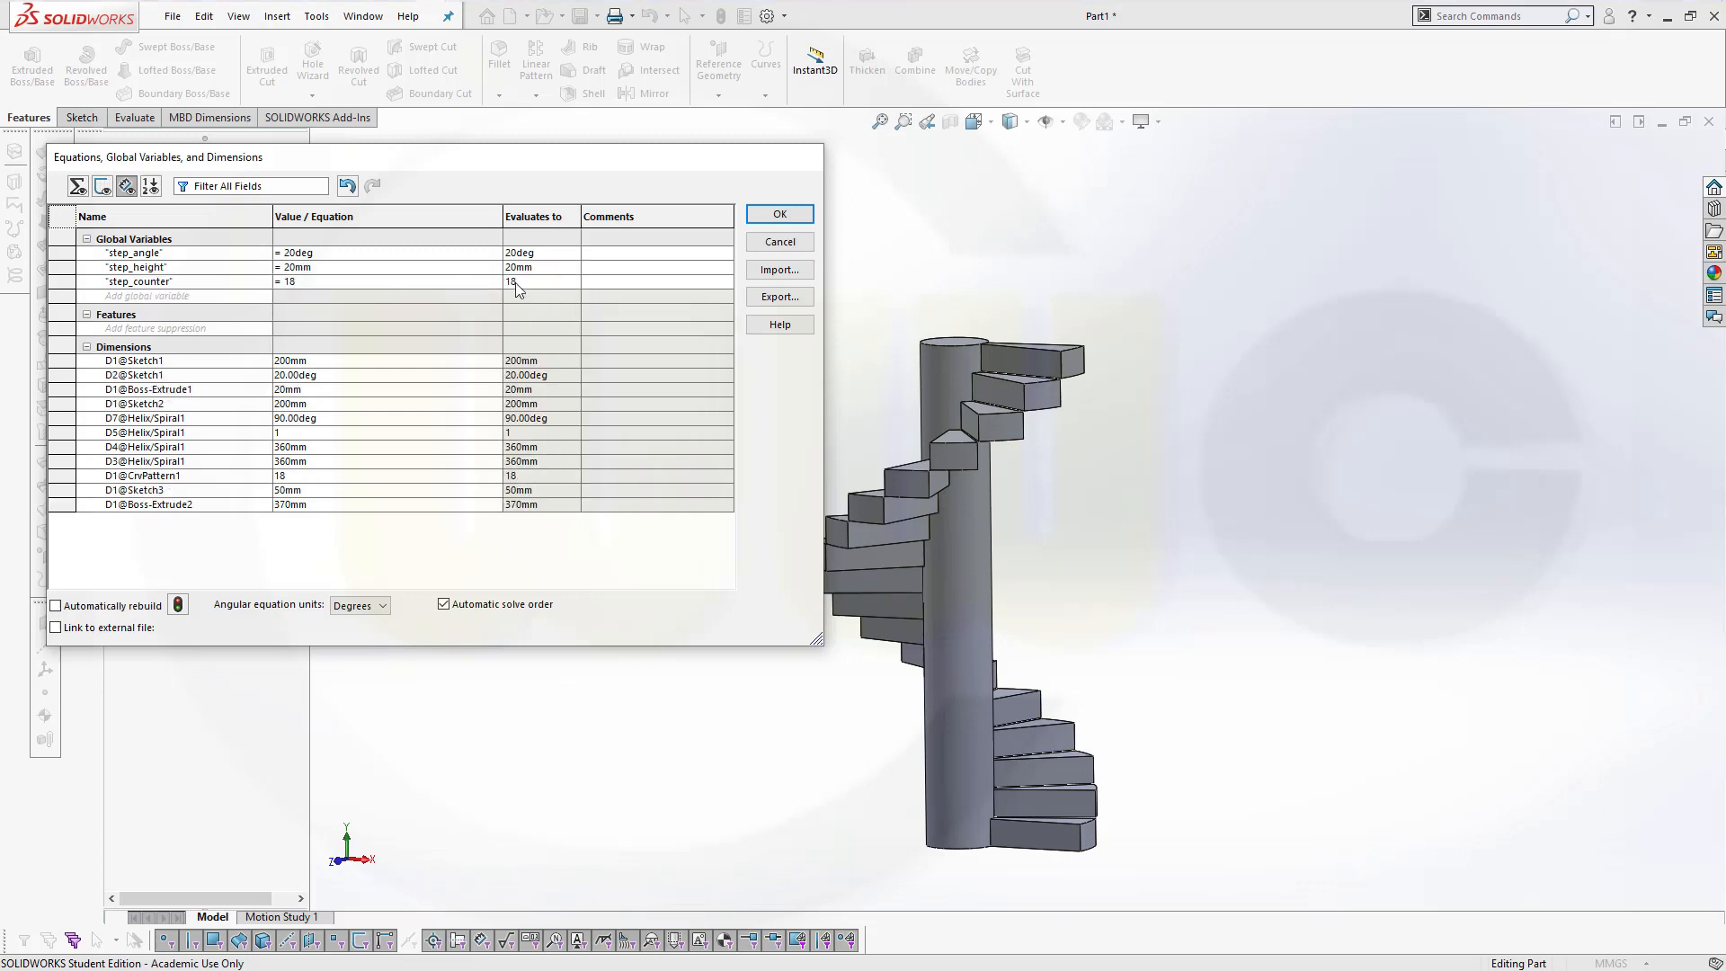
{"action": "mouse_move", "coordinate": [273, 285]}
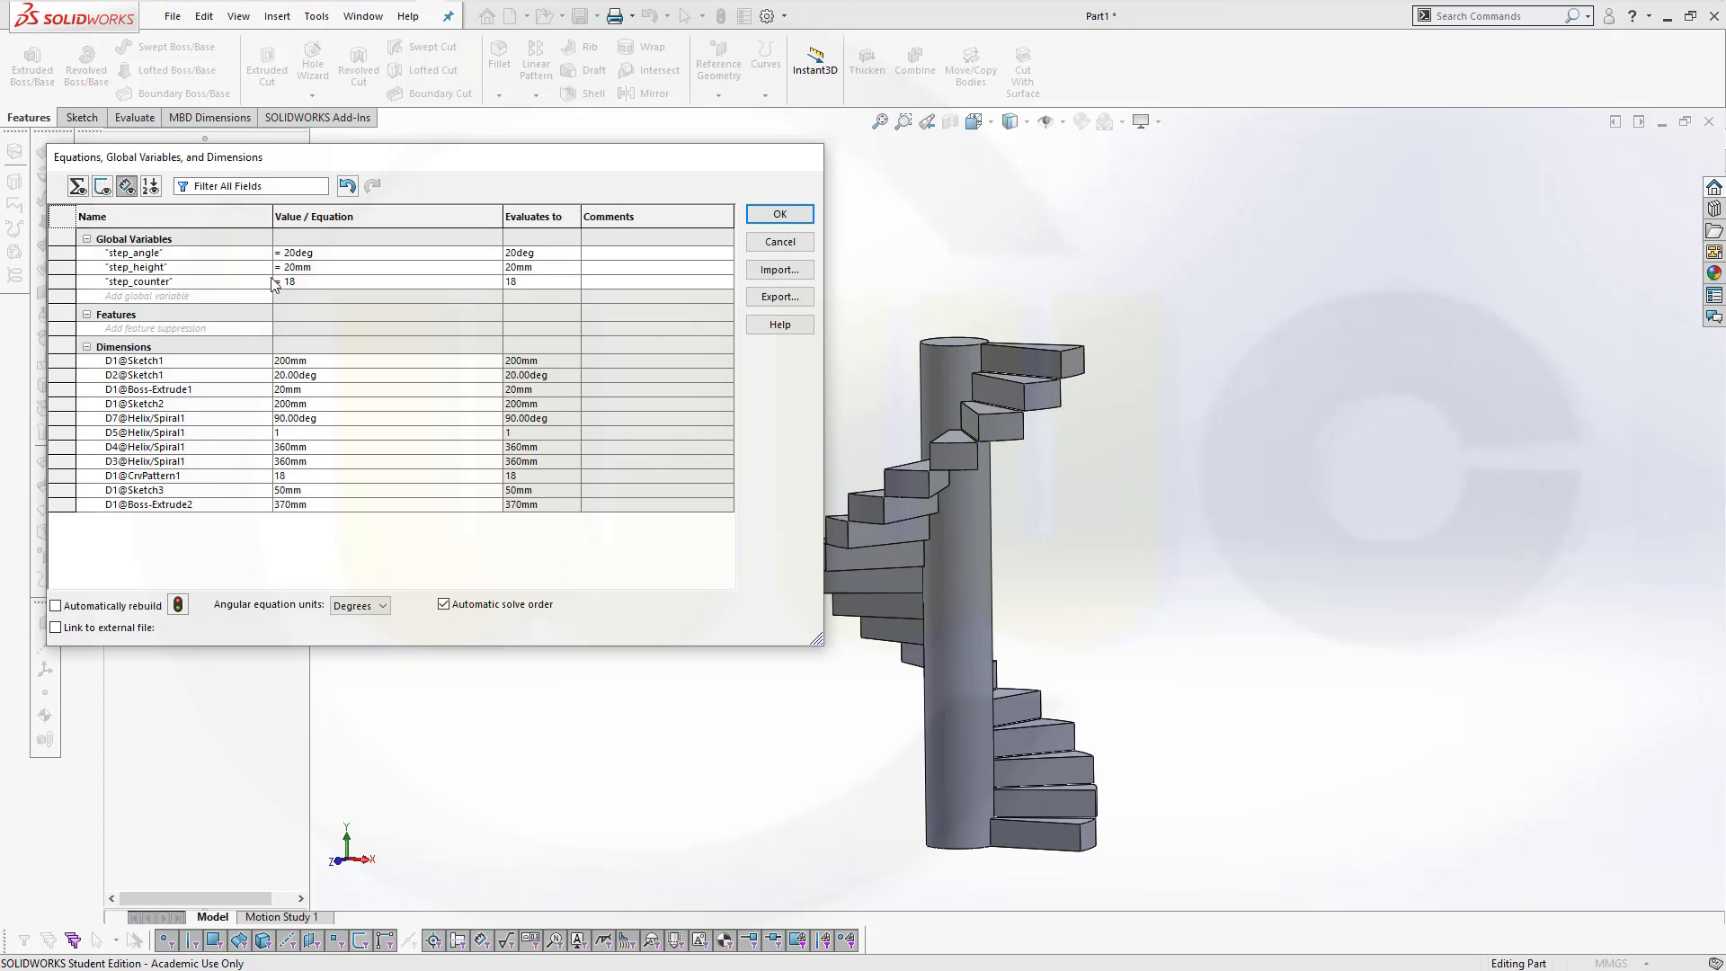
{"action": "mouse_move", "coordinate": [478, 292]}
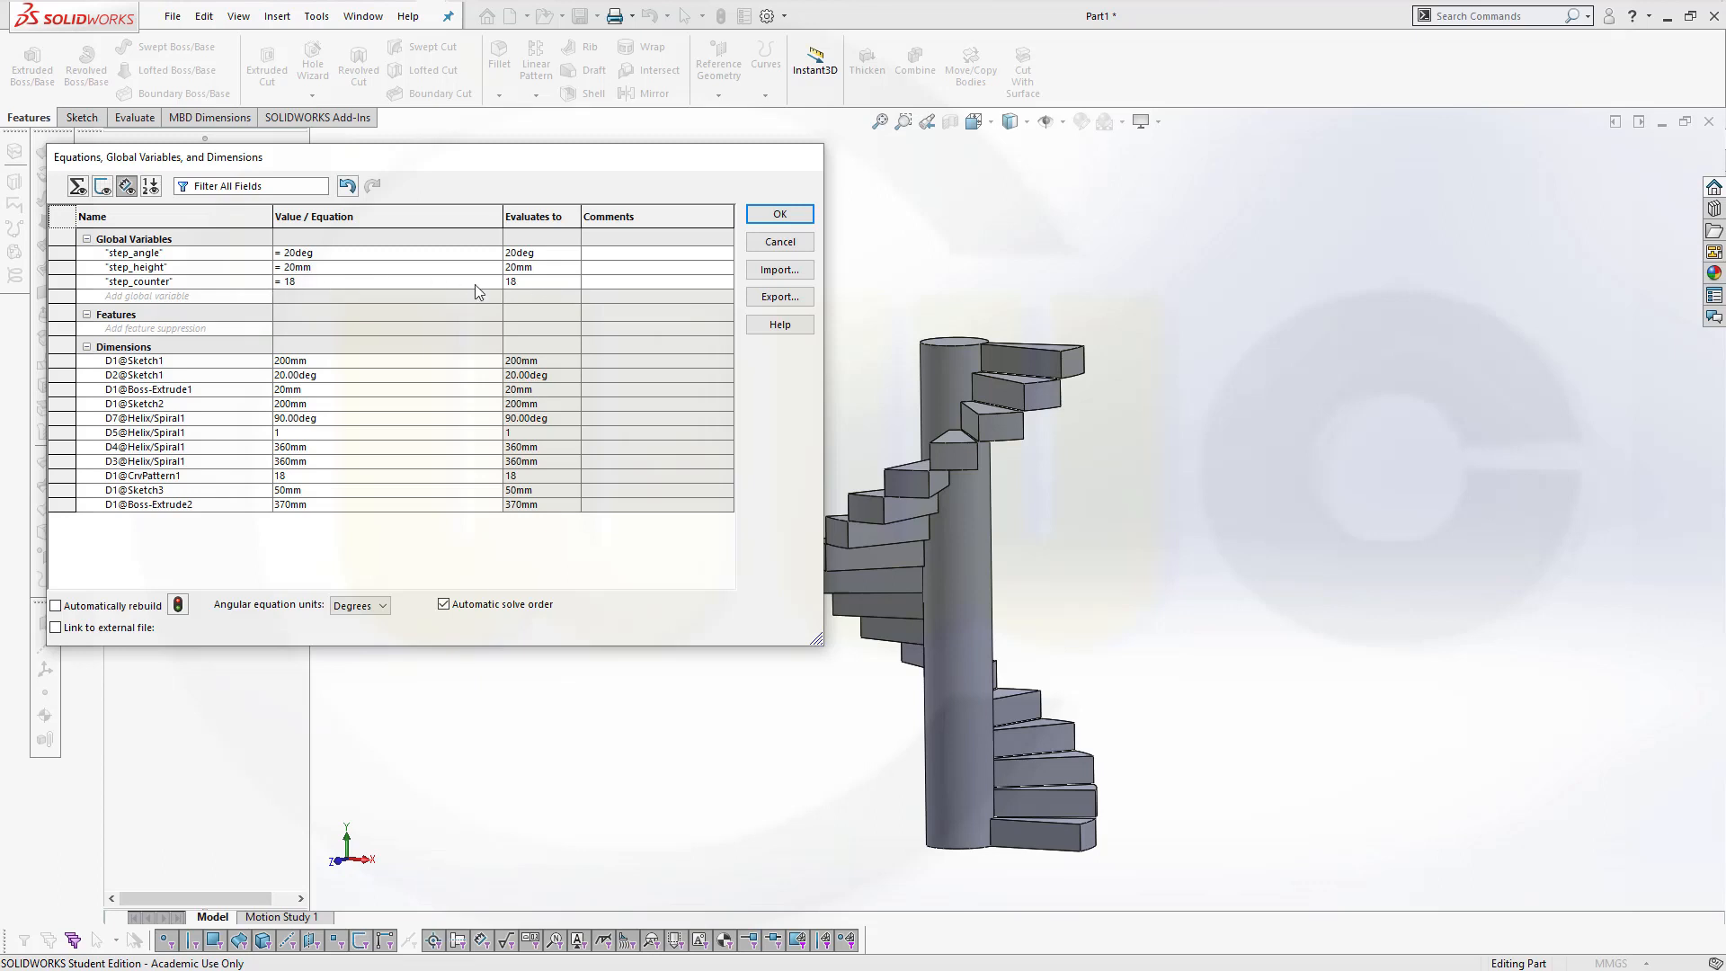
{"action": "mouse_move", "coordinate": [474, 295]}
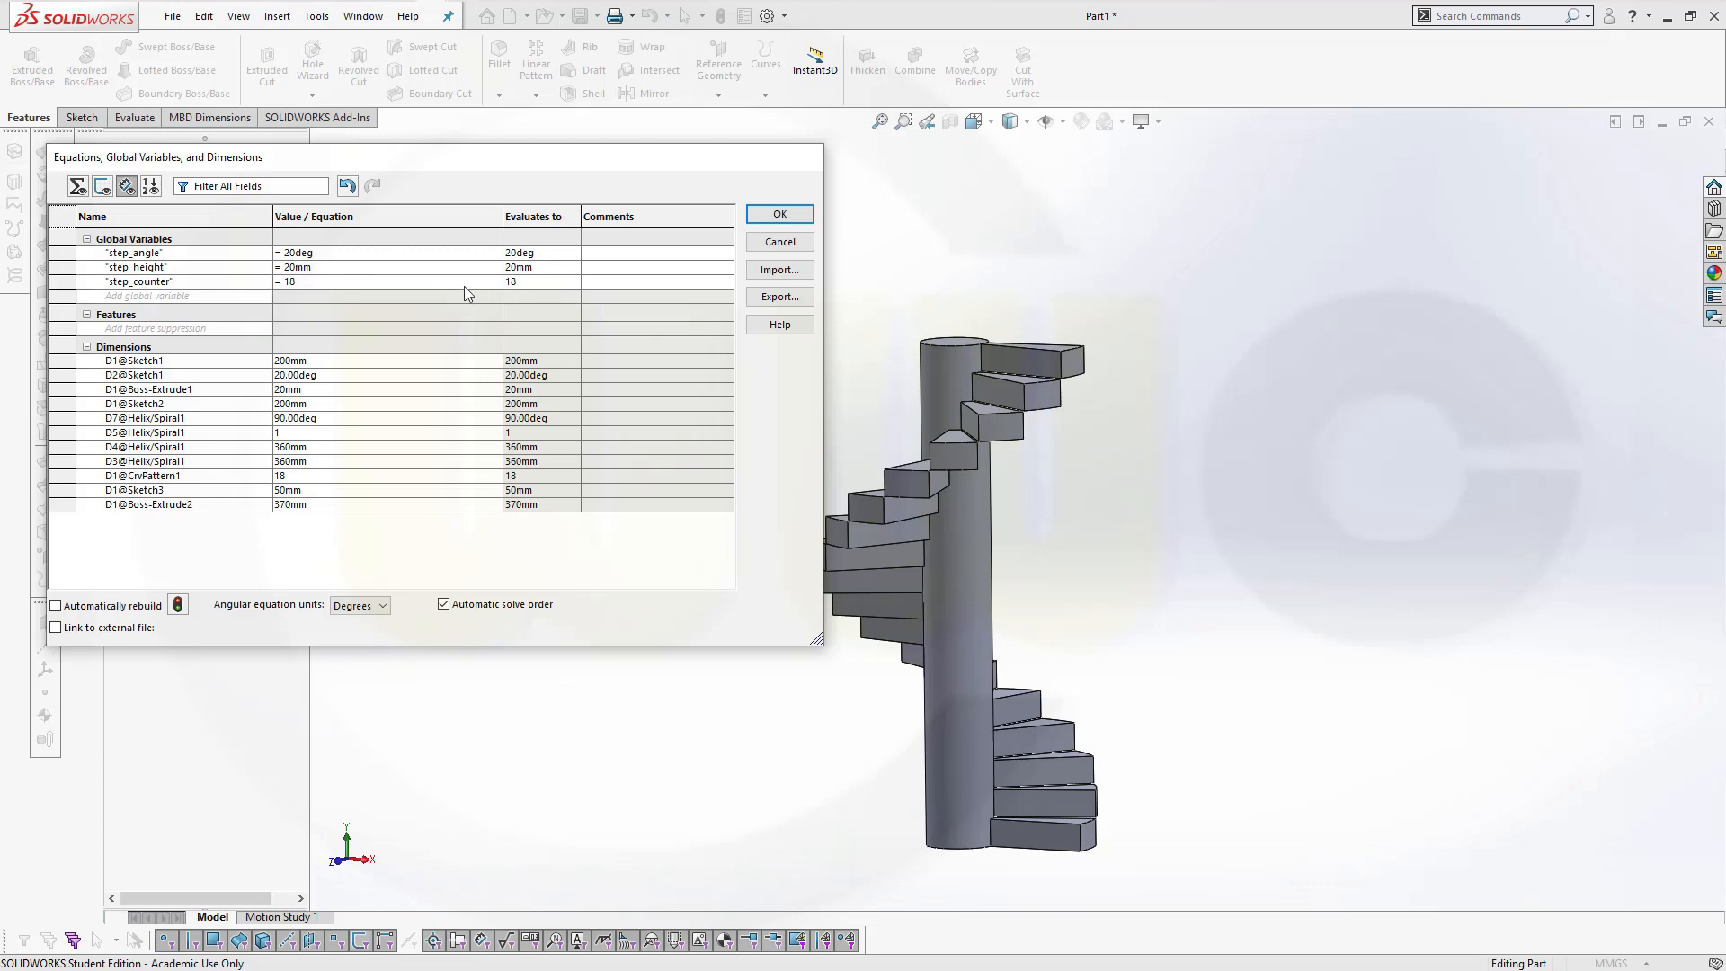
{"action": "mouse_move", "coordinate": [437, 471]}
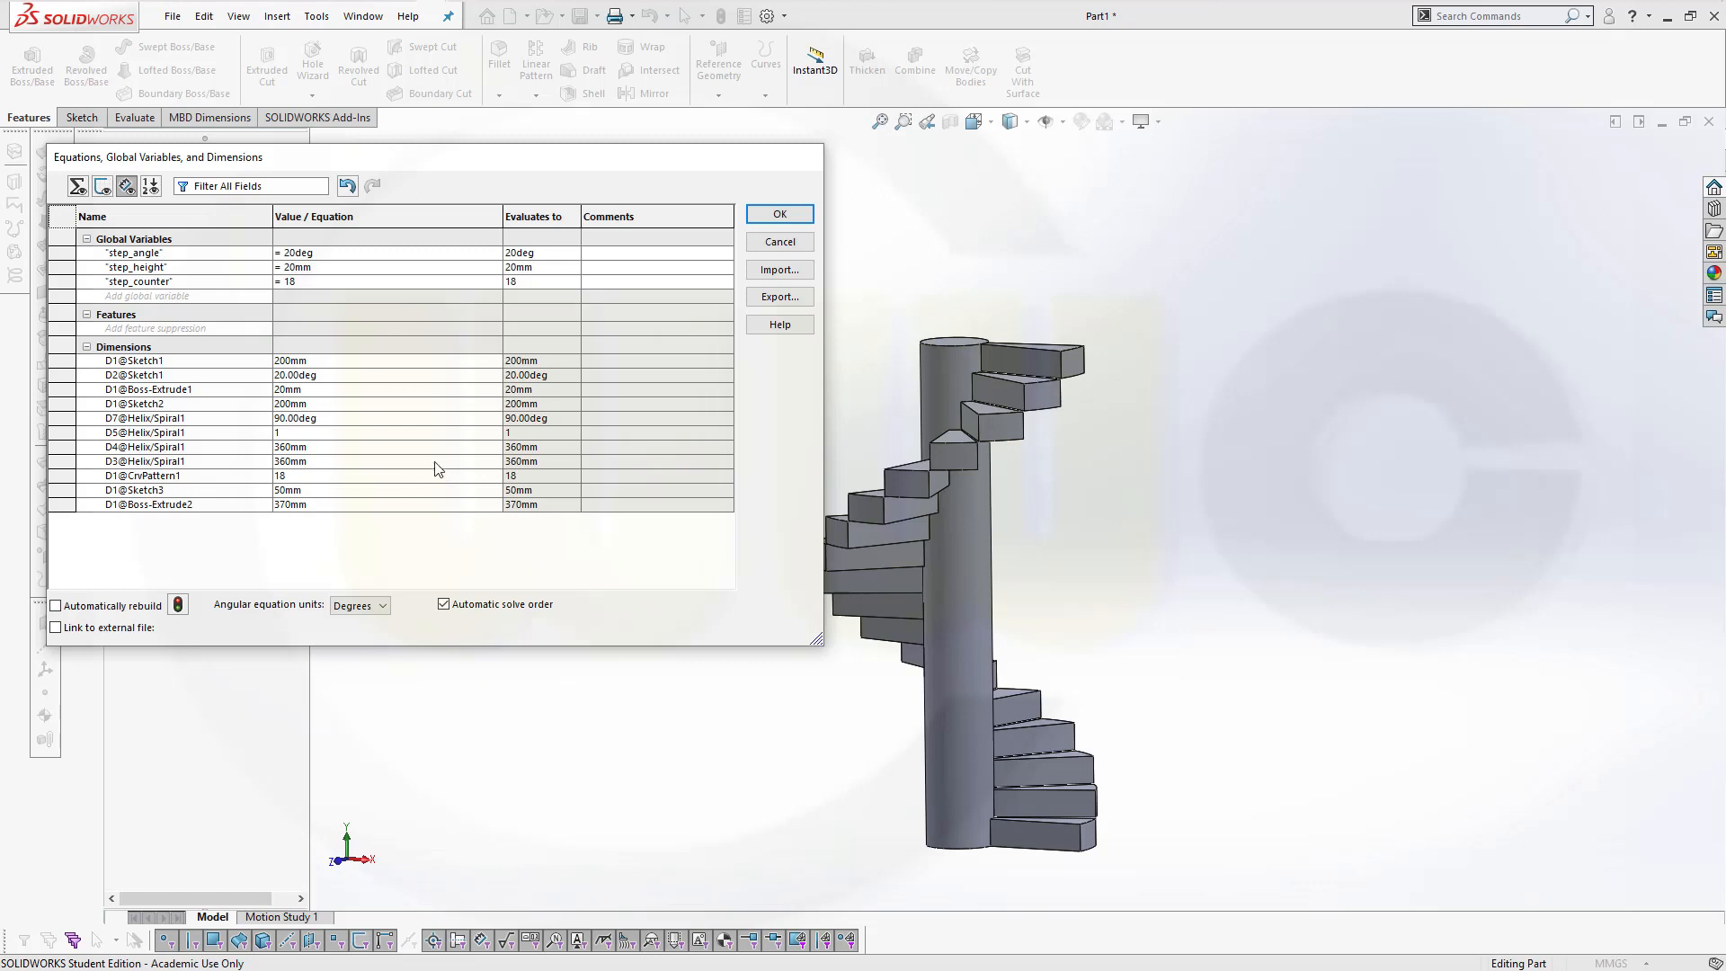
{"action": "mouse_move", "coordinate": [705, 242]}
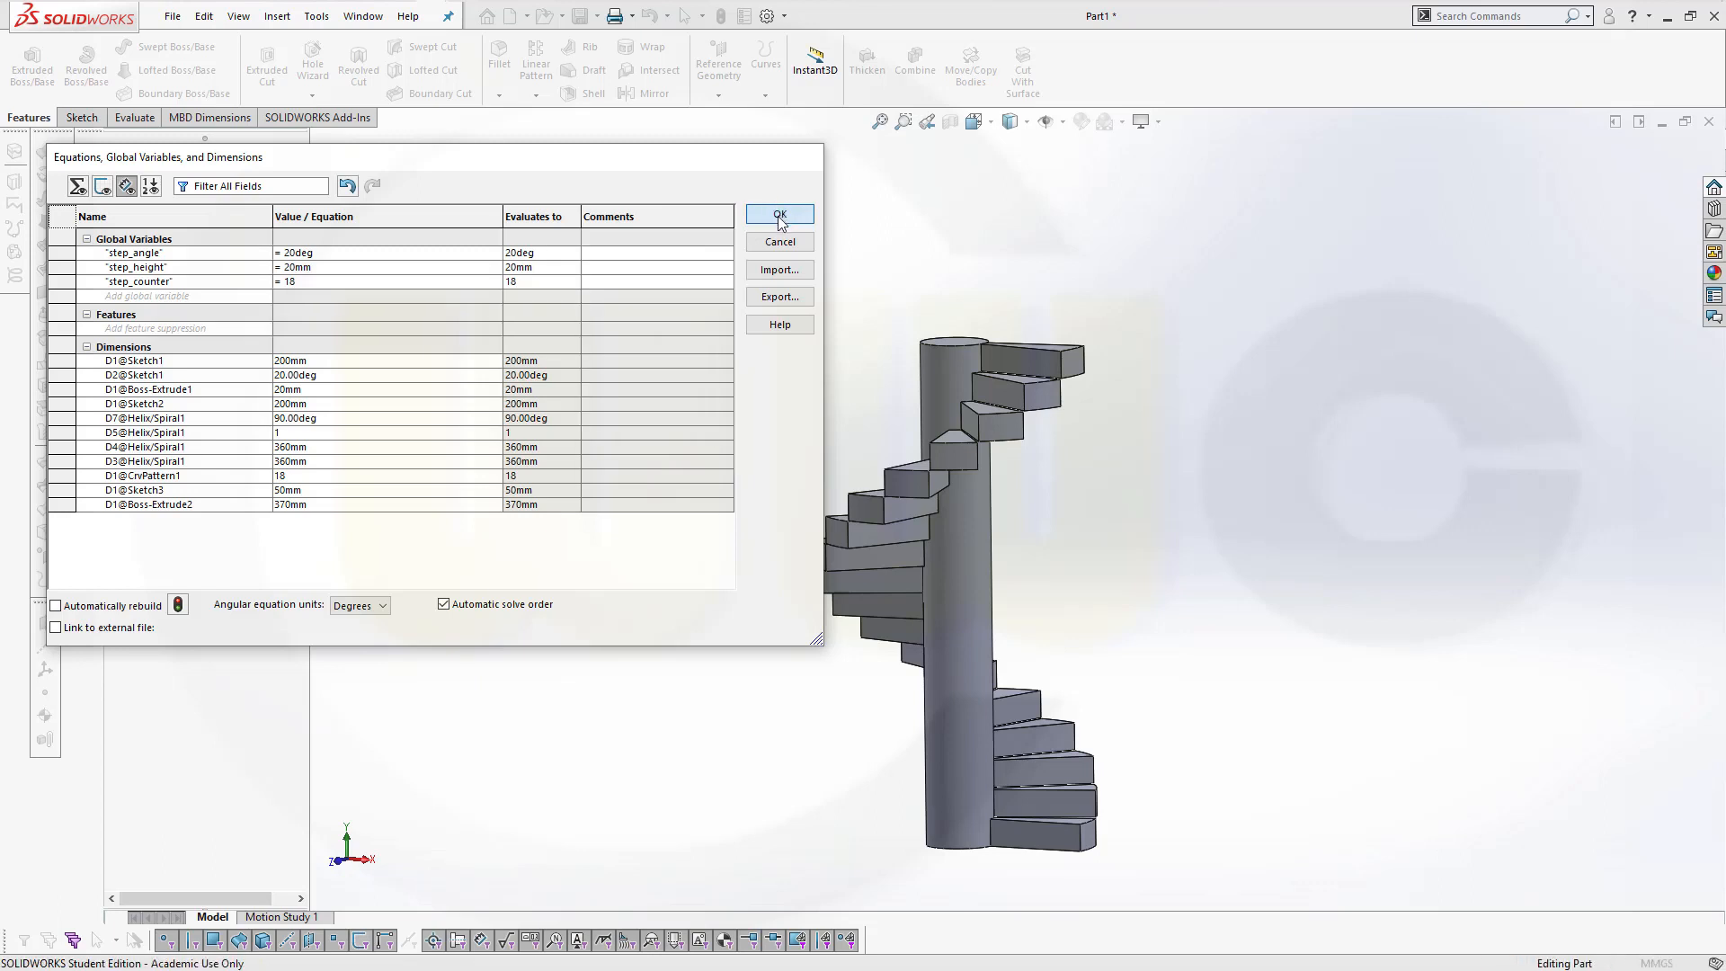
Save the global variables, expand the Equations folder and Boss-Extrude1, and select Sketch1.
{"action": "left_click", "coordinate": [780, 215]}
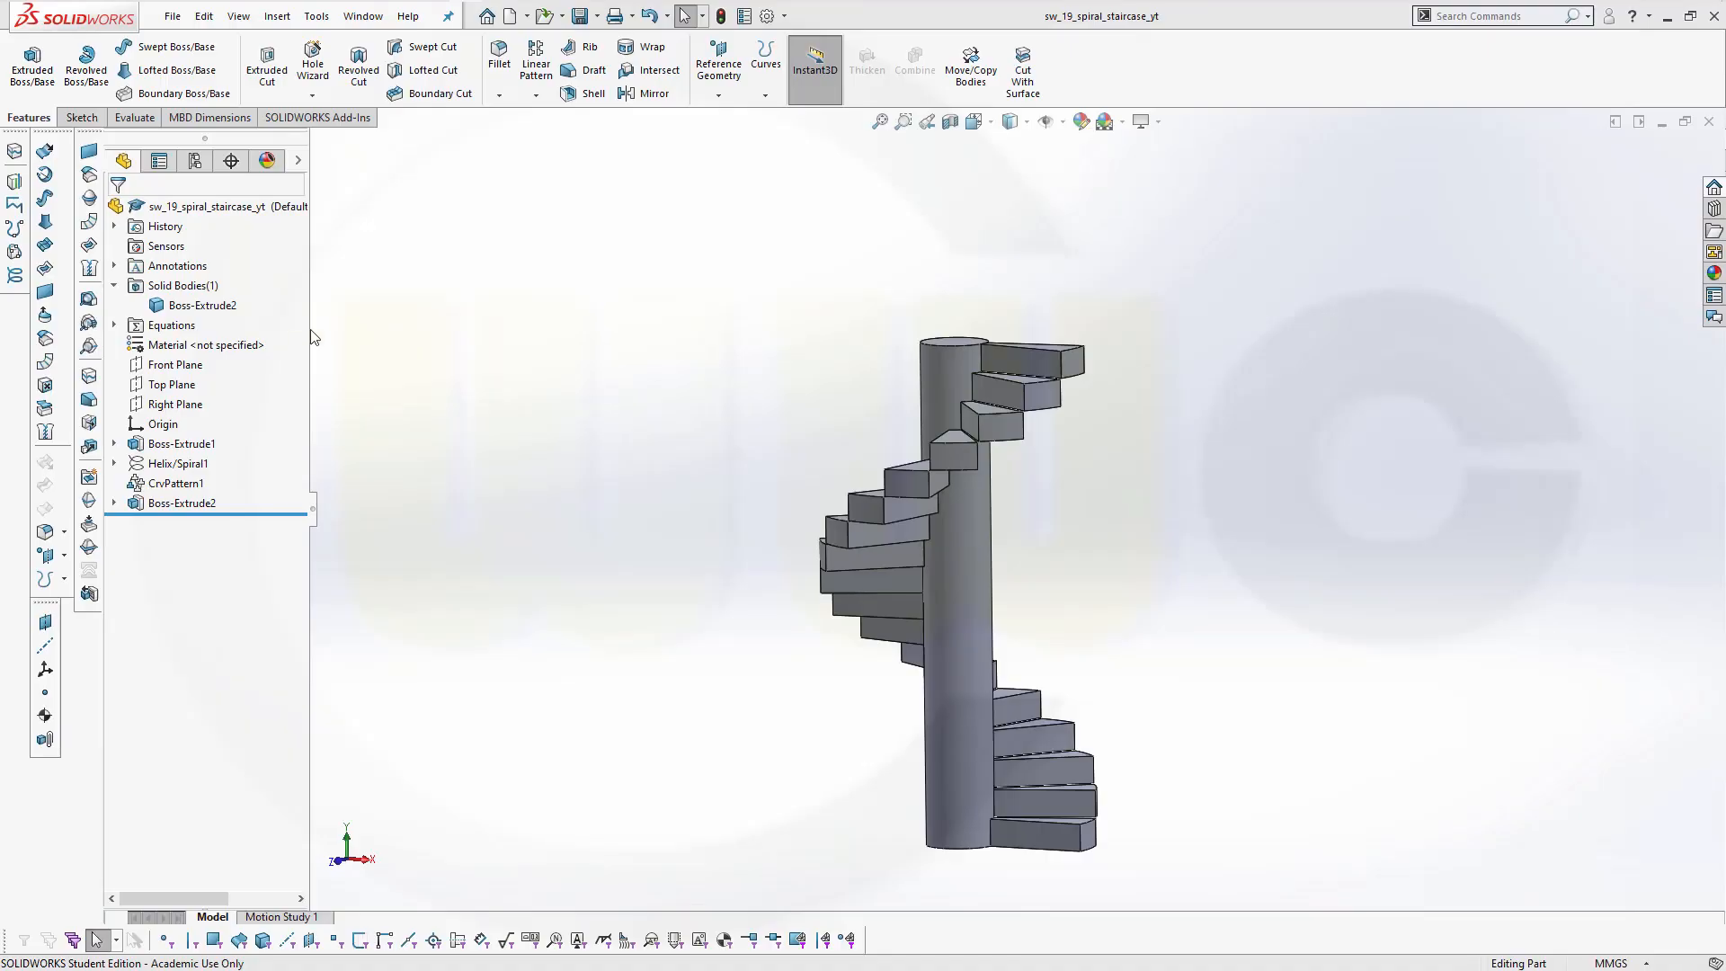
{"action": "left_click", "coordinate": [114, 325]}
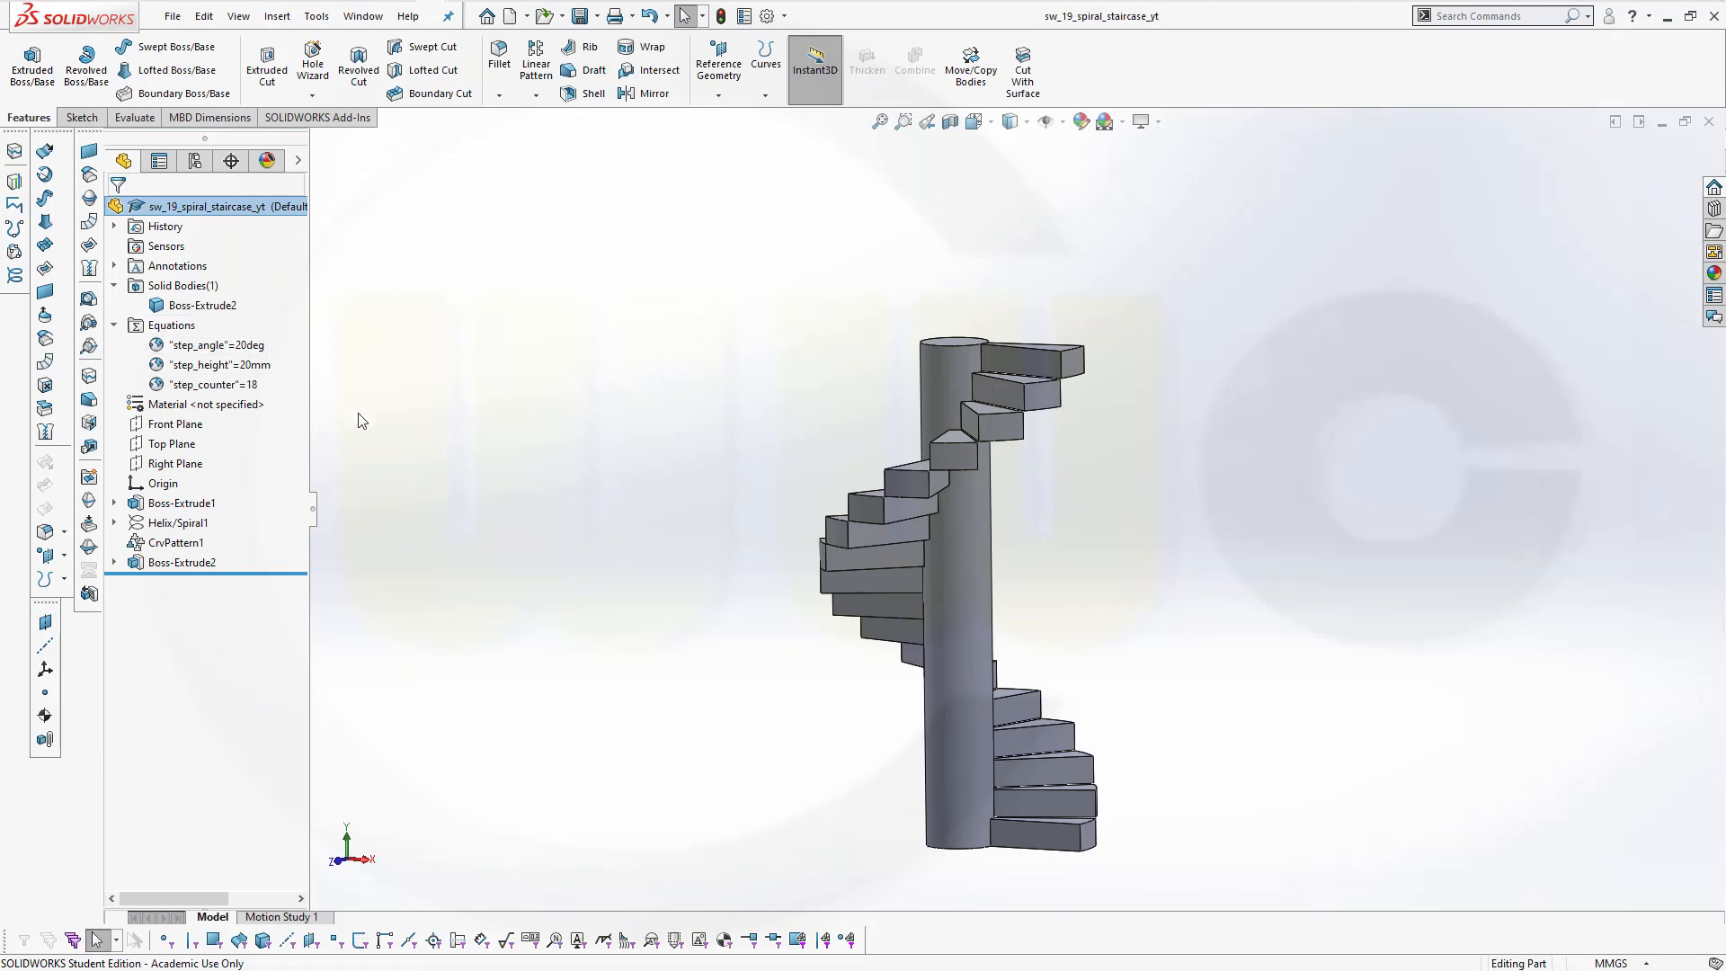
{"action": "left_click", "coordinate": [162, 484]}
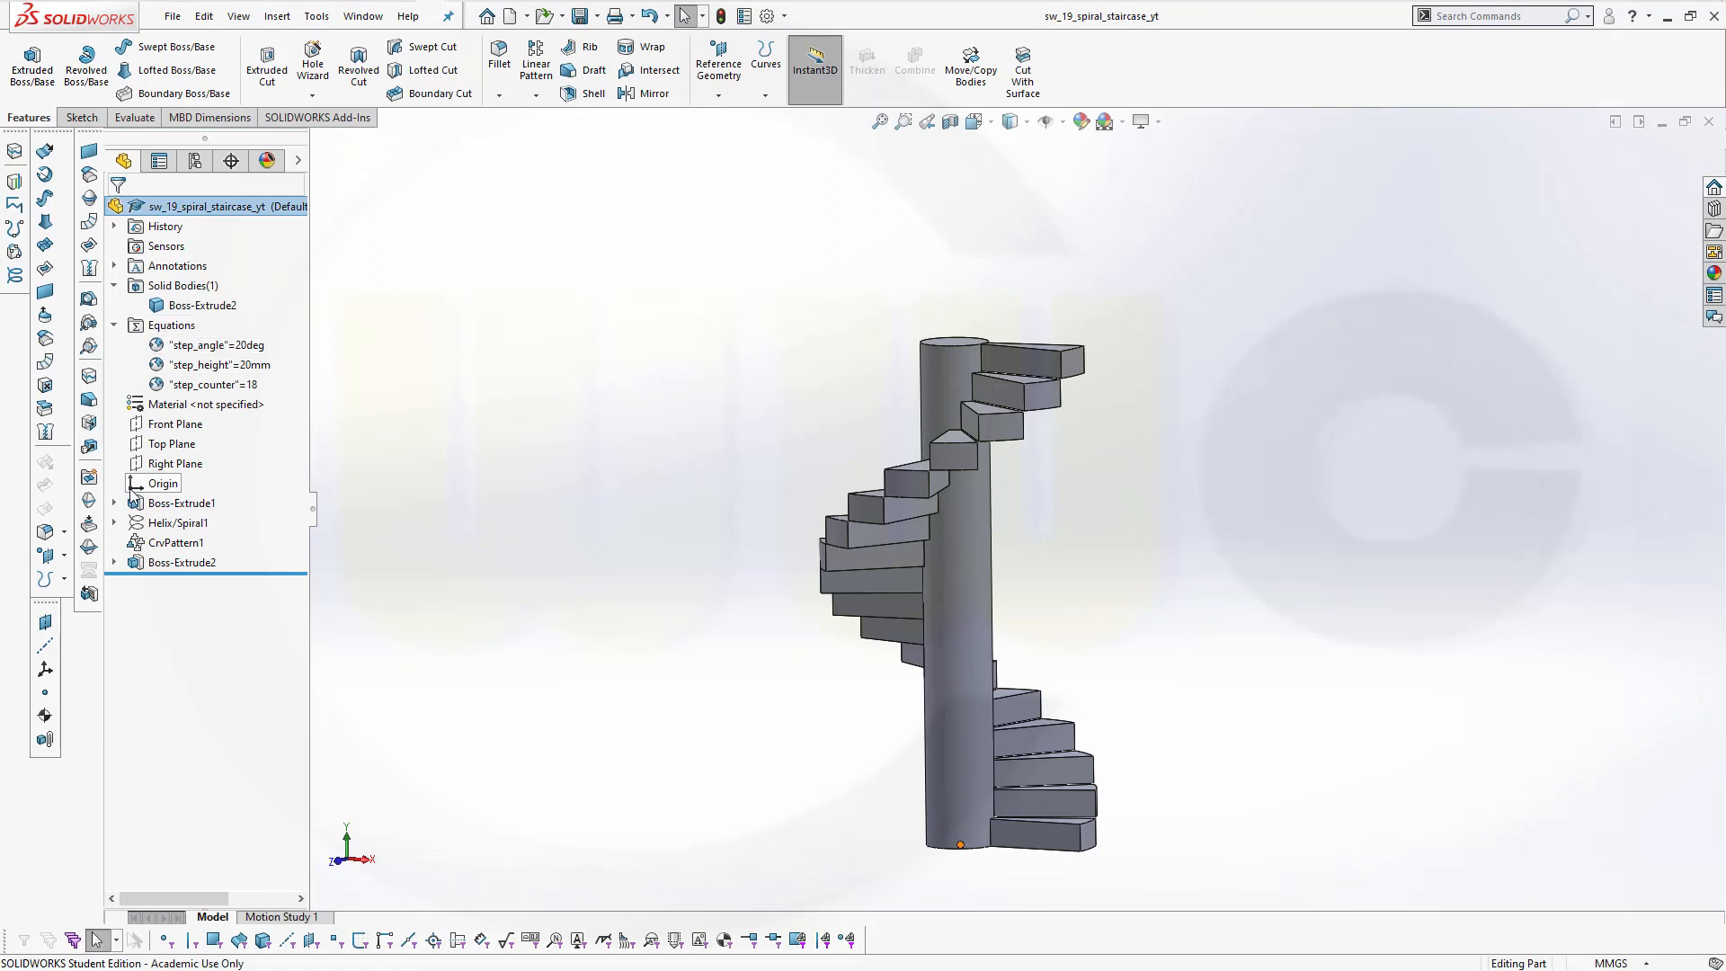
{"action": "left_click", "coordinate": [113, 503]}
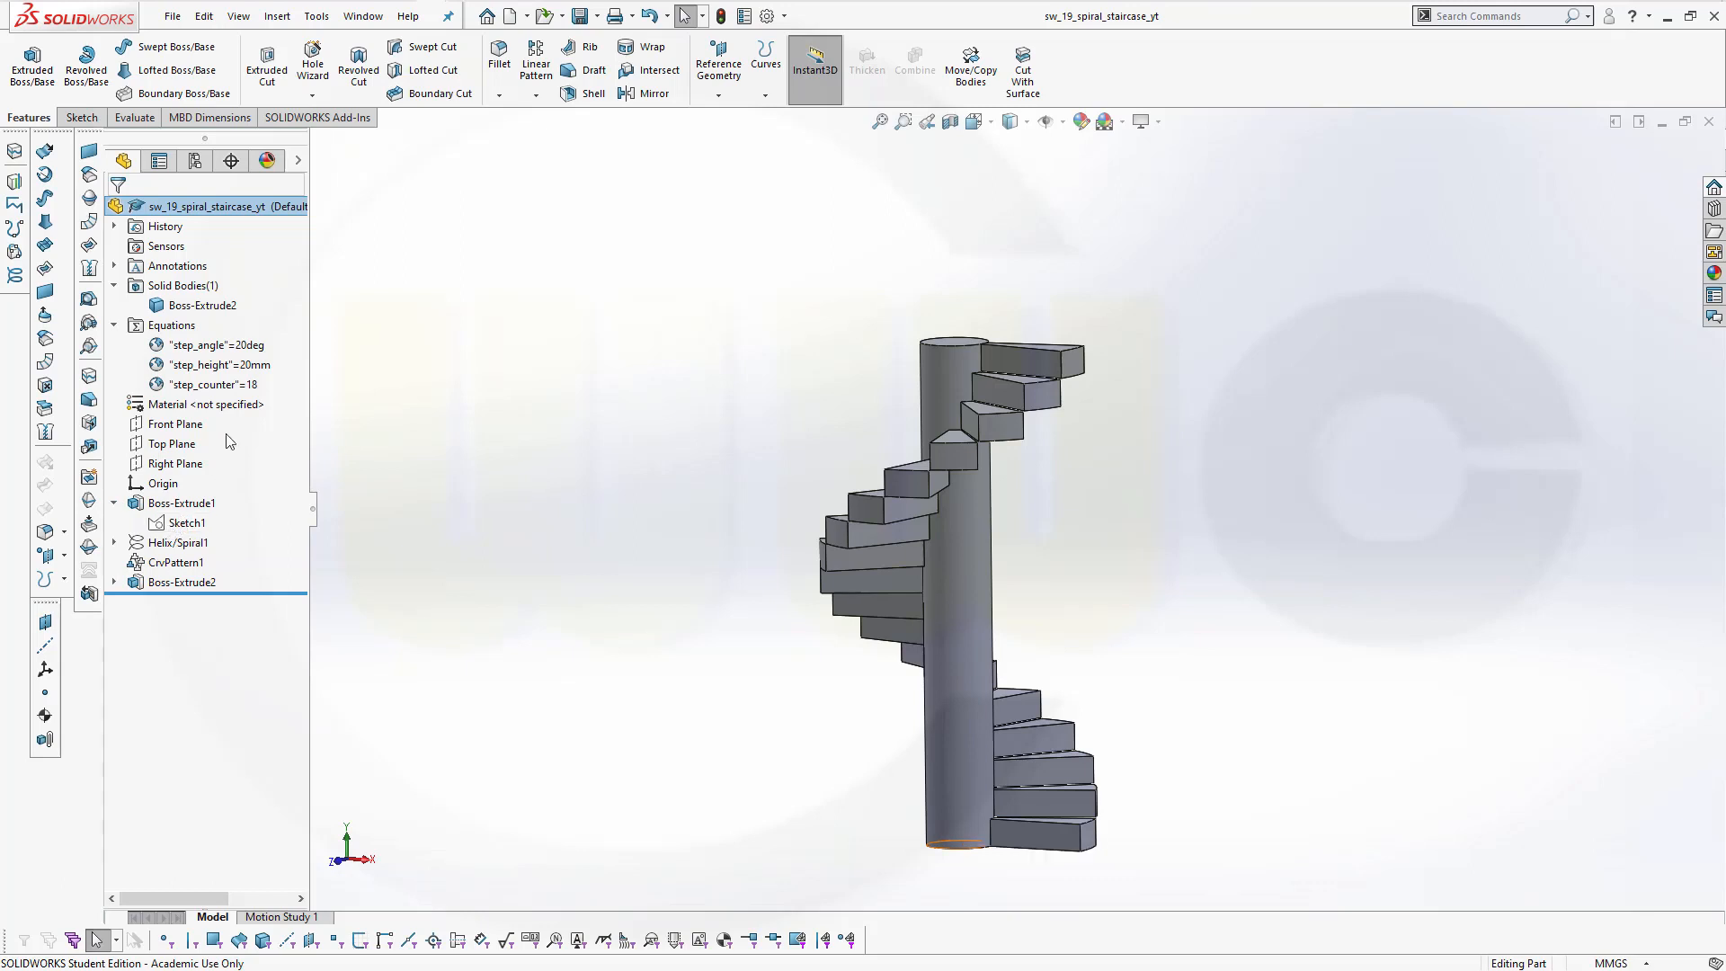
{"action": "left_click", "coordinate": [220, 364]}
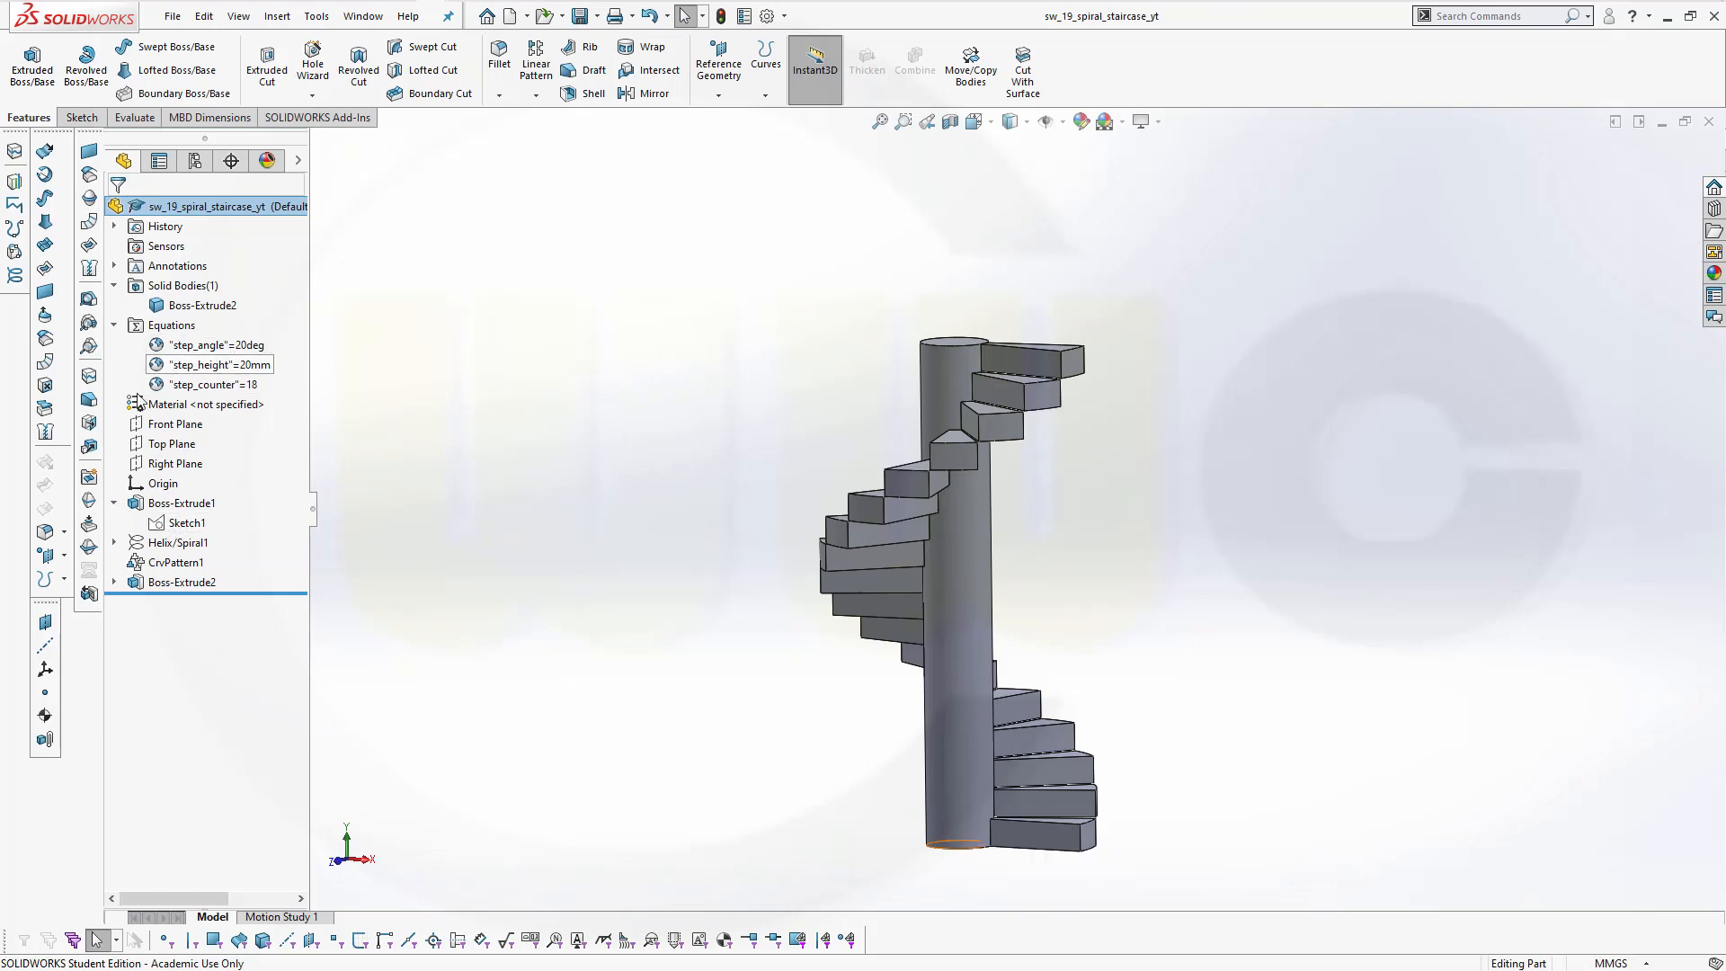
{"action": "left_click", "coordinate": [187, 522]}
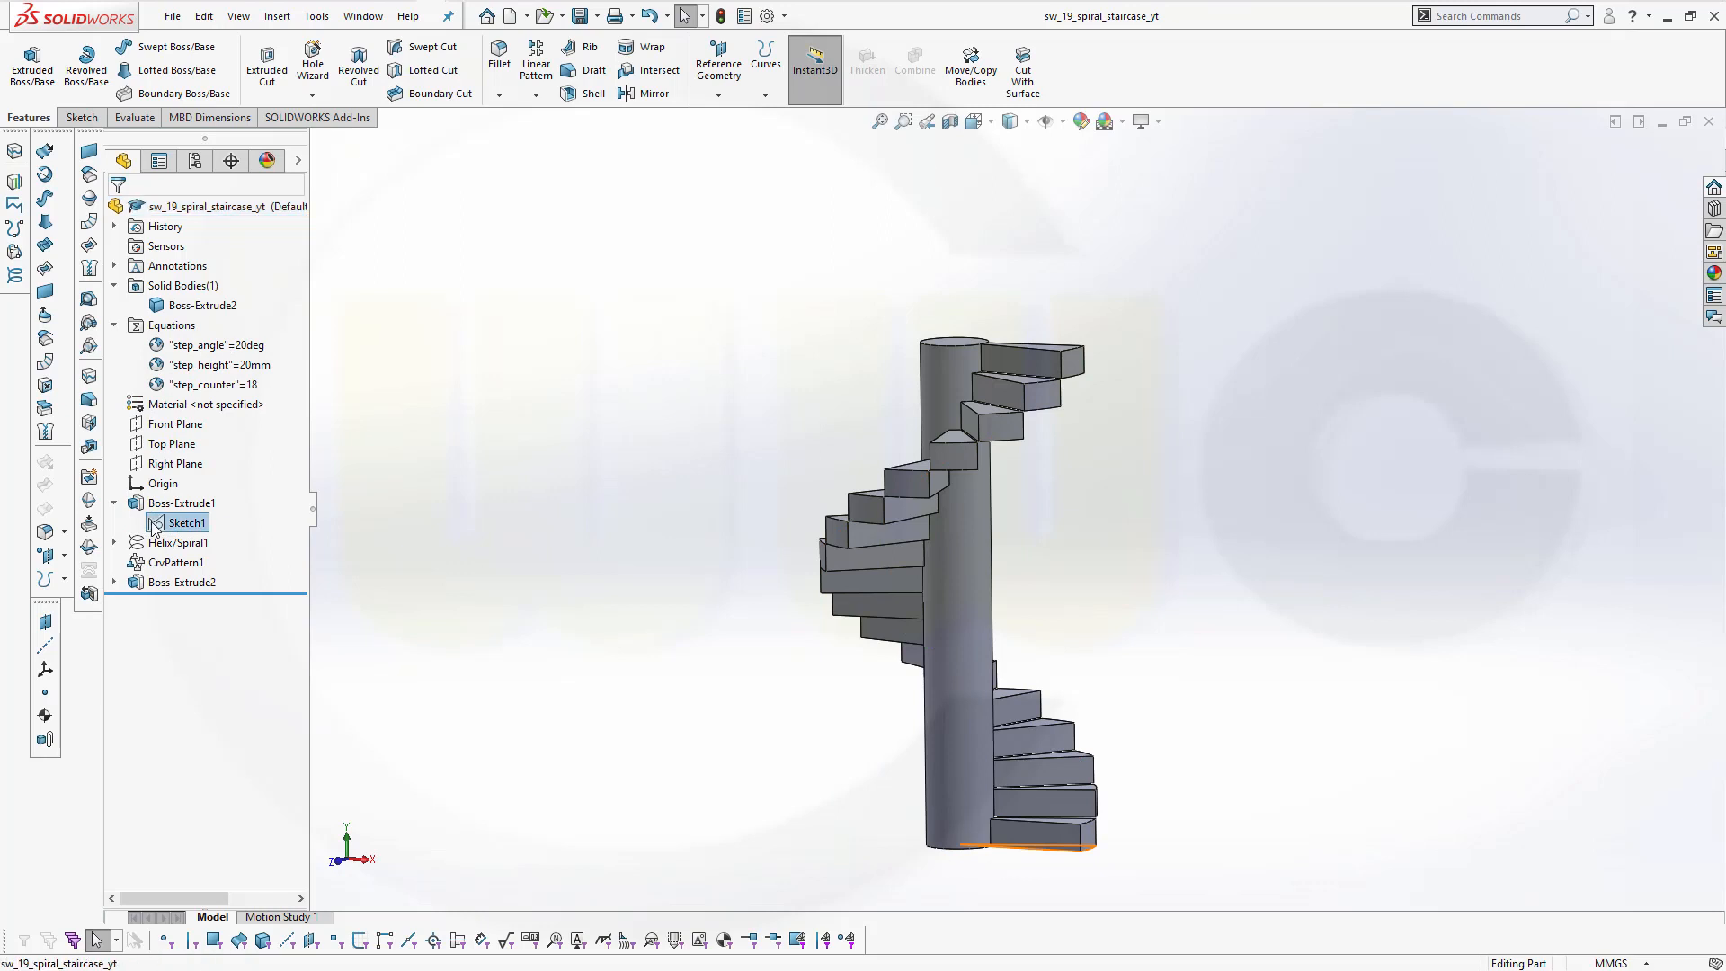
{"action": "left_click", "coordinate": [185, 521]}
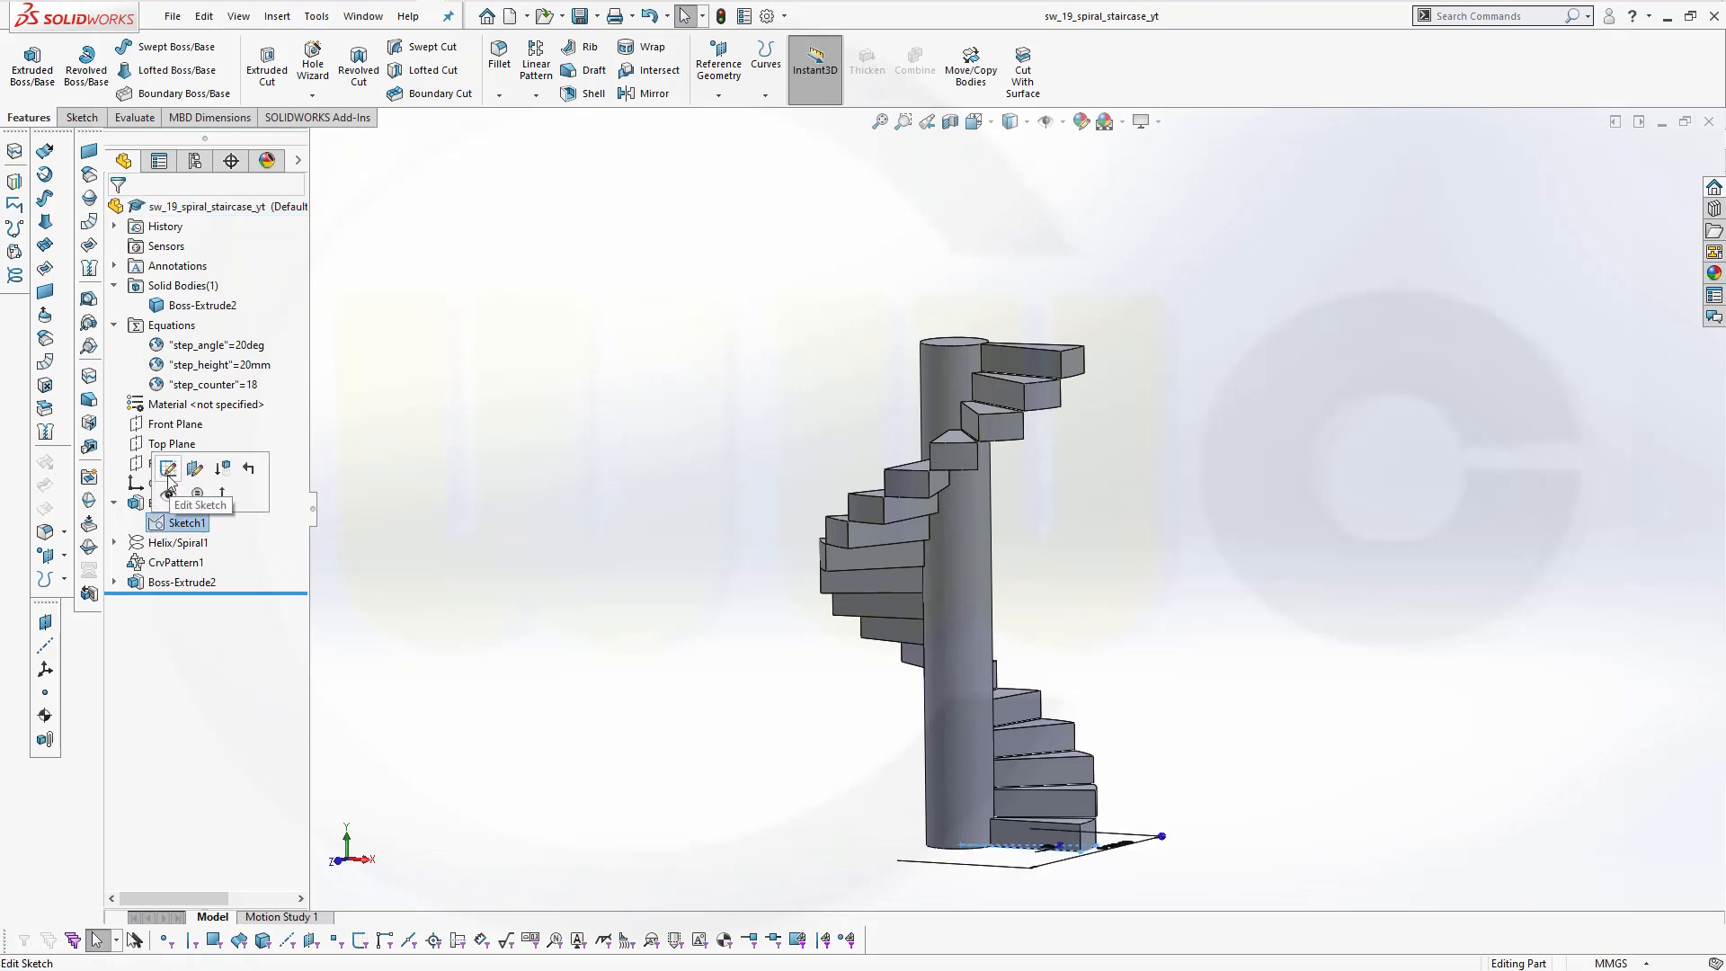
Set the wedge sketch's 20° angle dimension to ="step_angle".
{"action": "left_click", "coordinate": [169, 469]}
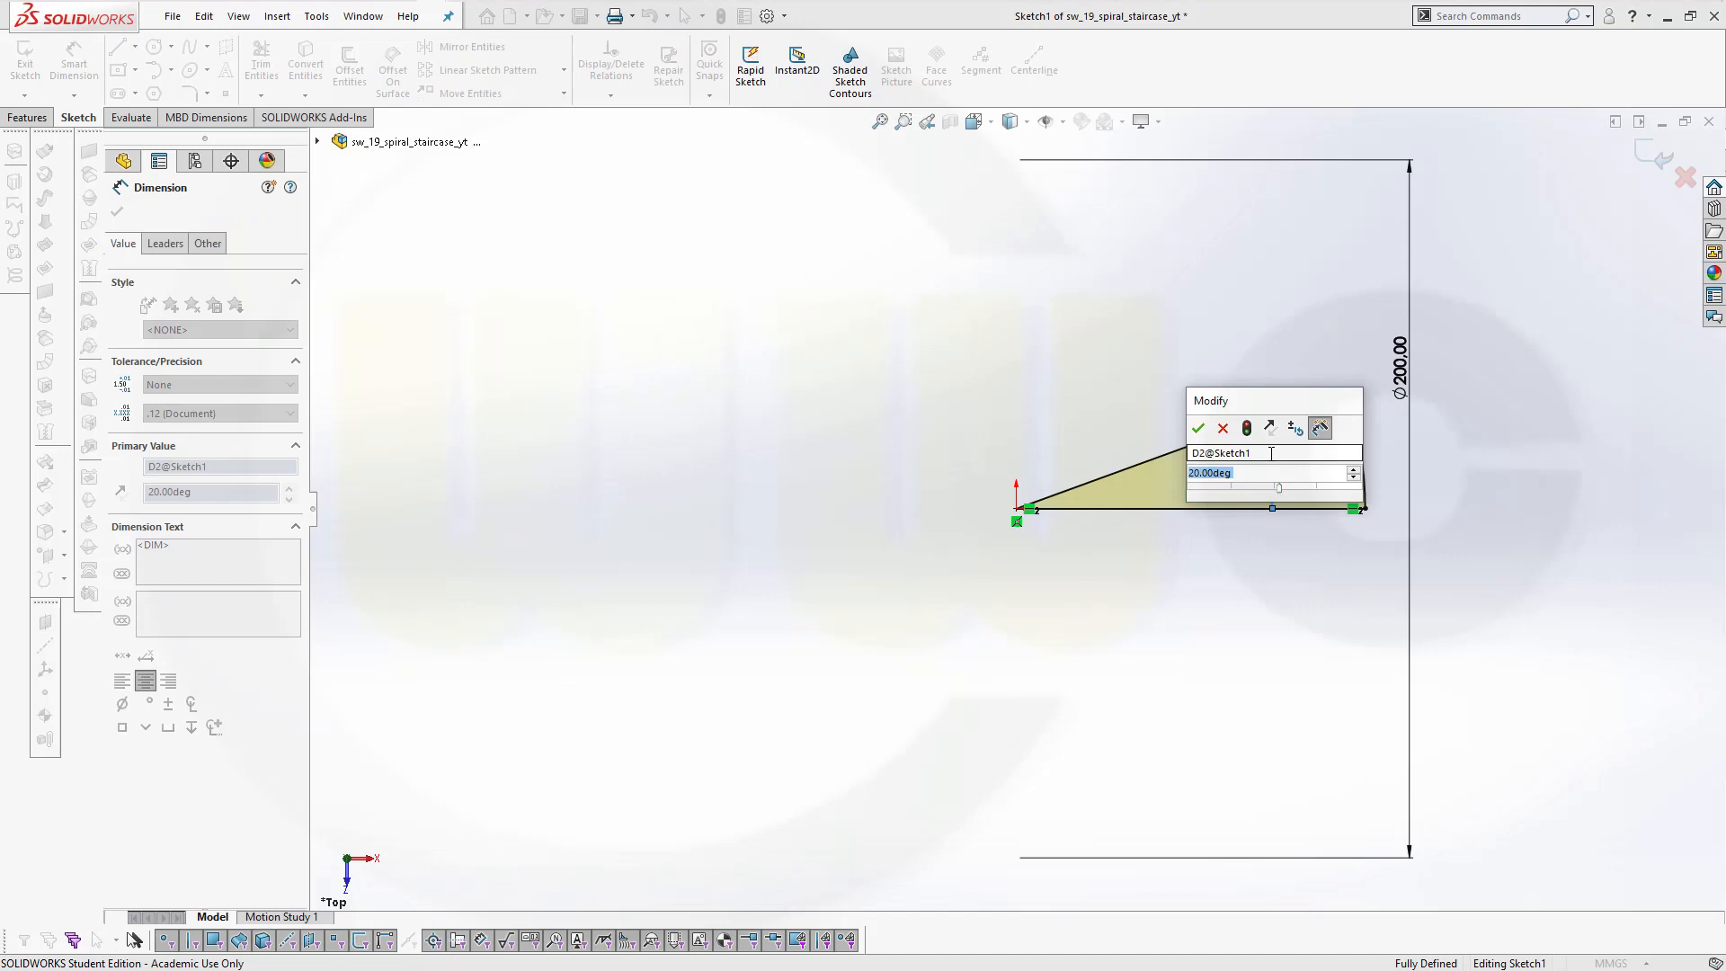
{"action": "mouse_move", "coordinate": [1272, 472]}
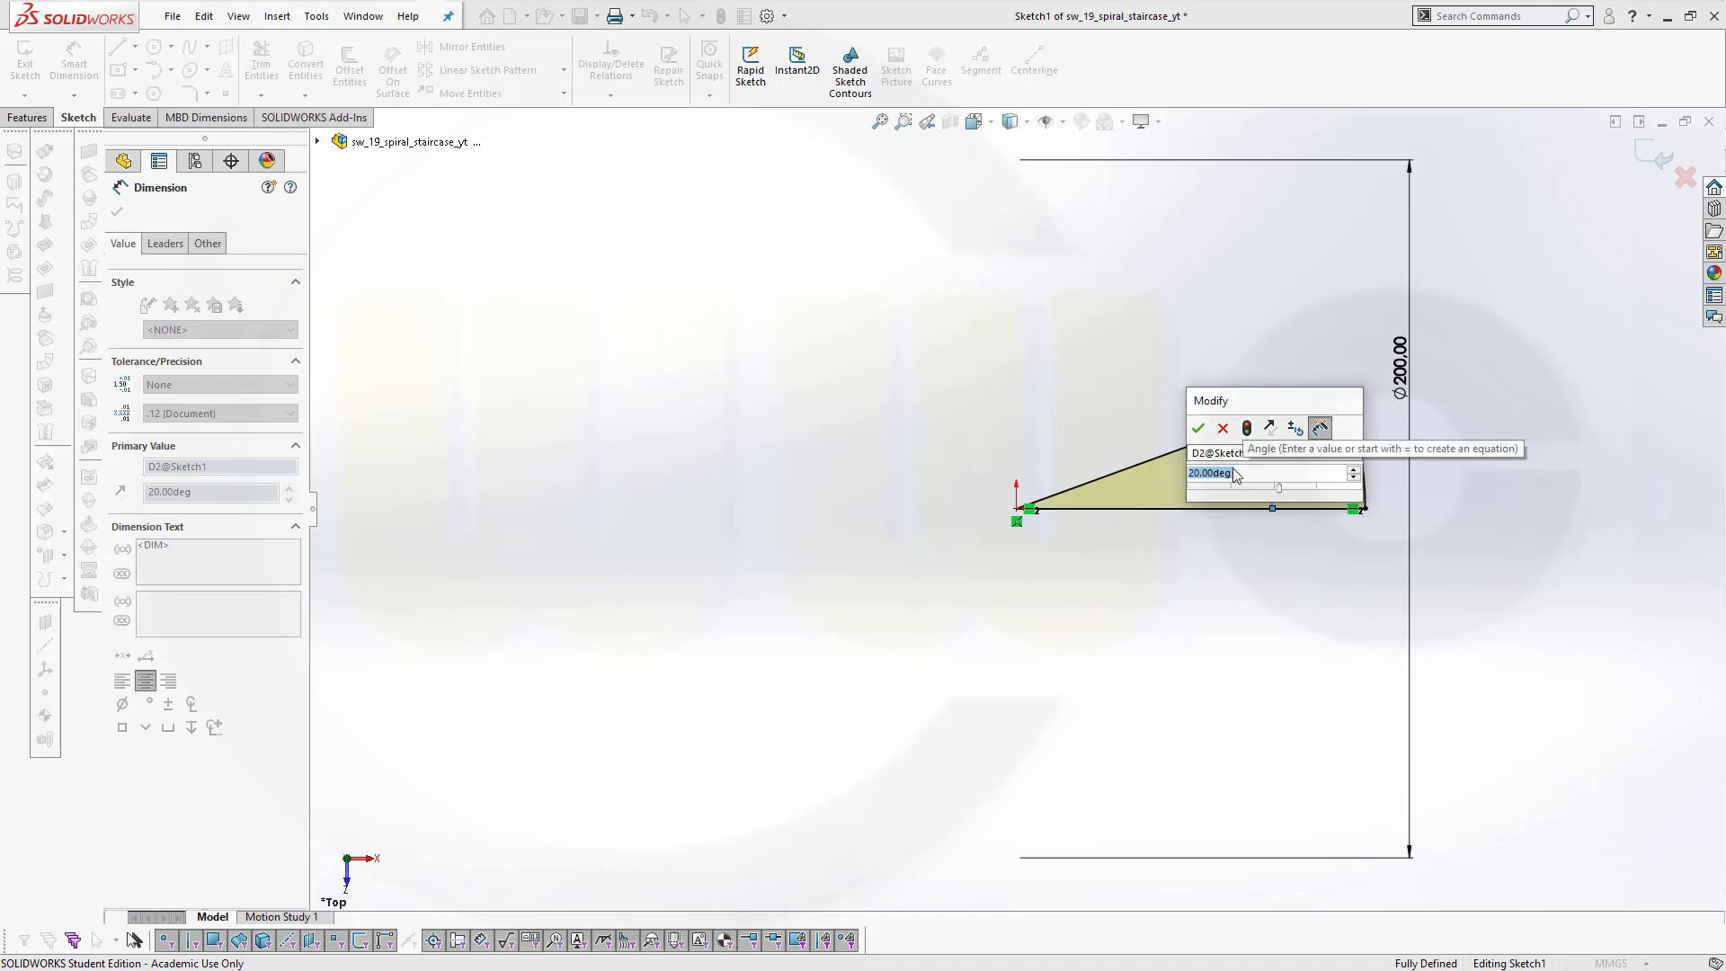
{"action": "mouse_move", "coordinate": [989, 387]}
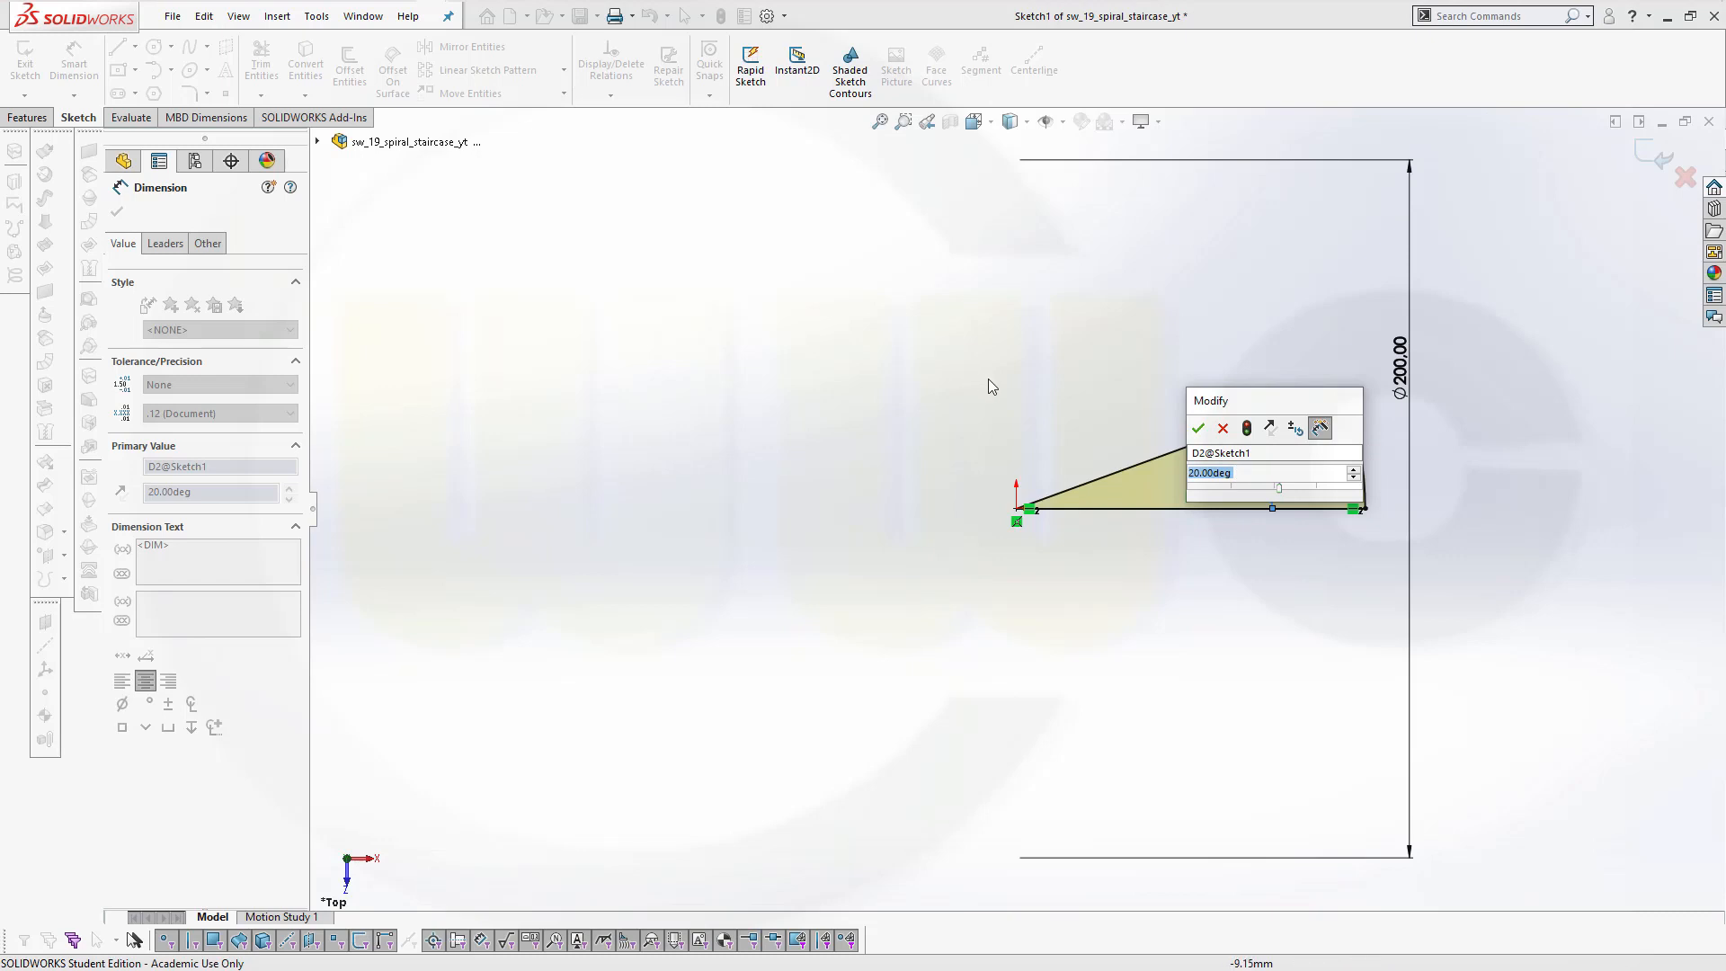
{"action": "mouse_move", "coordinate": [1247, 474]}
{"action": "type", "text": "="}
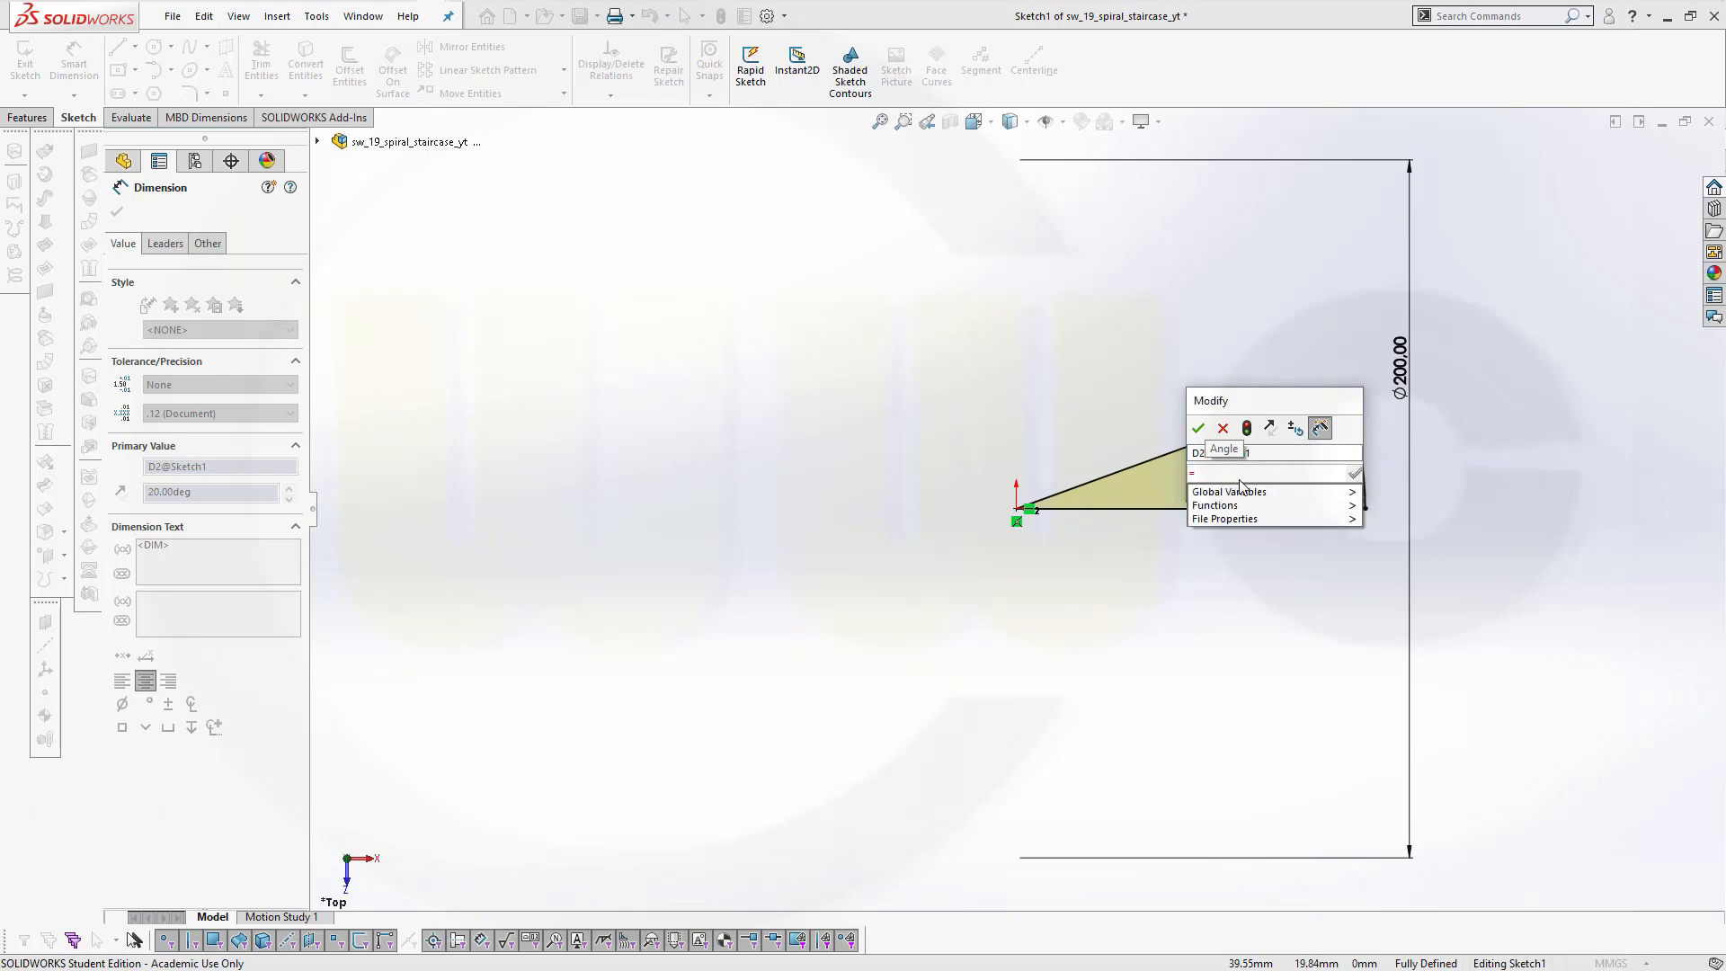
{"action": "left_click", "coordinate": [1214, 504]}
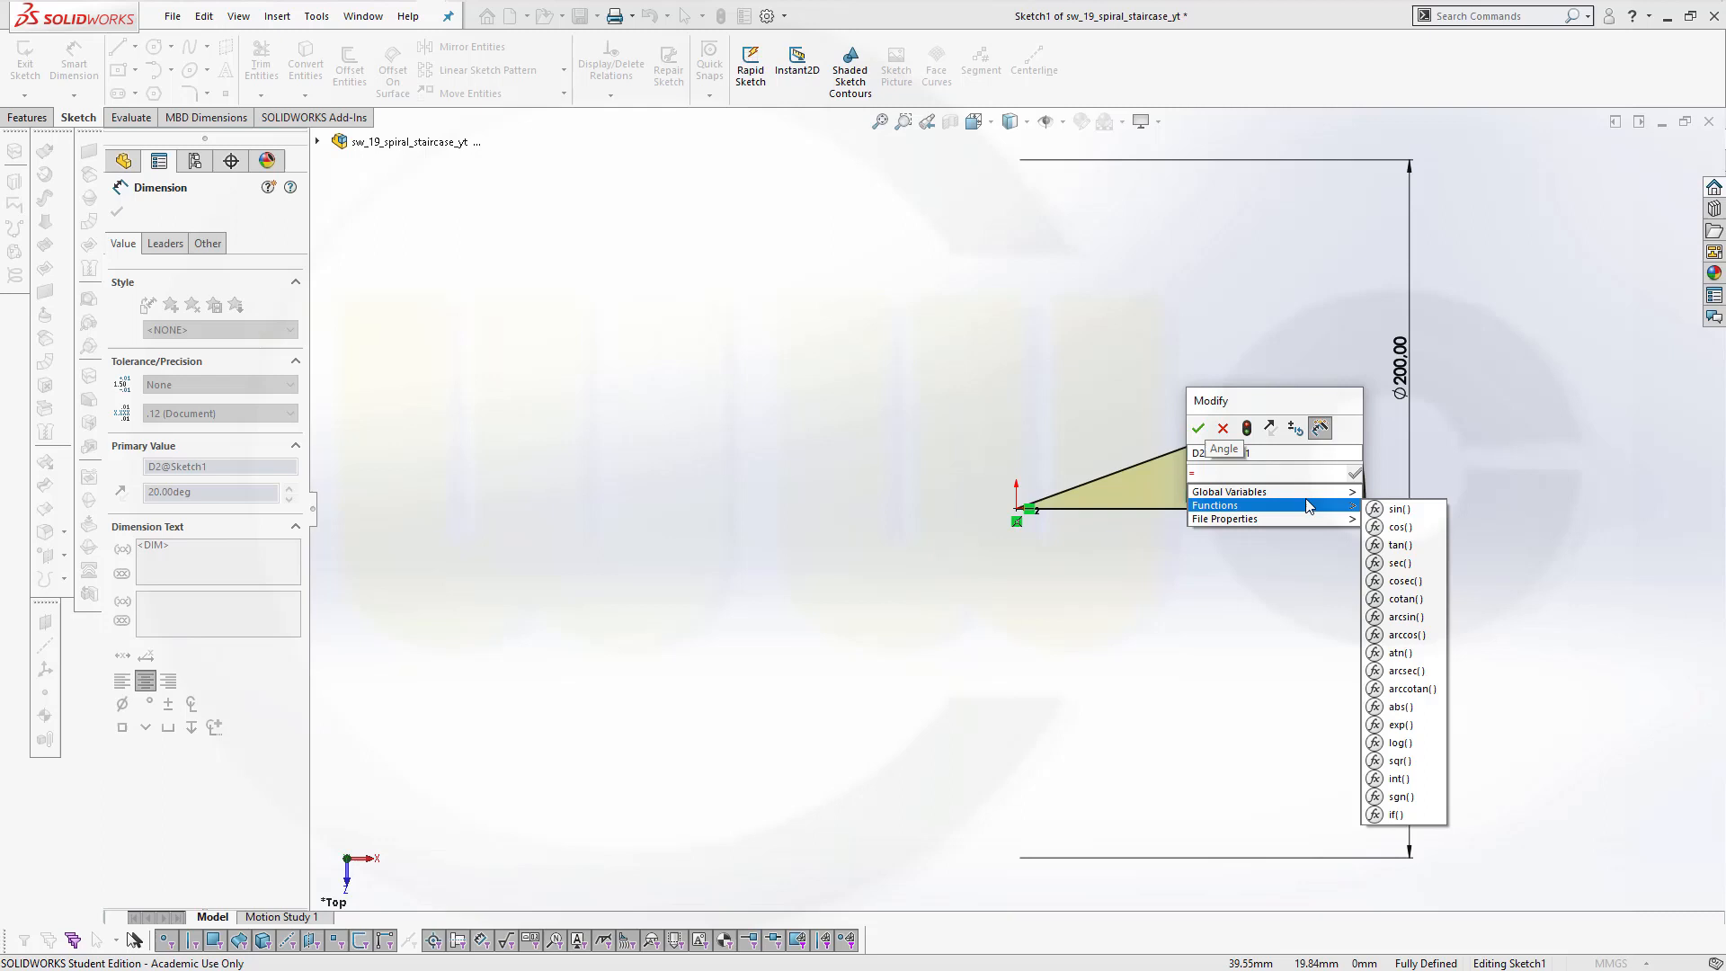
{"action": "type", "text": "=\"step_angle\""}
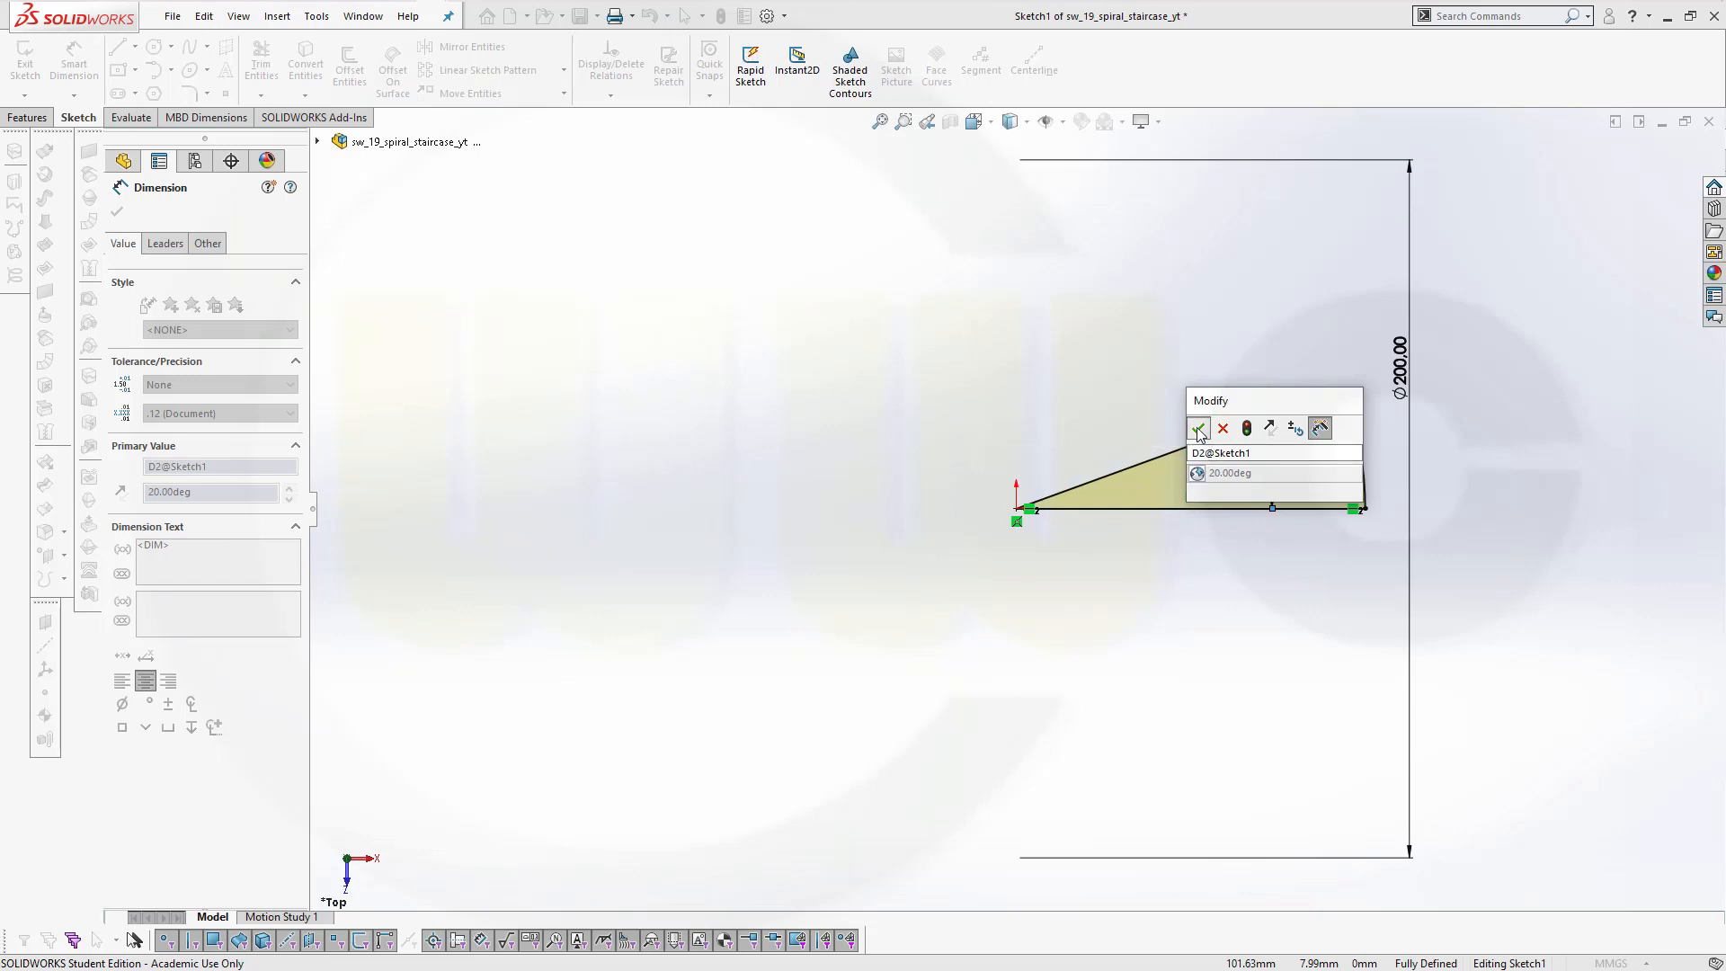
{"action": "left_click", "coordinate": [1198, 428]}
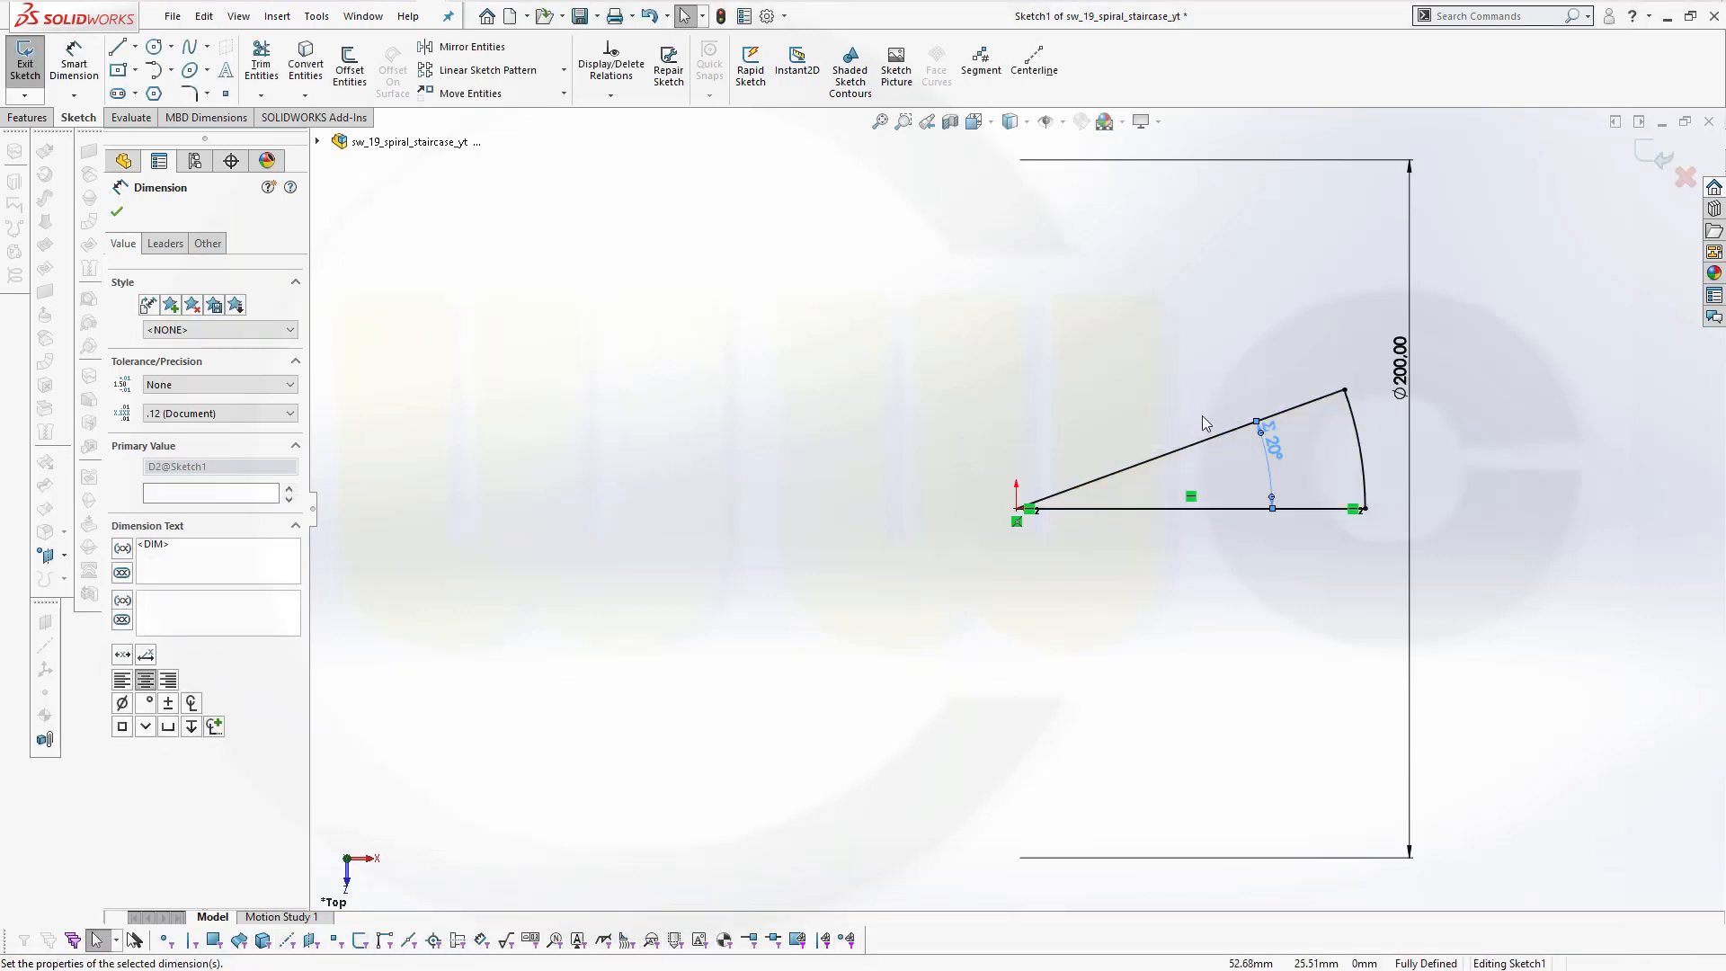
{"action": "mouse_move", "coordinate": [1283, 441]}
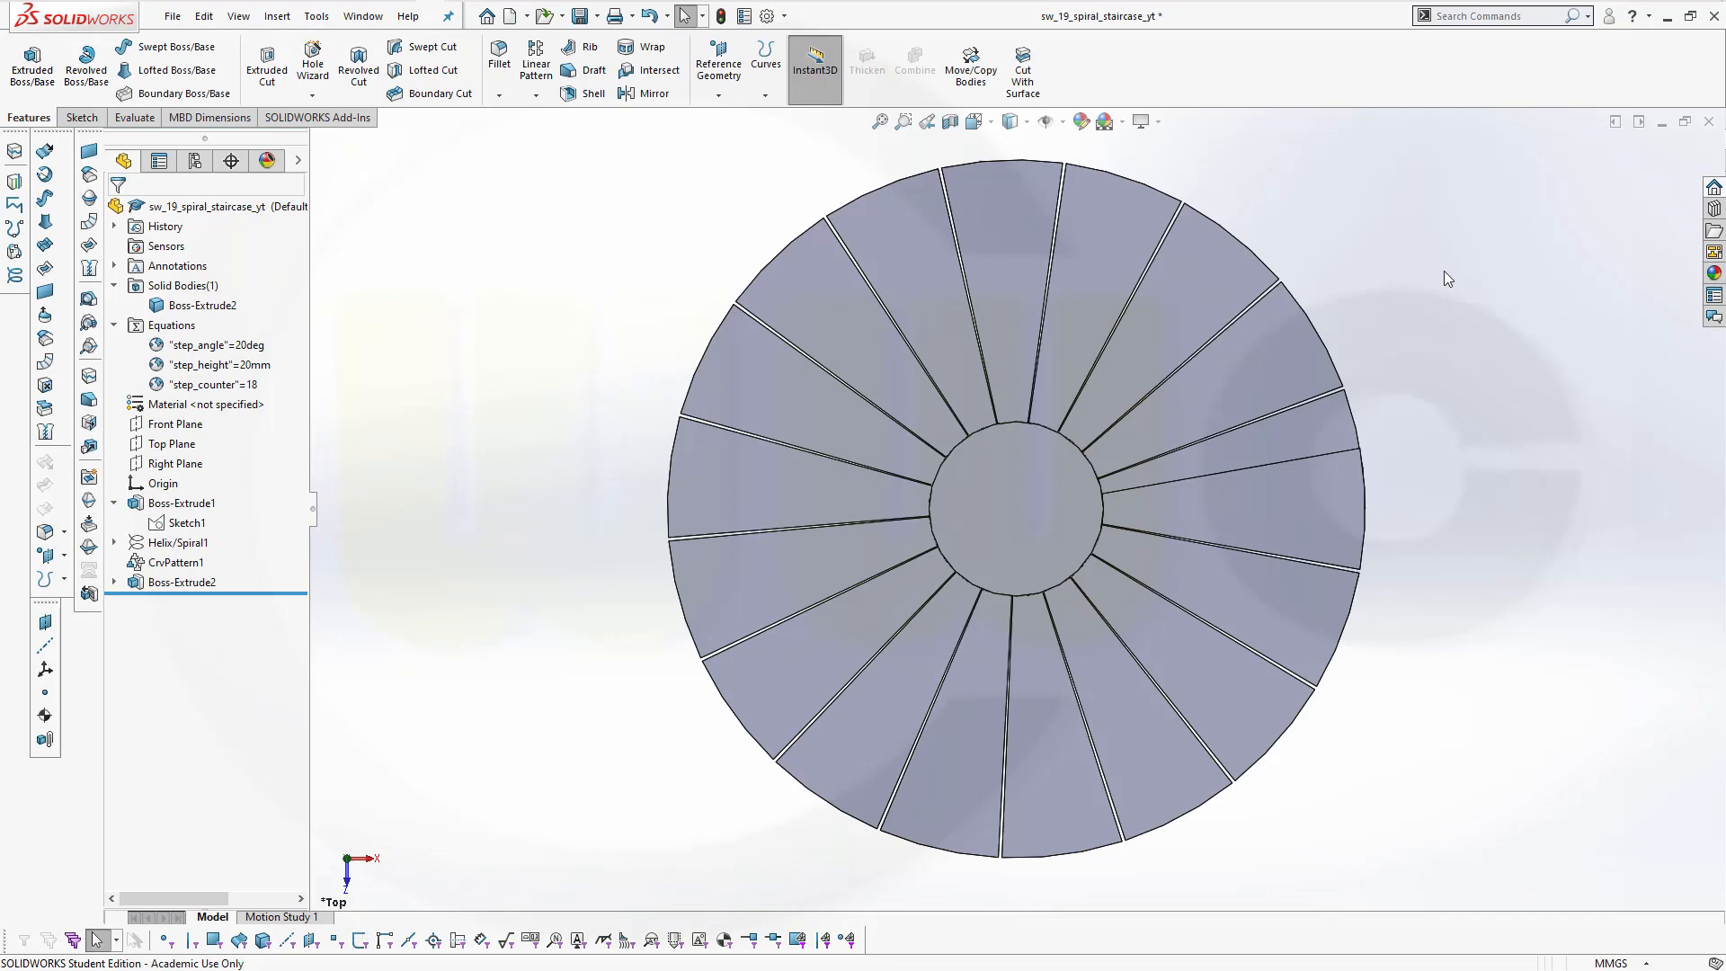
{"action": "mouse_move", "coordinate": [622, 446]}
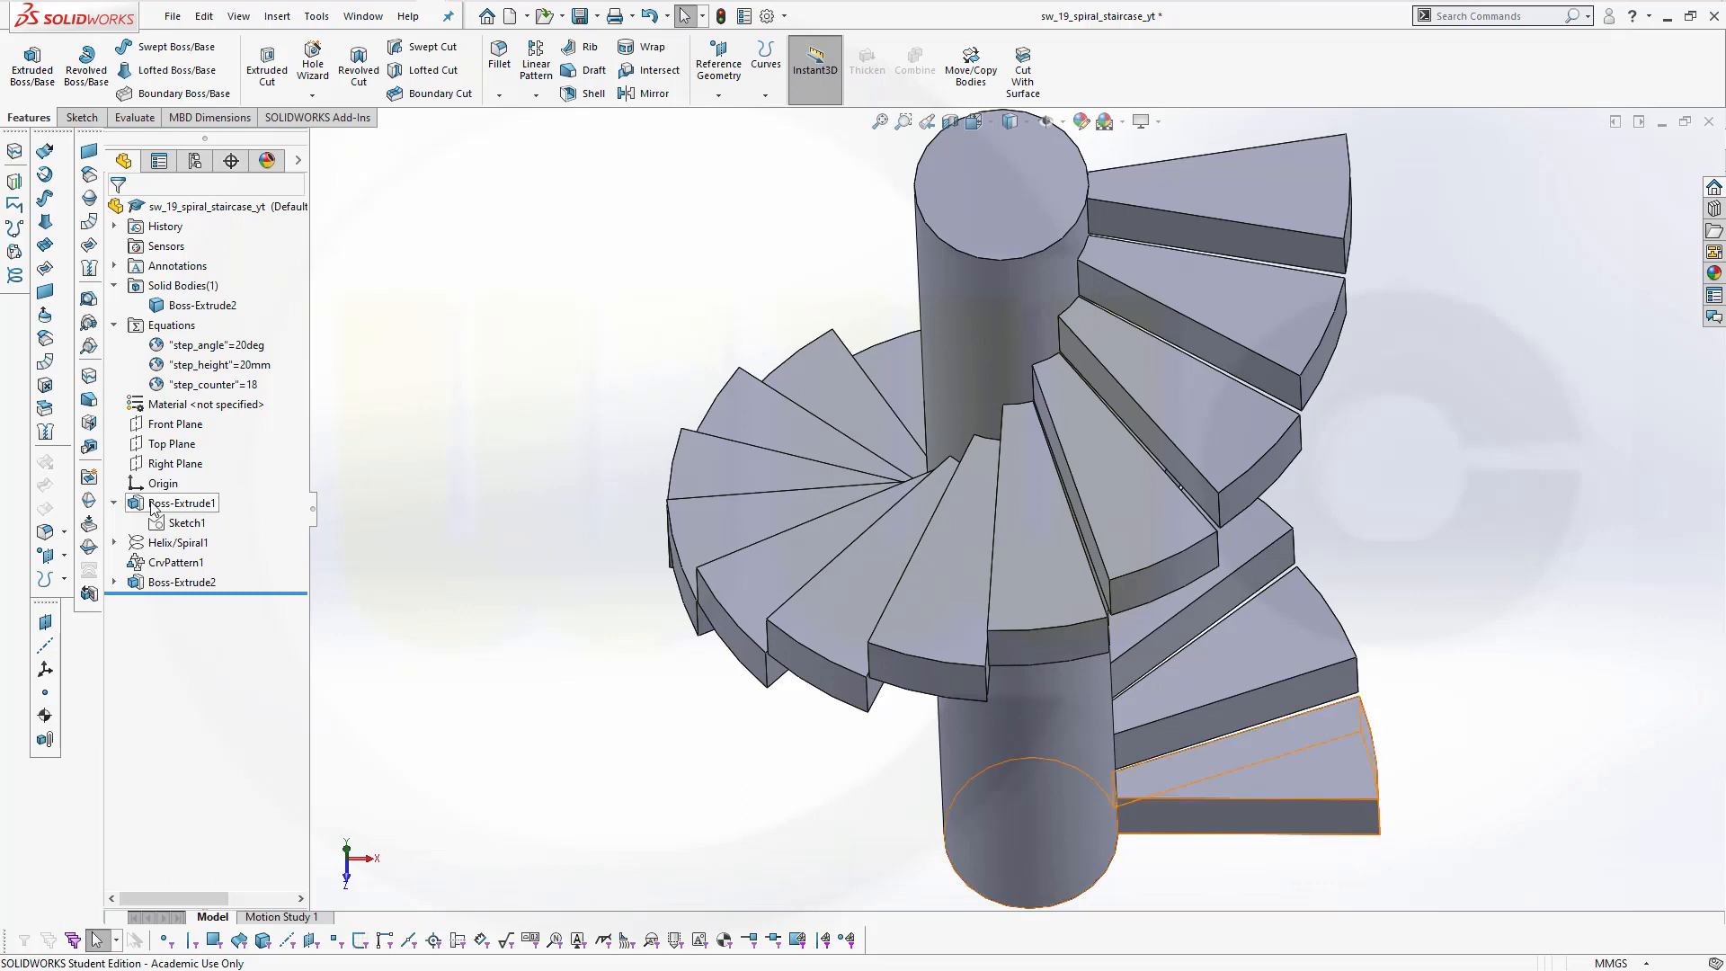
Set Boss-Extrude1's 20 mm depth to ="step_height" and apply.
{"action": "left_click", "coordinate": [182, 503]}
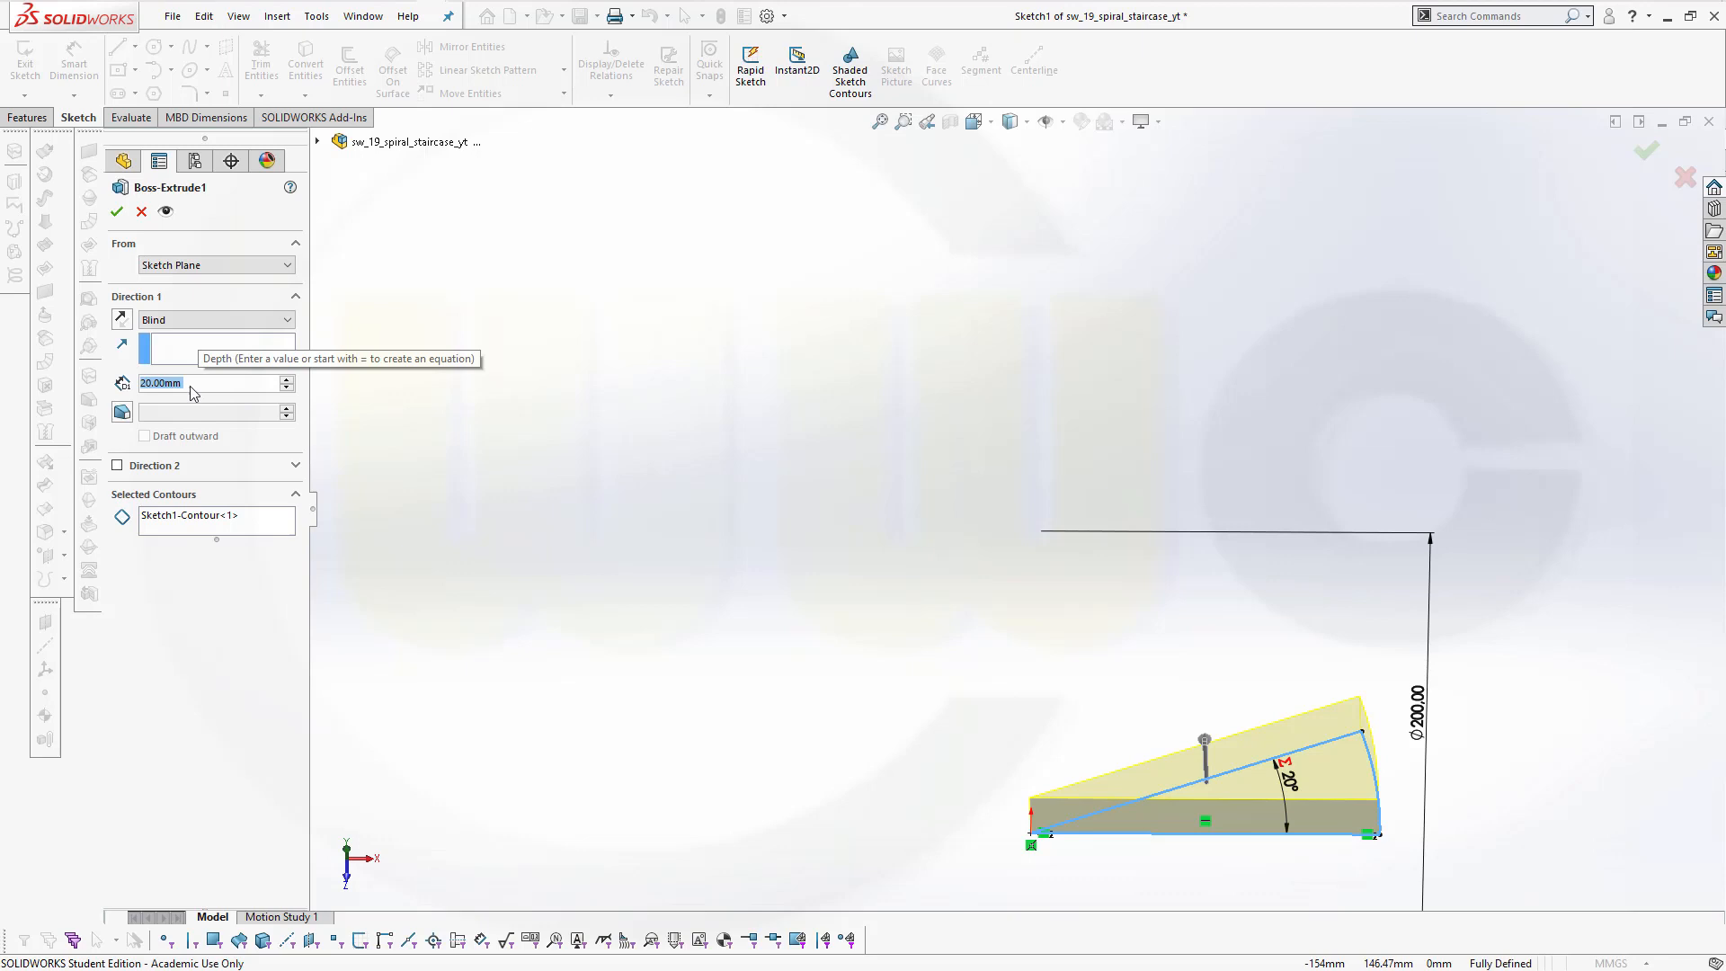
{"action": "mouse_move", "coordinate": [244, 393]}
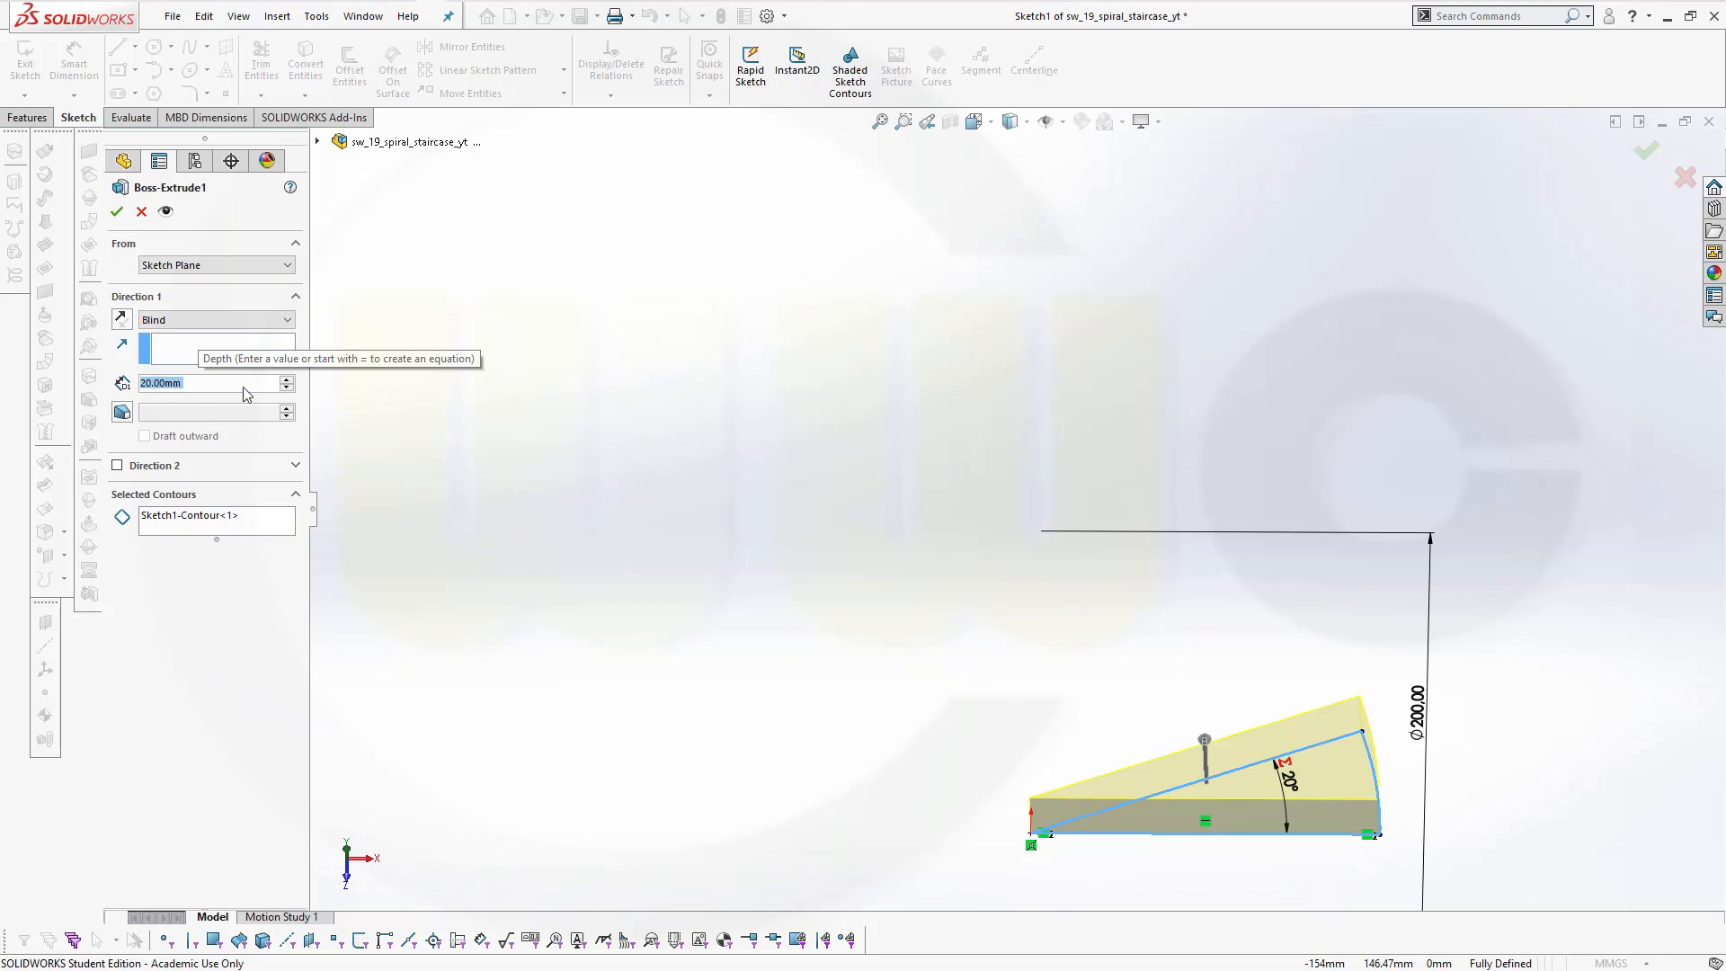
{"action": "type", "text": "="}
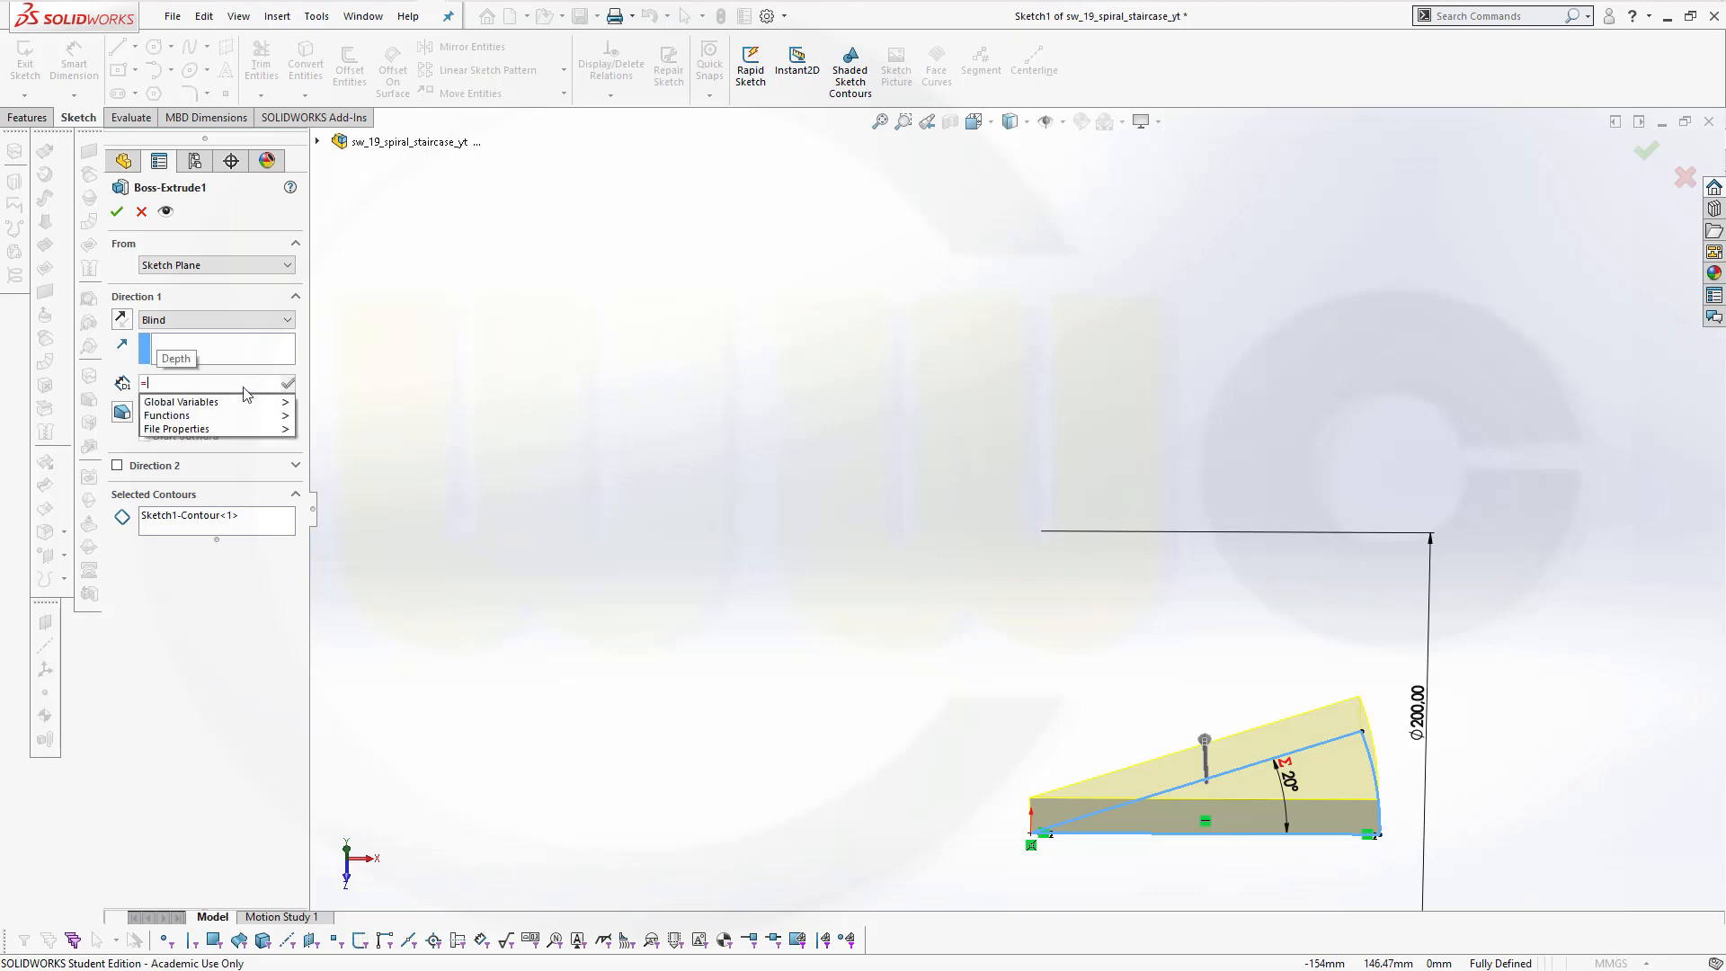
{"action": "left_click", "coordinate": [166, 416]}
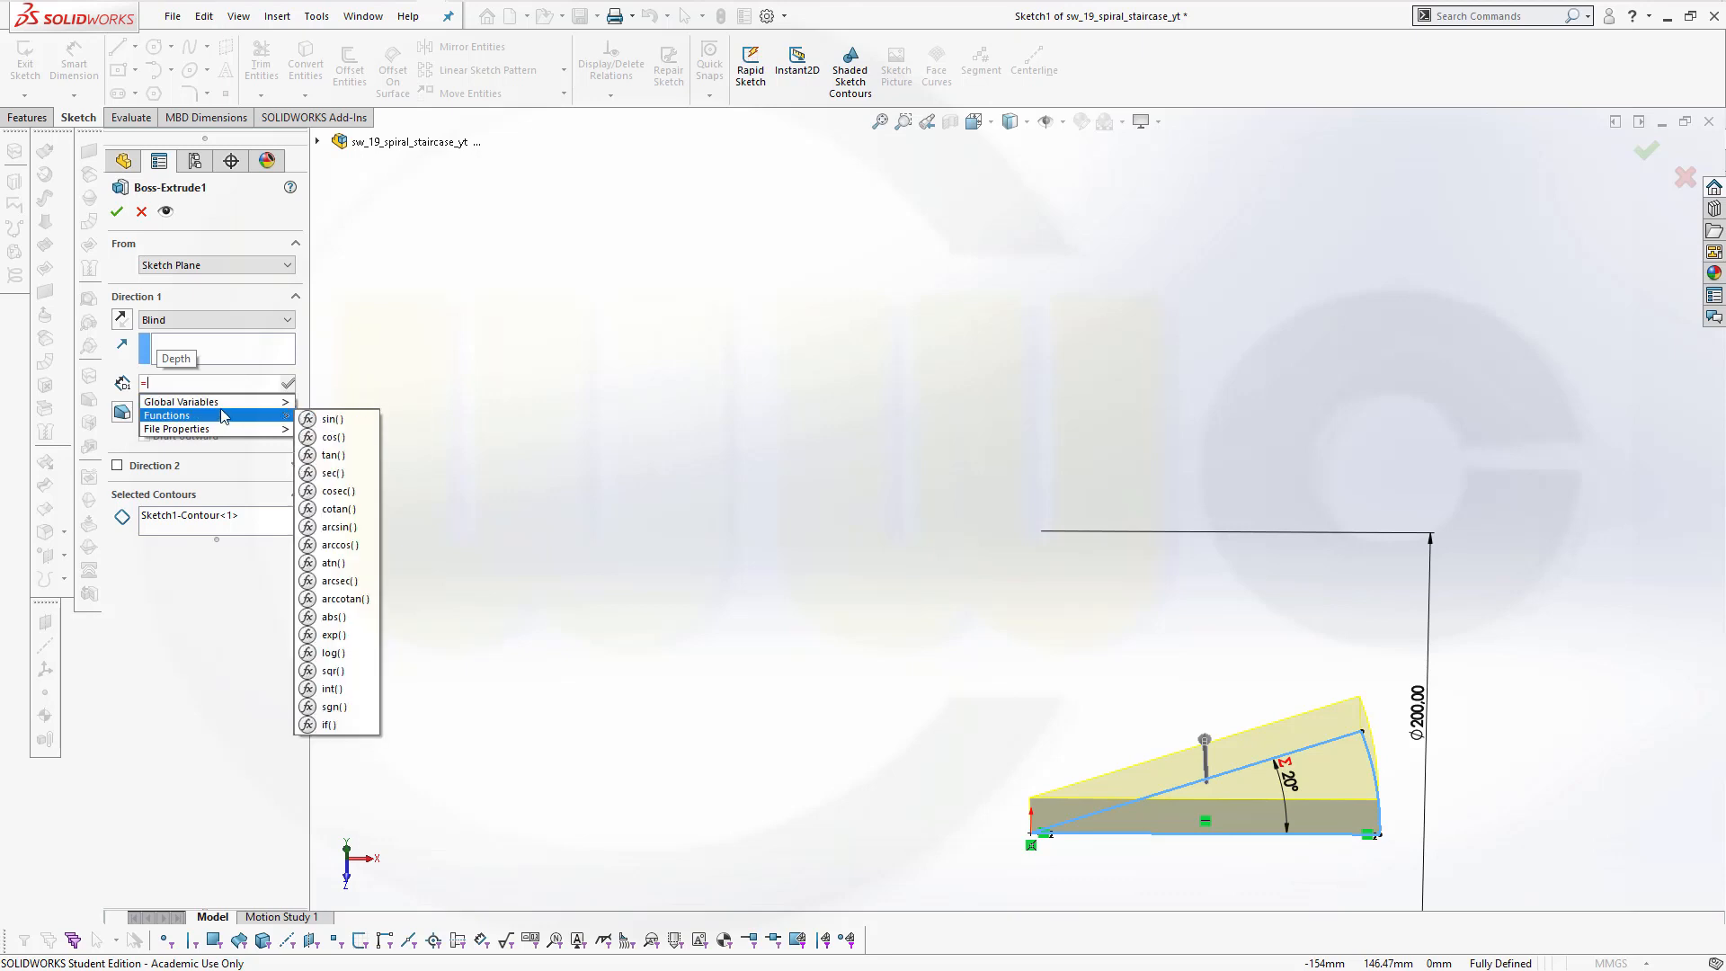
{"action": "mouse_move", "coordinate": [335, 420]}
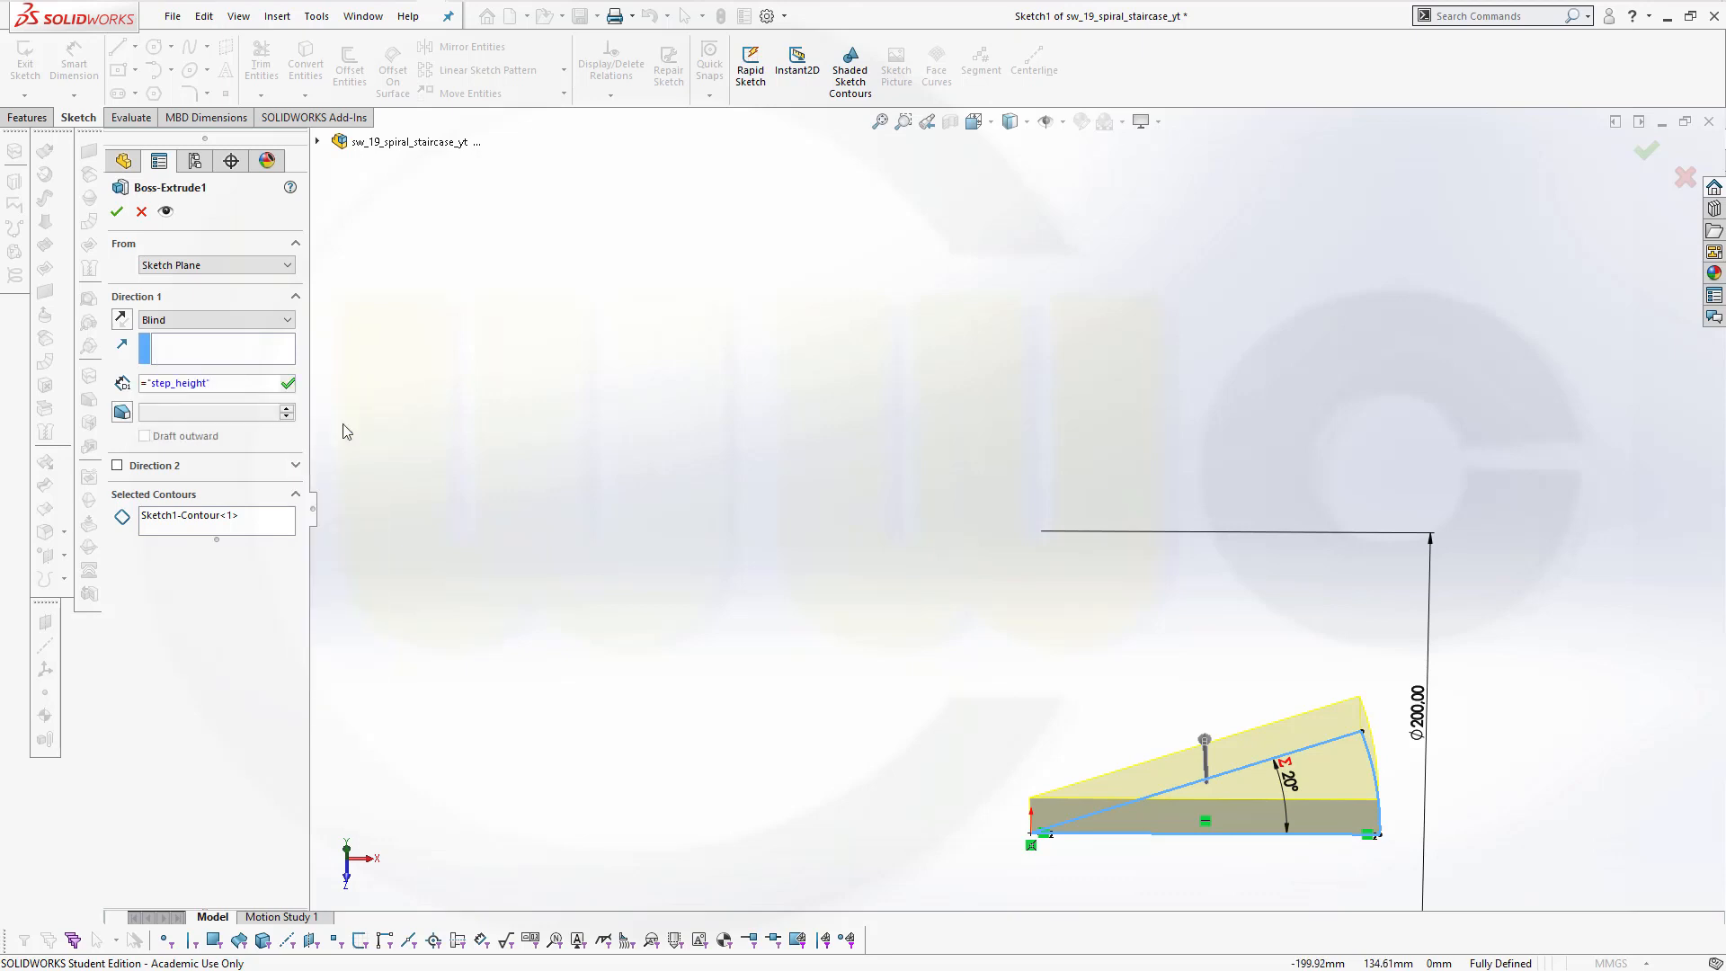
{"action": "left_click", "coordinate": [288, 383]}
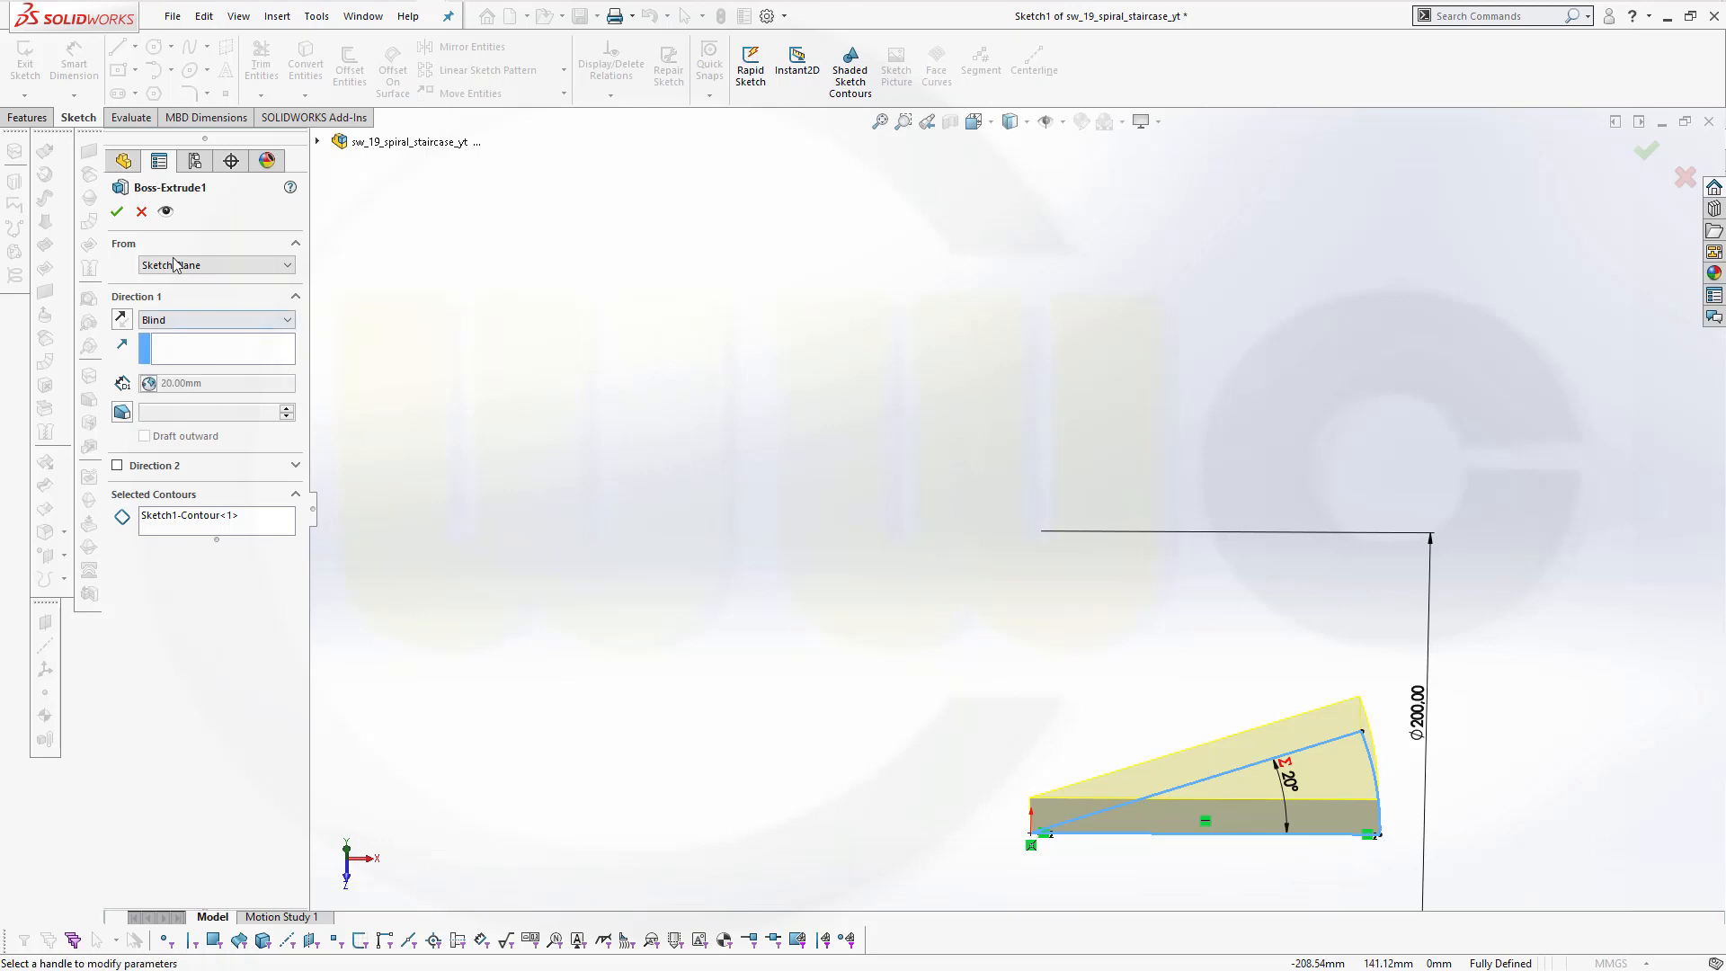
{"action": "left_click", "coordinate": [117, 210]}
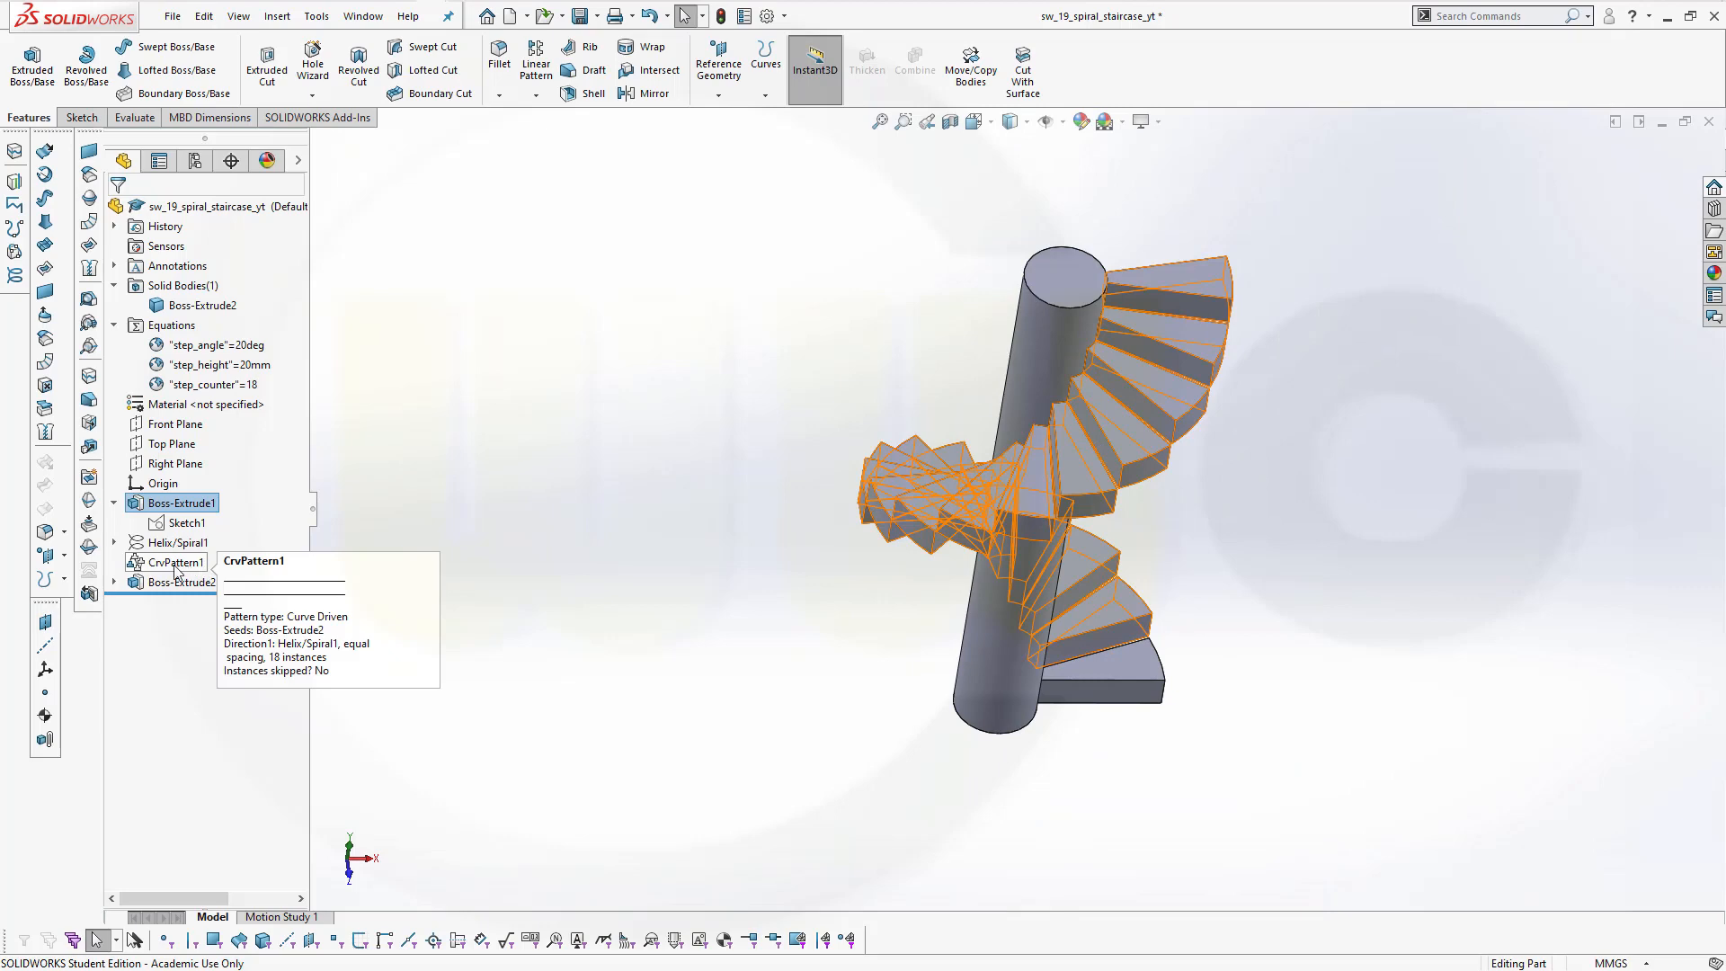
Set CrvPattern1's number of instances to ="step_counter" and apply.
{"action": "left_click", "coordinate": [181, 581]}
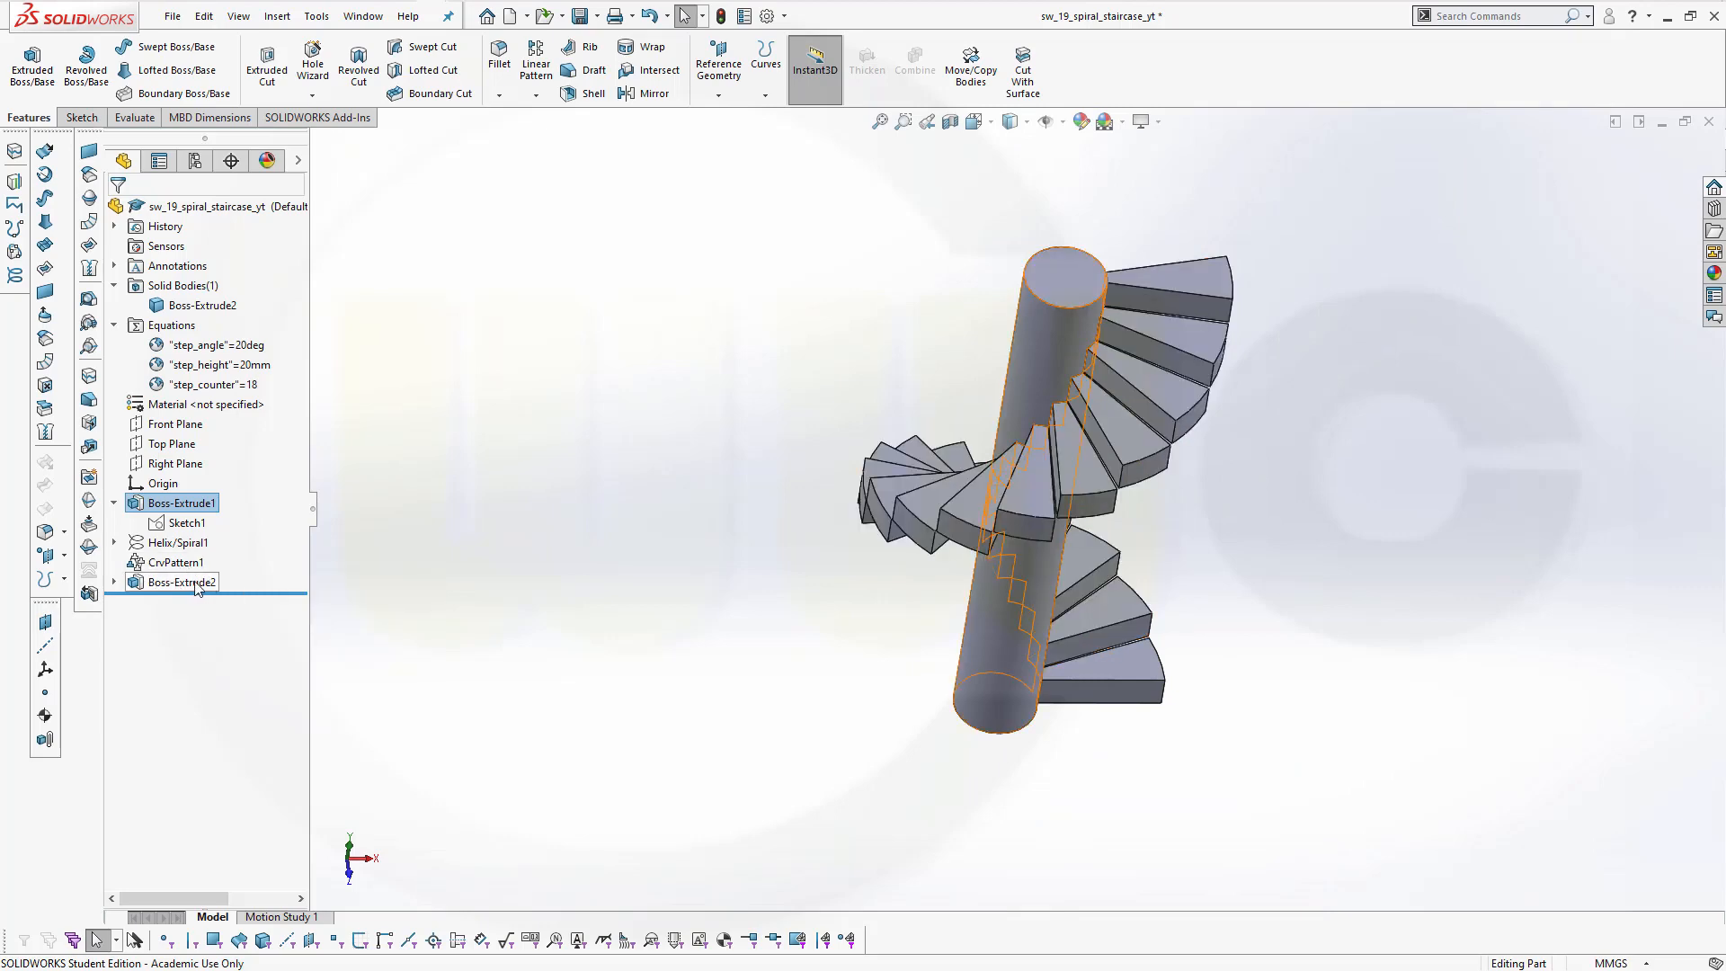
{"action": "left_click", "coordinate": [177, 563]}
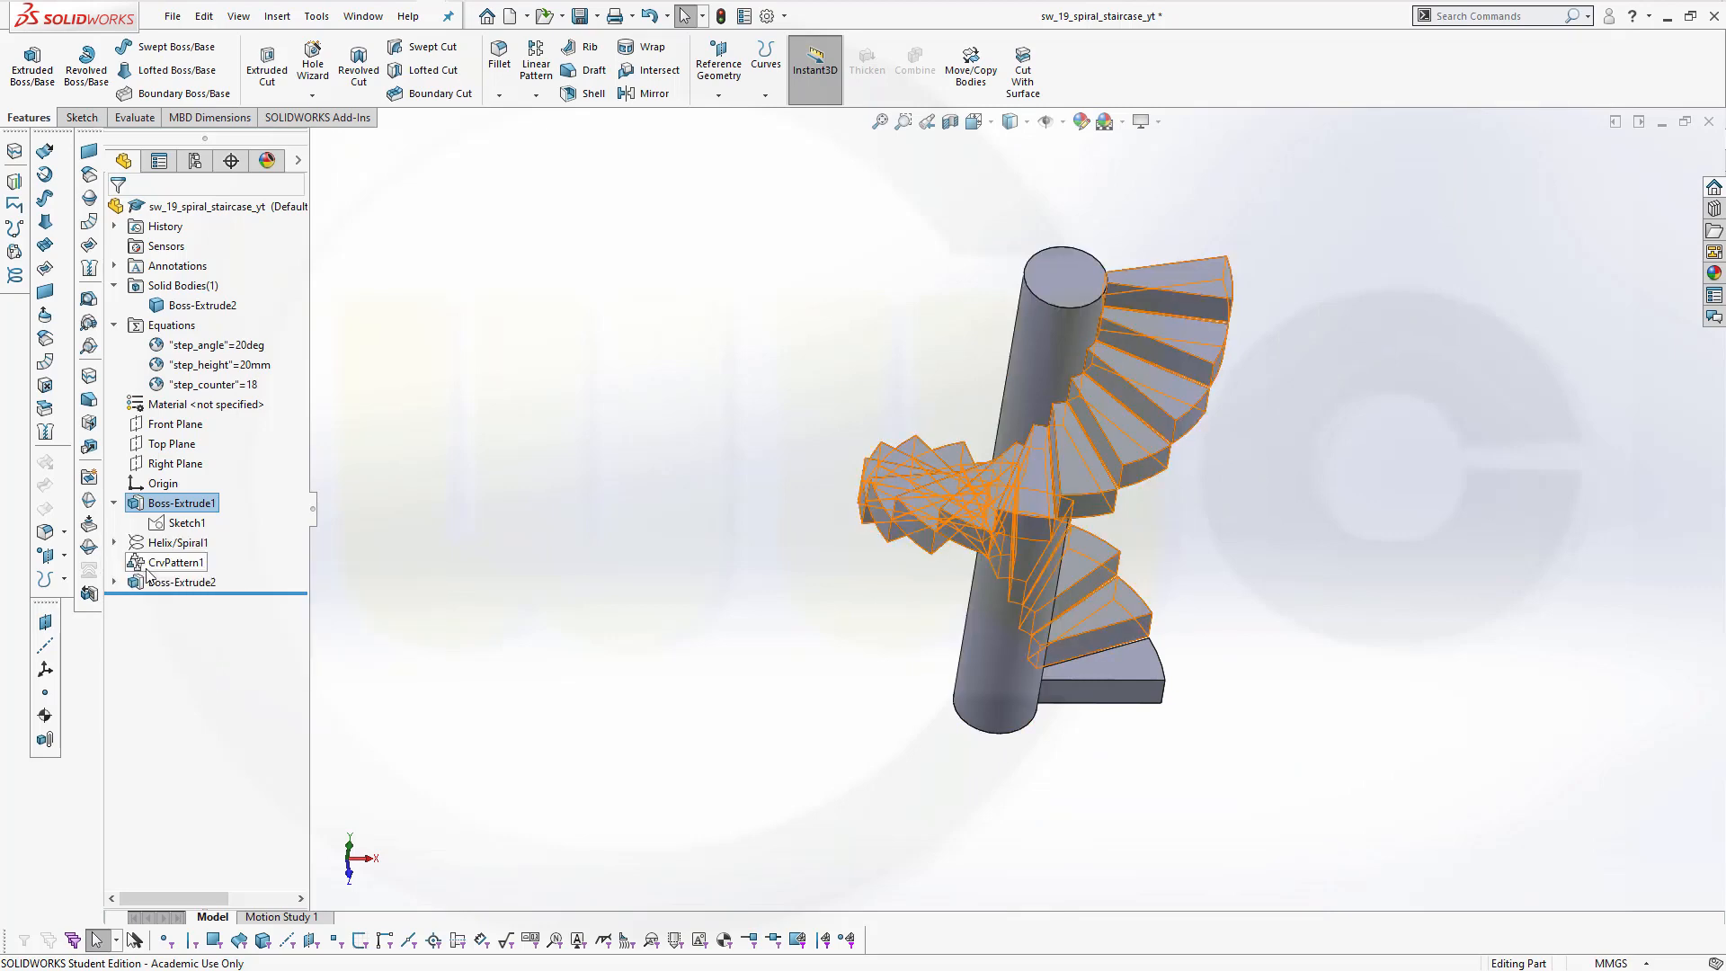
{"action": "left_click", "coordinate": [176, 563]}
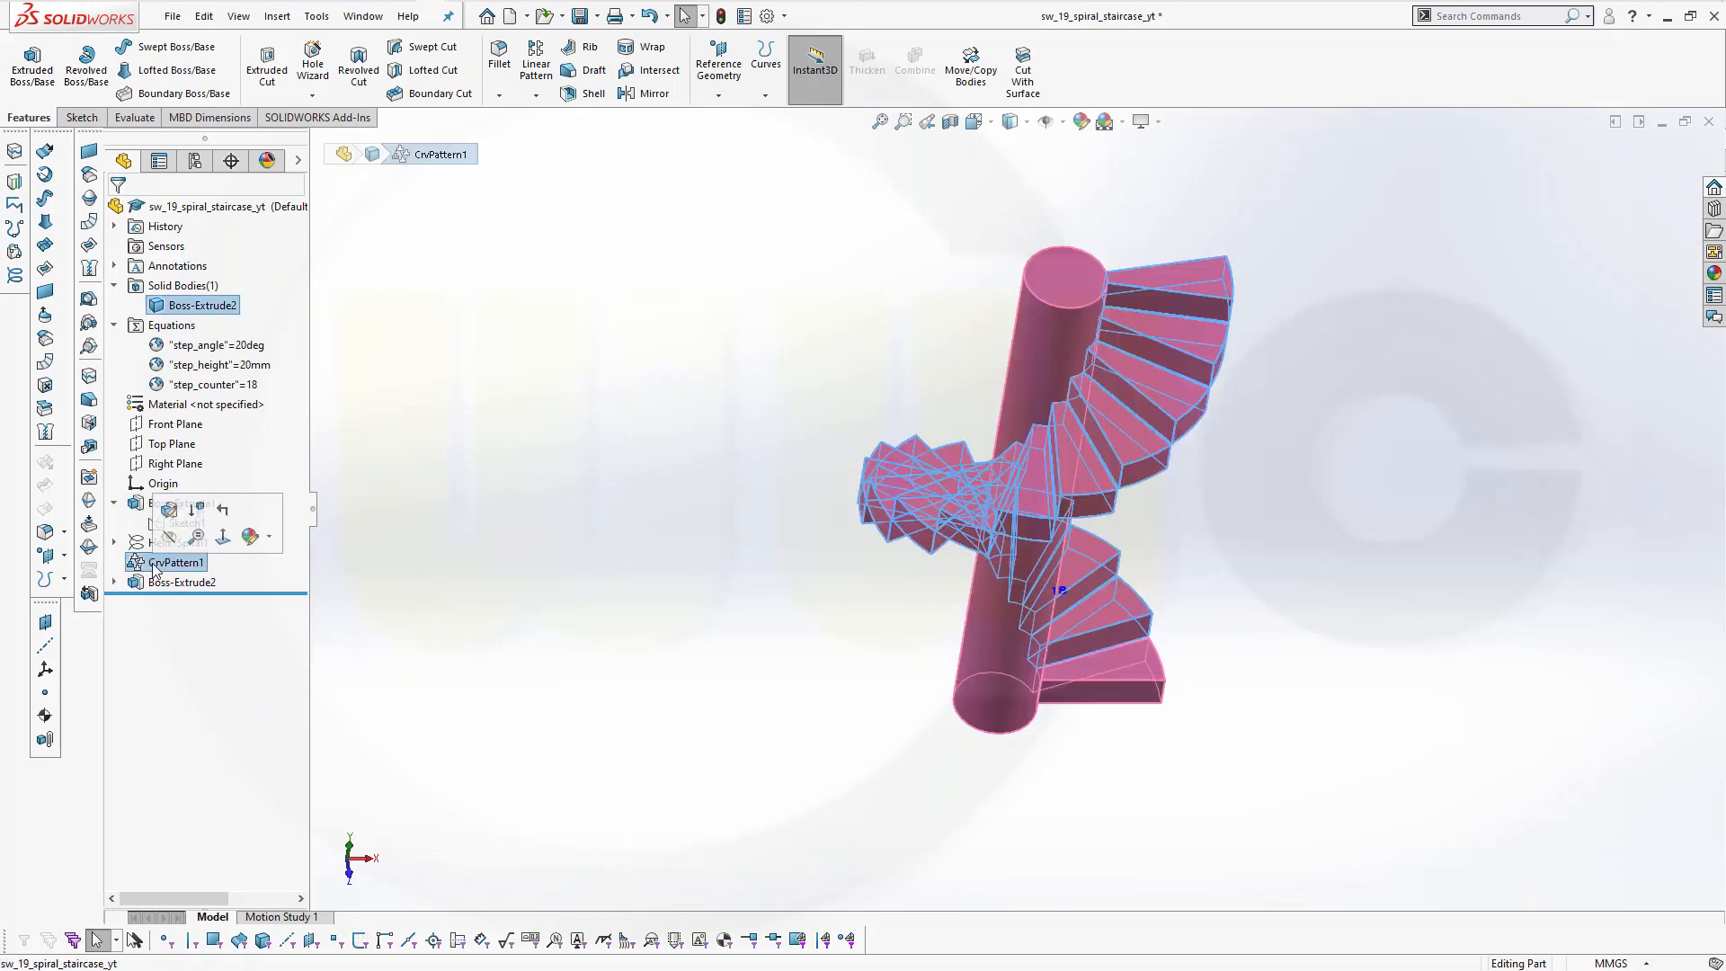
{"action": "left_click", "coordinate": [113, 503]}
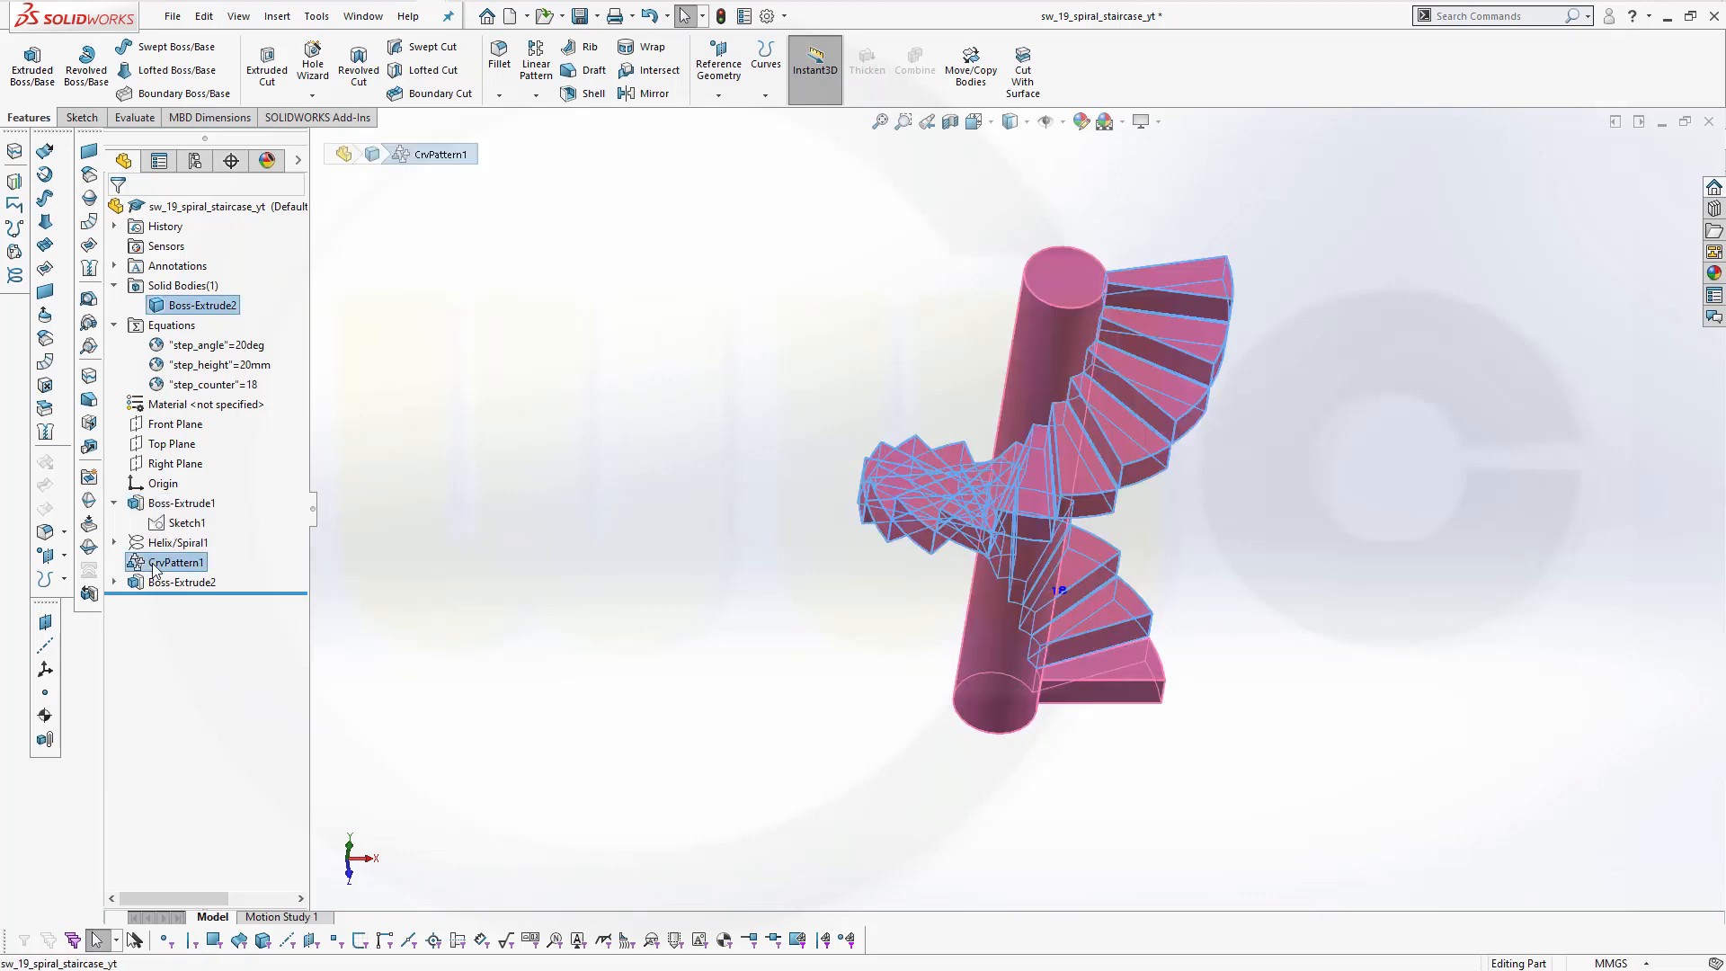
{"action": "right_click", "coordinate": [173, 563]}
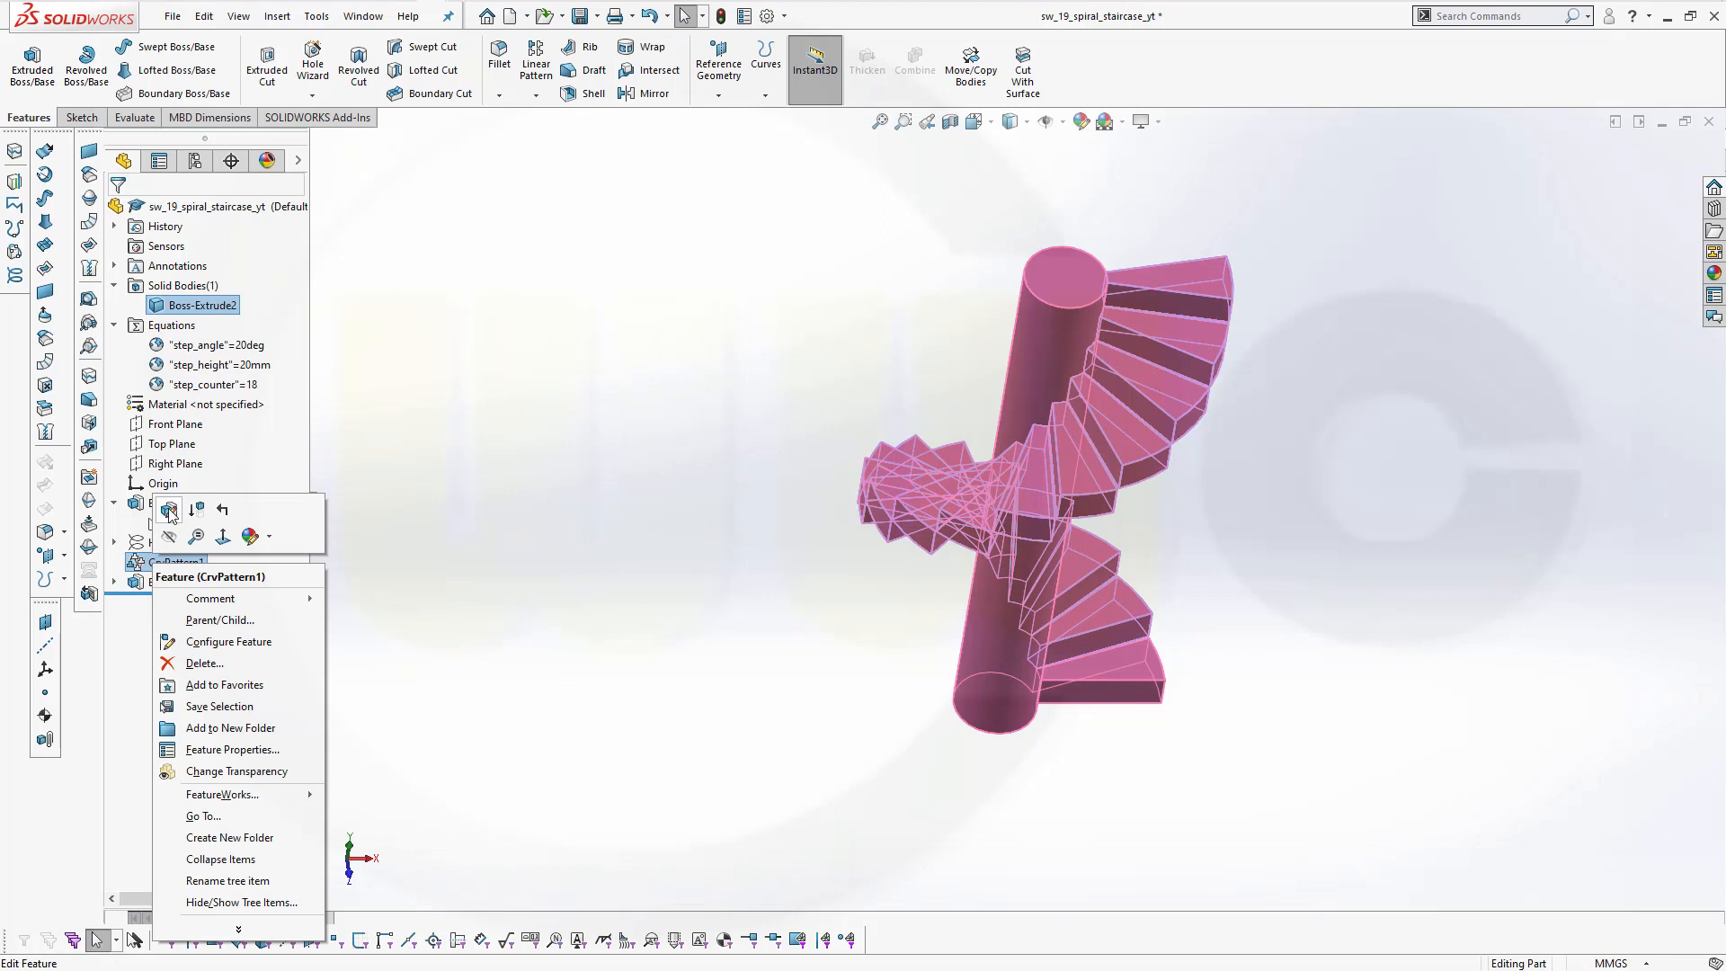
{"action": "left_click", "coordinate": [169, 508]}
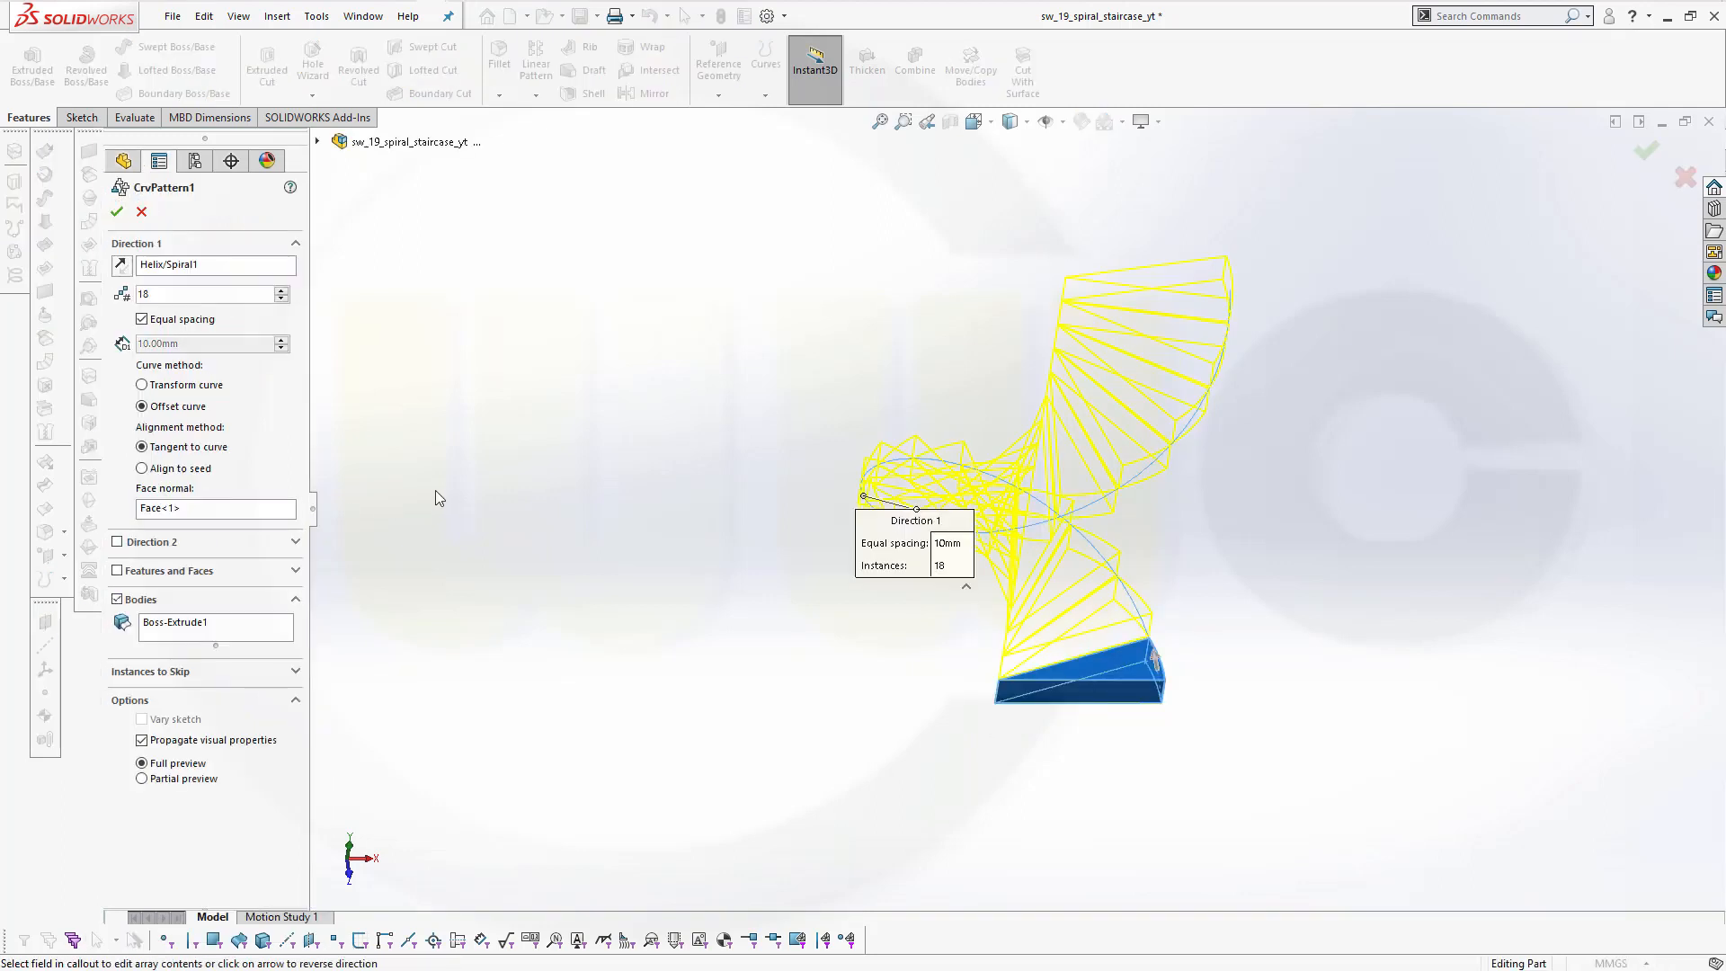
{"action": "mouse_move", "coordinate": [156, 293]}
{"action": "type", "text": "="}
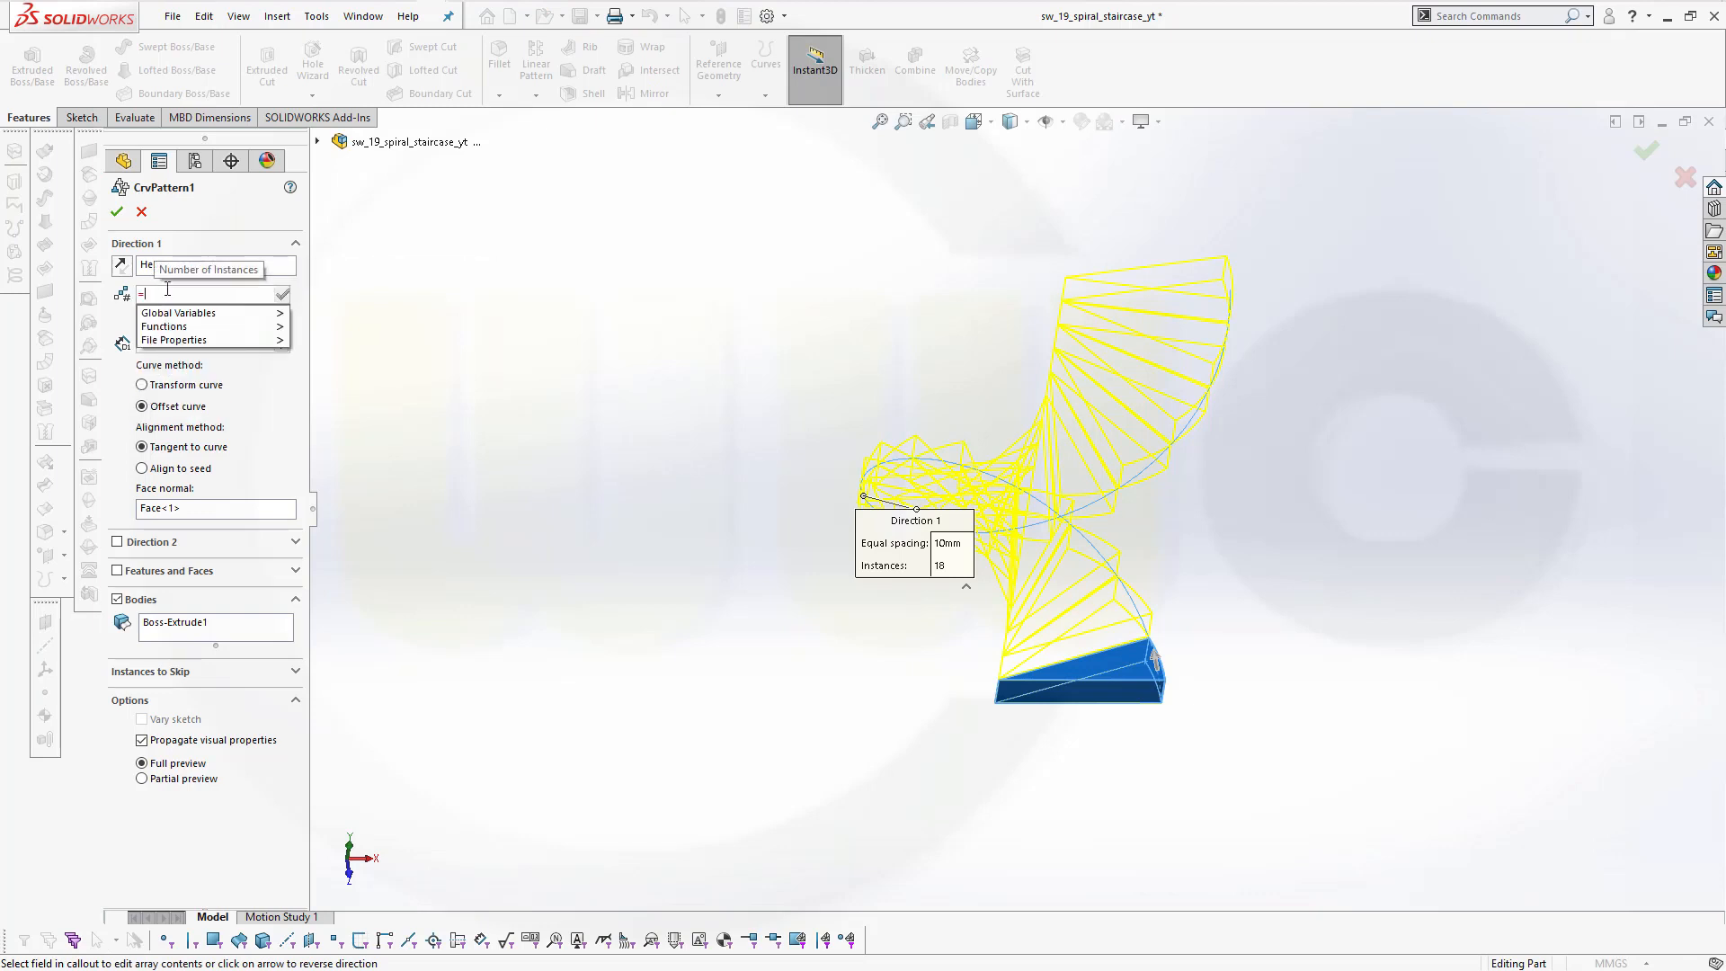
{"action": "left_click", "coordinate": [176, 339]}
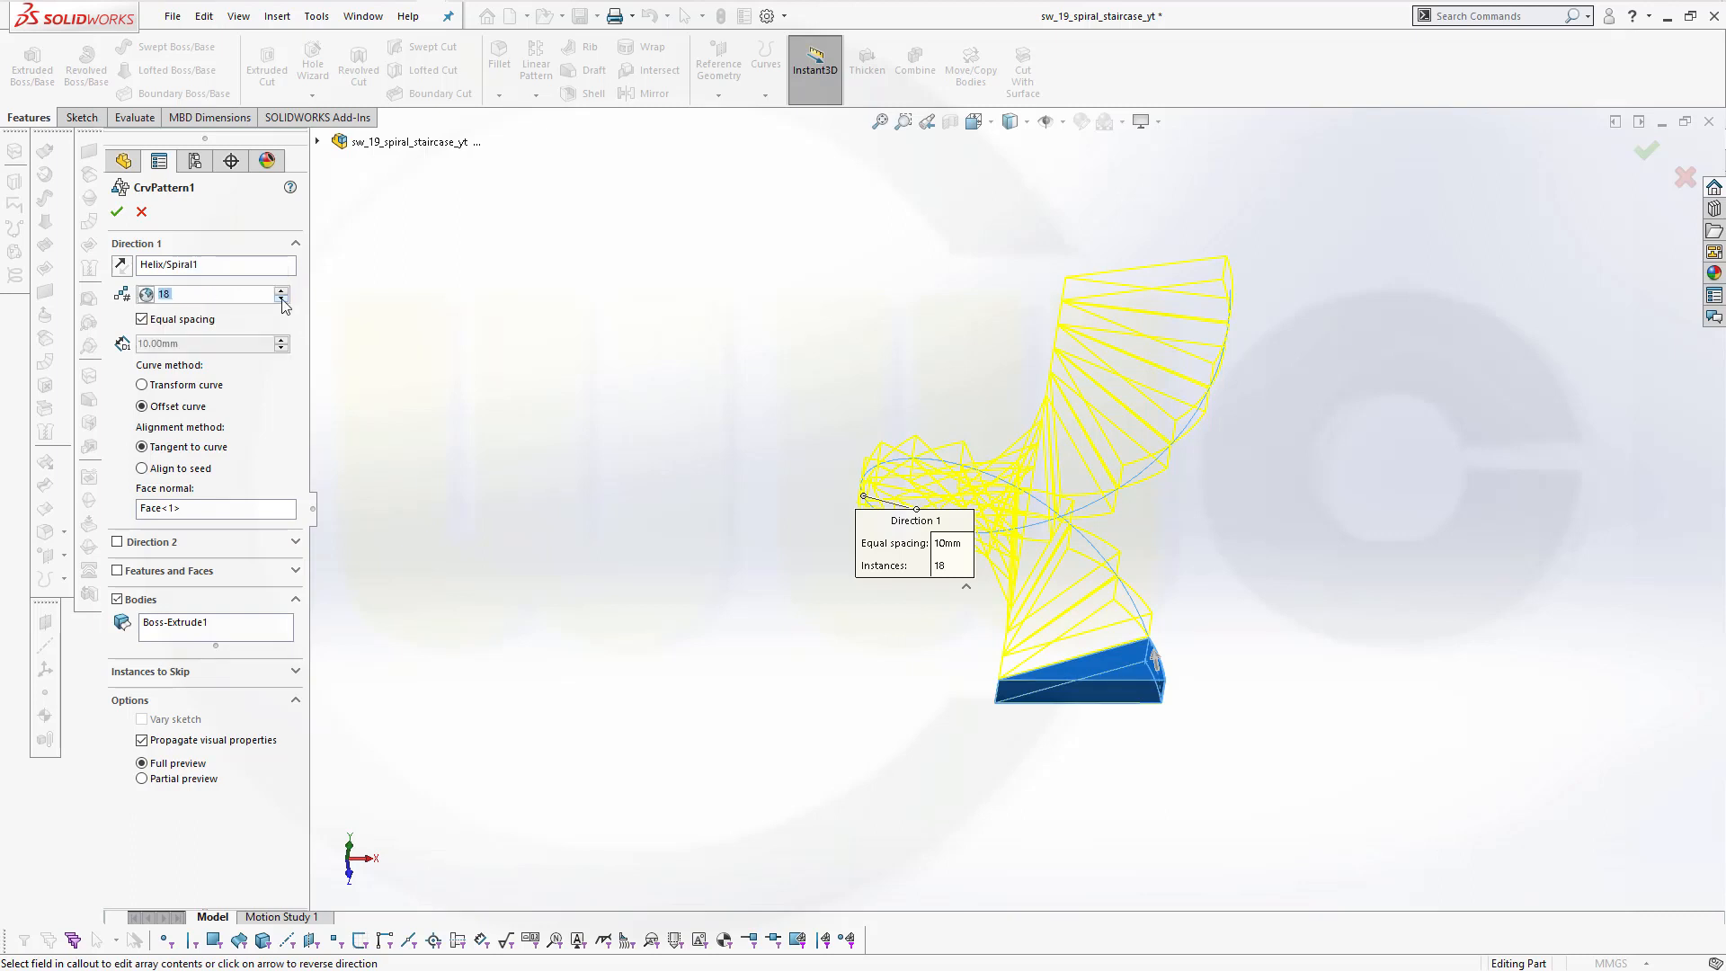
{"action": "left_click", "coordinate": [117, 211]}
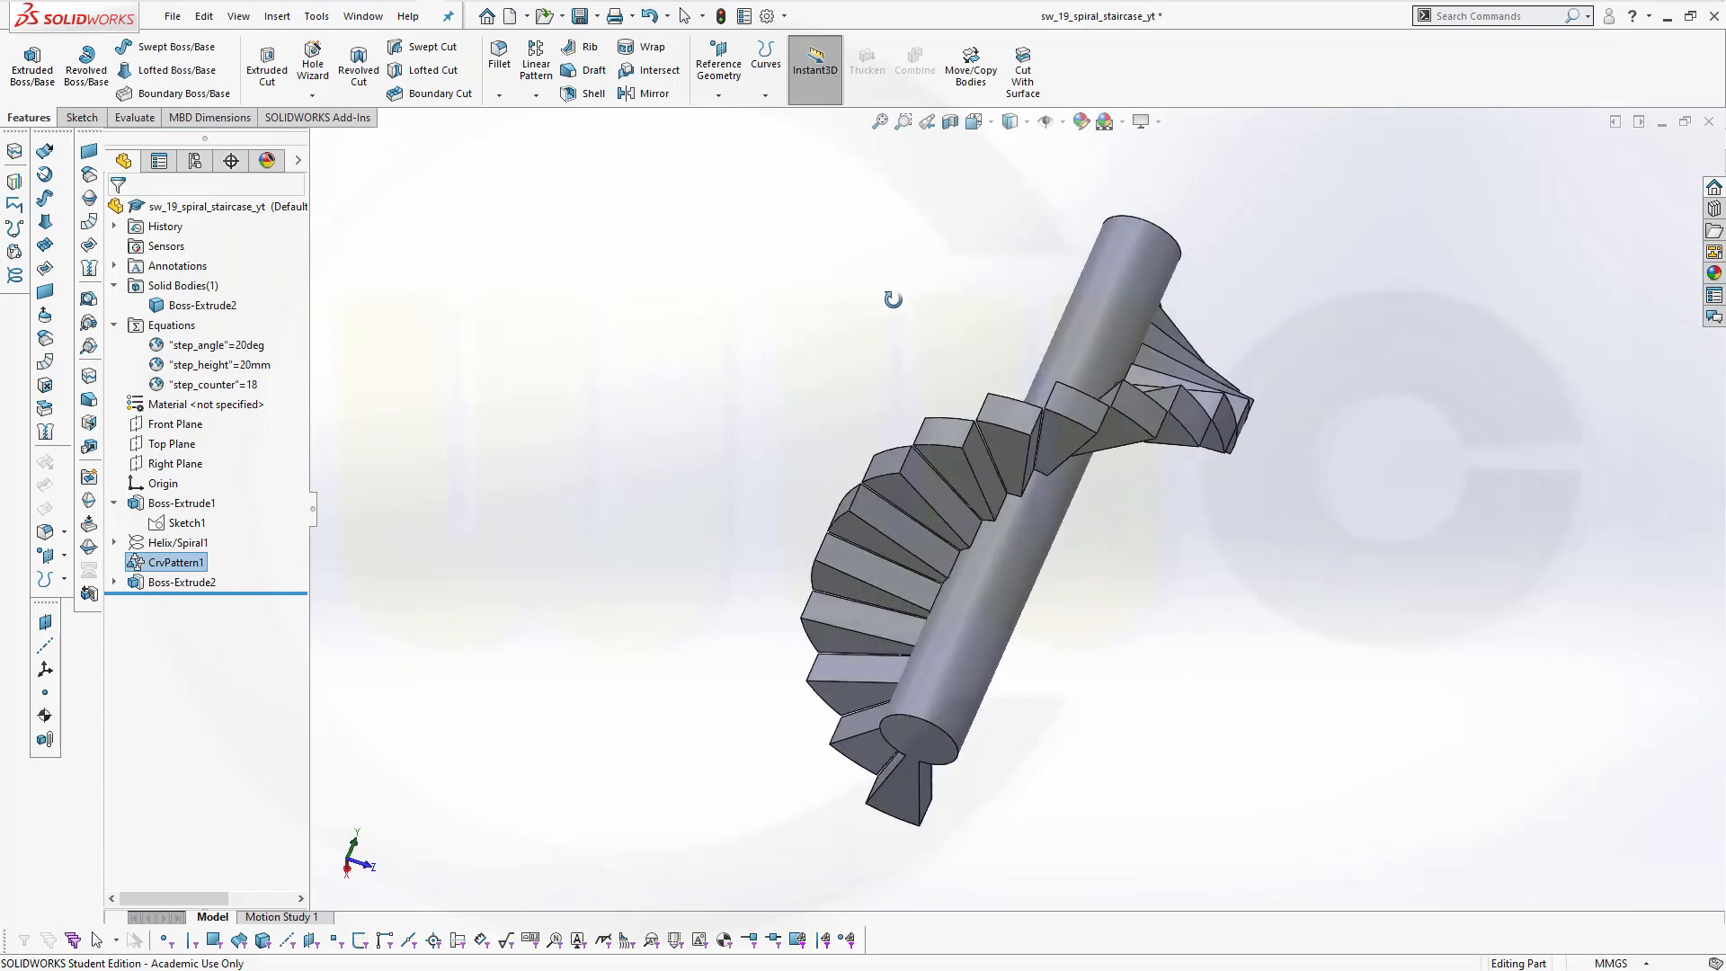
Set Boss-Extrude2's column depth to ="step_height"*("step_counter"+0.5).
{"action": "left_click", "coordinate": [181, 582]}
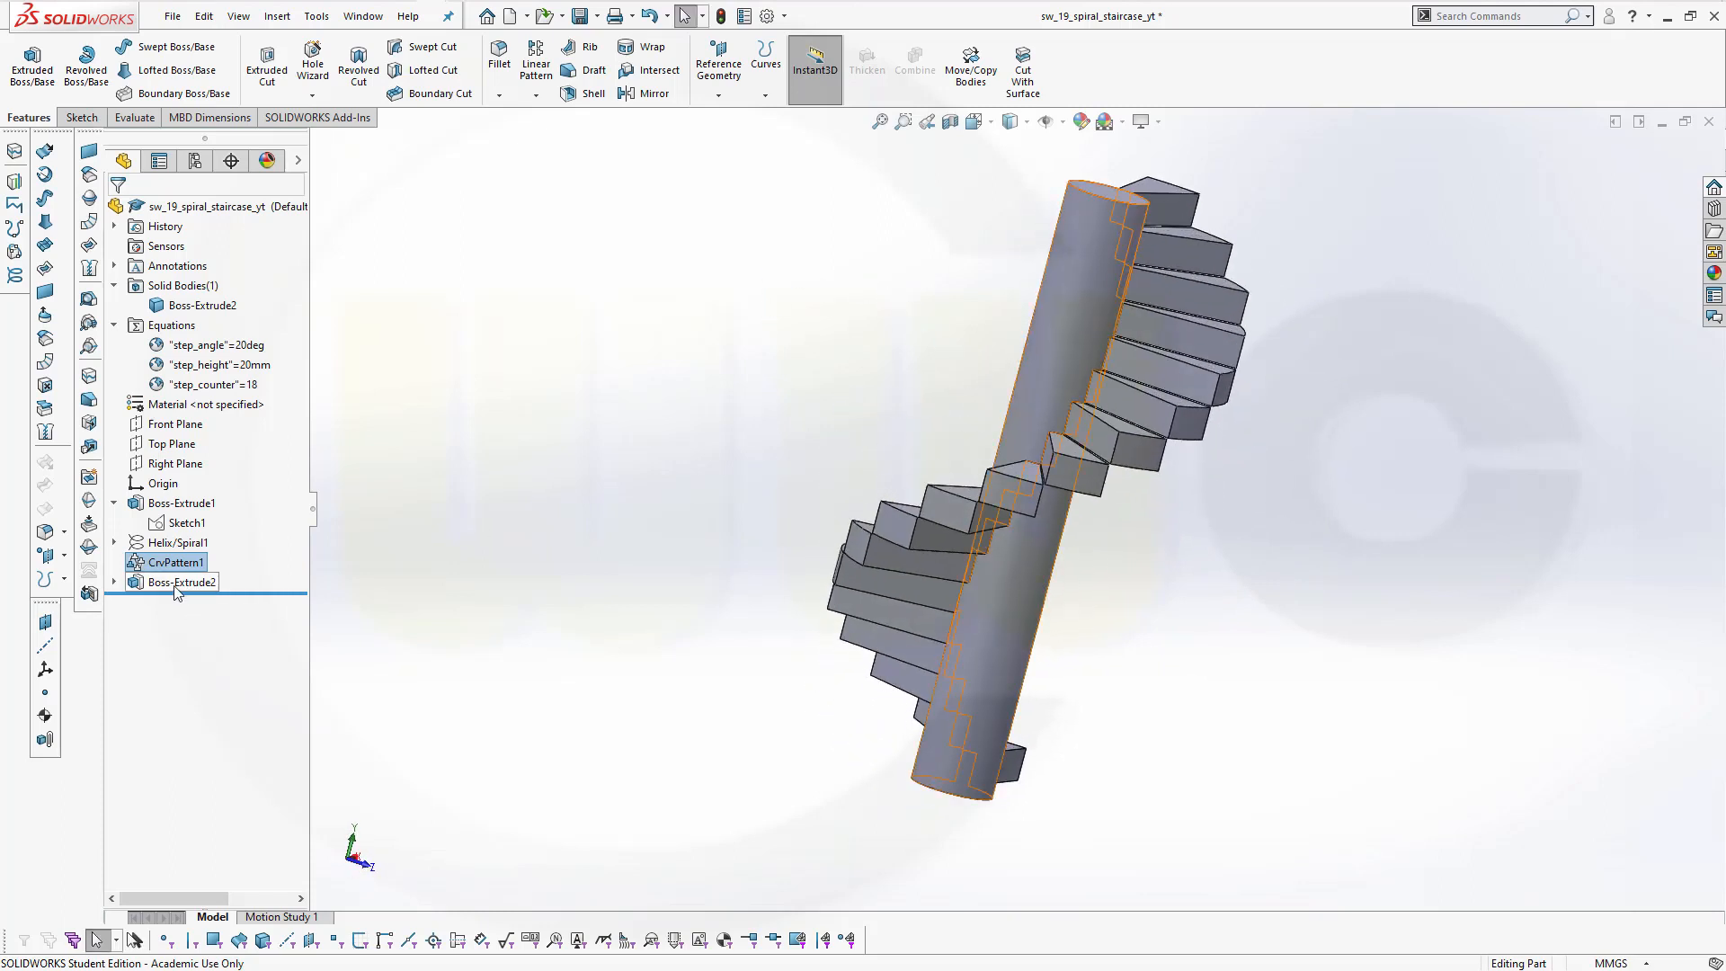
{"action": "left_click", "coordinate": [183, 581]}
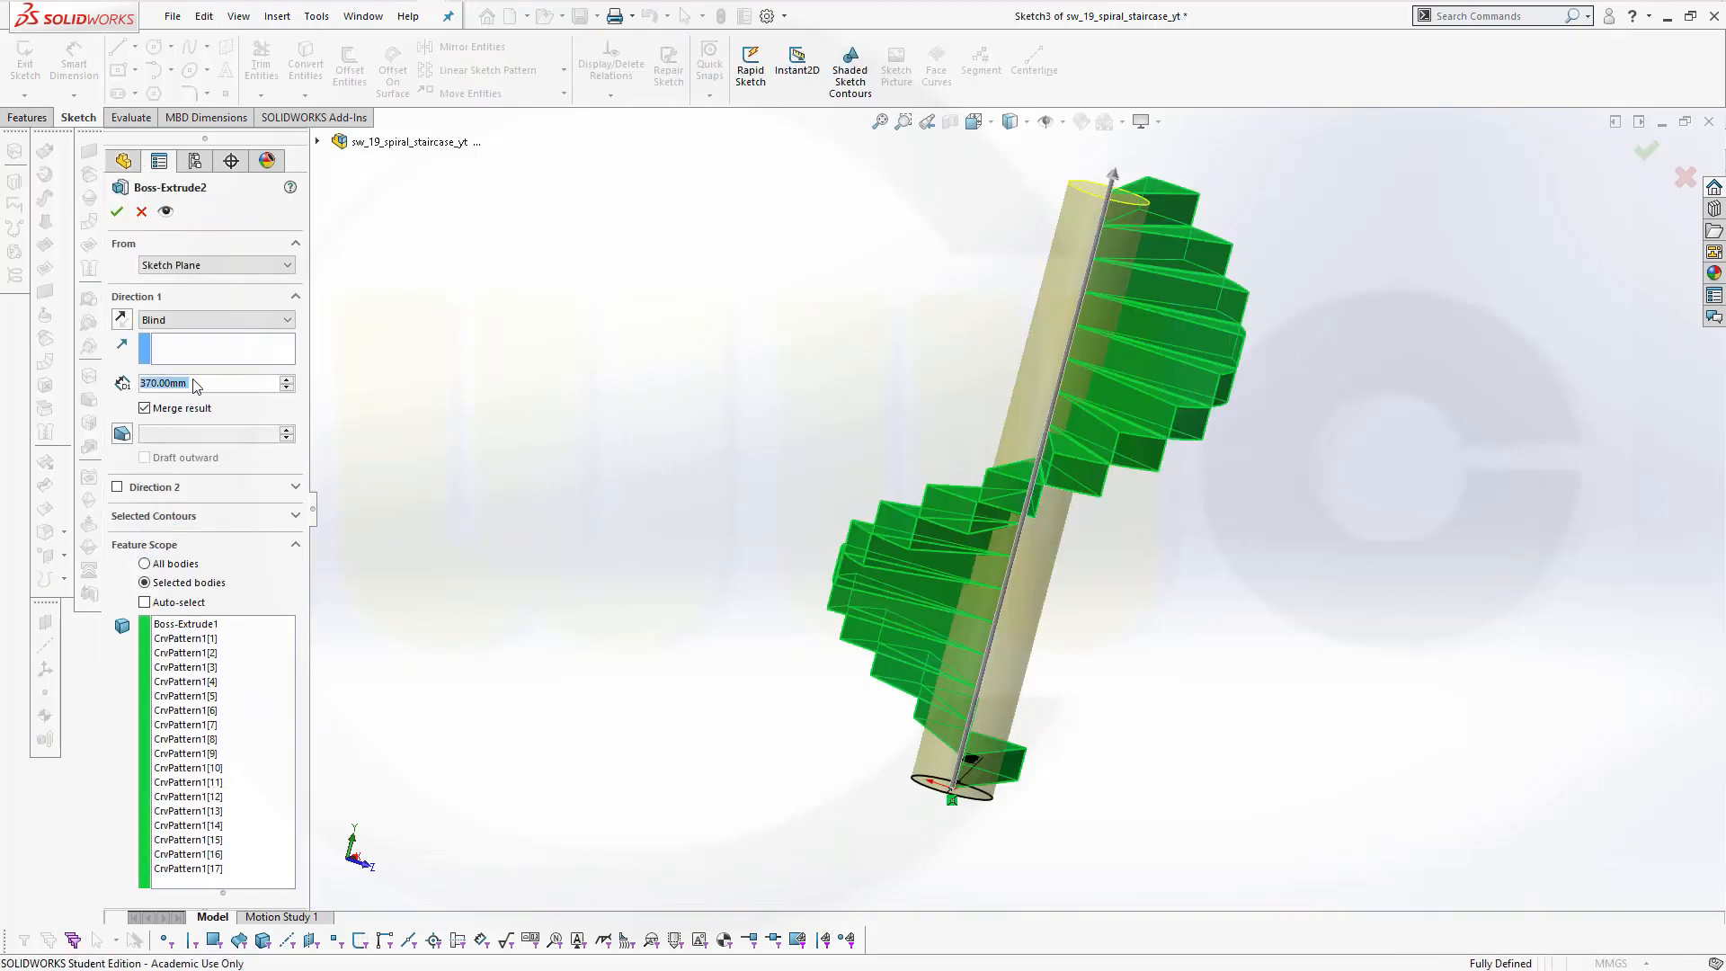
{"action": "mouse_move", "coordinate": [215, 382]}
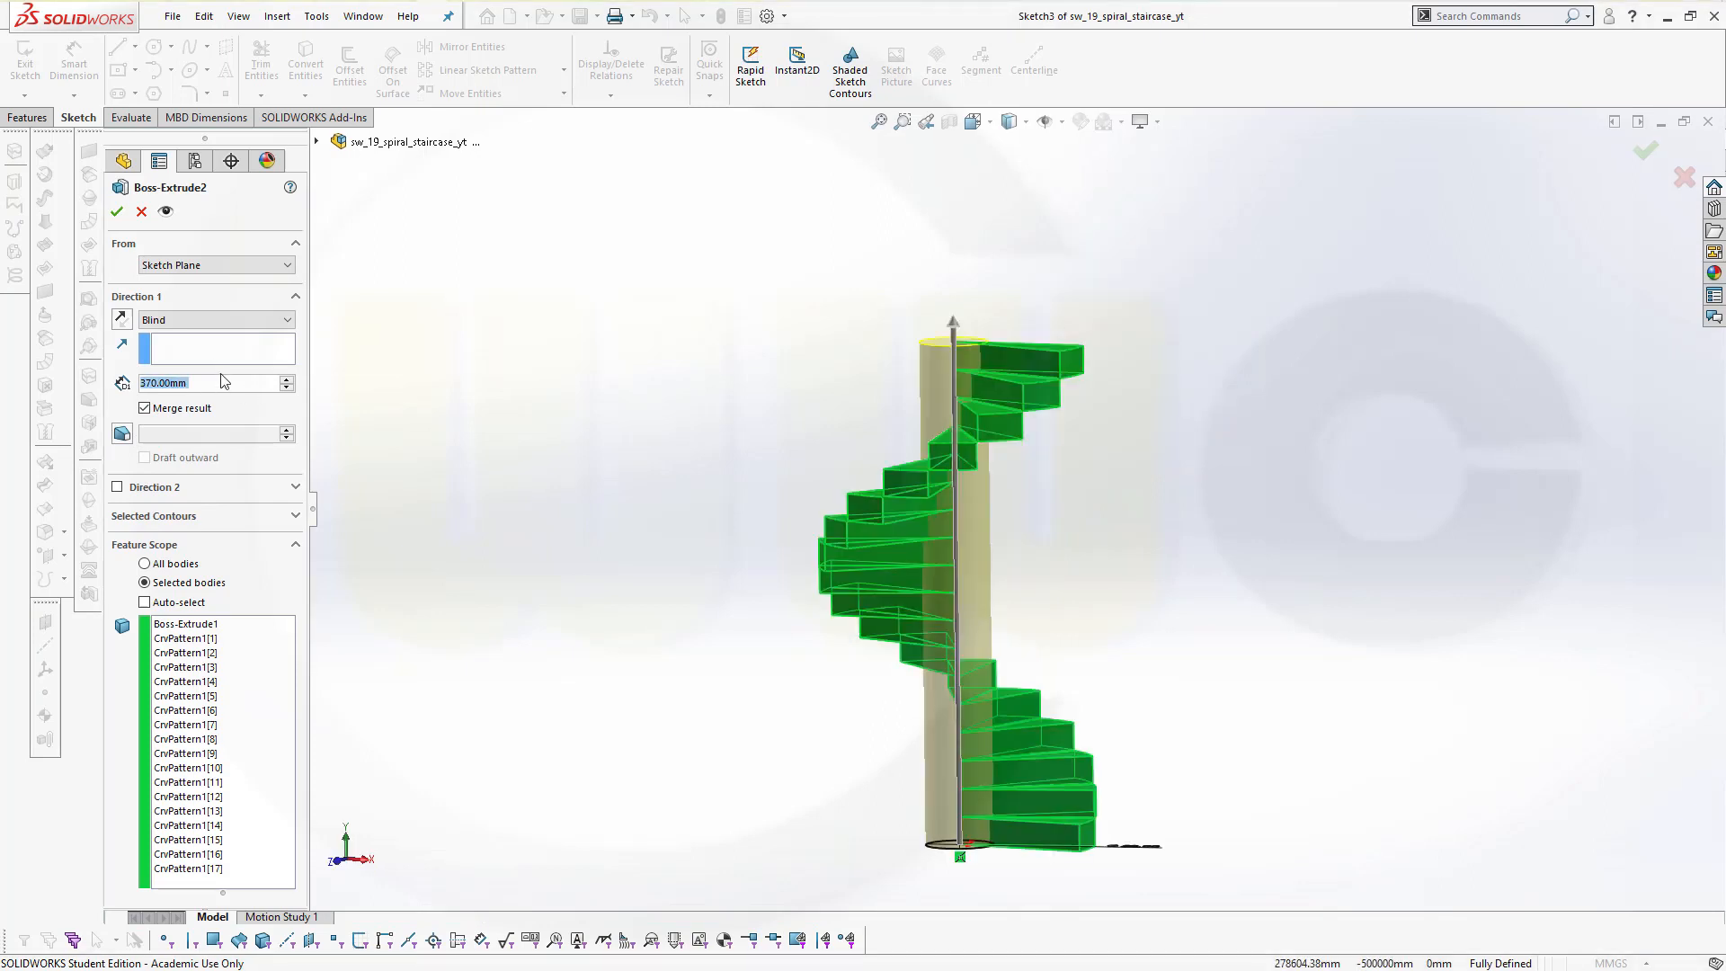
{"action": "left_click", "coordinate": [209, 382]}
{"action": "type", "text": "="}
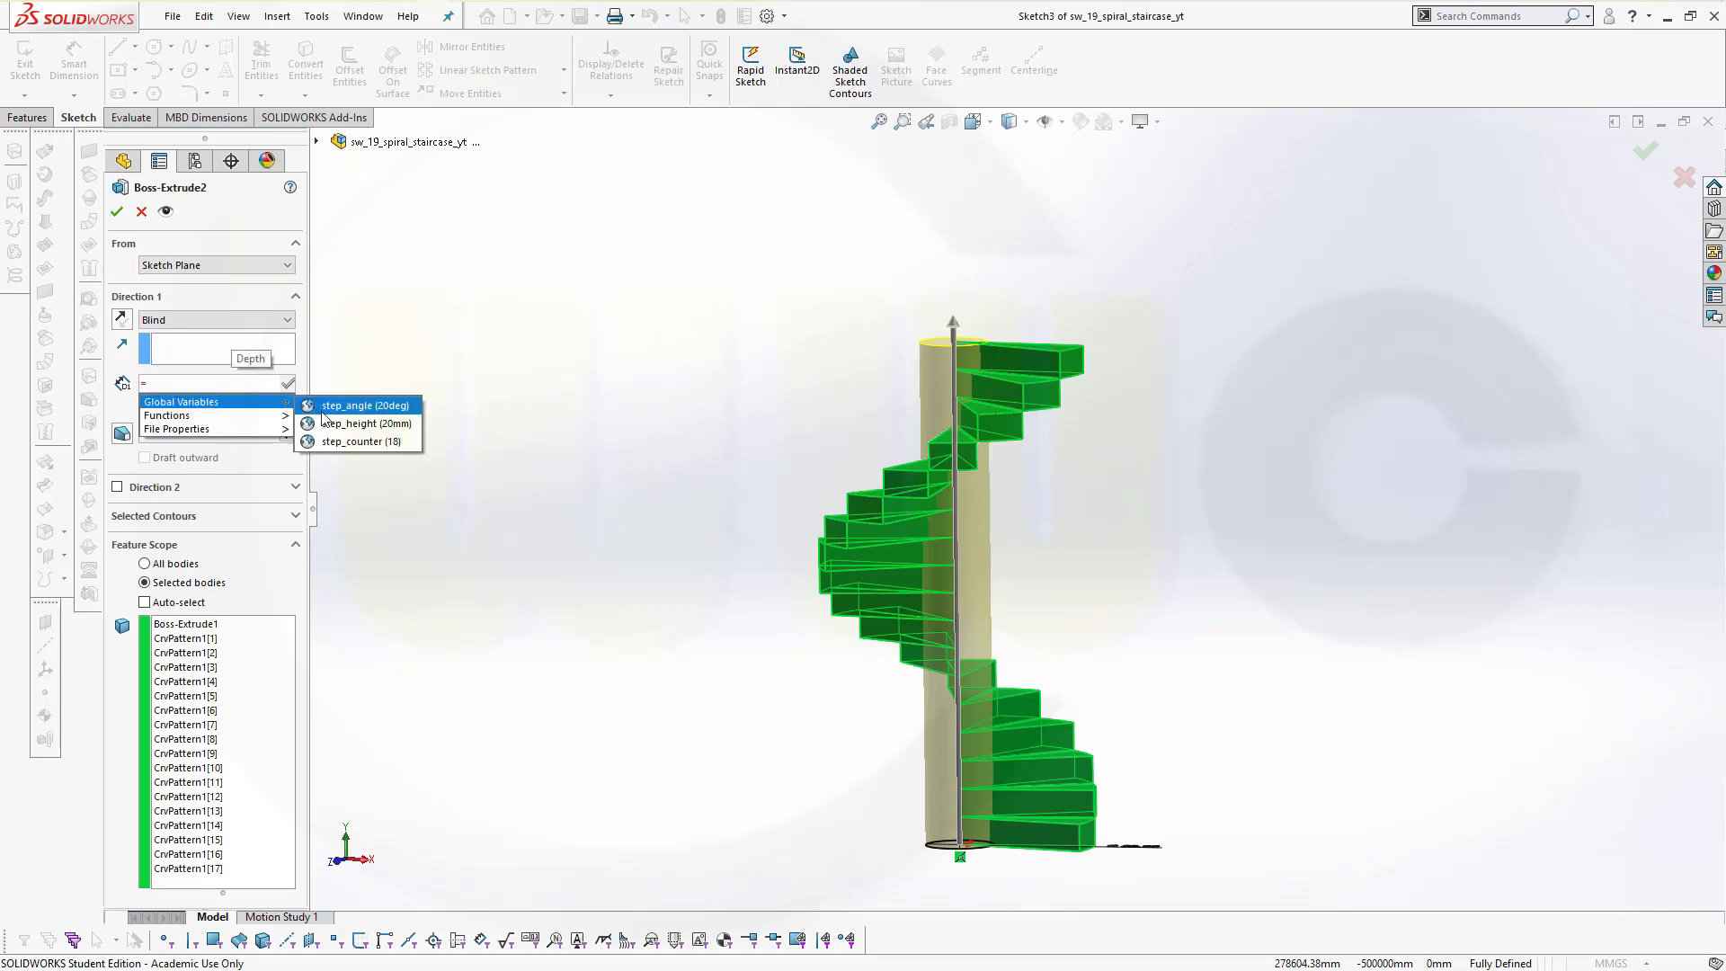
{"action": "left_click", "coordinate": [362, 424]}
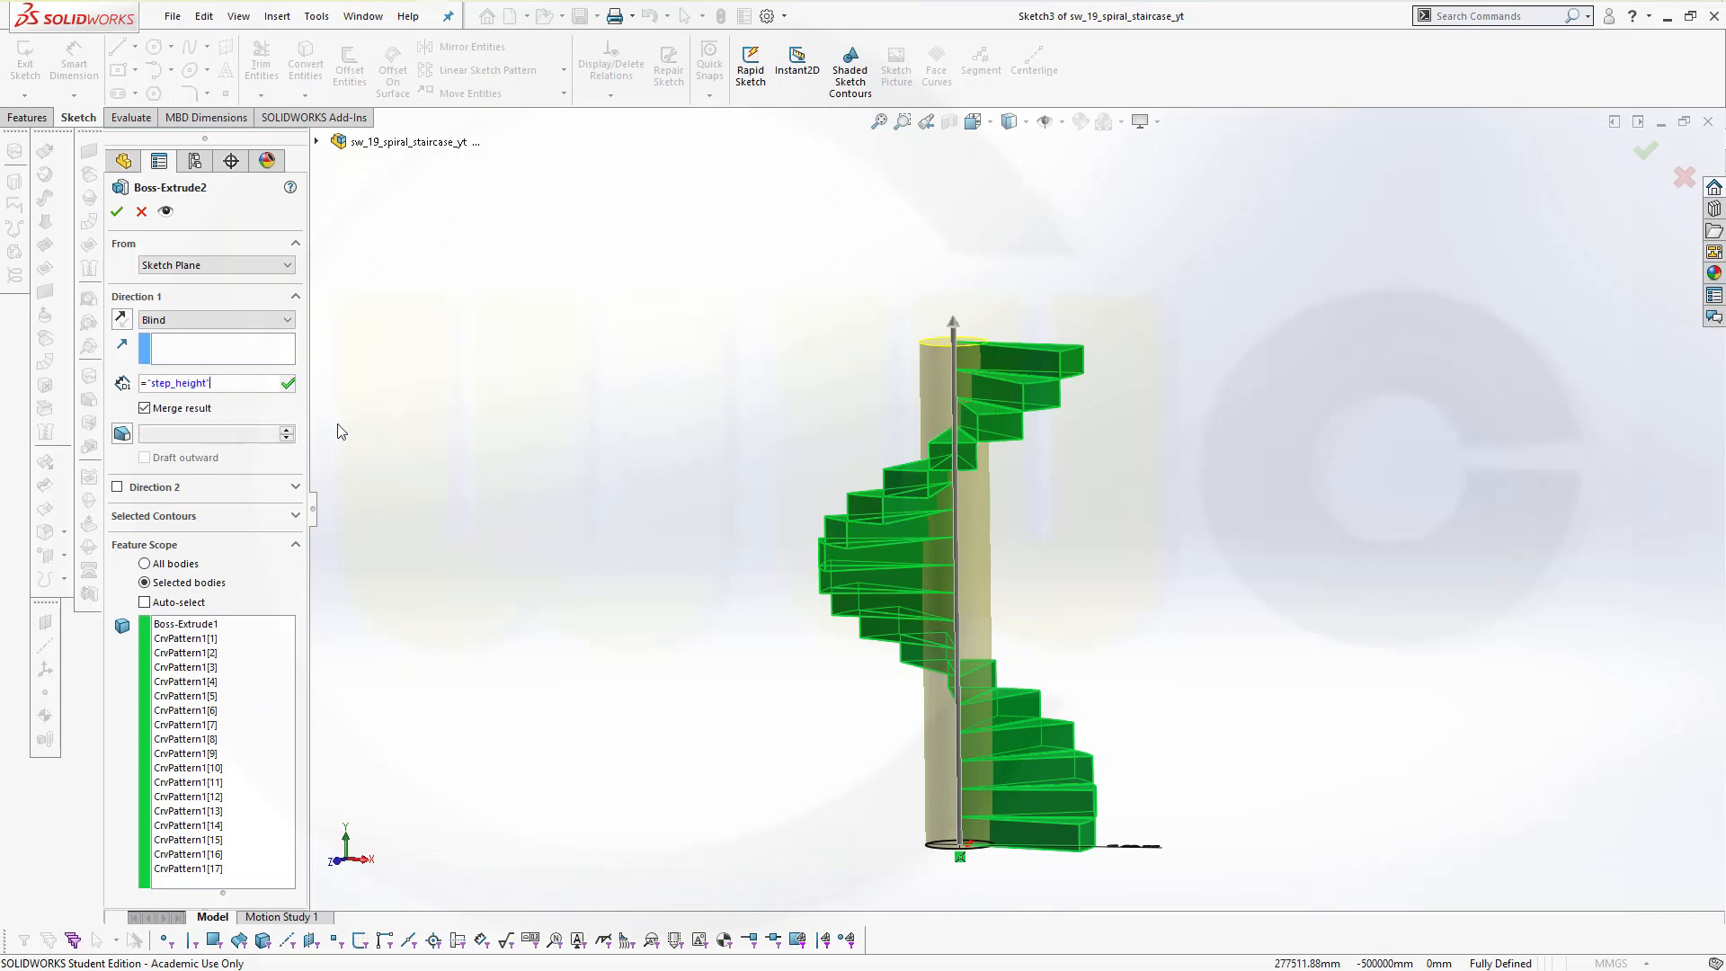
{"action": "left_click", "coordinate": [214, 382]}
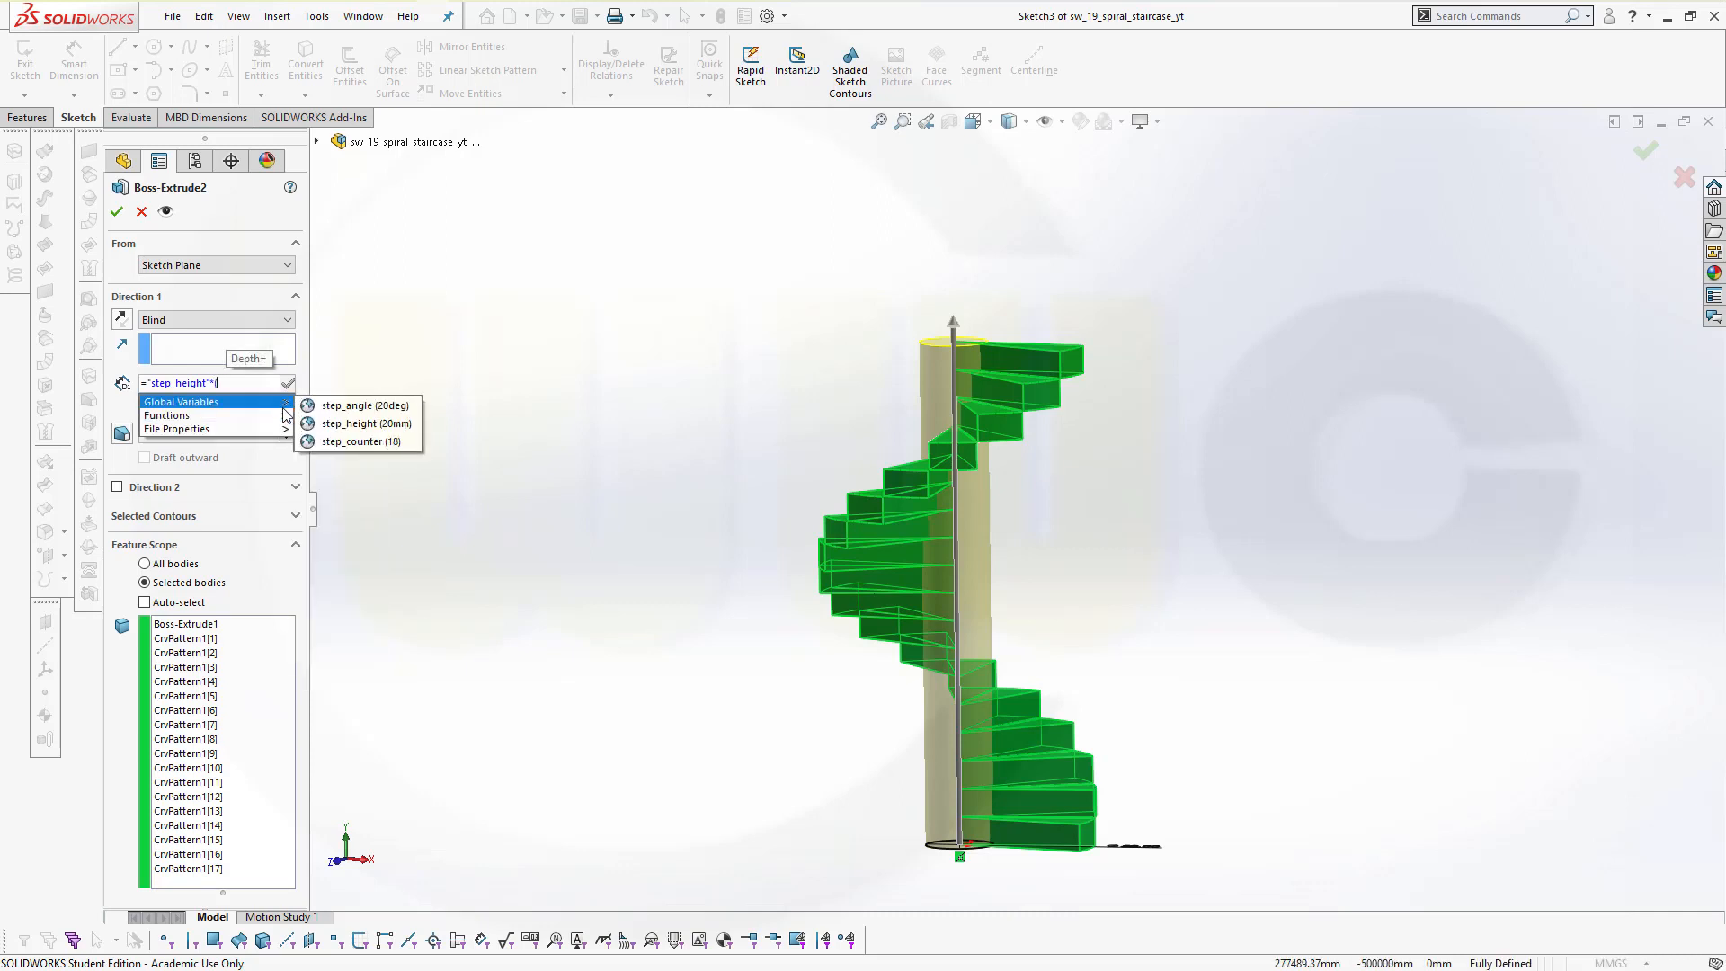
{"action": "mouse_move", "coordinate": [357, 441]}
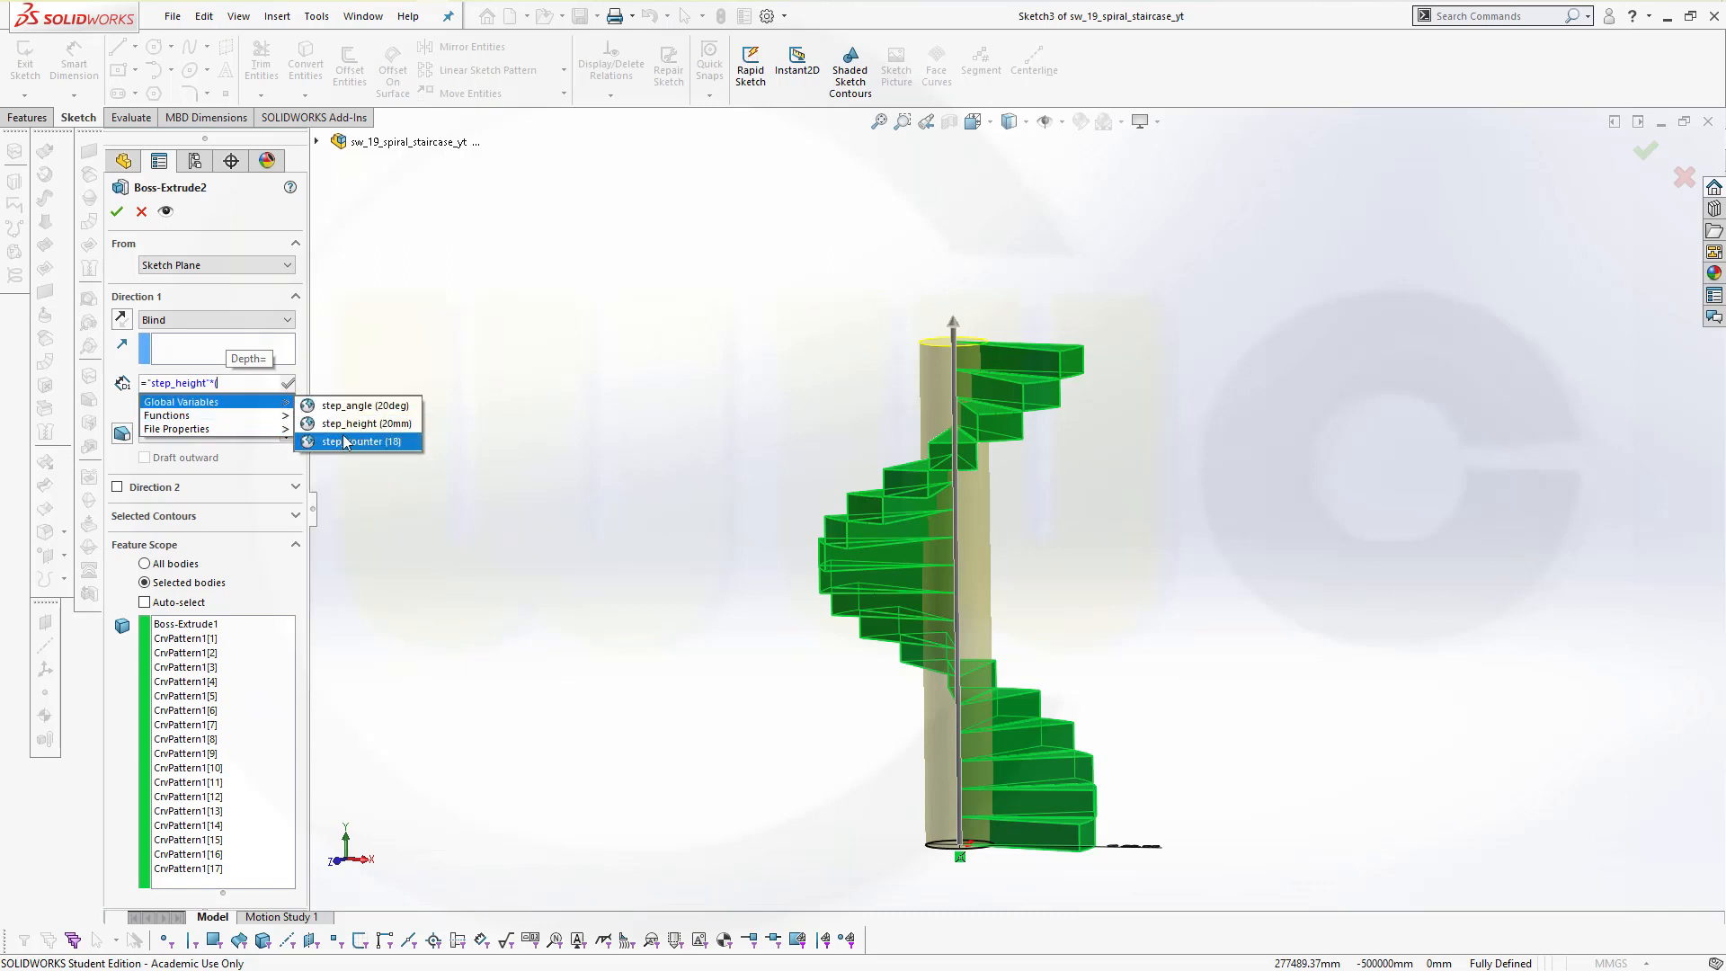
{"action": "left_click", "coordinate": [358, 441]}
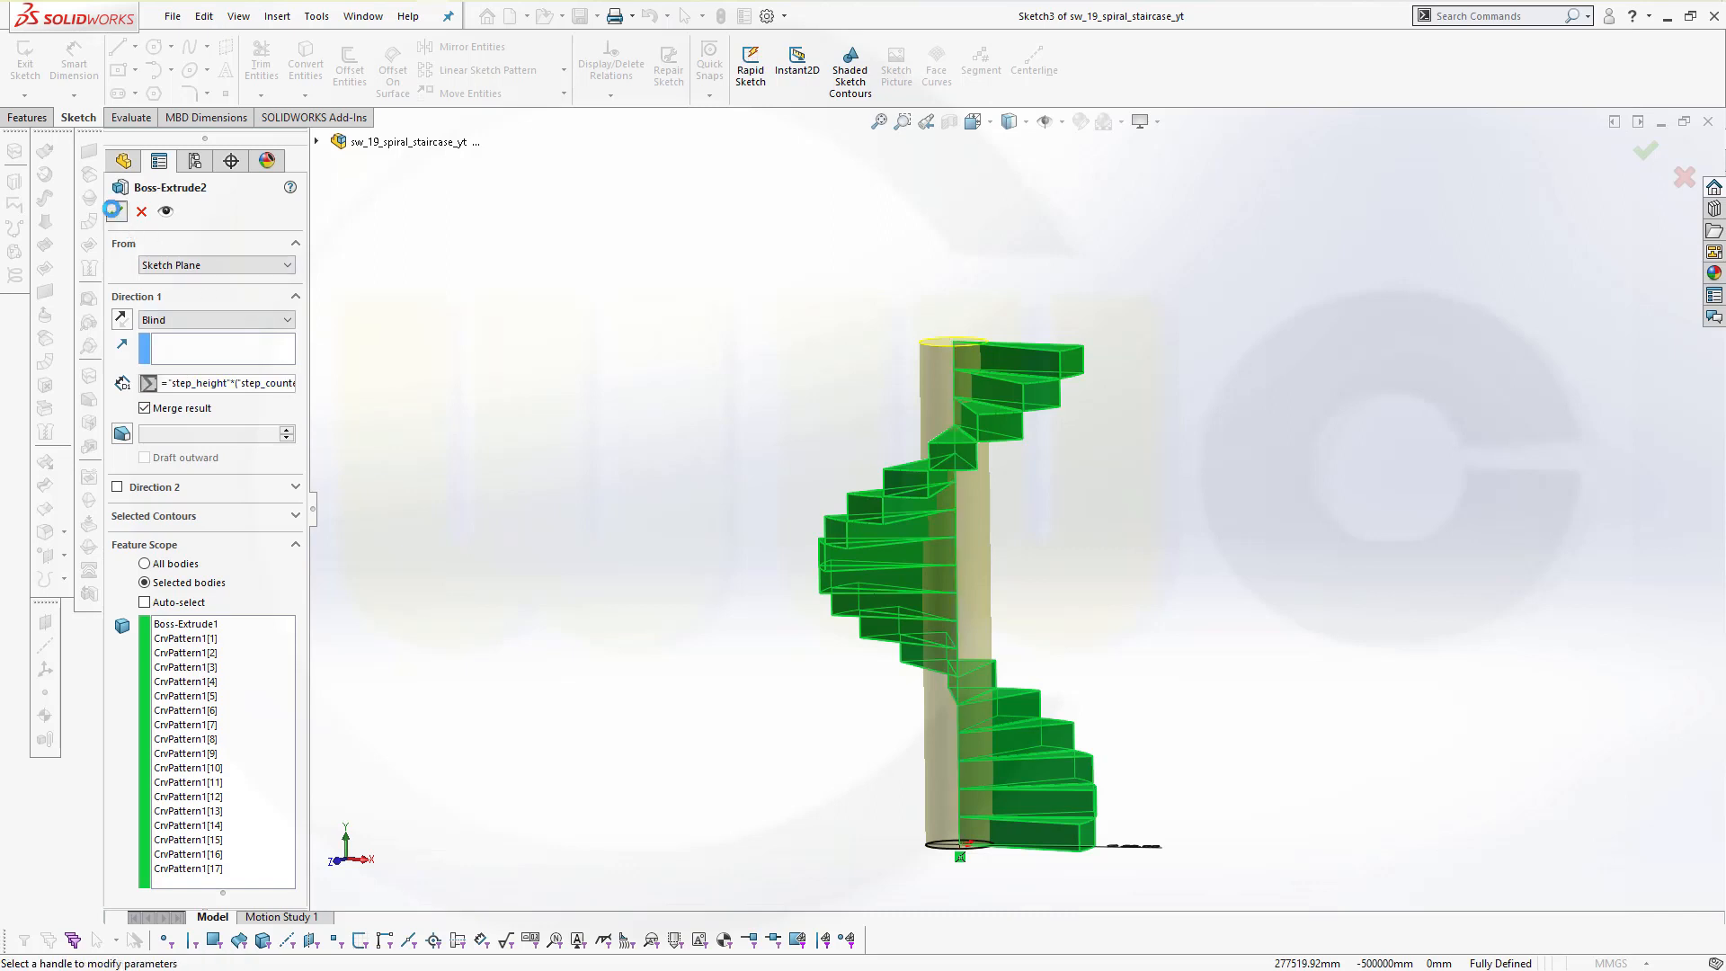
{"action": "left_click", "coordinate": [1644, 151]}
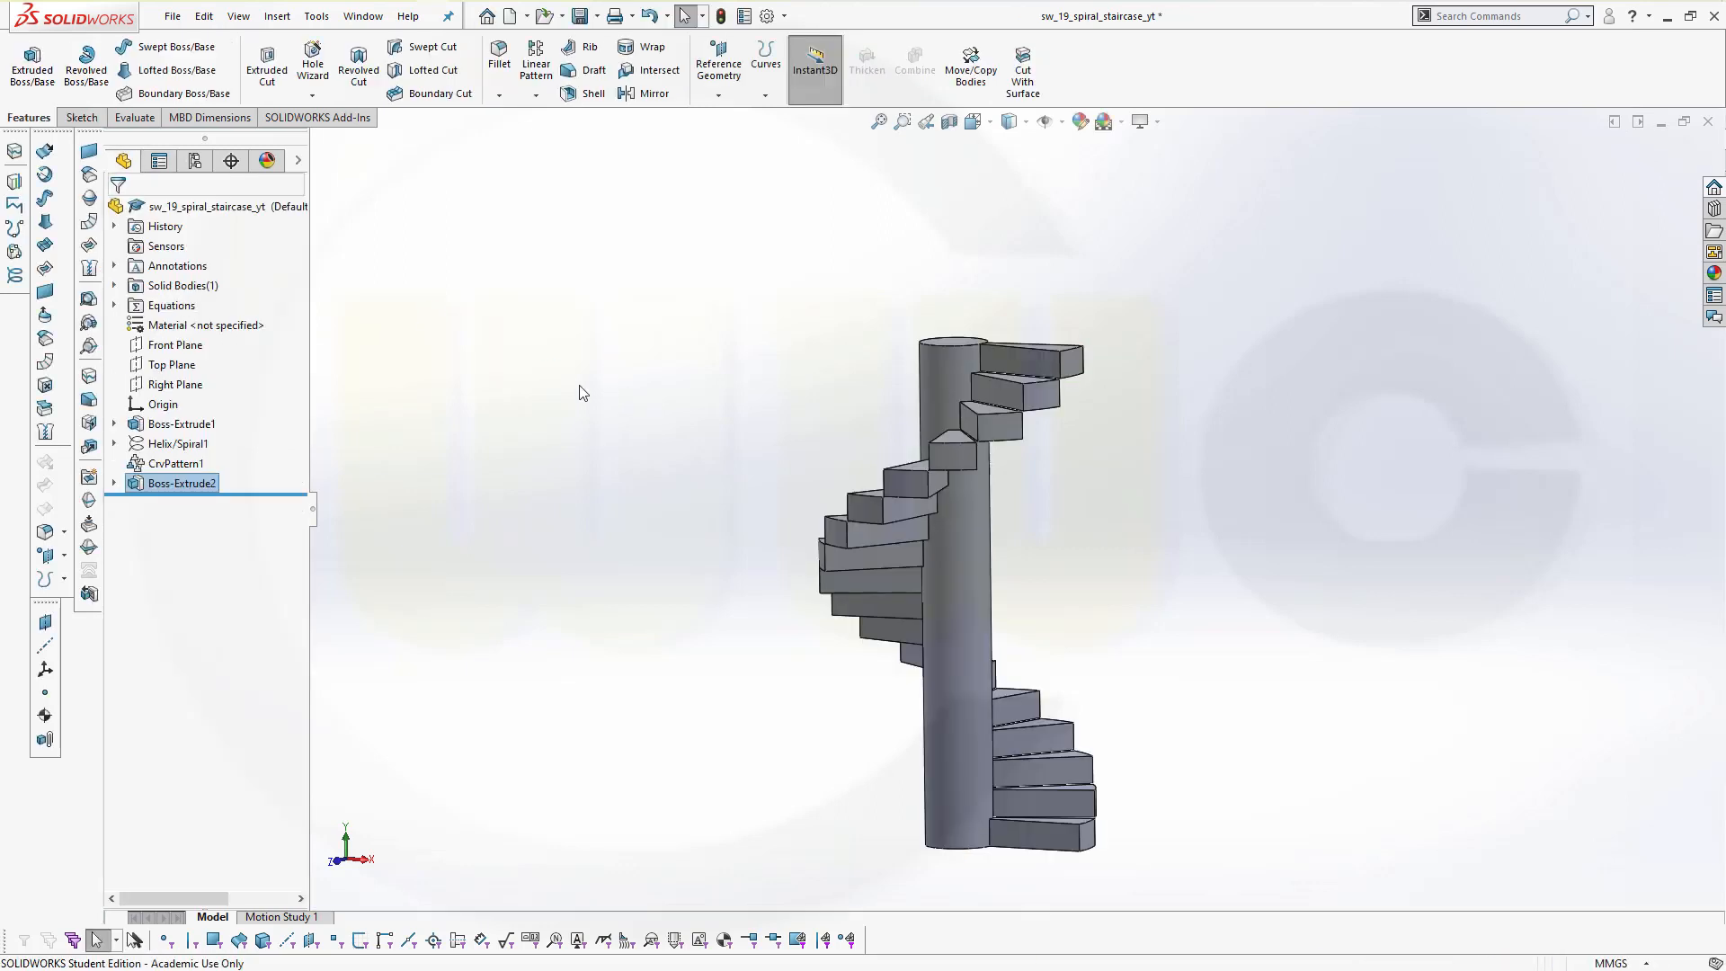
{"action": "left_click", "coordinate": [181, 423]}
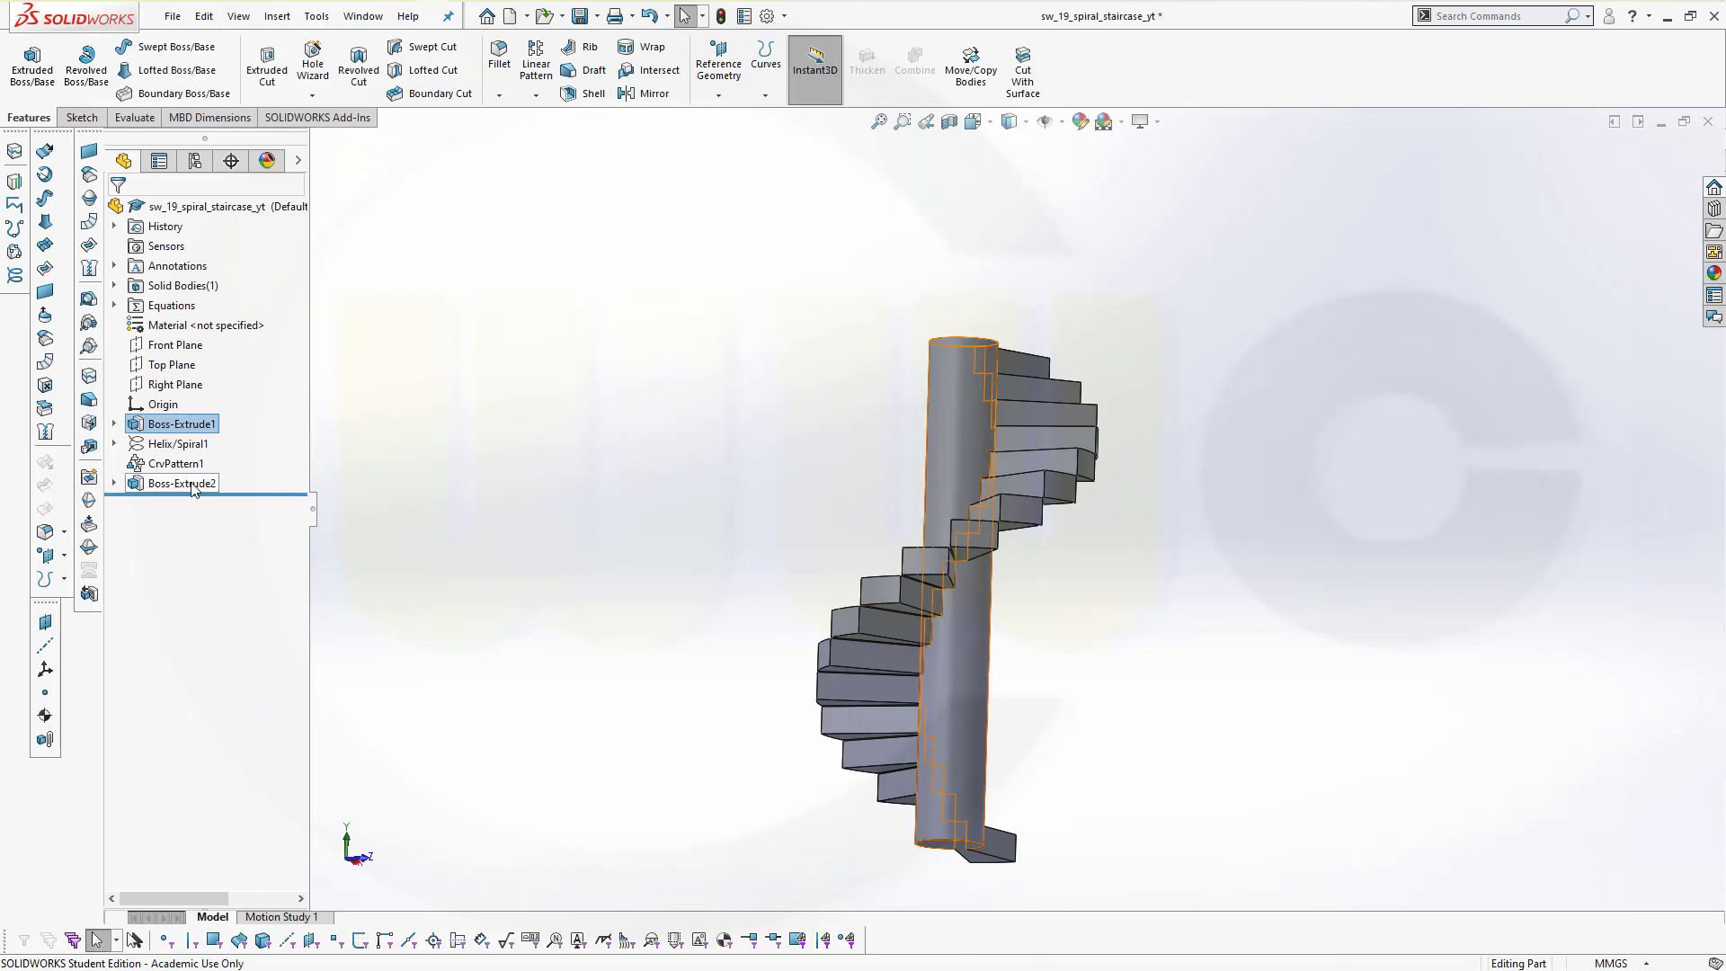
{"action": "left_click", "coordinate": [177, 443]}
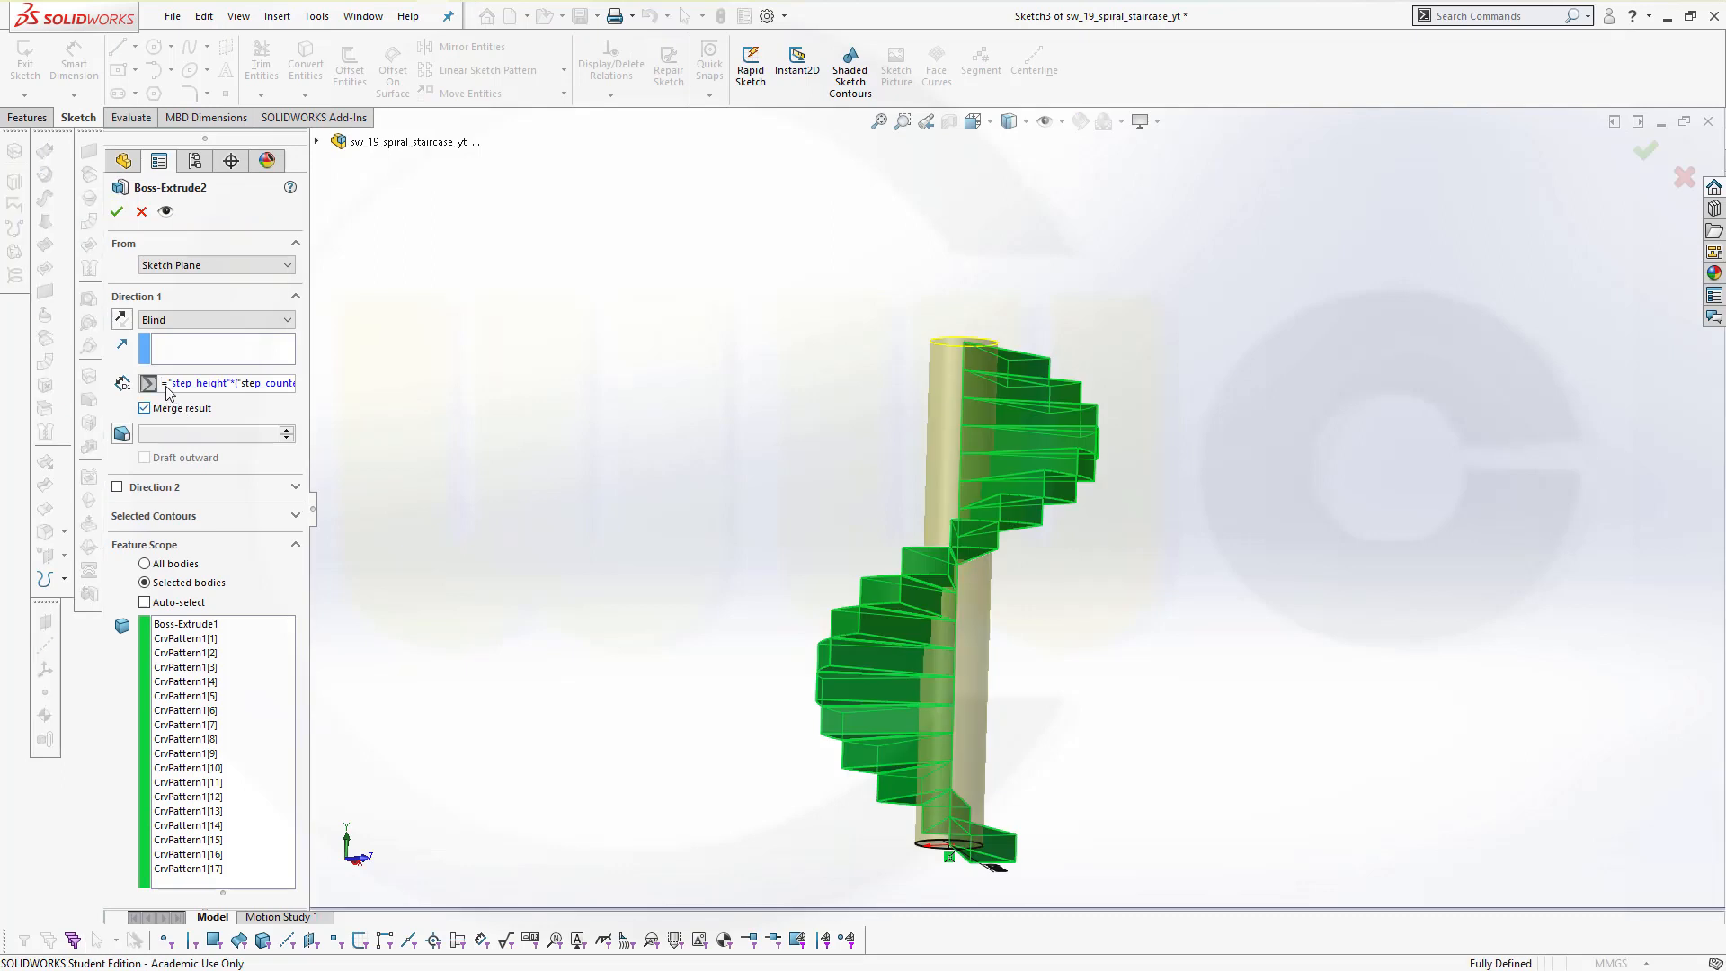
{"action": "left_click", "coordinate": [220, 383]}
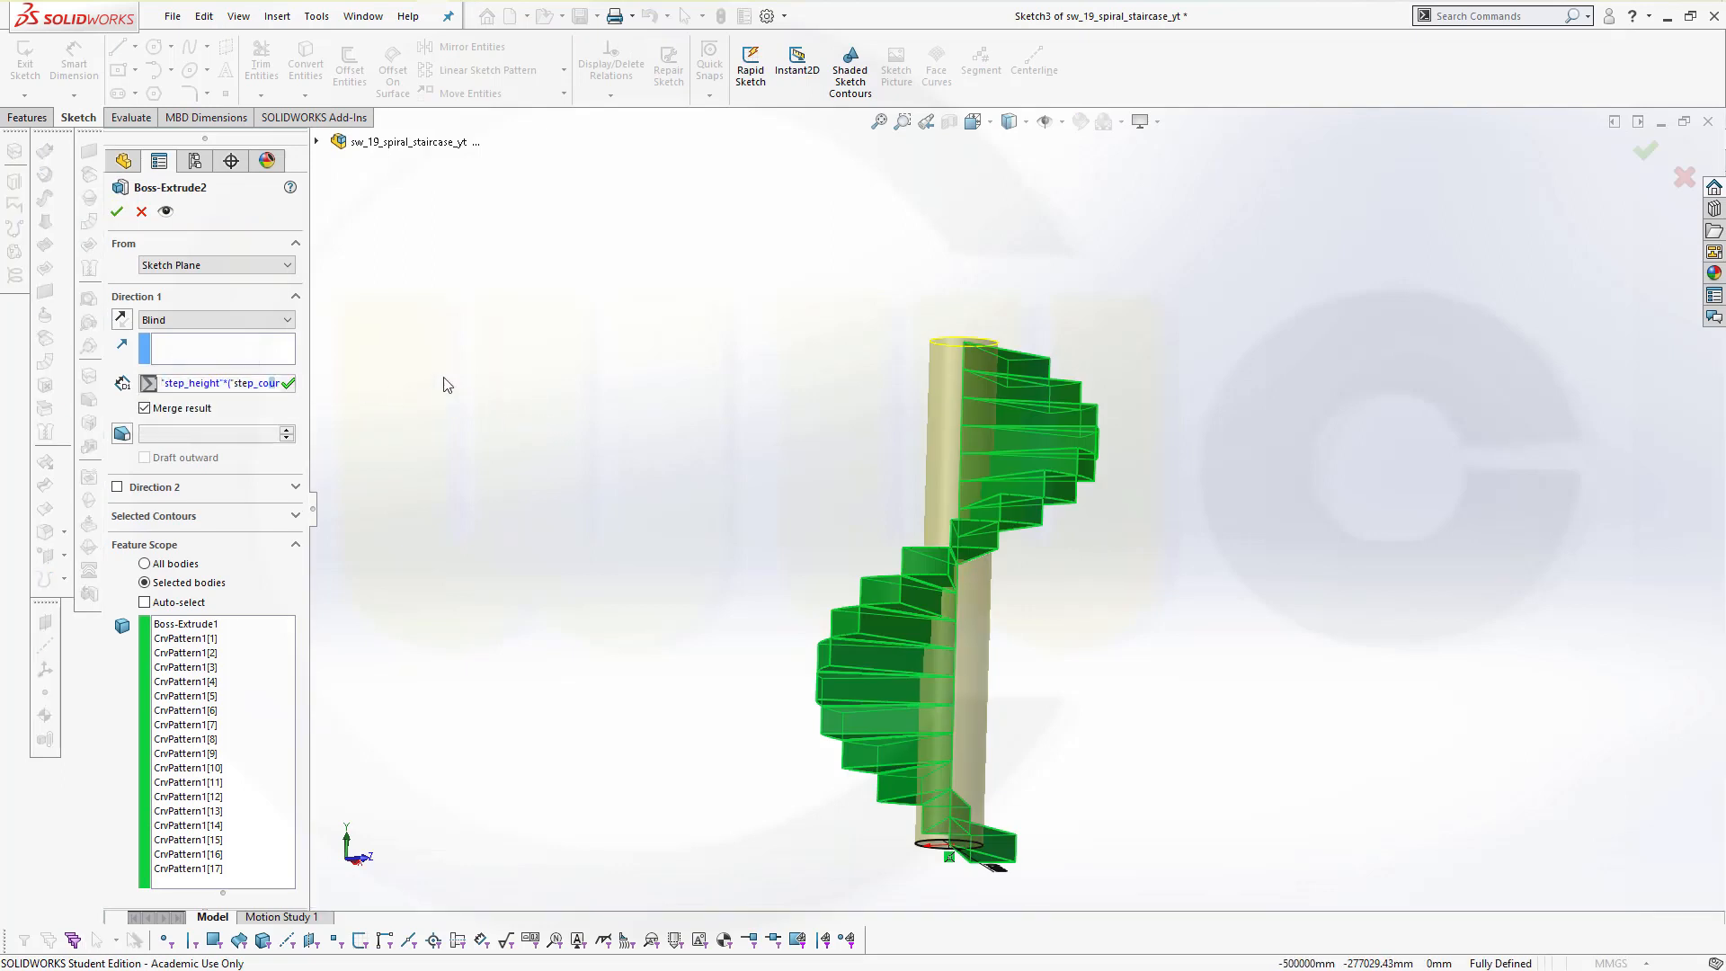
{"action": "left_click", "coordinate": [117, 211]}
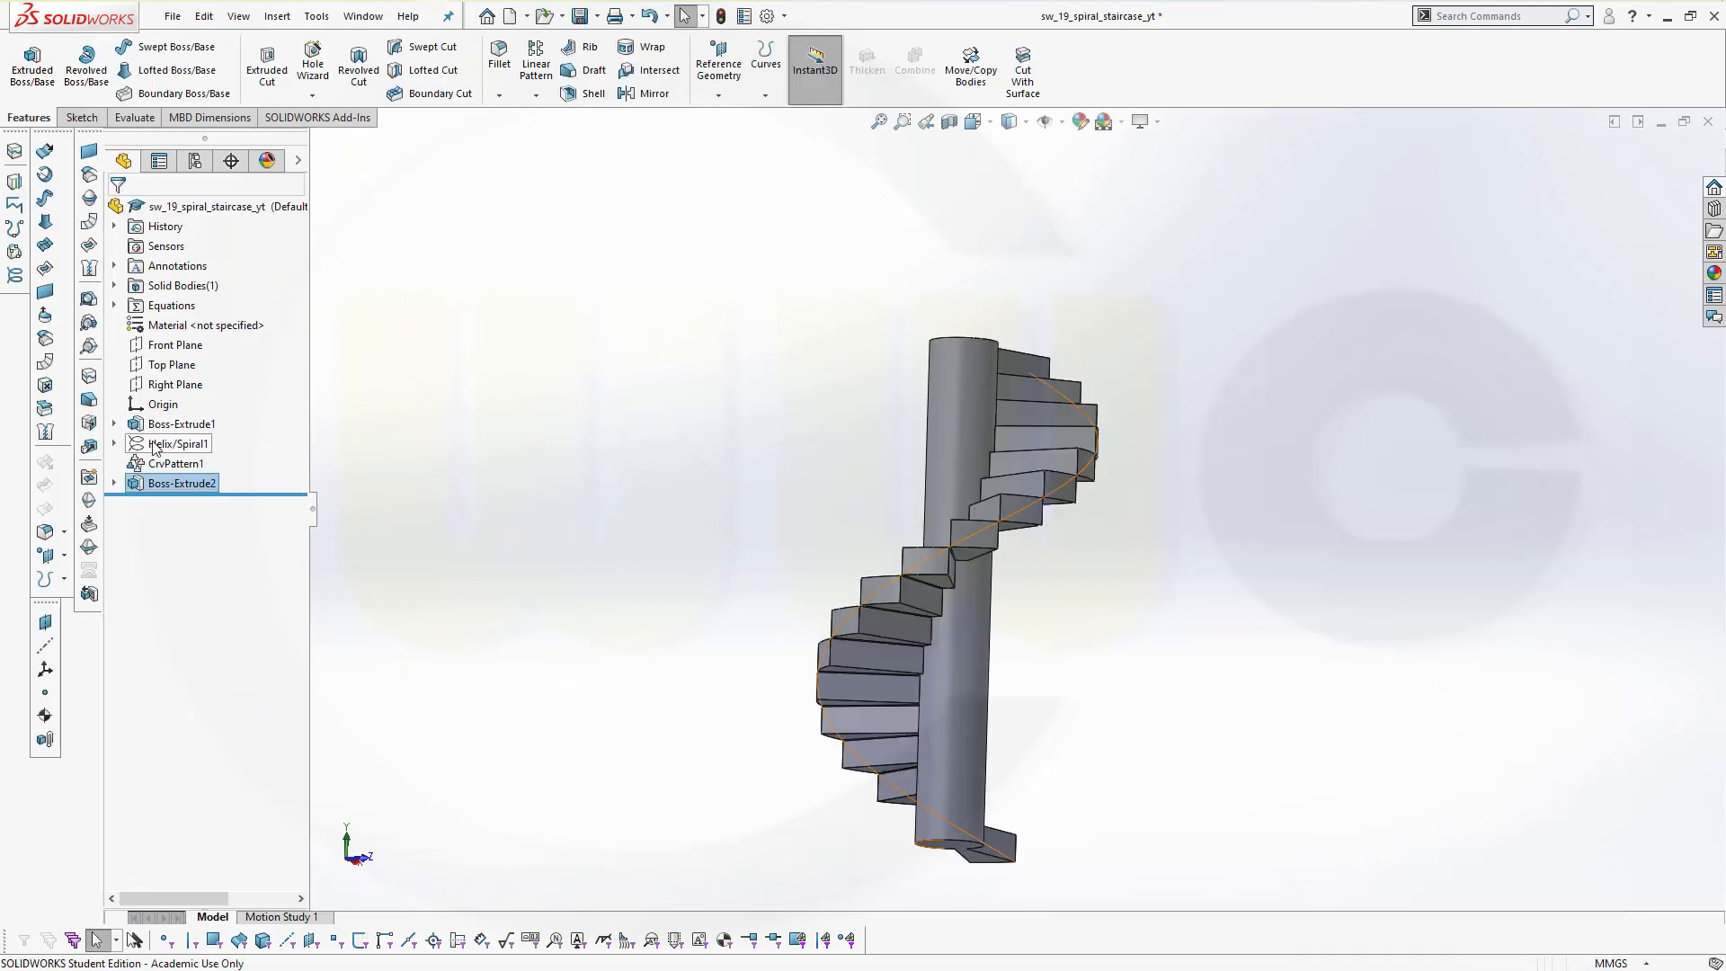
{"action": "left_click", "coordinate": [176, 443]}
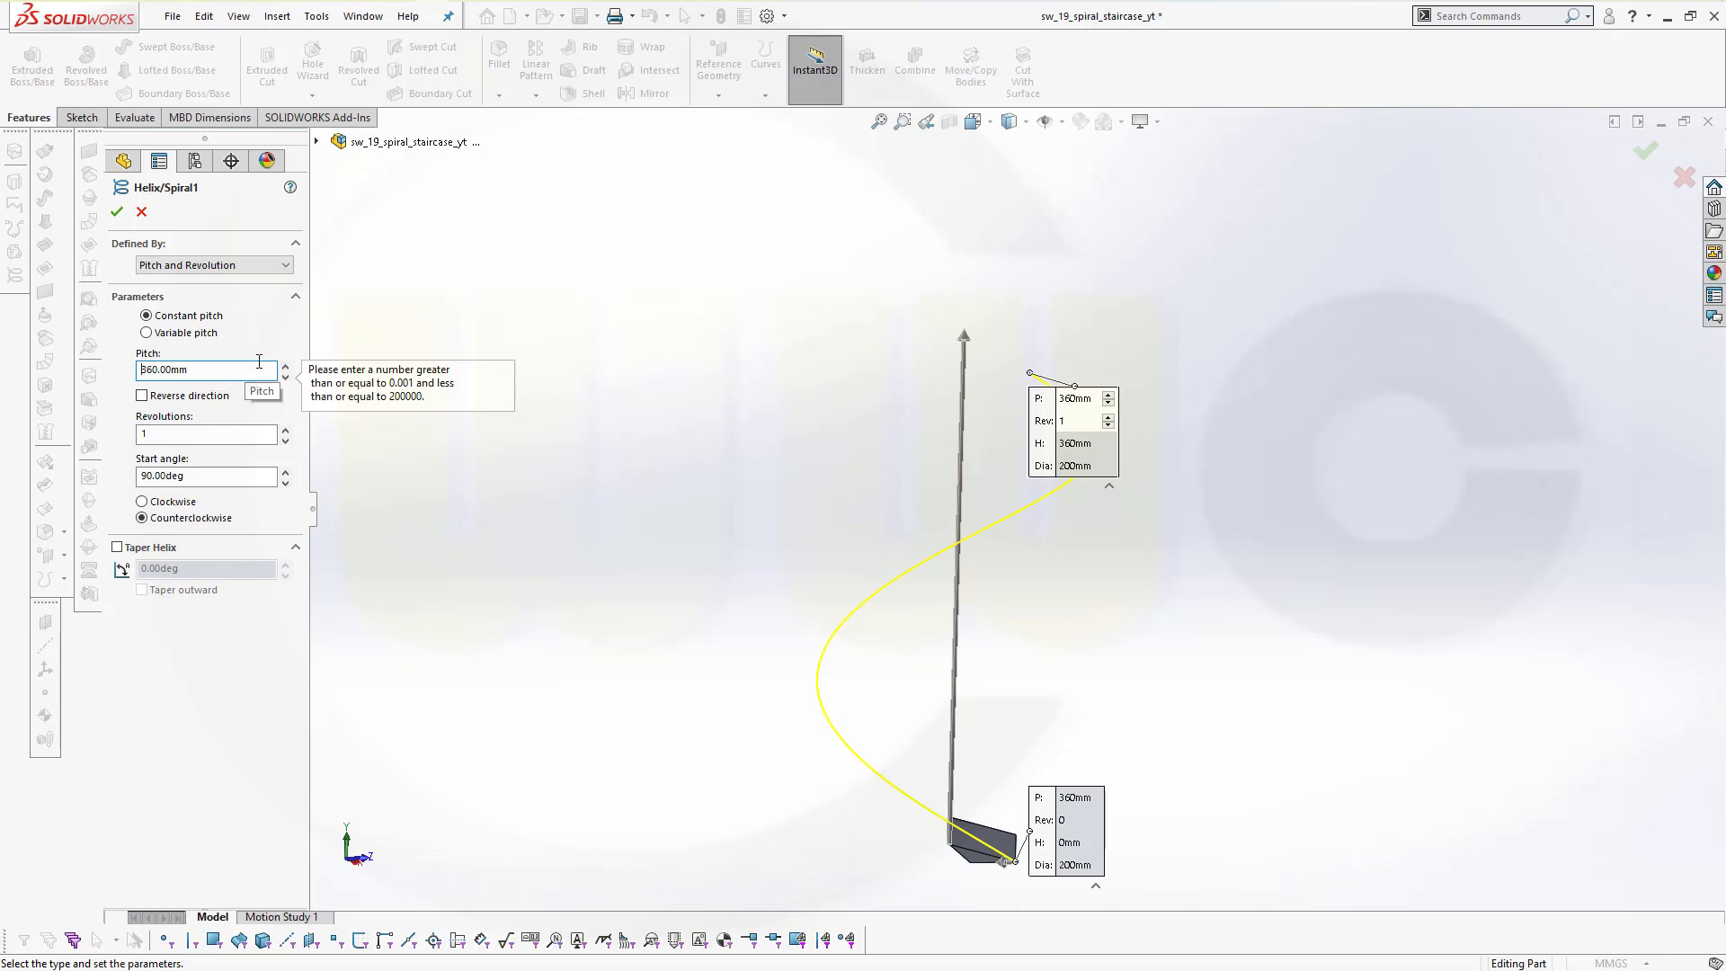
{"action": "left_click", "coordinate": [116, 210]}
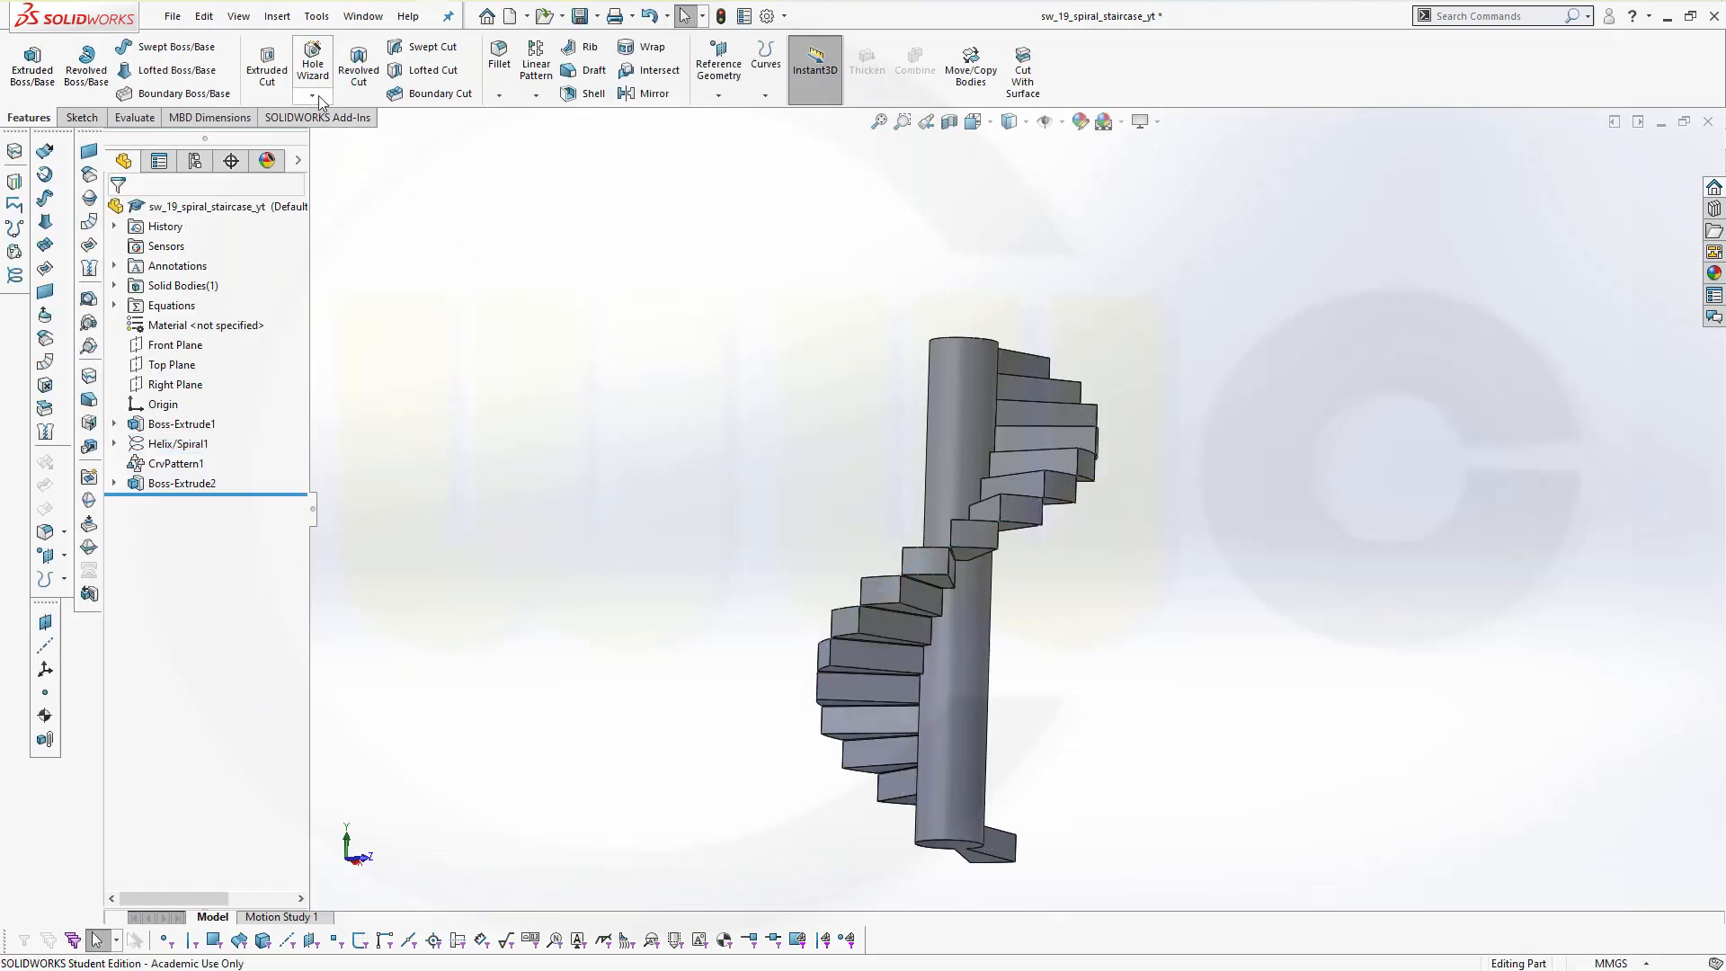
Set helix dimensions D4 and D3 to ="step_height"*"step_counter" (360 mm).
{"action": "left_click", "coordinate": [316, 16]}
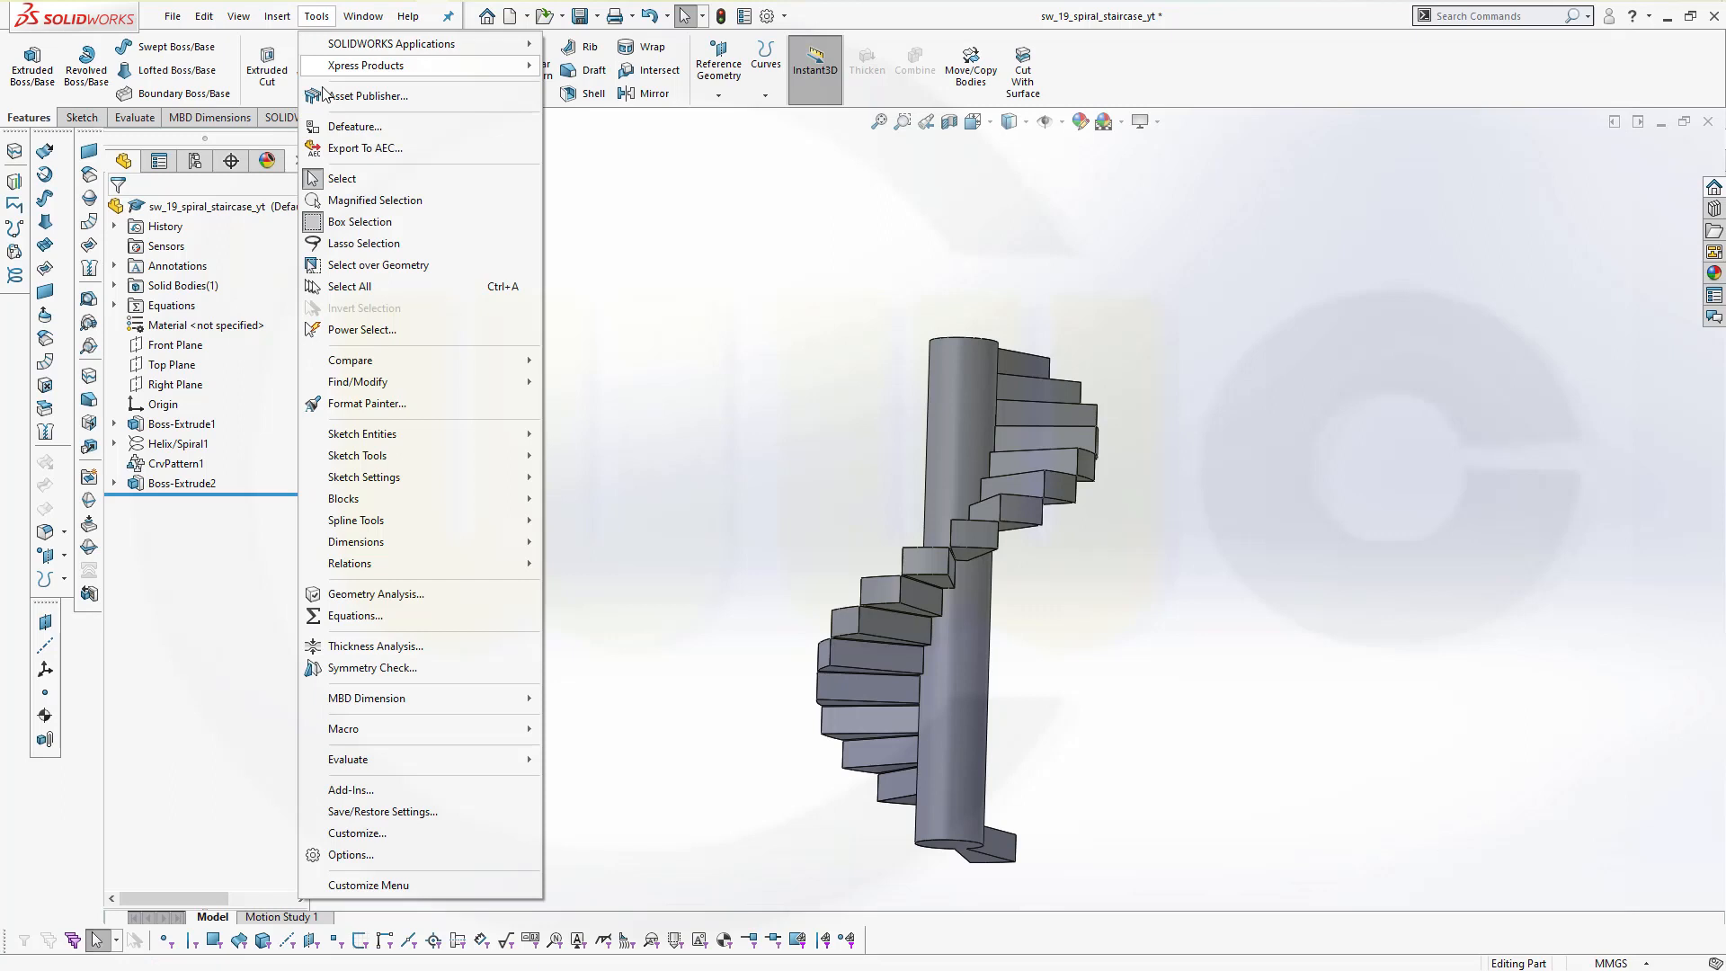
{"action": "mouse_move", "coordinate": [354, 615]}
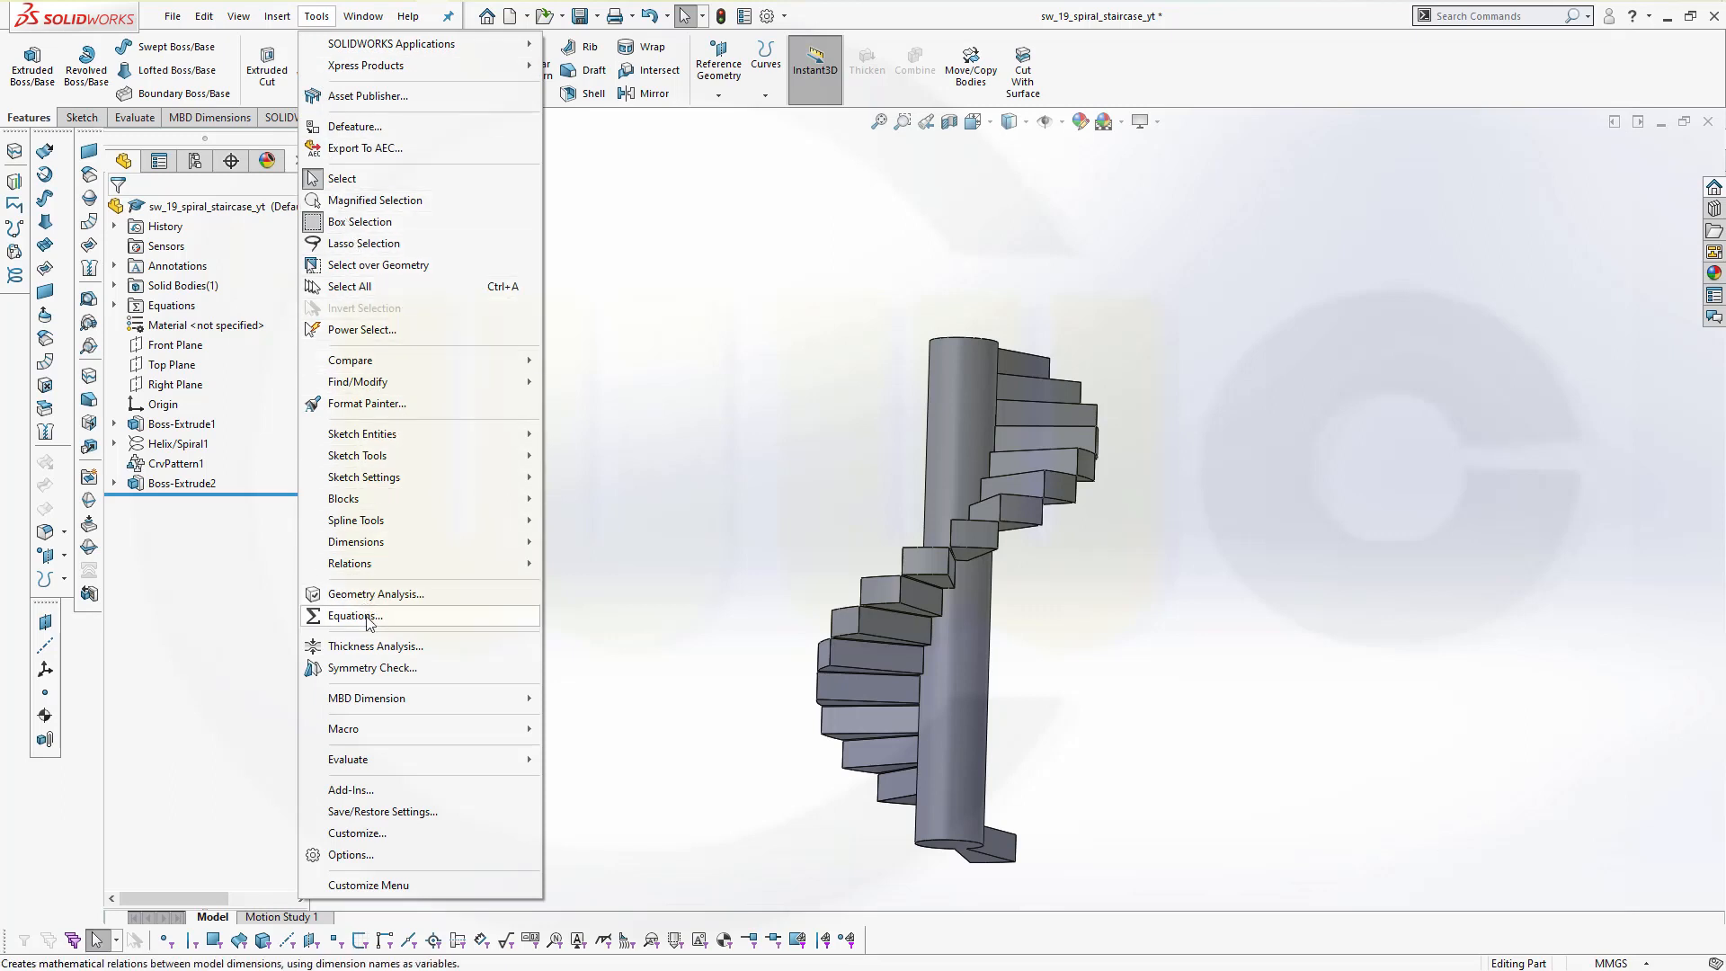
{"action": "left_click", "coordinate": [353, 615]}
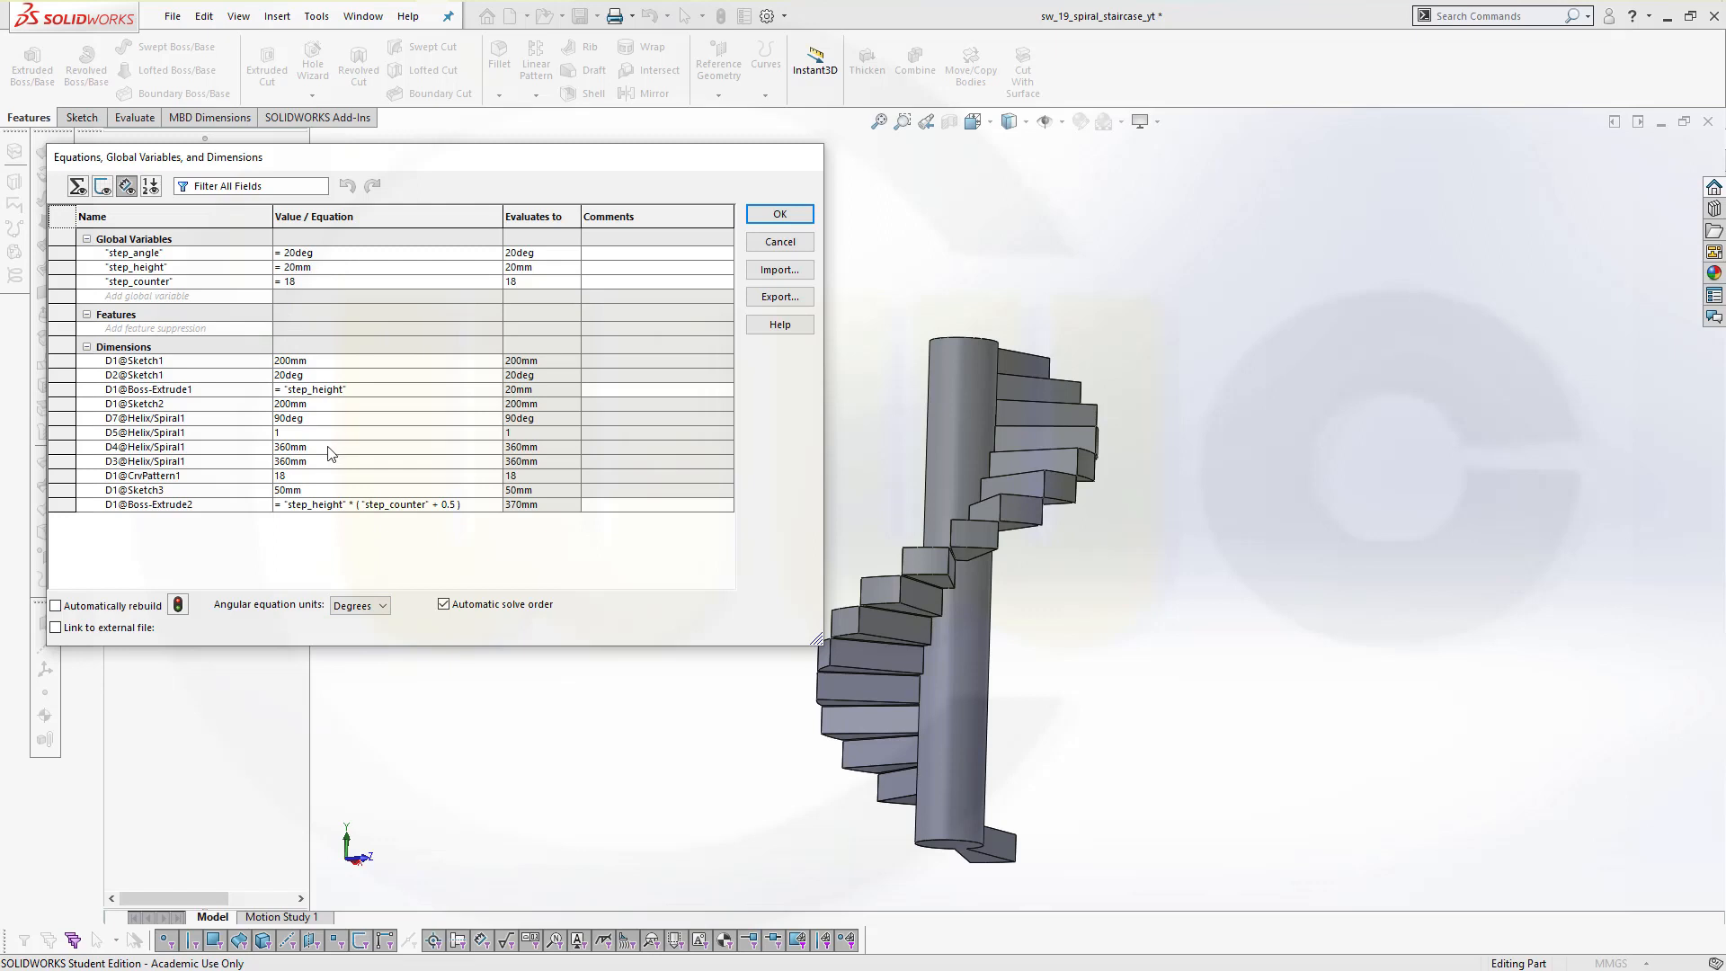
{"action": "left_click", "coordinate": [330, 446]}
{"action": "type", "text": "\"step_height\"*(\"step_counter\""}
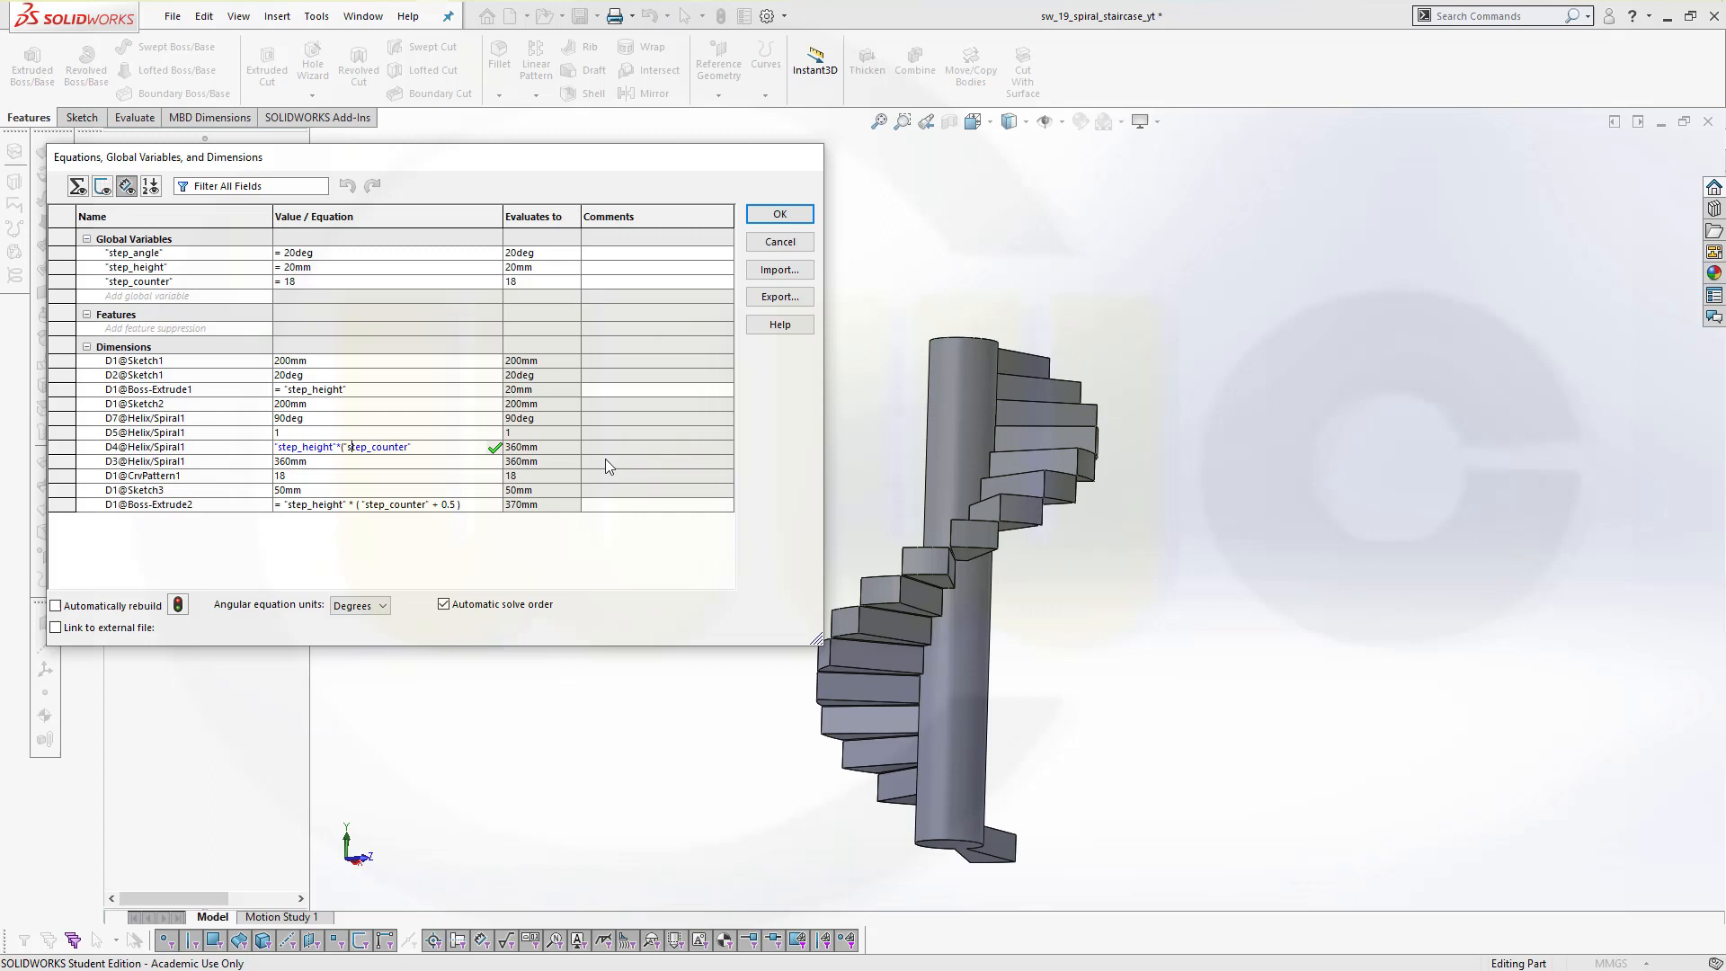
{"action": "left_click", "coordinate": [386, 446]}
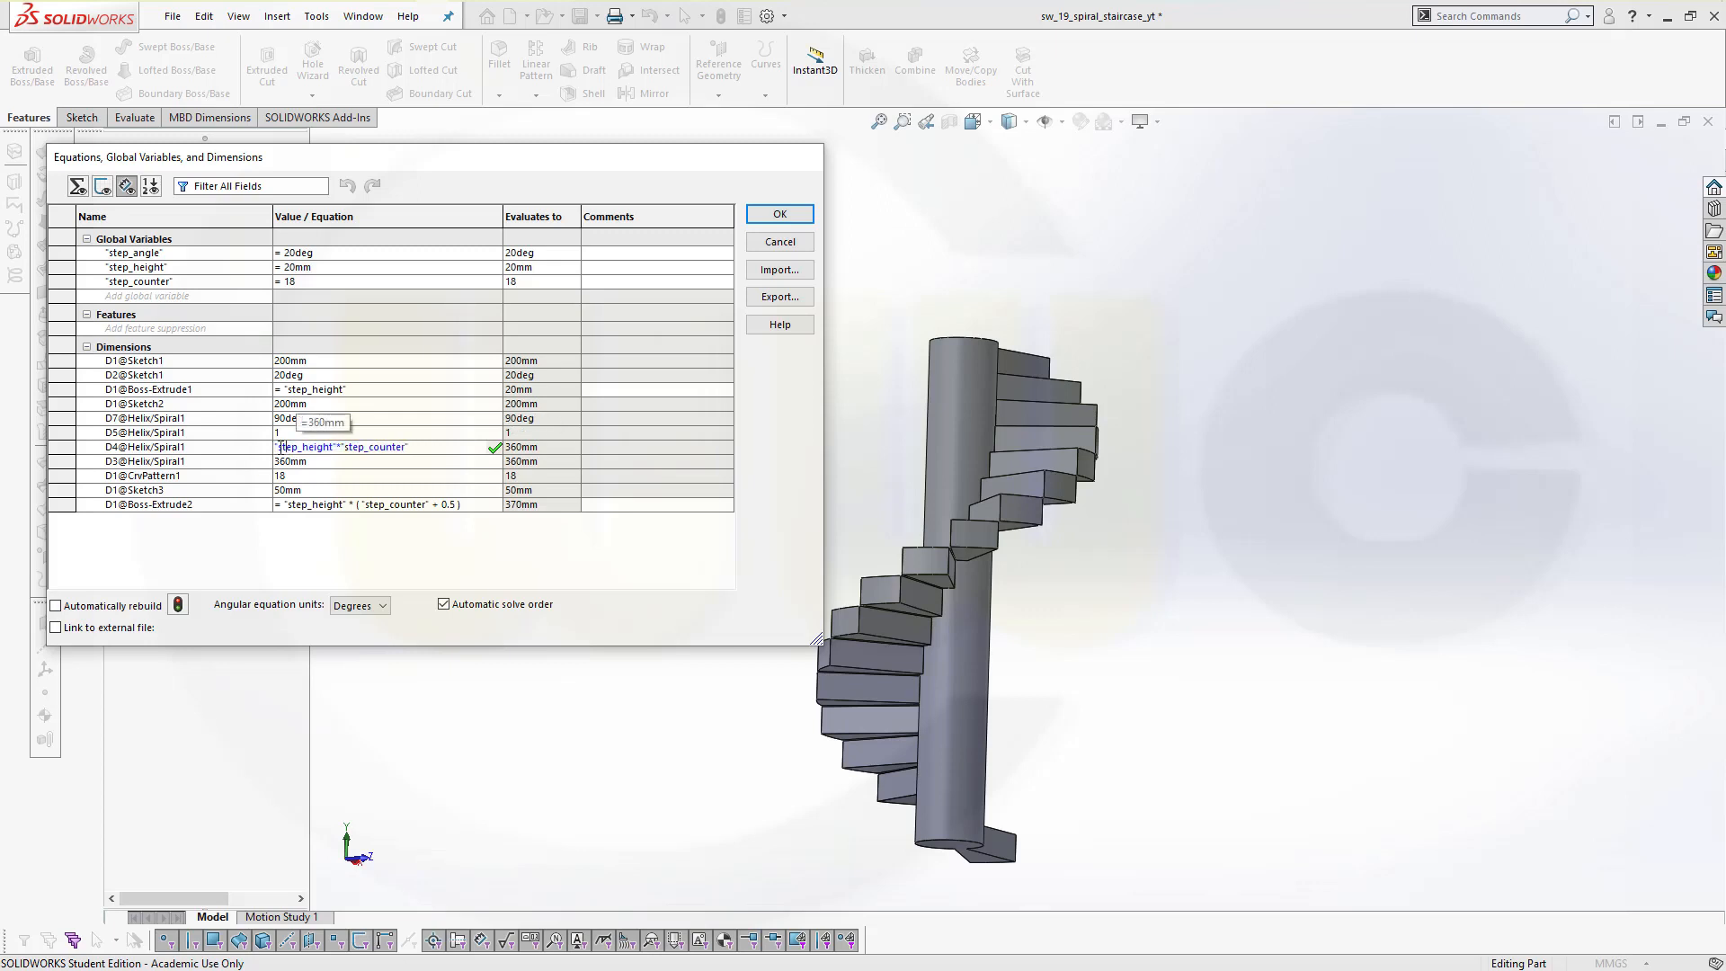
{"action": "left_click", "coordinate": [342, 447]}
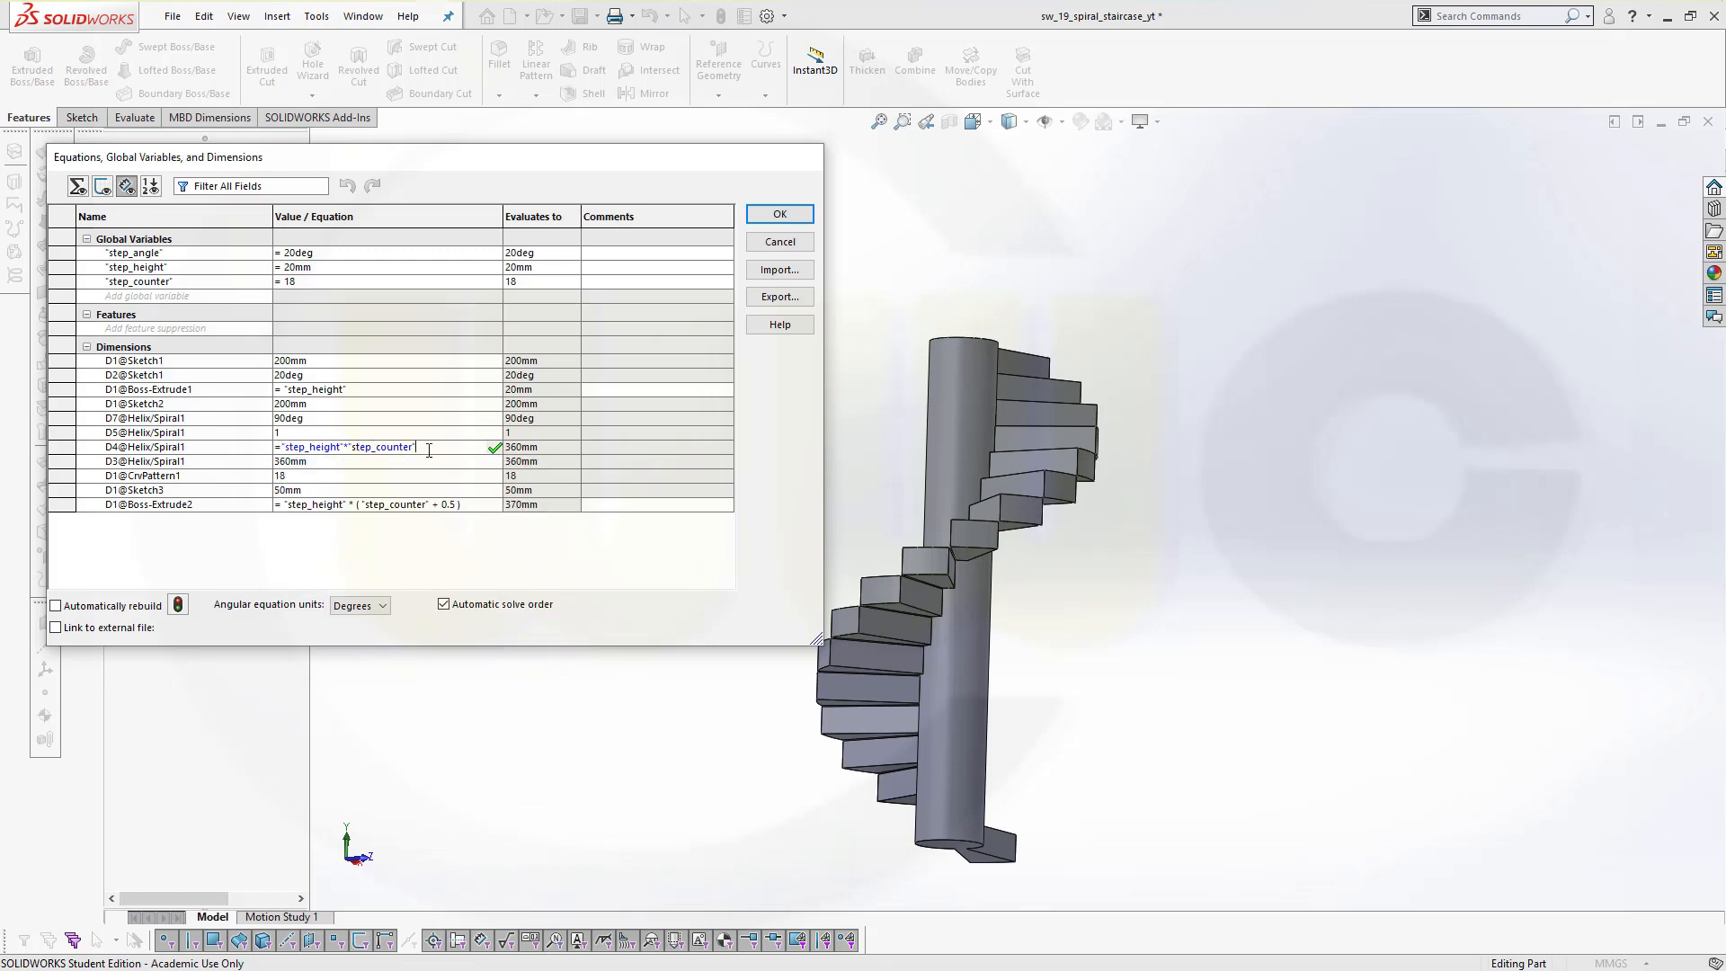
{"action": "triple_click", "coordinate": [343, 446]}
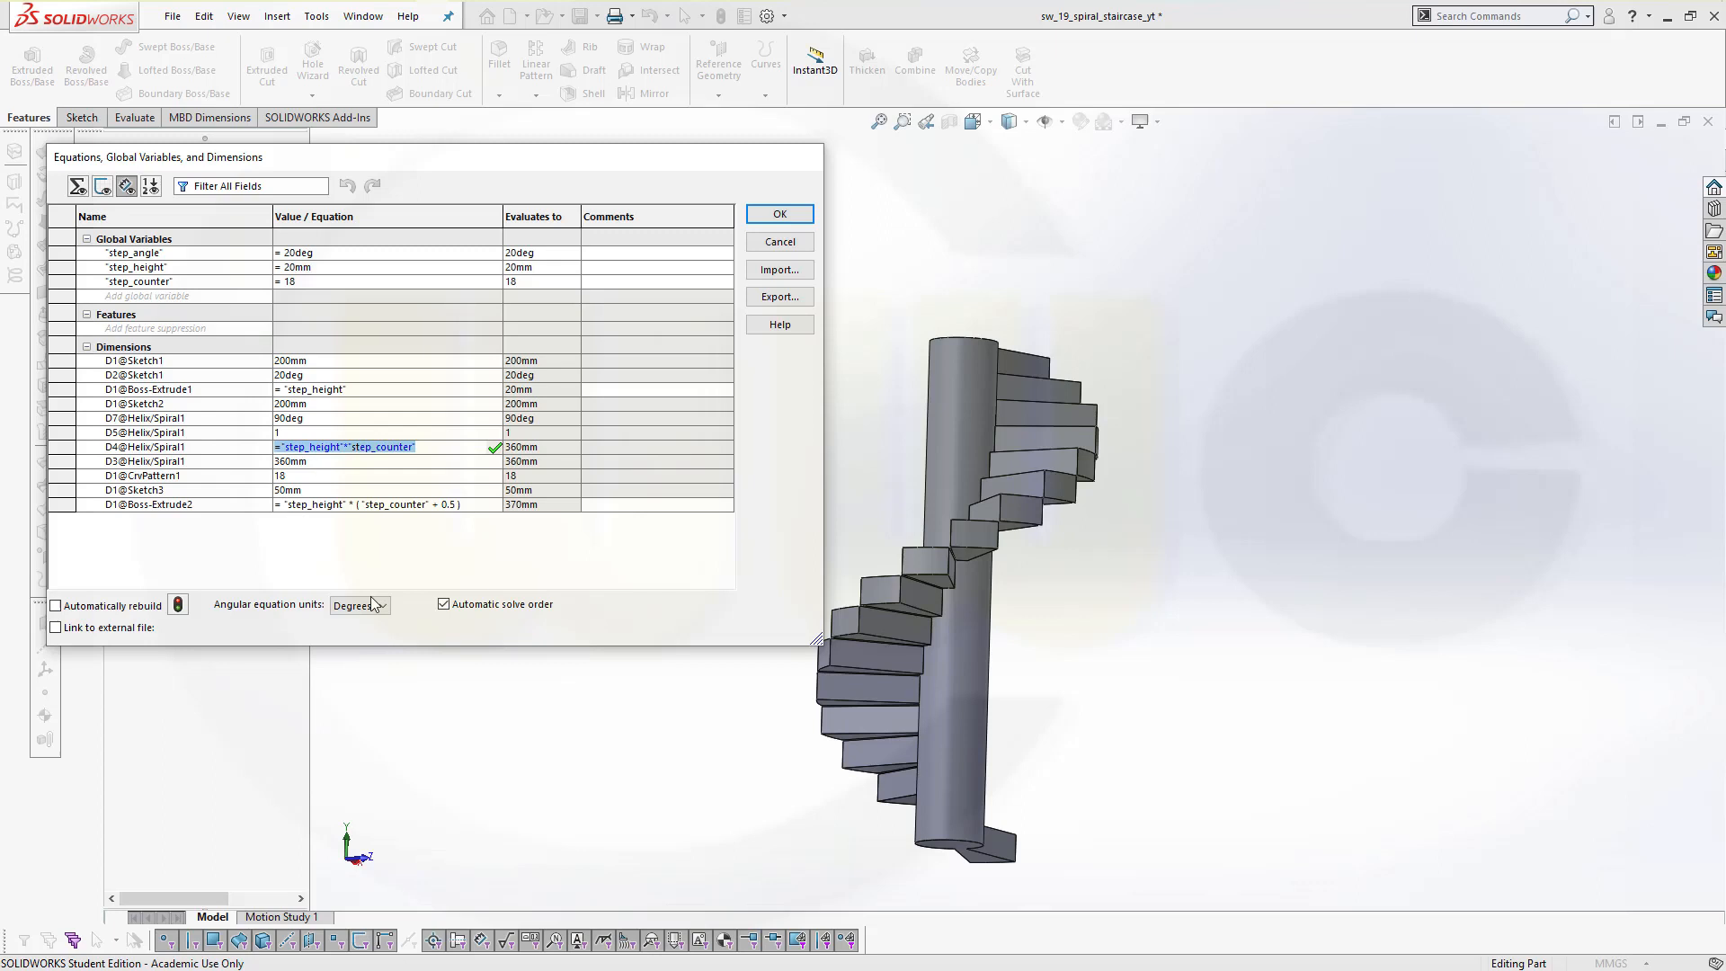
{"action": "left_click", "coordinate": [347, 446]}
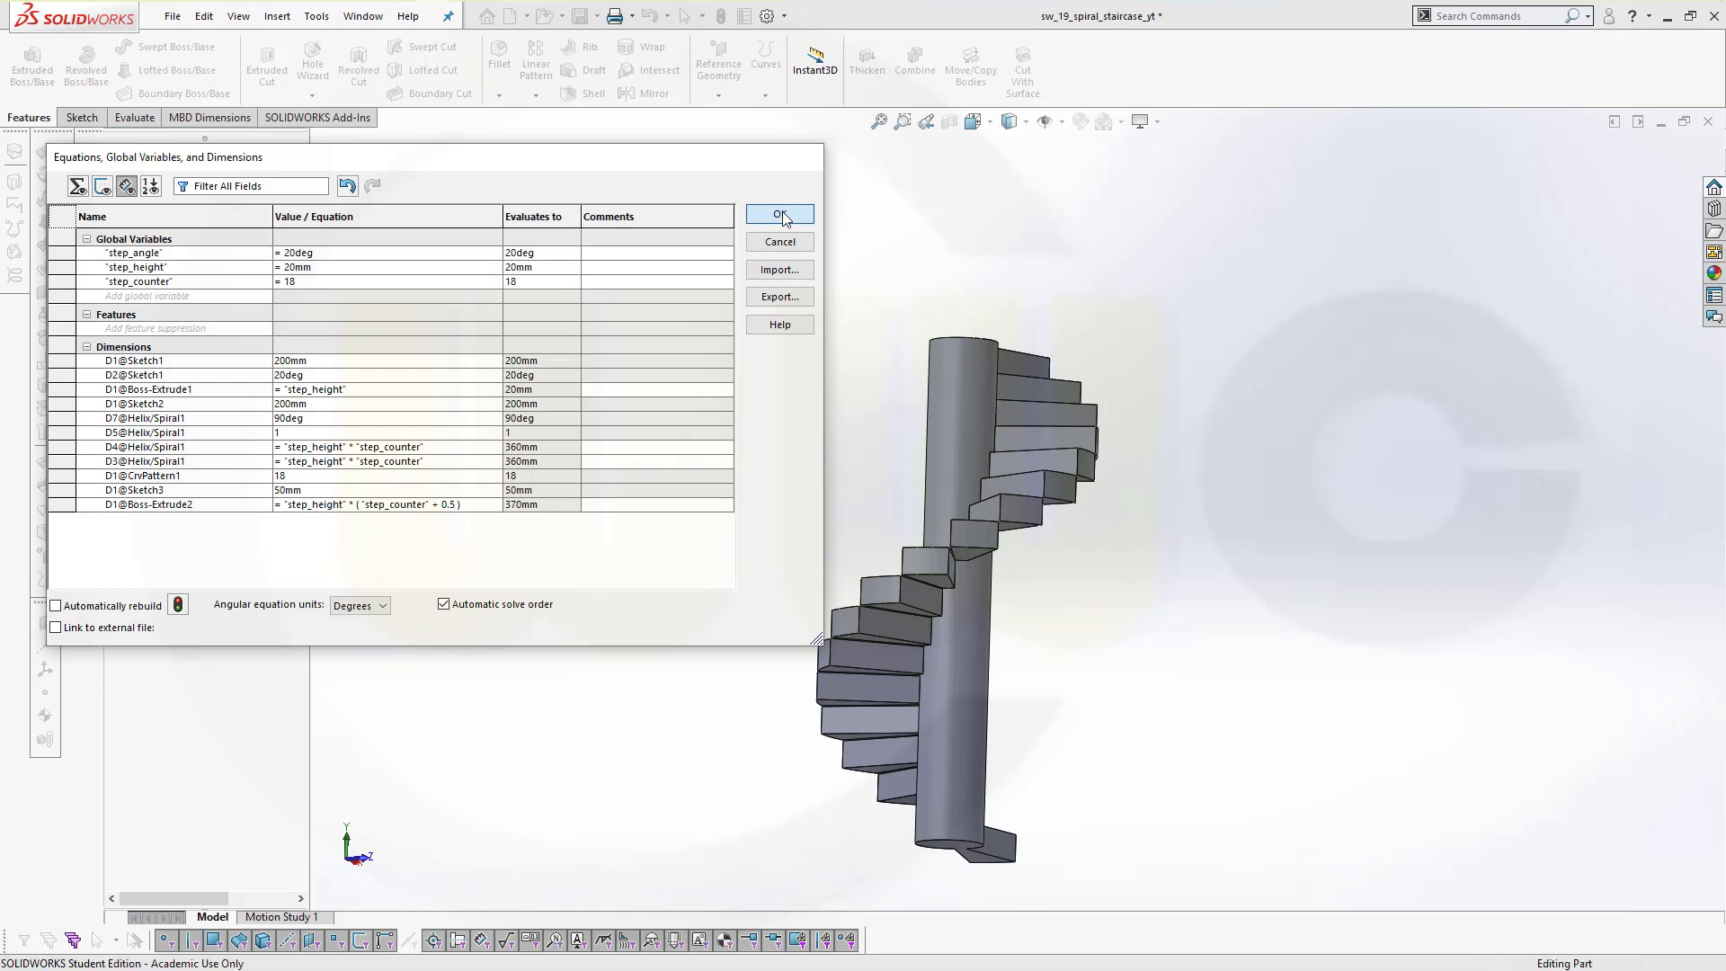
{"action": "left_click", "coordinate": [779, 214]}
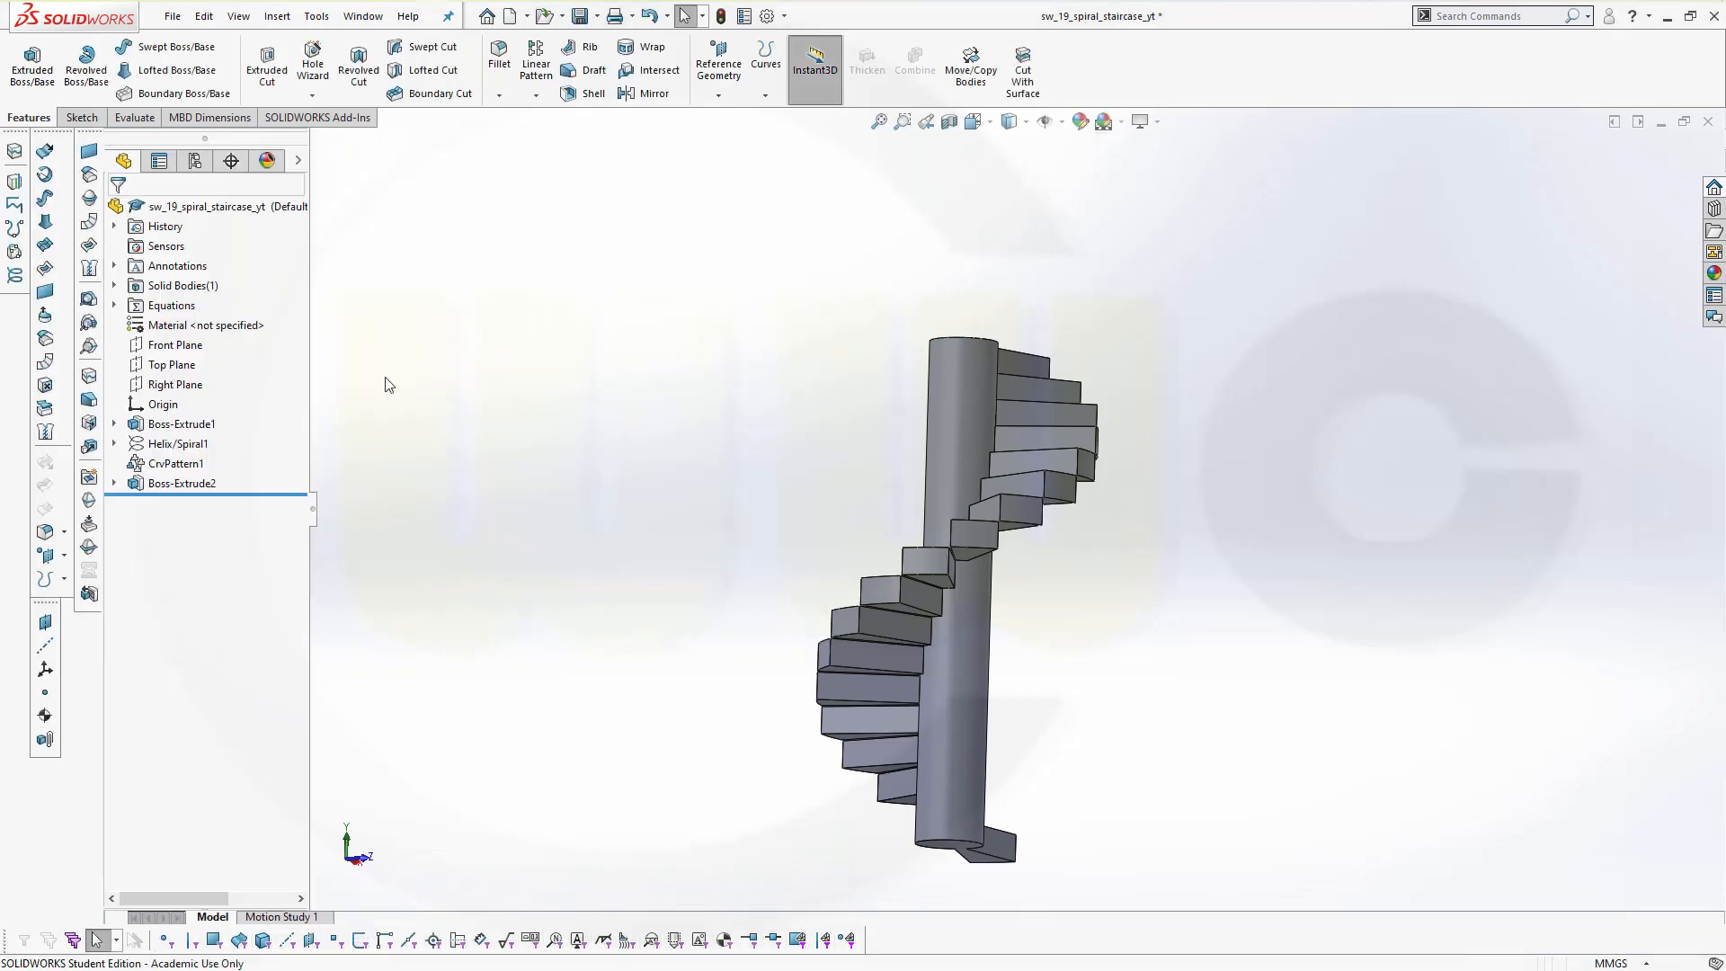
Change step_height to 10, rebuilding the helix to 180 mm and column to 185 mm.
{"action": "left_click", "coordinate": [315, 15]}
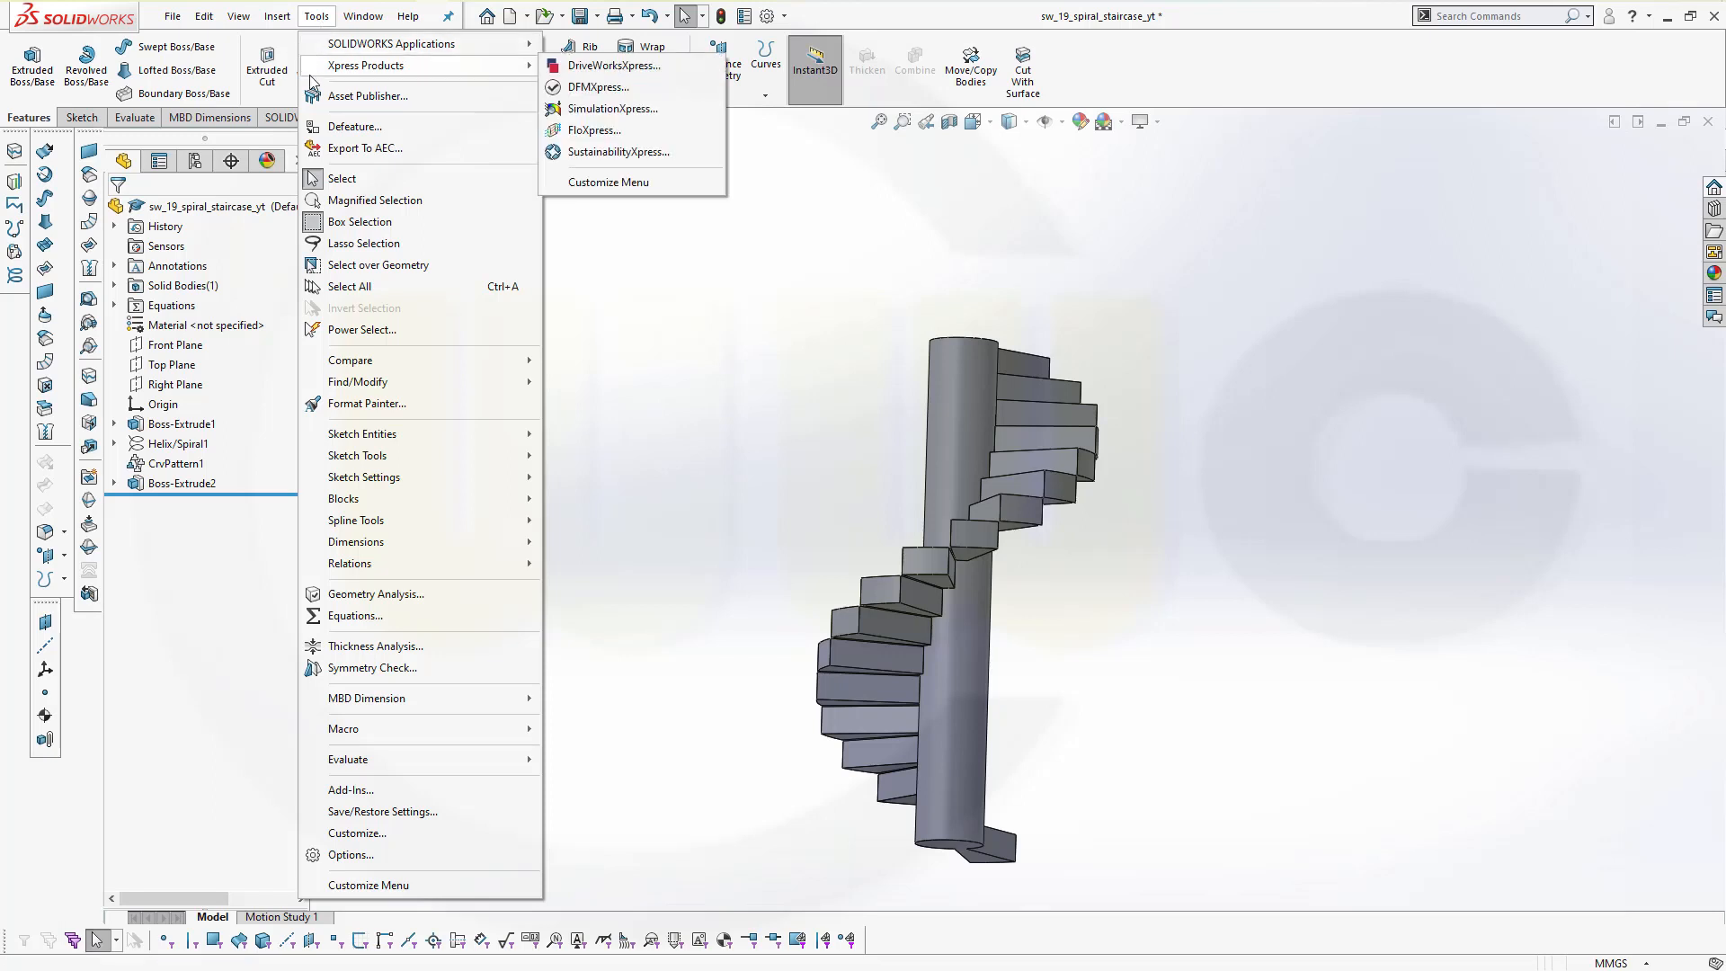
{"action": "mouse_move", "coordinate": [354, 614]}
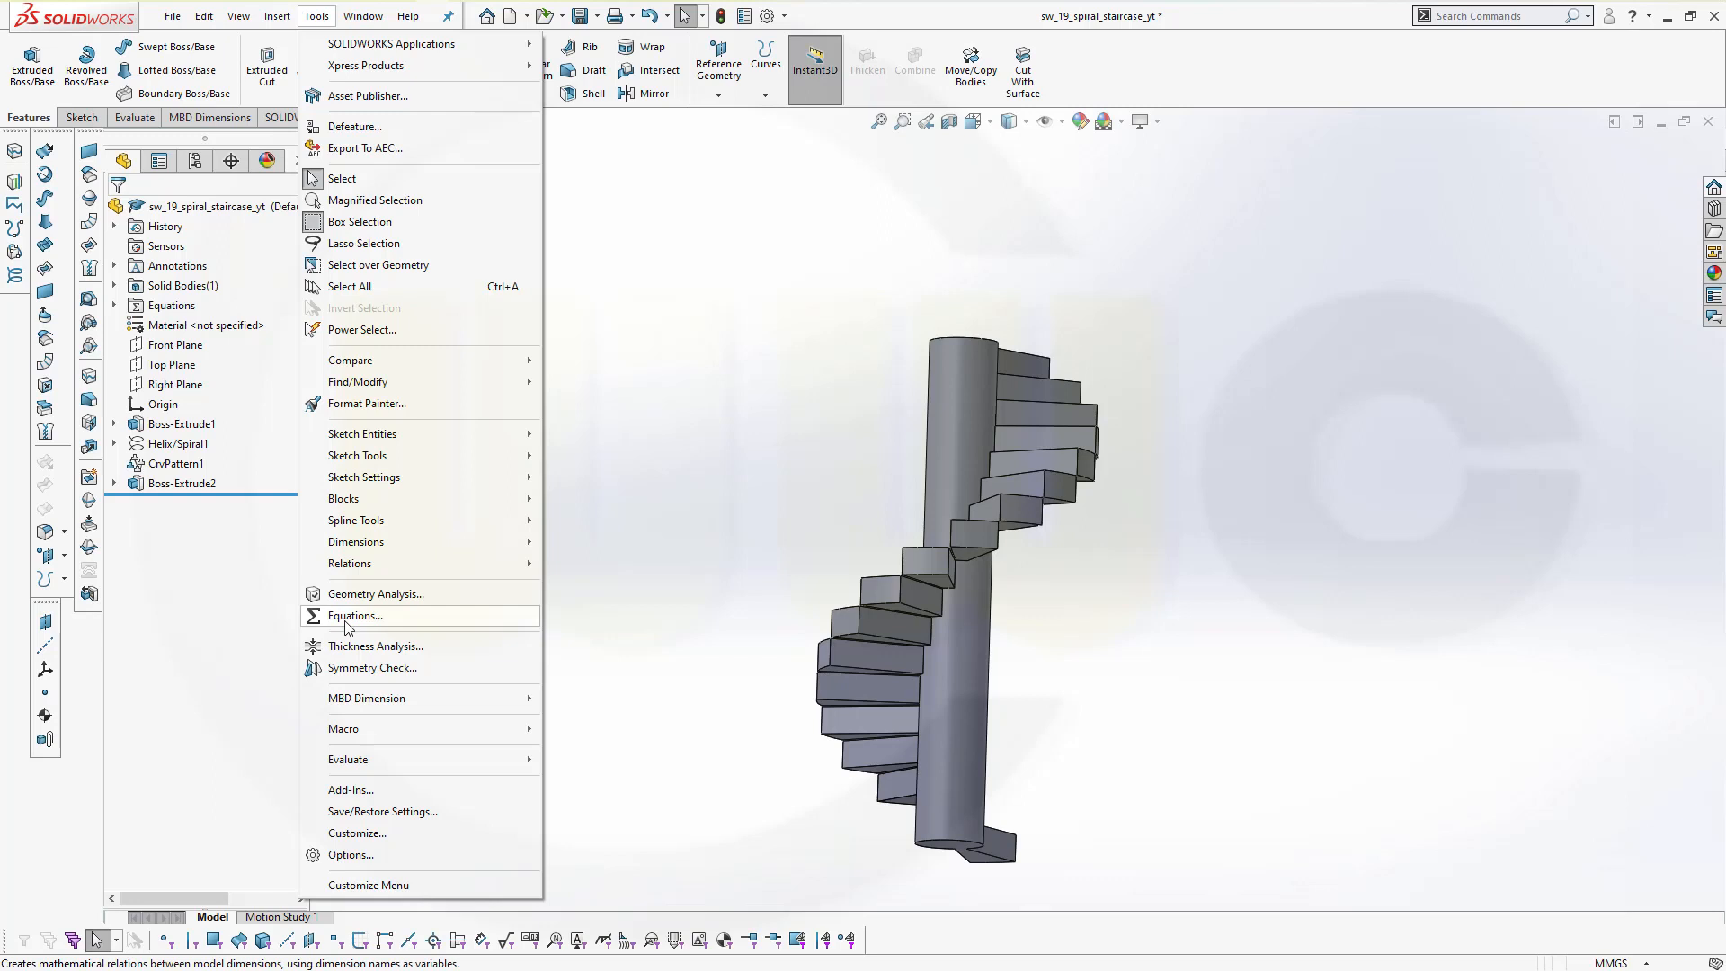
{"action": "left_click", "coordinate": [354, 615]}
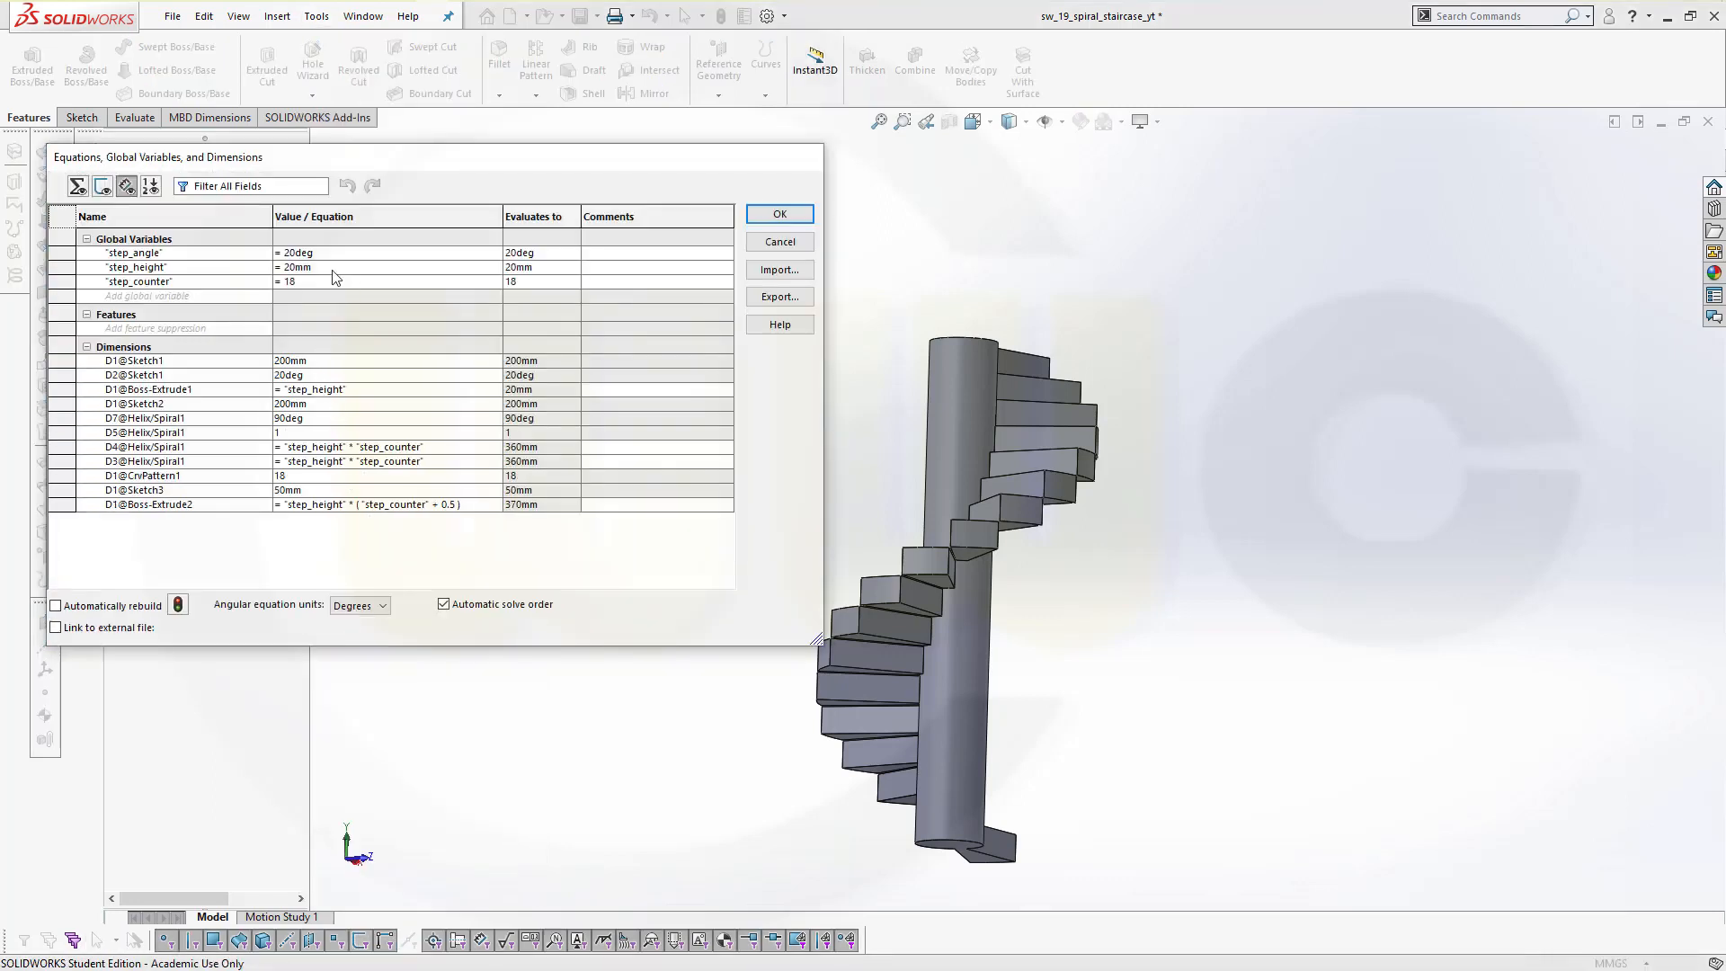
{"action": "left_click", "coordinate": [330, 268]}
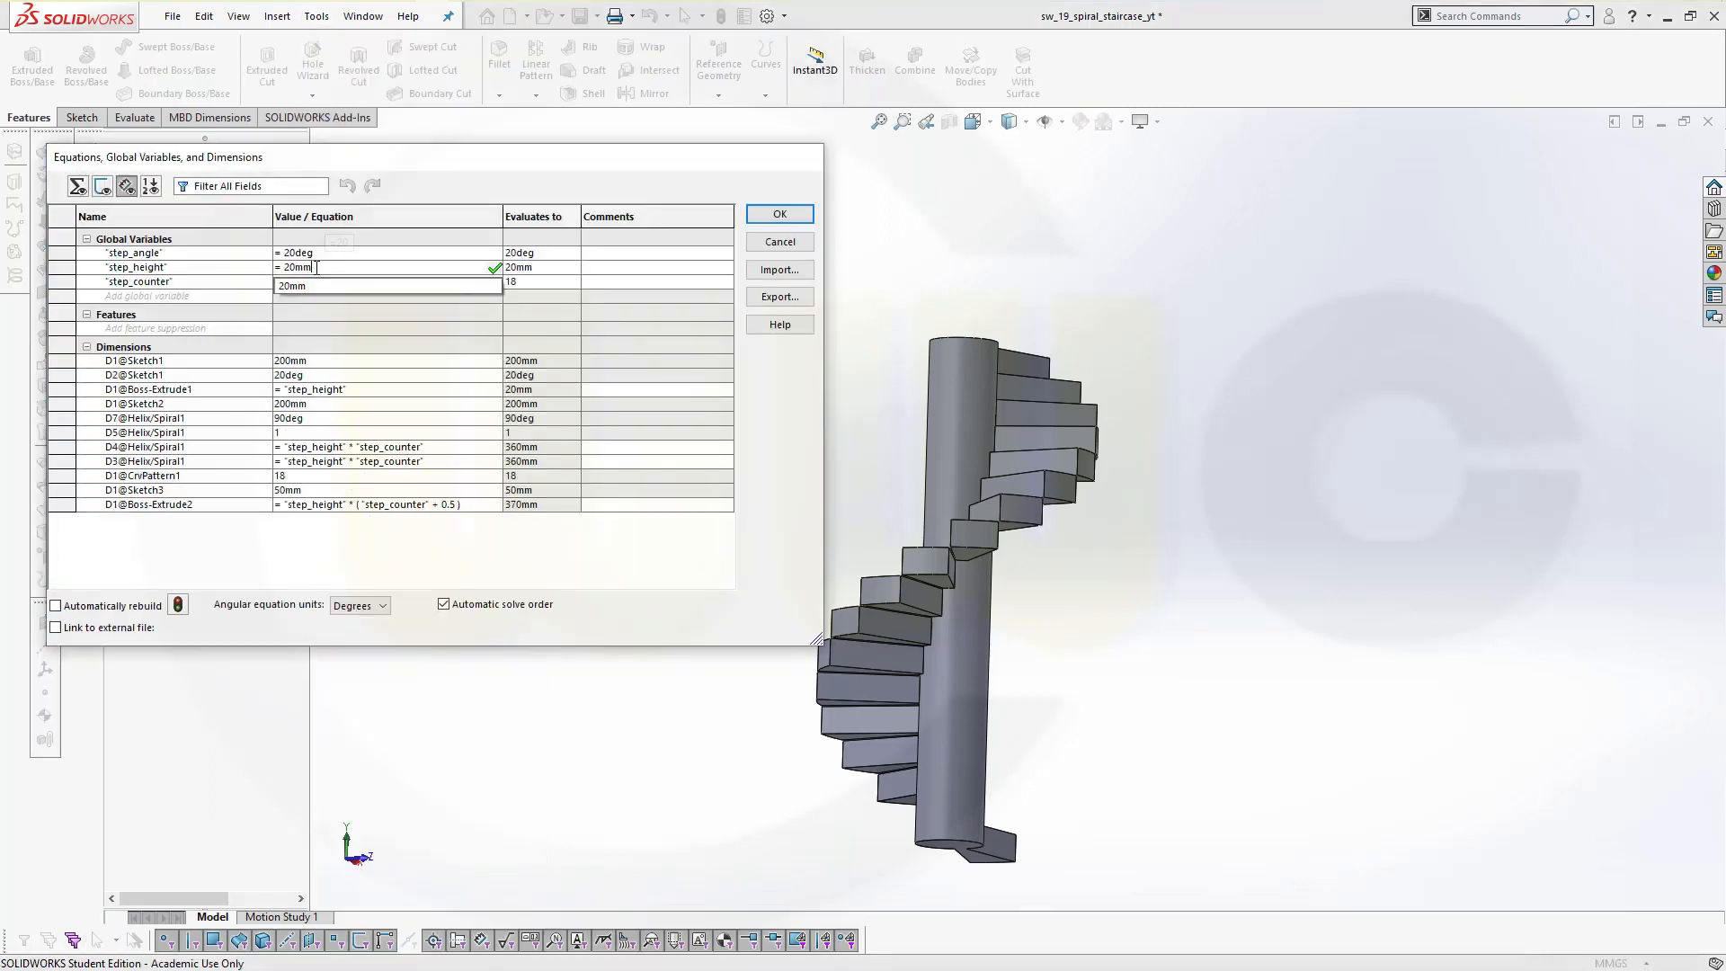
{"action": "type", "text": "10"}
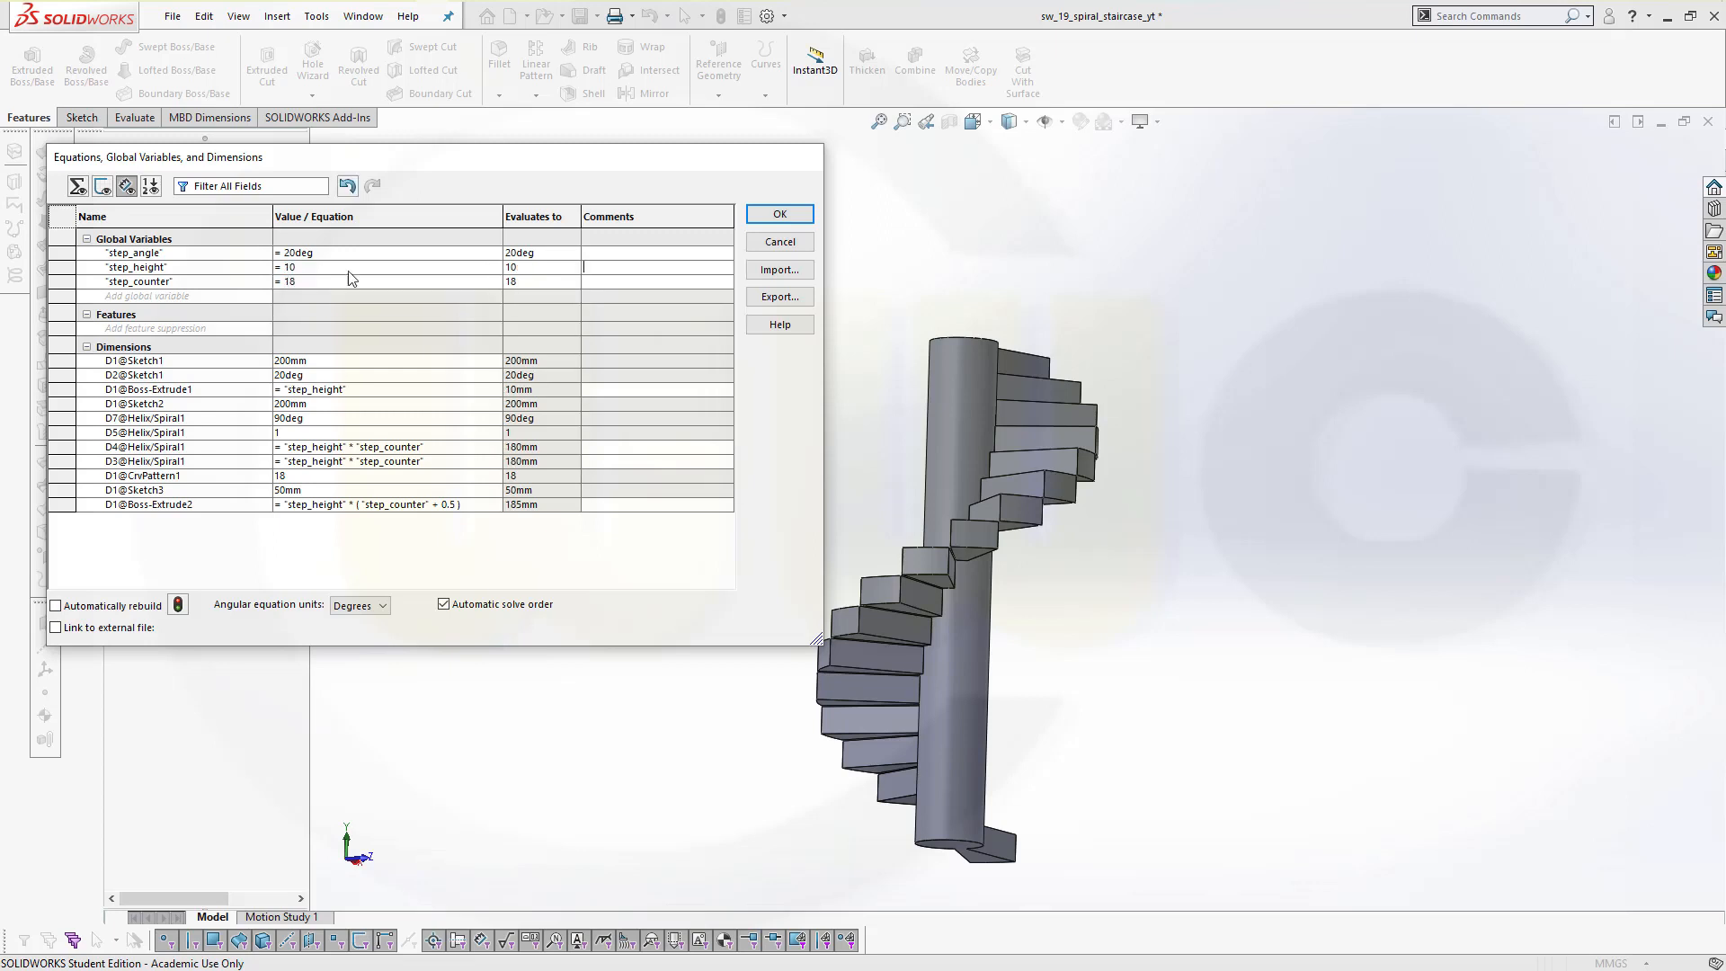
{"action": "left_click", "coordinate": [779, 214]}
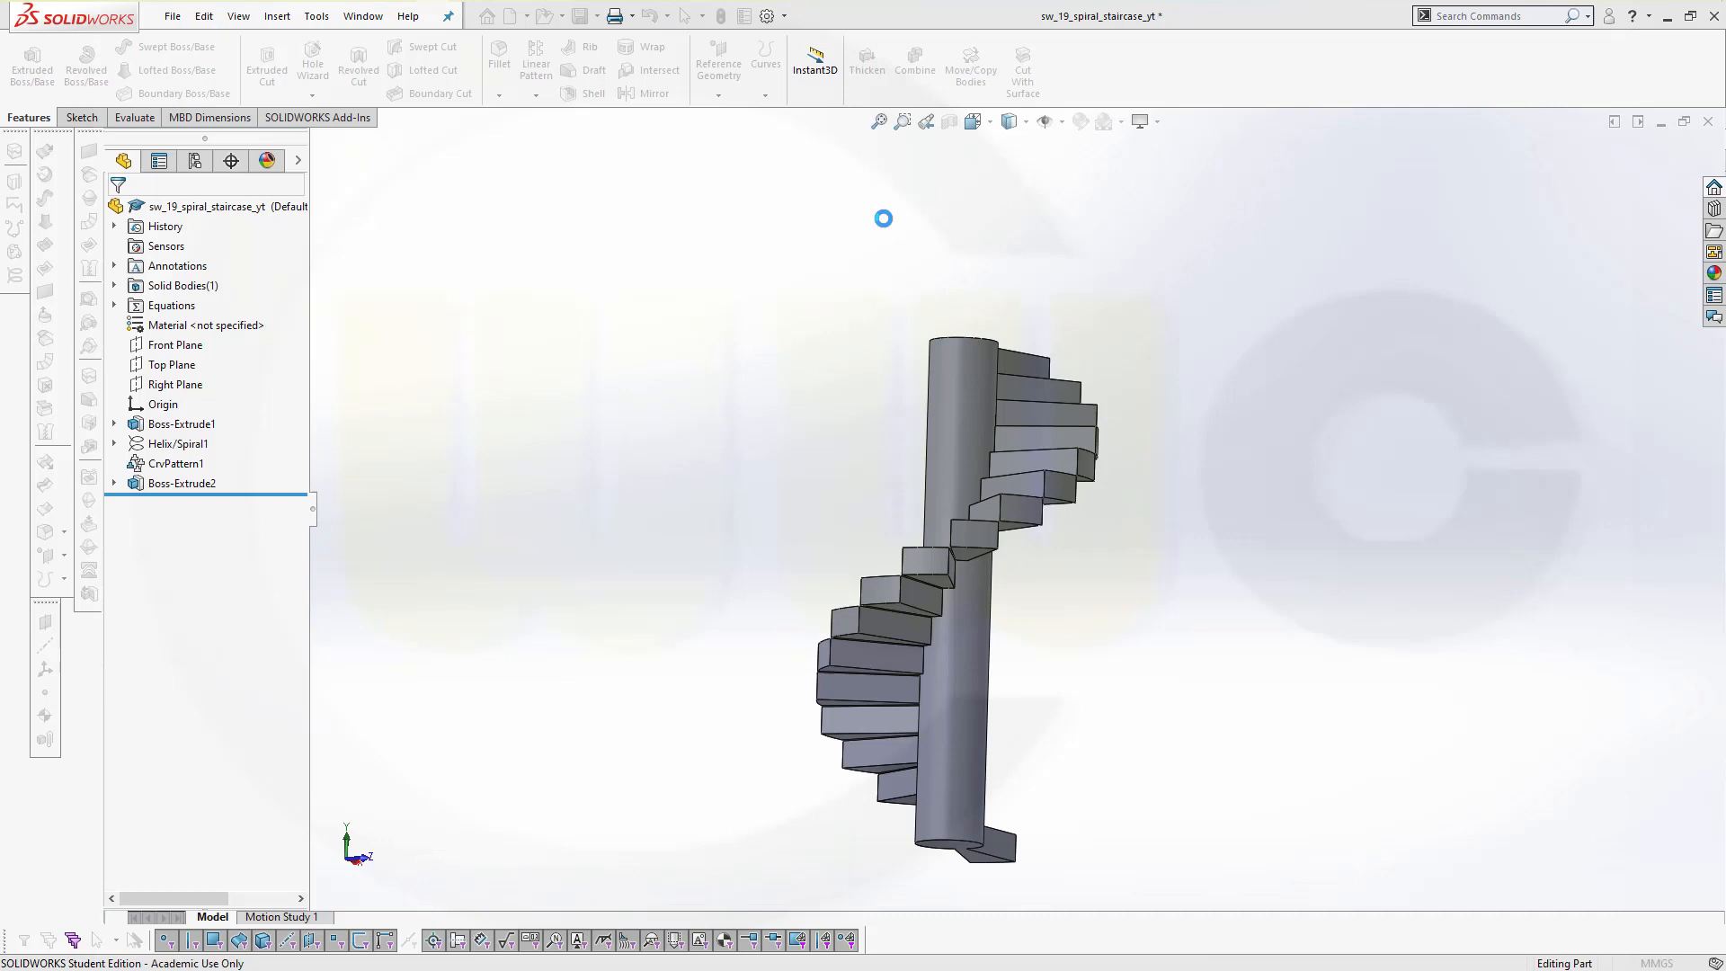